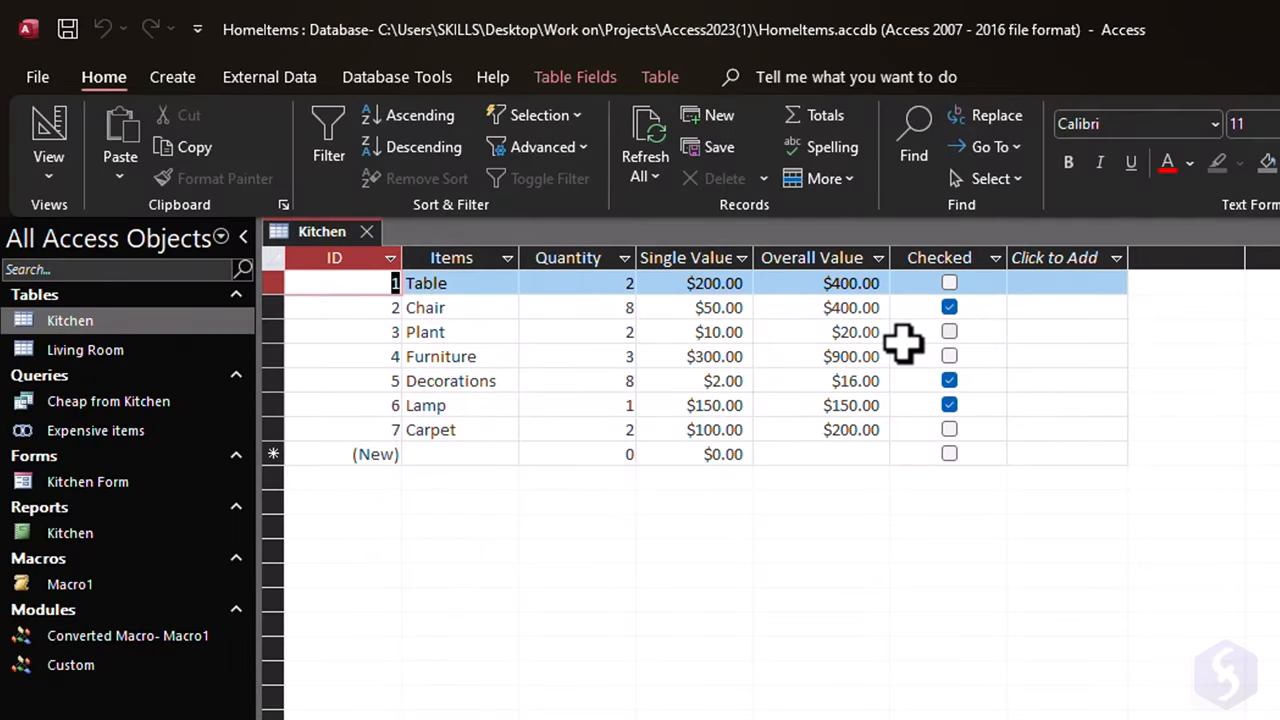
Preview the Living Room table, Expensive items query, Kitchen Form and Kitchen report, then return to the start screen
double_click(85, 349)
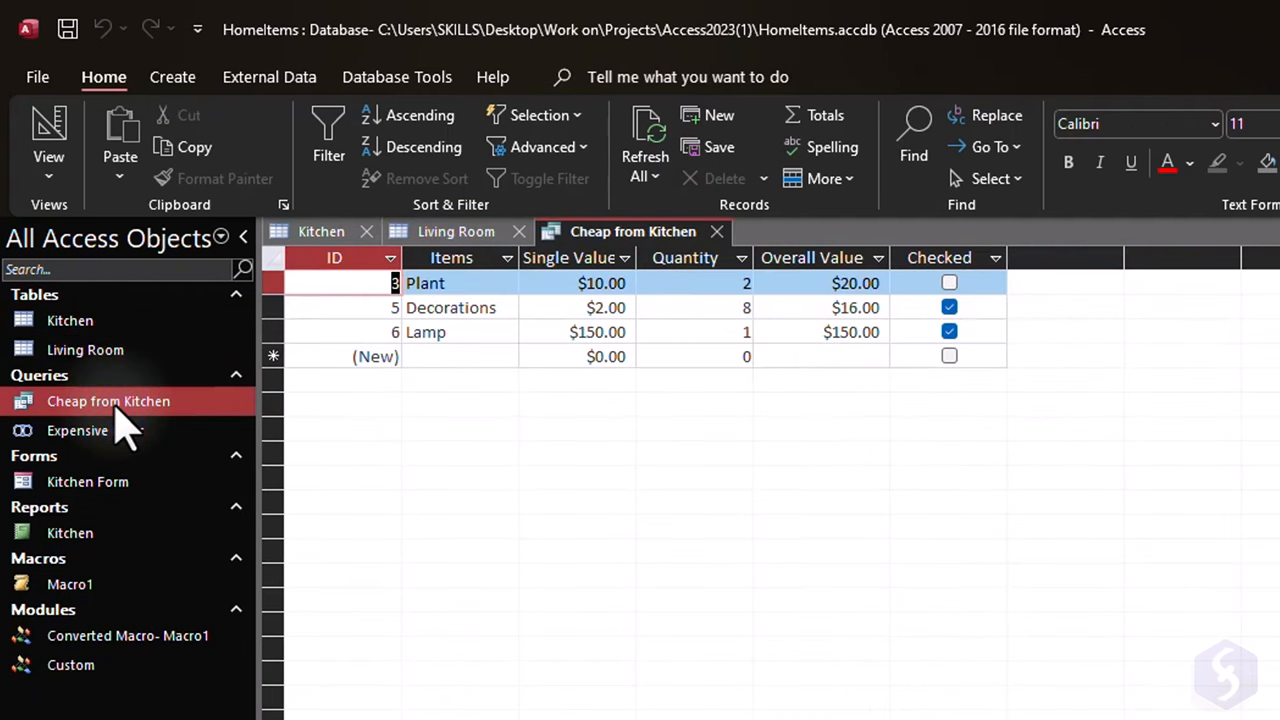
double_click(95, 430)
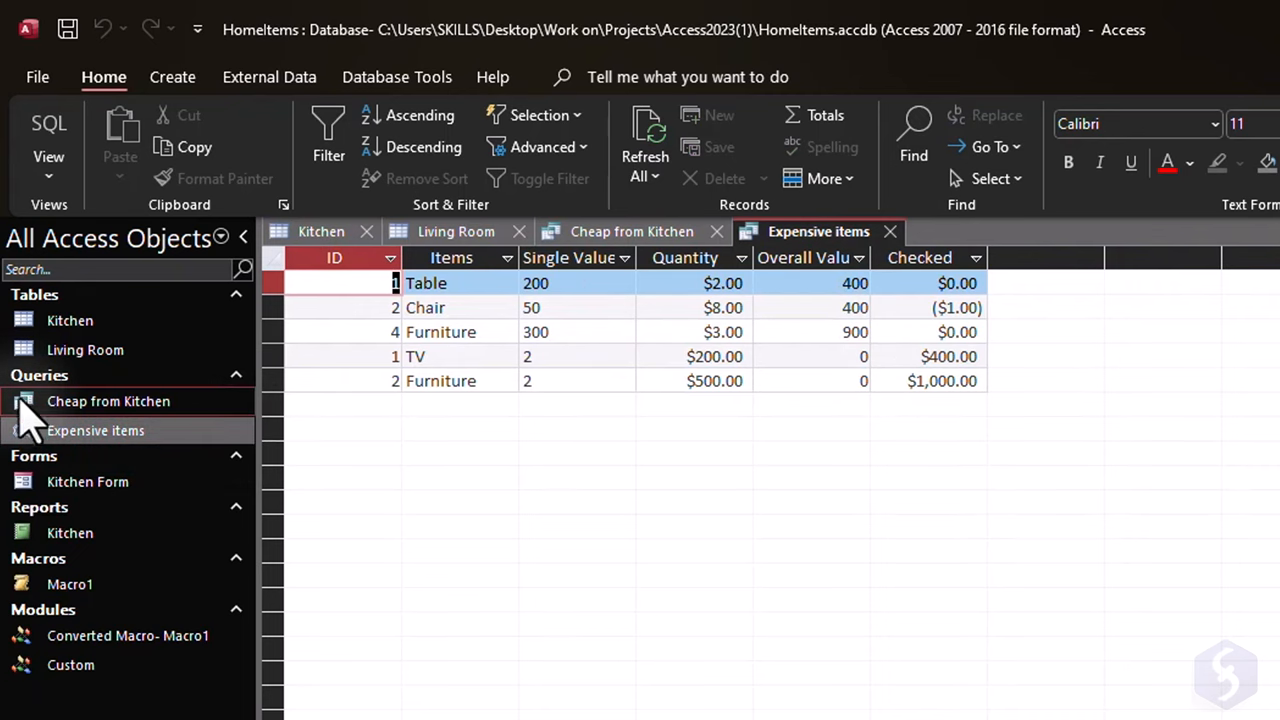
double_click(87, 481)
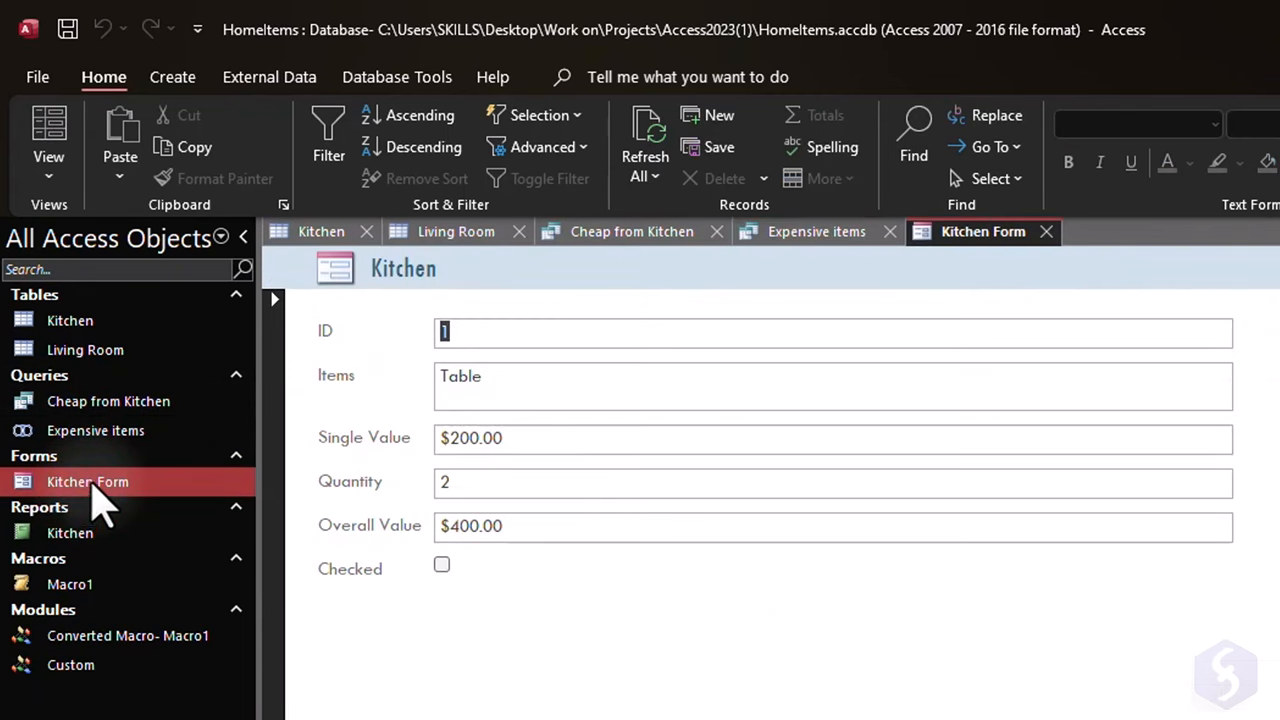
left_click(70, 532)
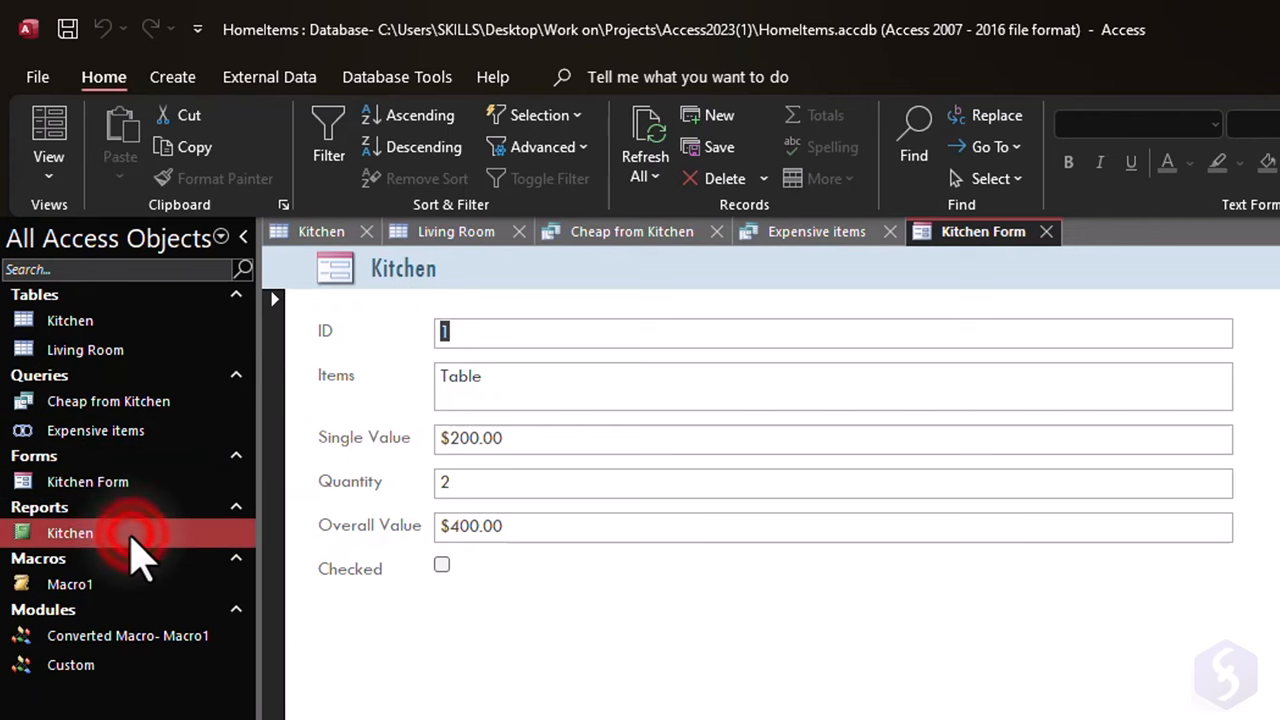
double_click(70, 532)
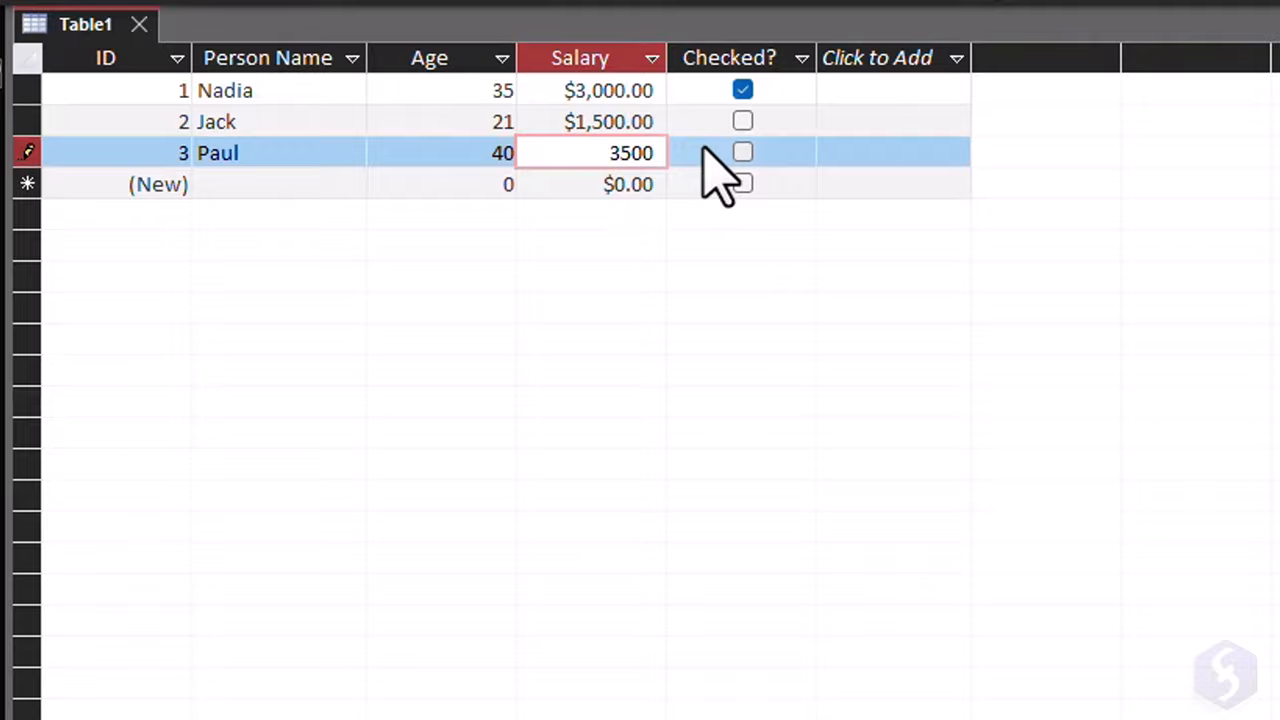
type("Peter")
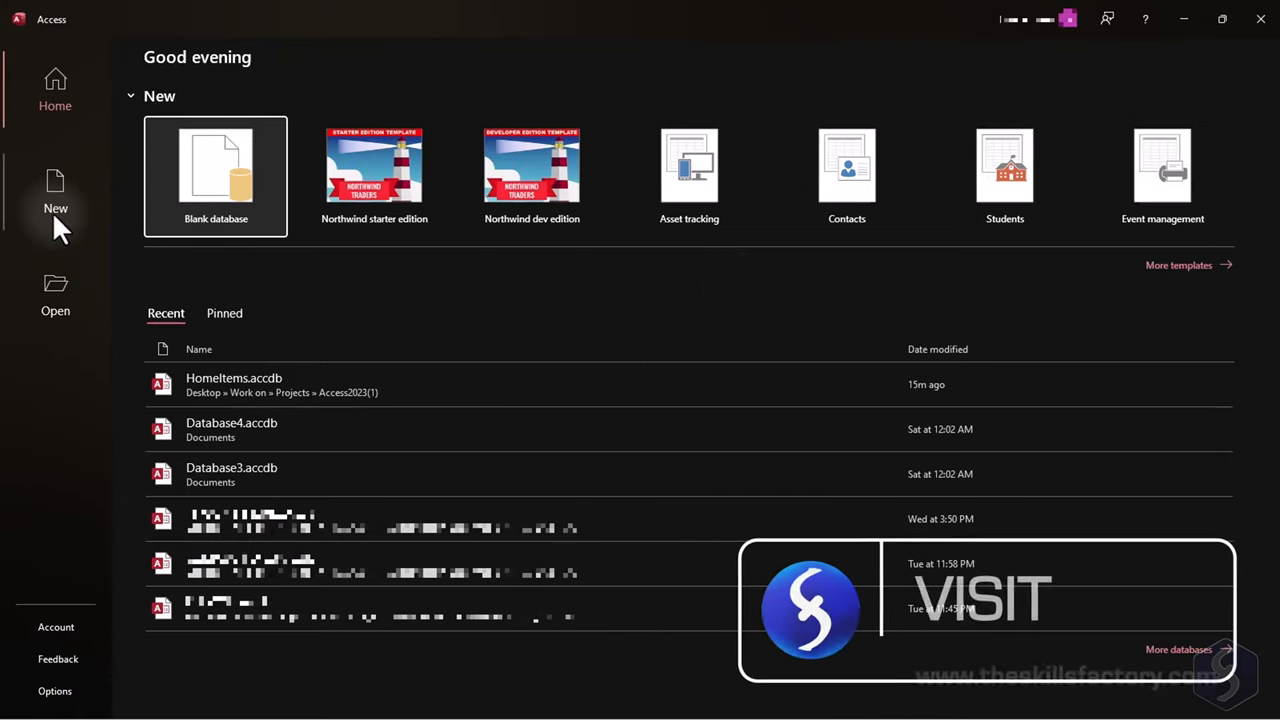
Create a new blank database MyDatabase.accdb in Documents, opening with an empty Table1
left_click(55, 293)
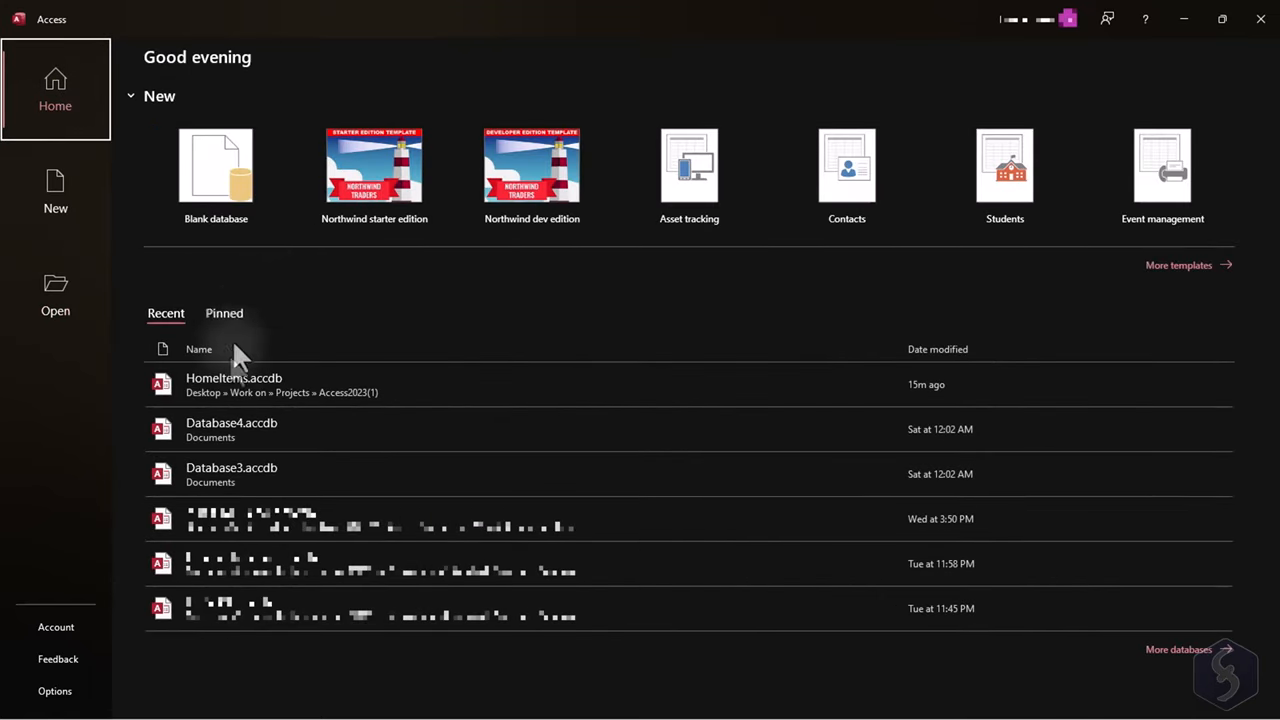
mouse_move(1179, 265)
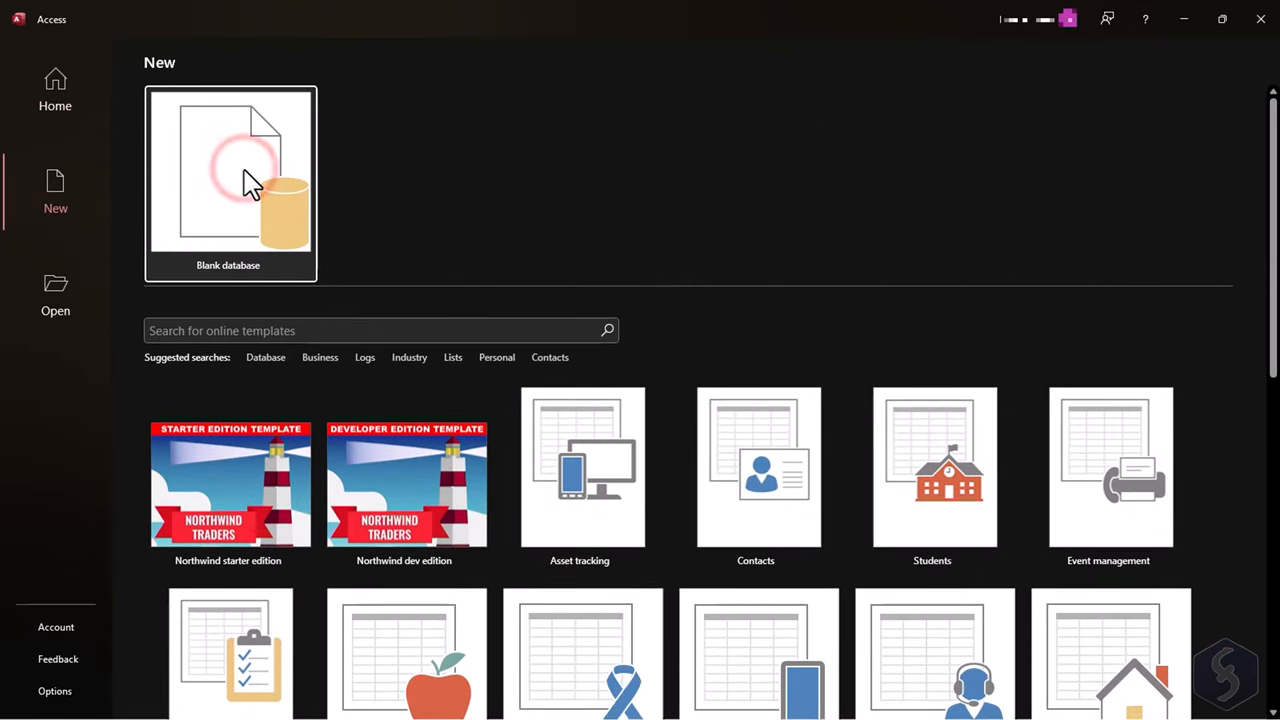
left_click(230, 170)
type("MyDatabase.accdb")
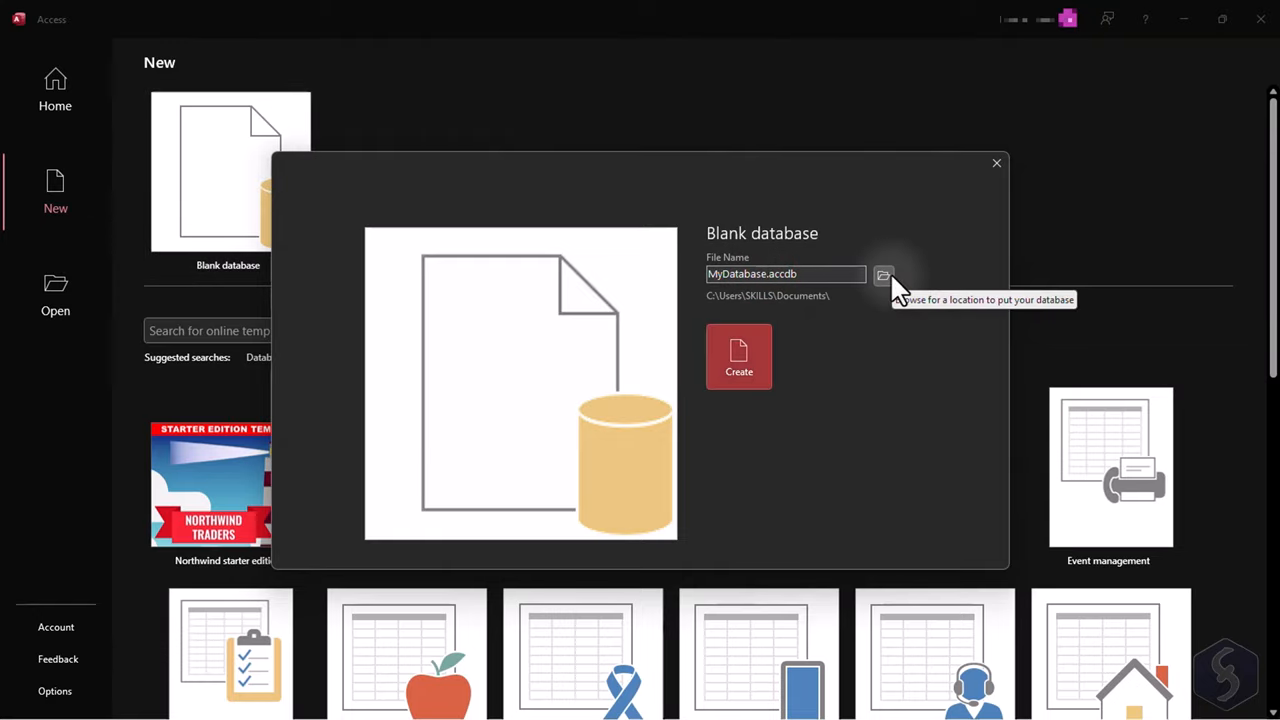
left_click(738, 357)
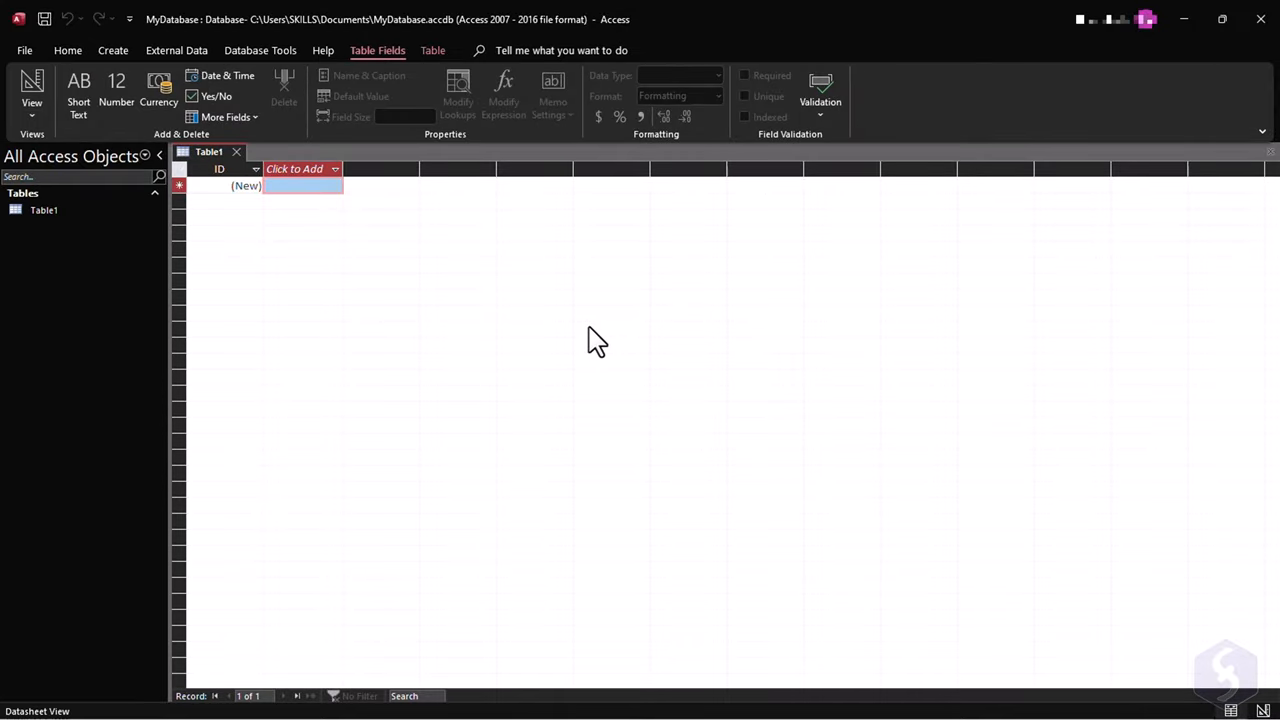
Review the Create and Help ribbon features of the new MyDatabase
left_click(114, 50)
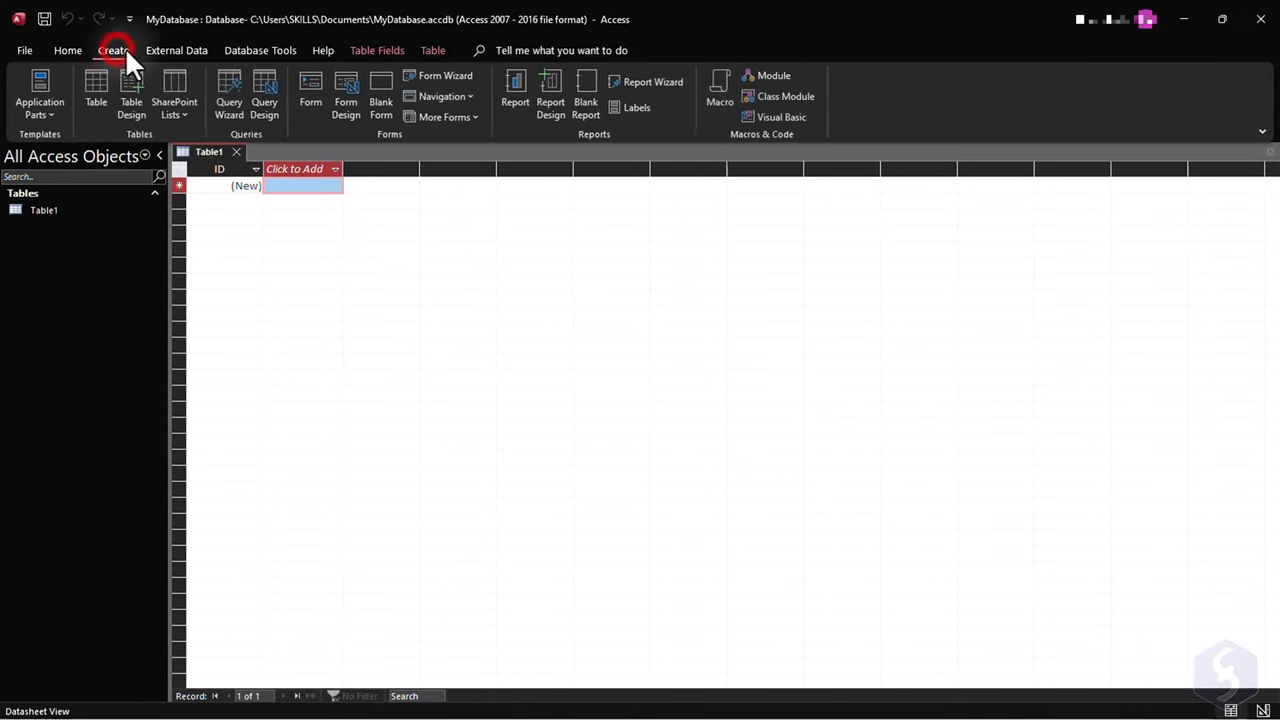
left_click(323, 50)
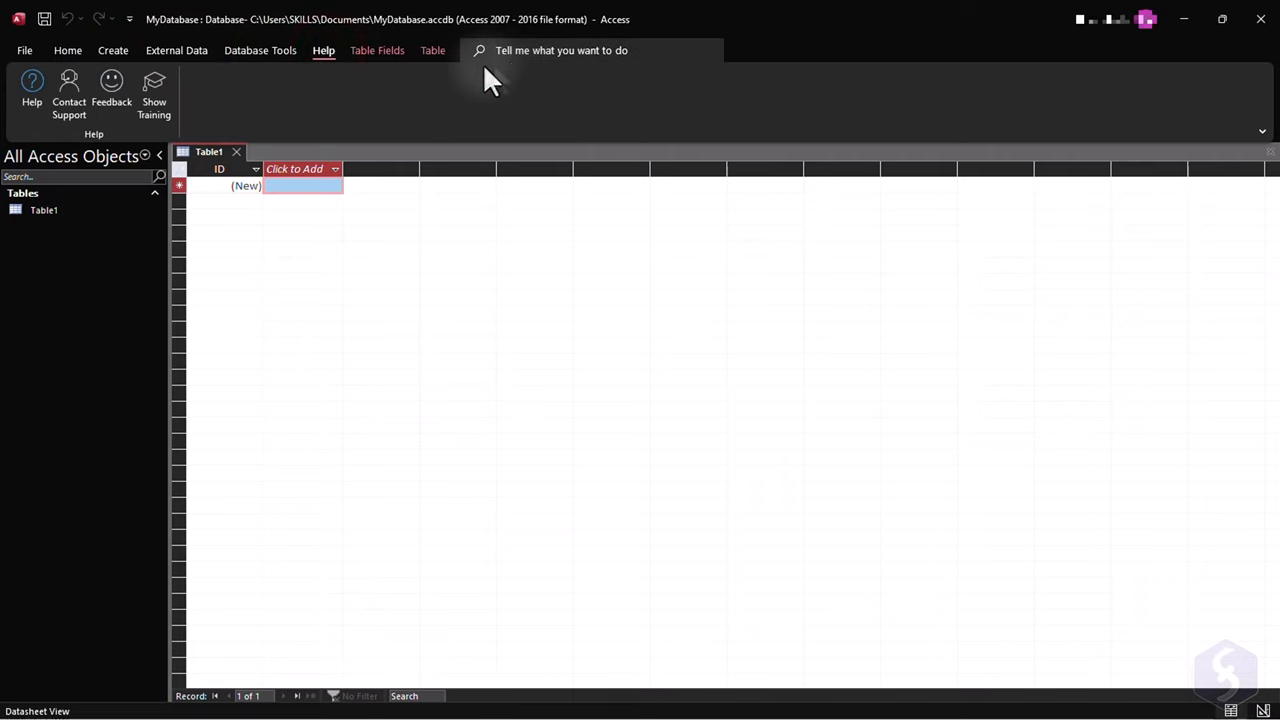
mouse_move(110, 250)
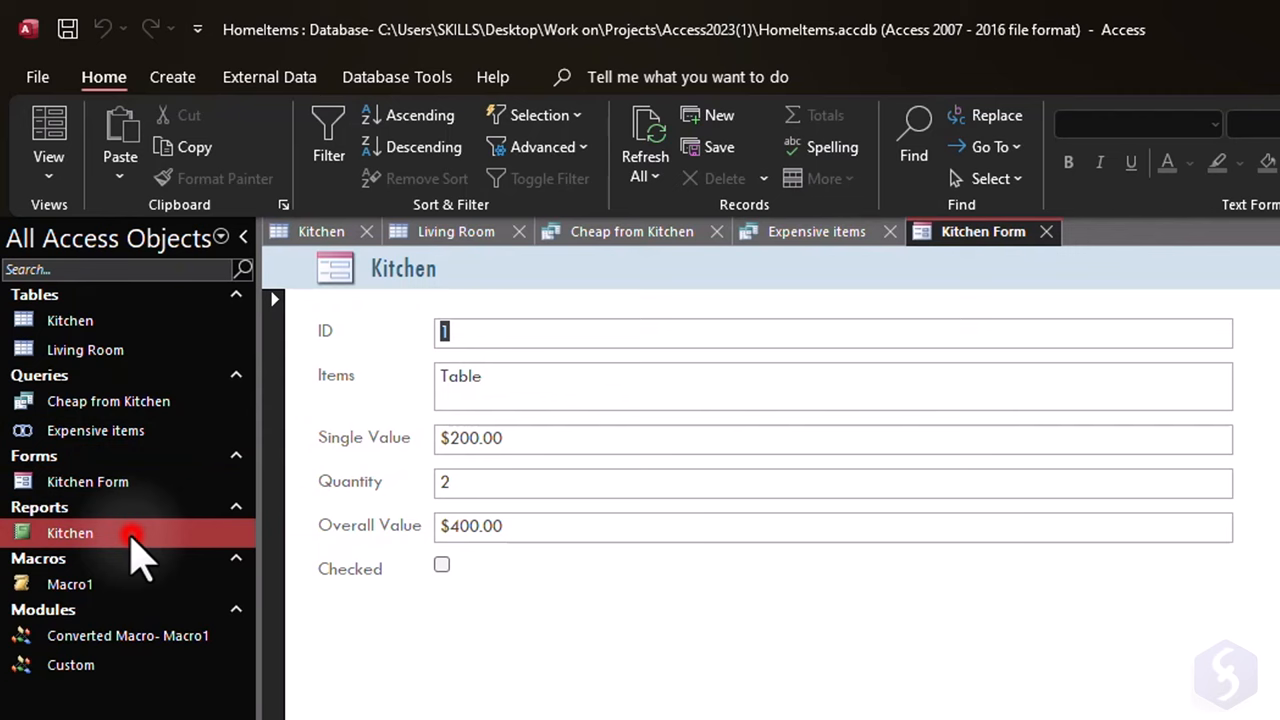
Open the Kitchen report and step through the Plant, Decorations and Lamp records and the first ID
double_click(70, 532)
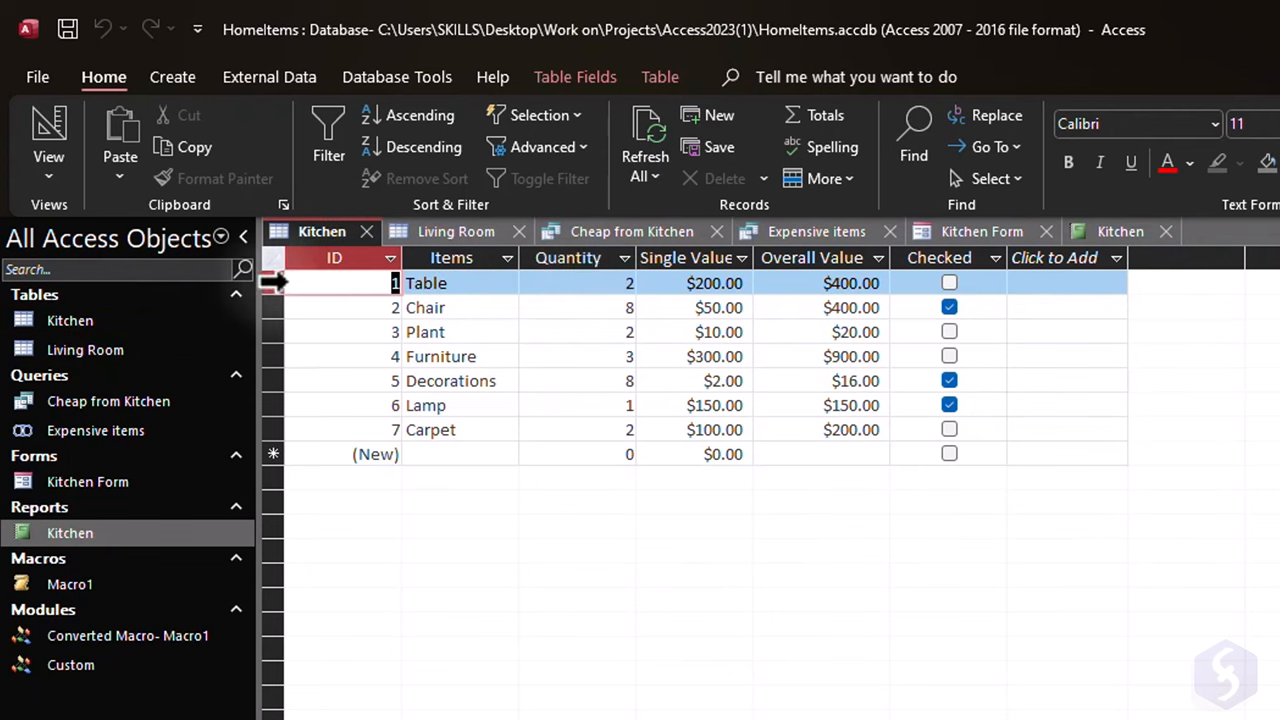
left_click(272, 331)
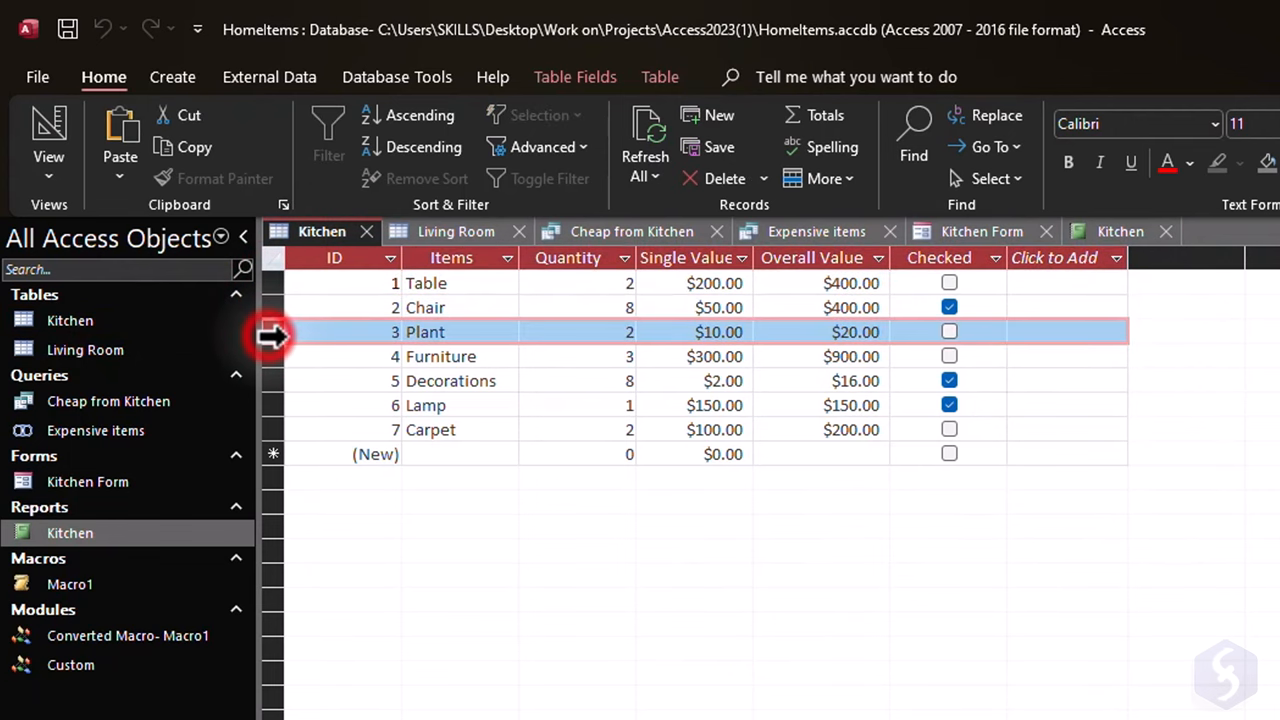
left_click(272, 380)
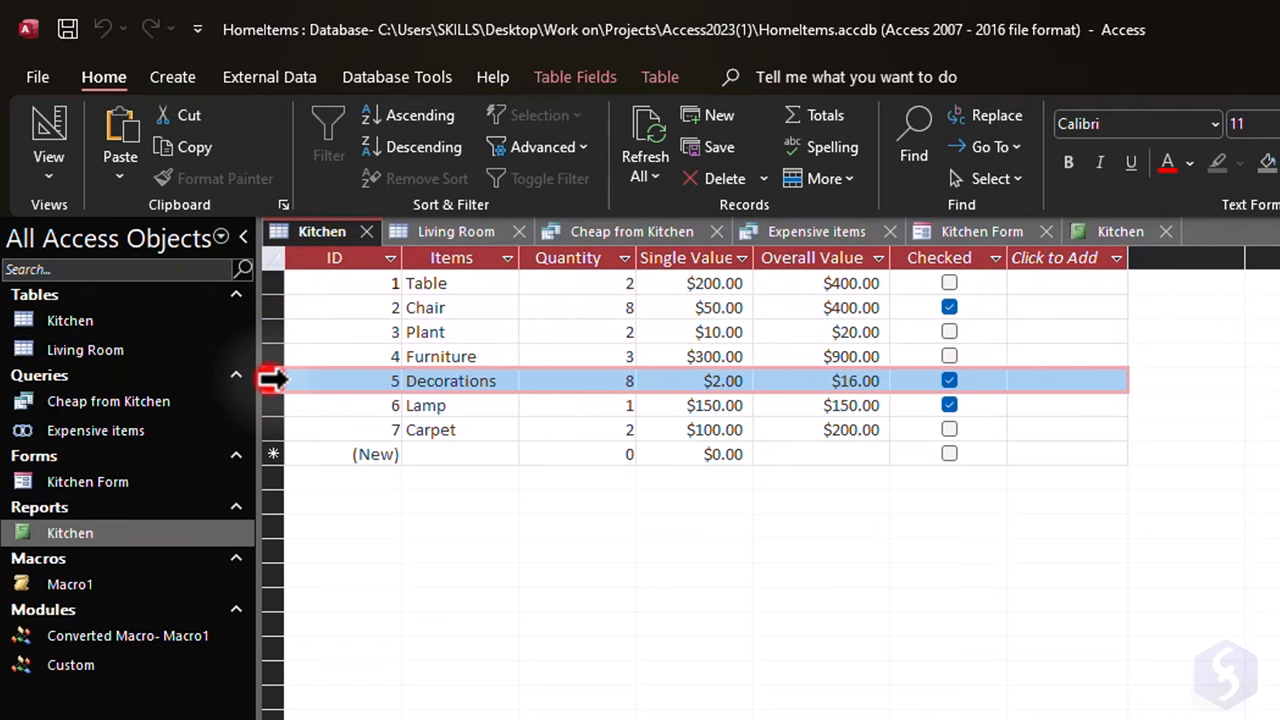
left_click(272, 405)
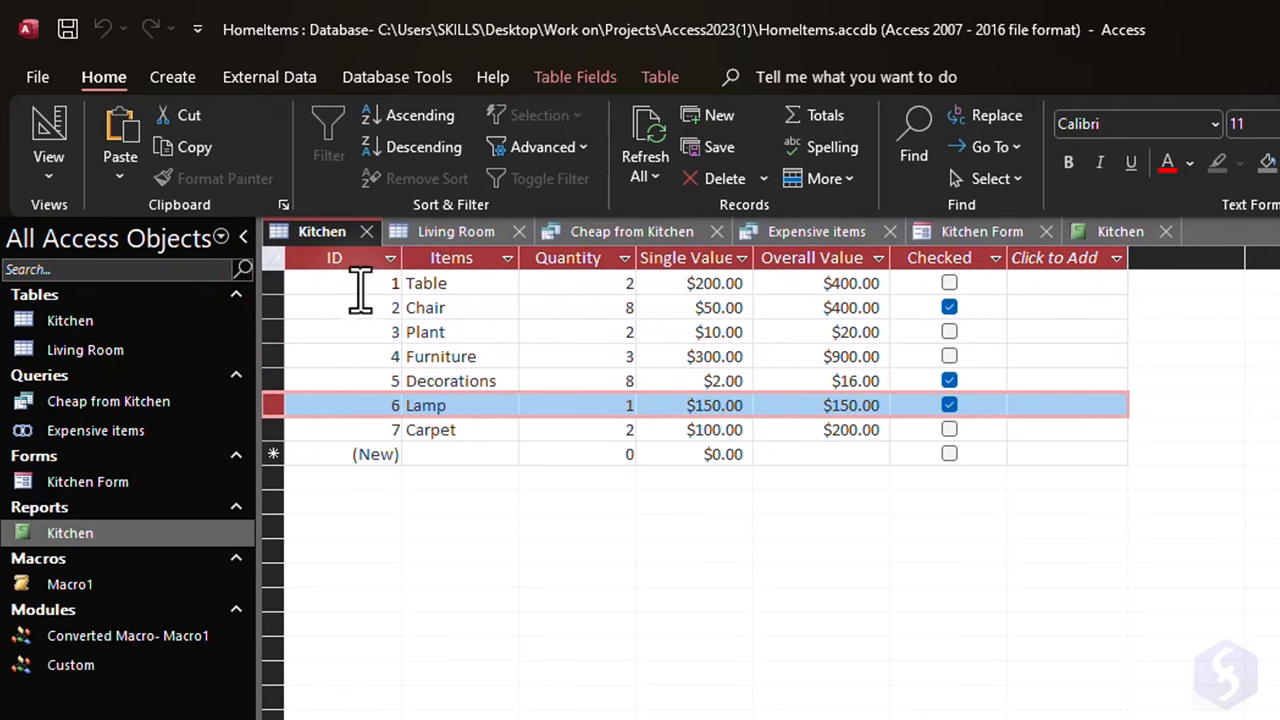
left_click(334, 283)
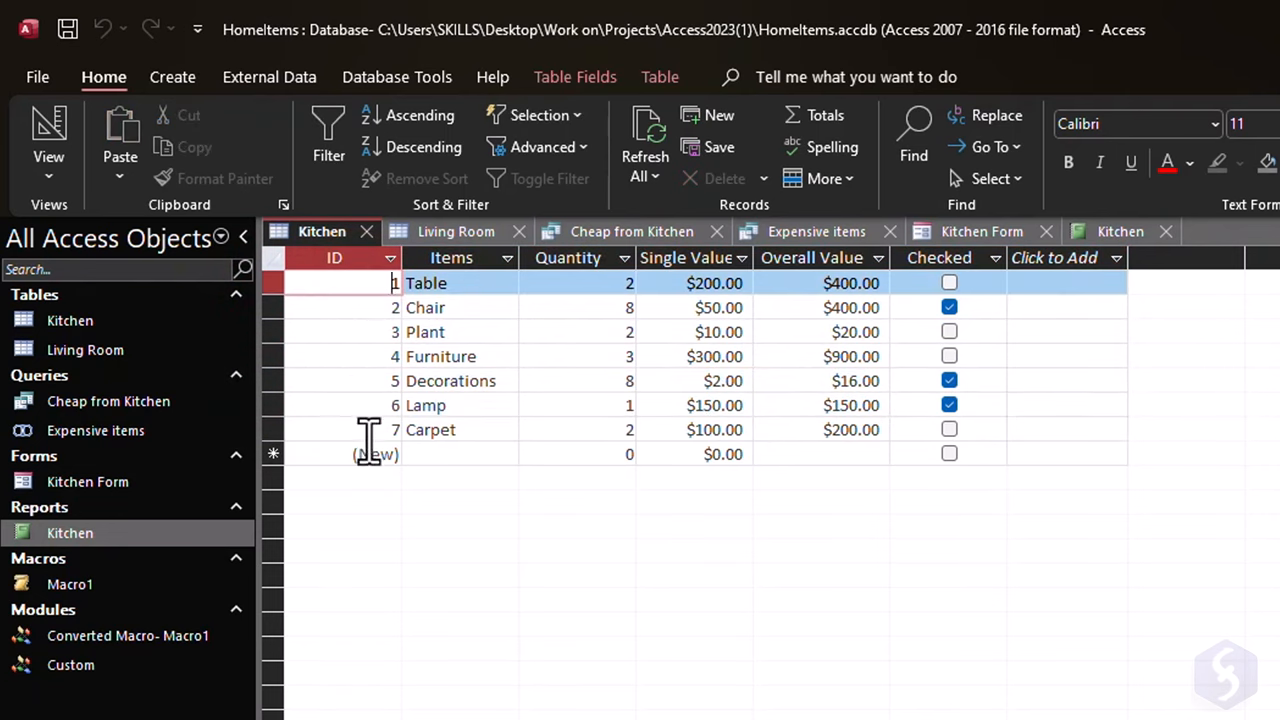
Highlight the Items, Quantity and Overall Value columns of the Kitchen table in turn
left_click(451, 257)
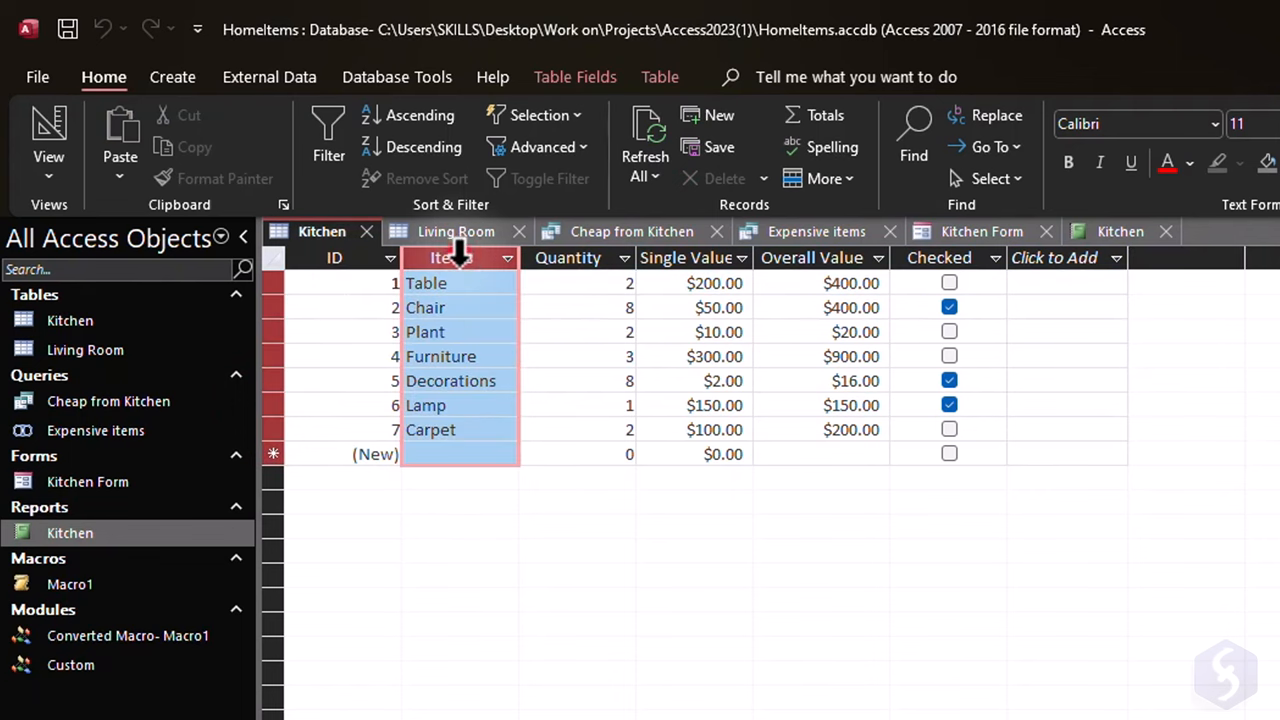
left_click(567, 257)
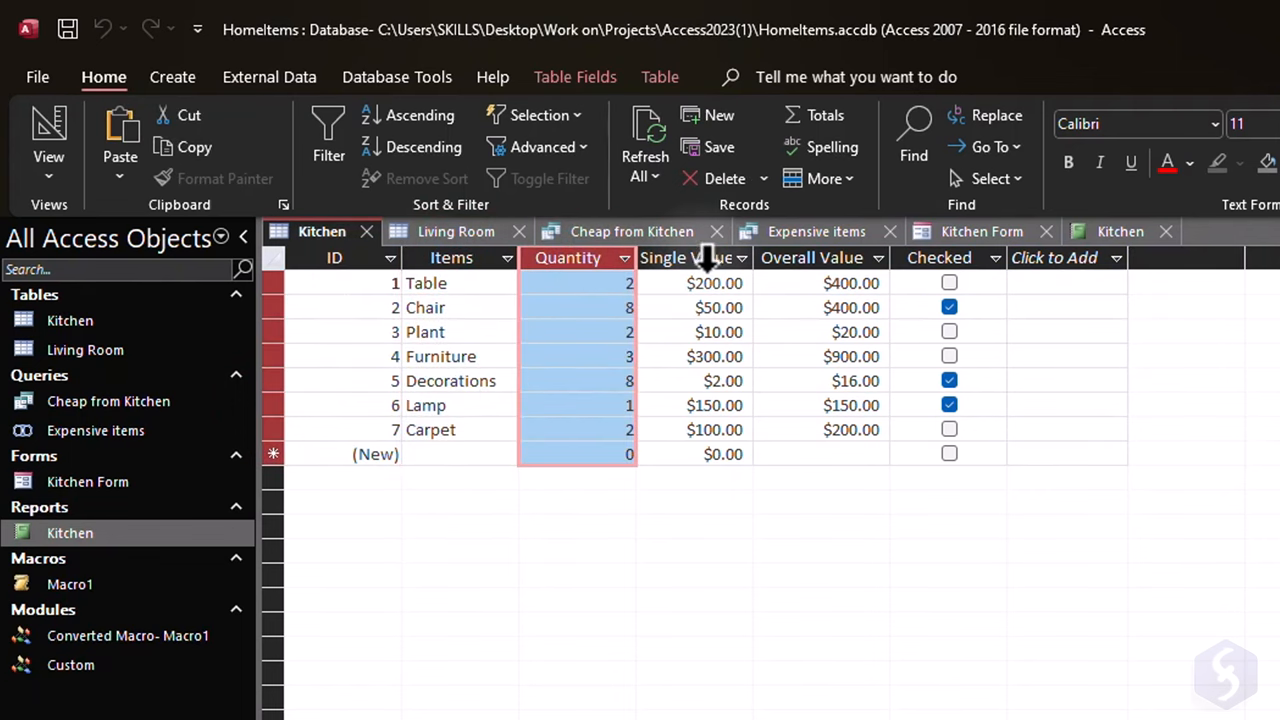
left_click(811, 257)
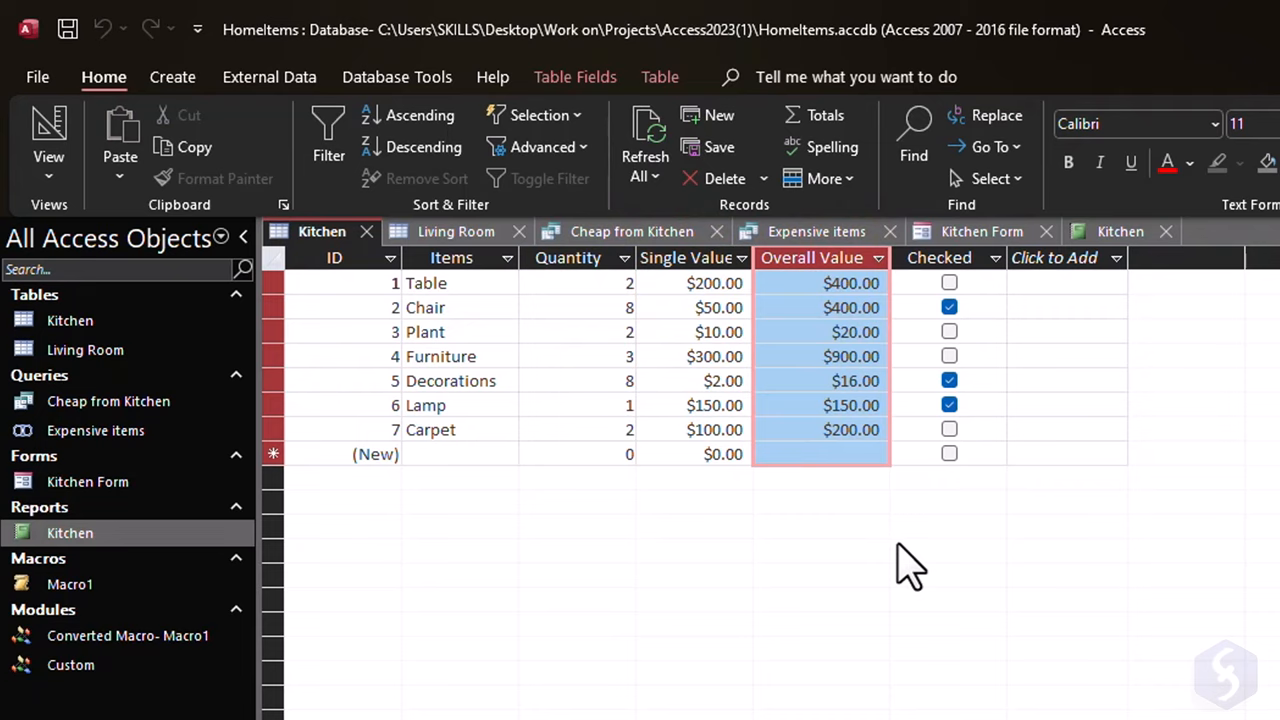
mouse_move(910, 570)
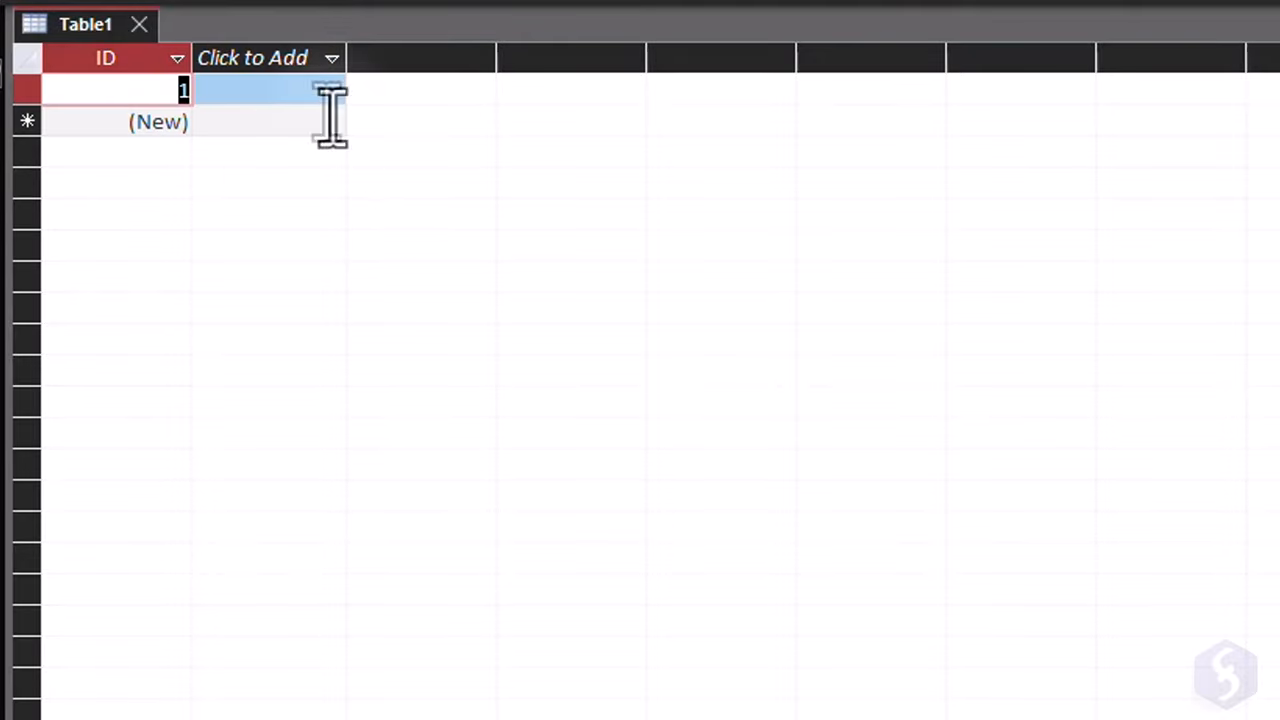
Add Age, Salary and Checked? fields to Table1 using Number, Currency and Yes/No types
left_click(252, 57)
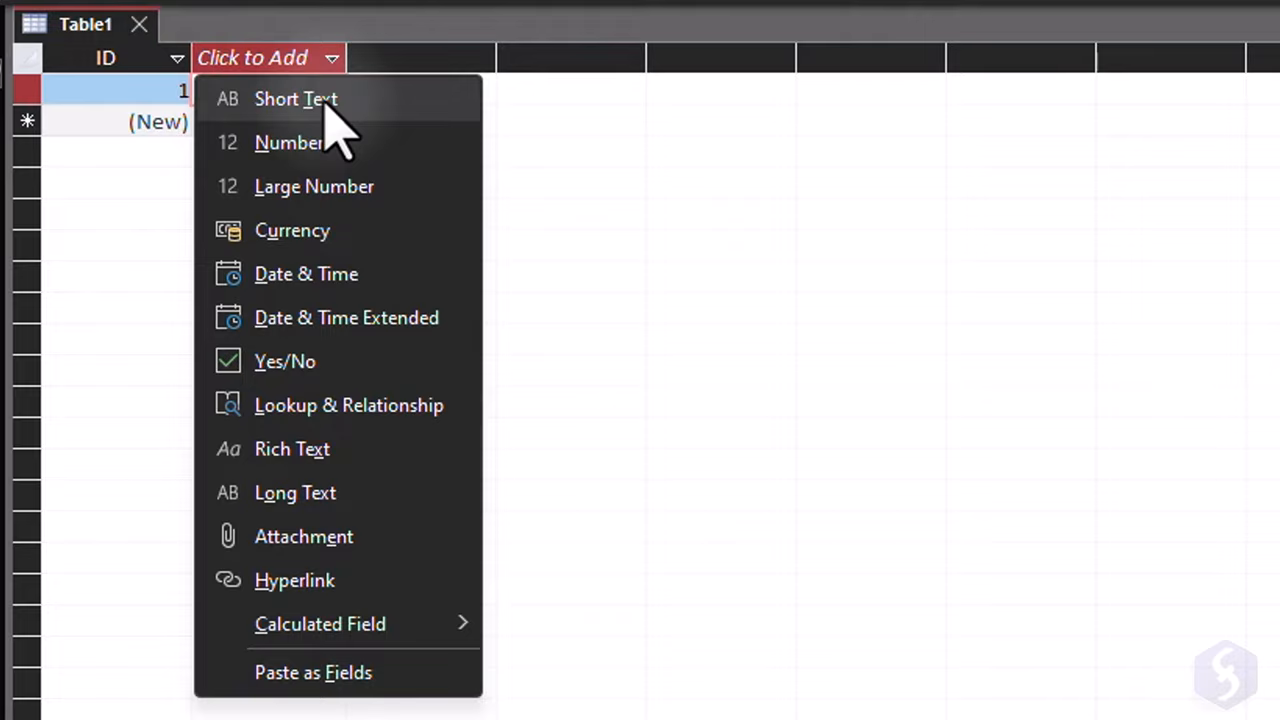
left_click(295, 98)
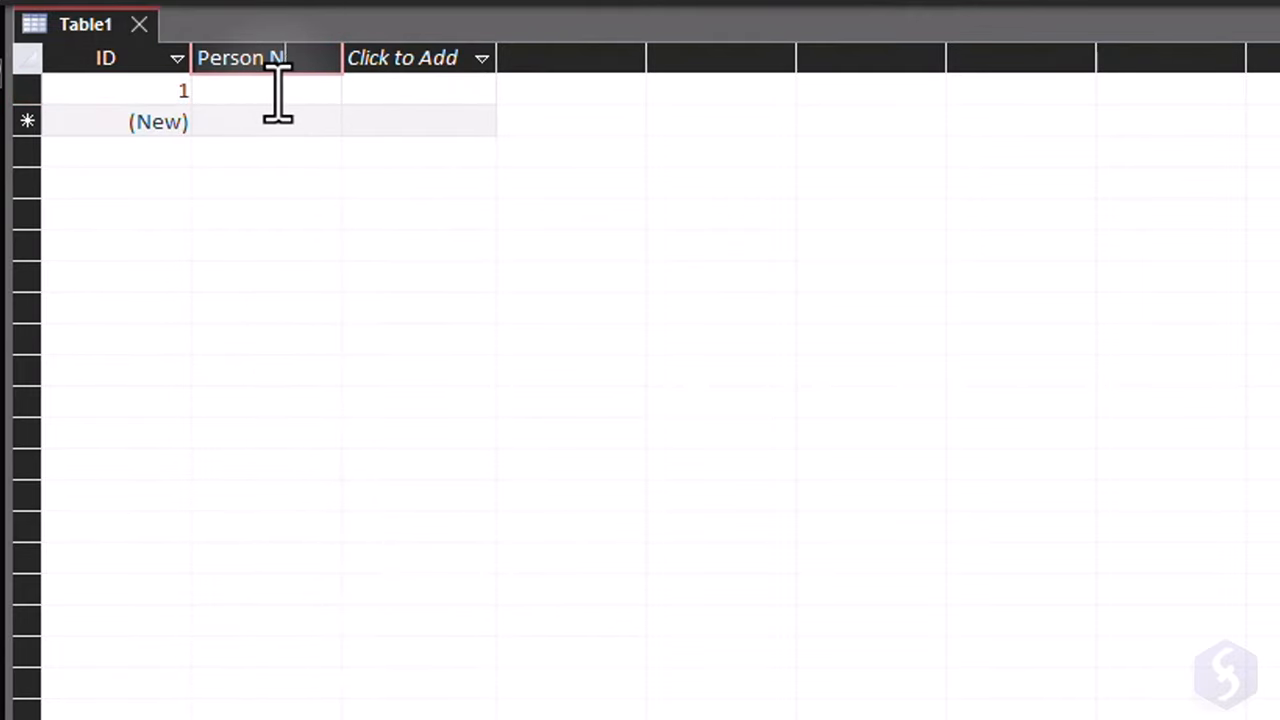
left_click(417, 57)
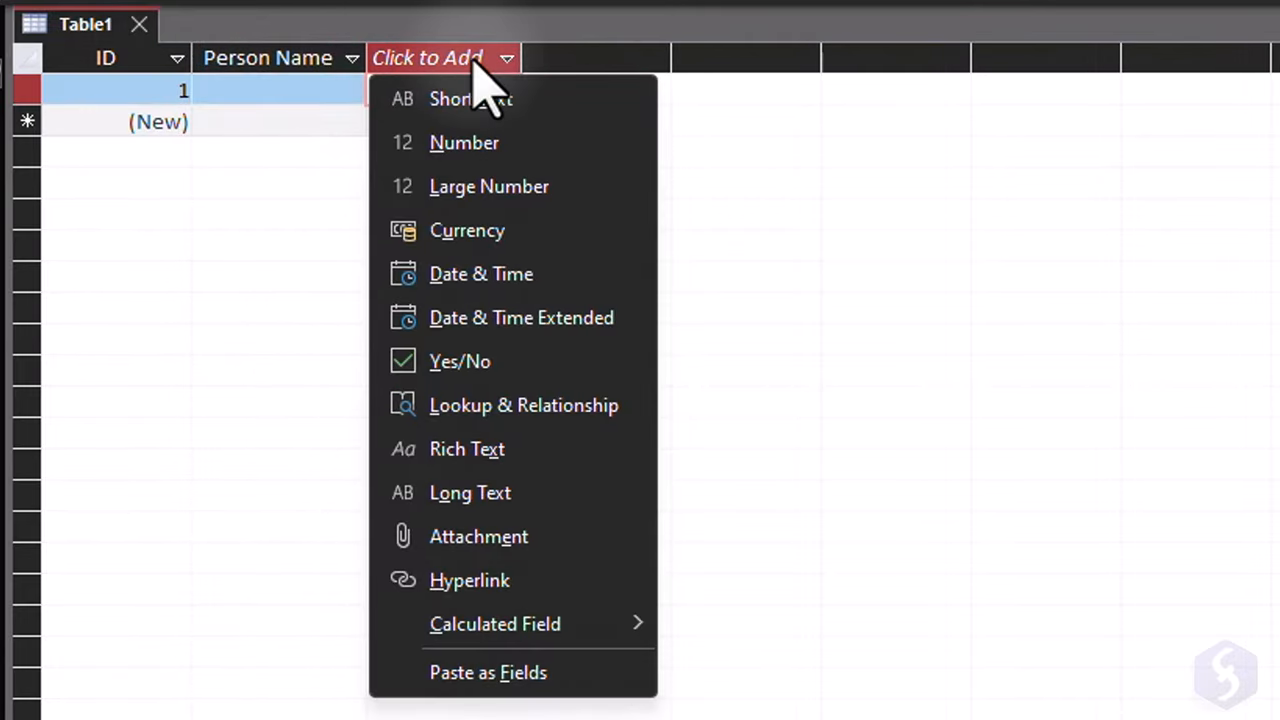
mouse_move(490, 110)
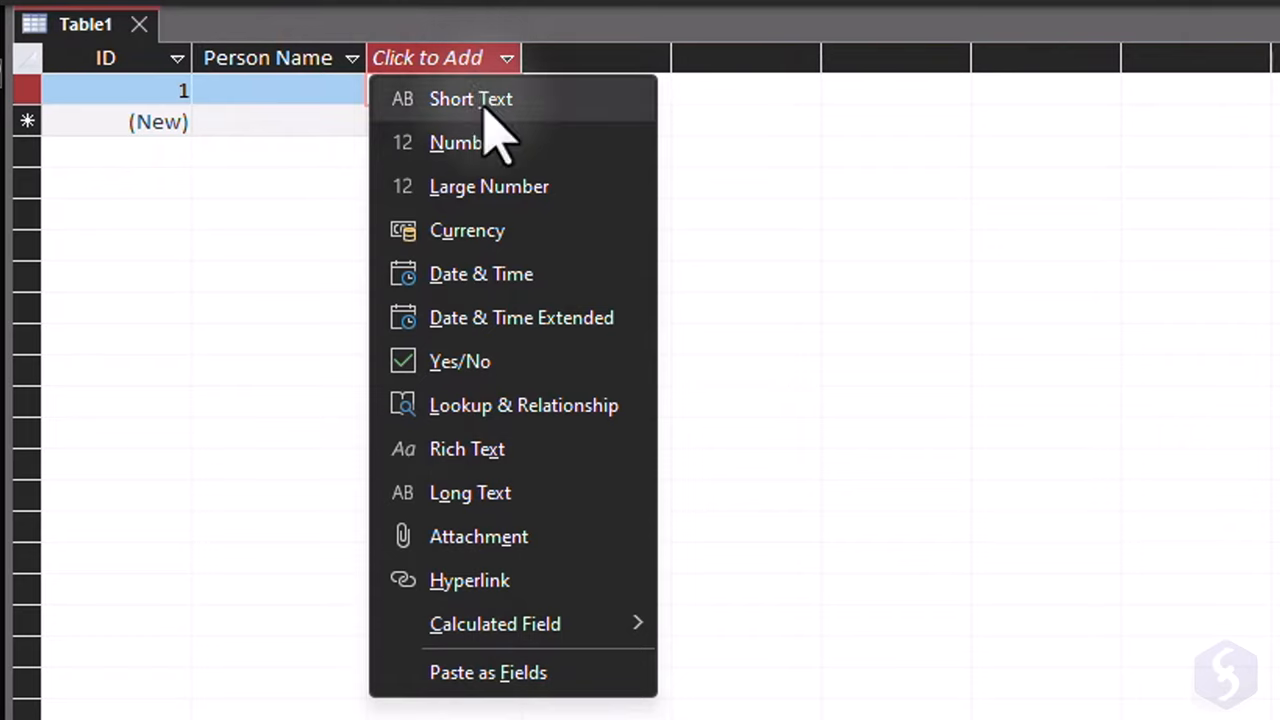
mouse_move(490, 440)
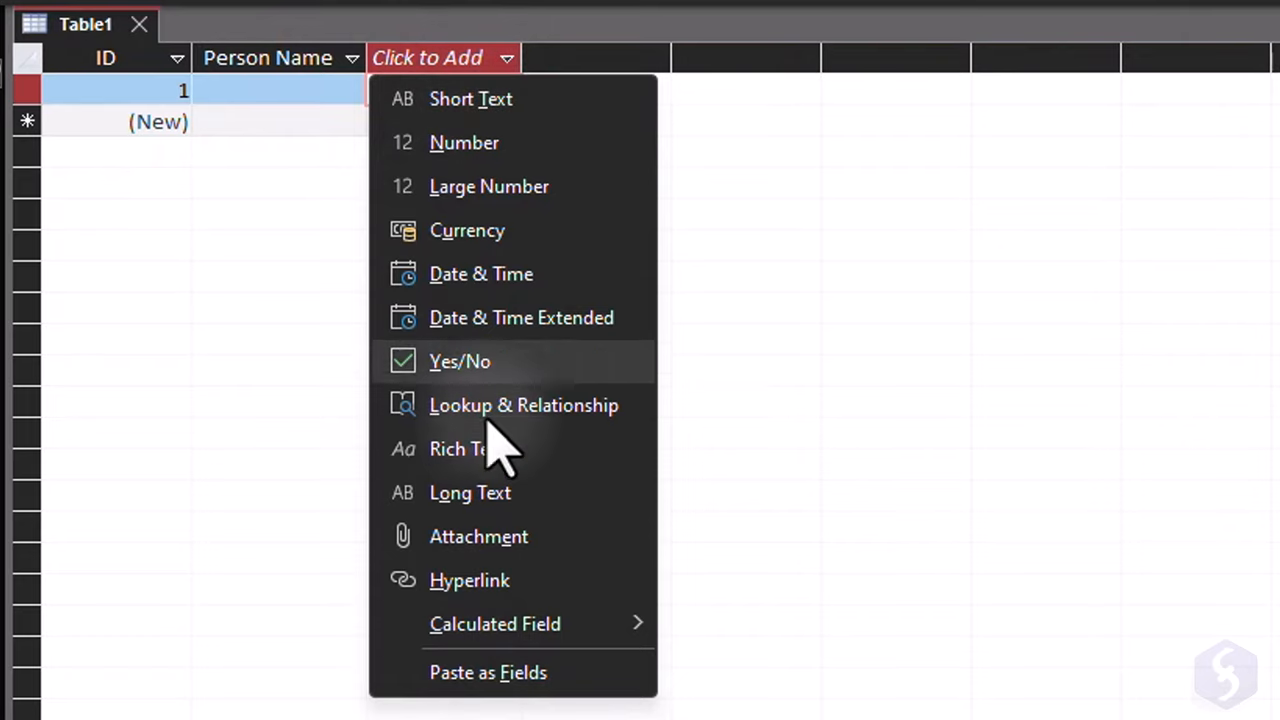
mouse_move(490, 510)
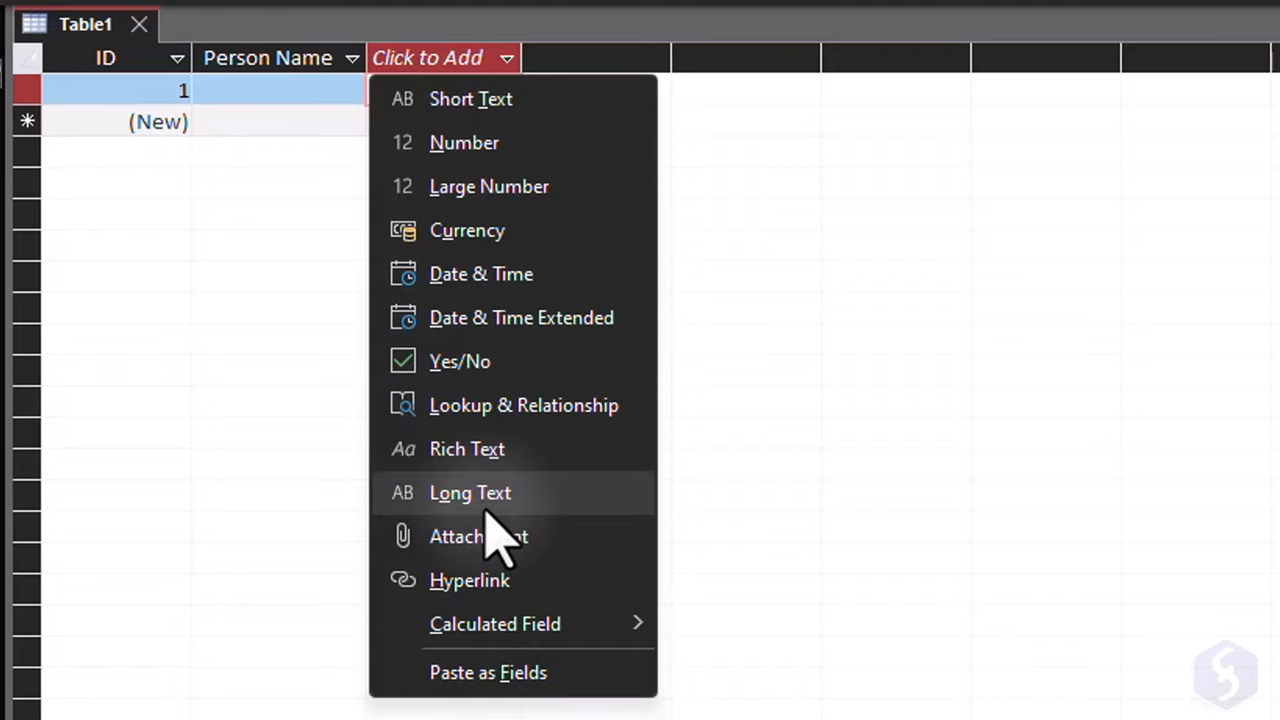
left_click(464, 142)
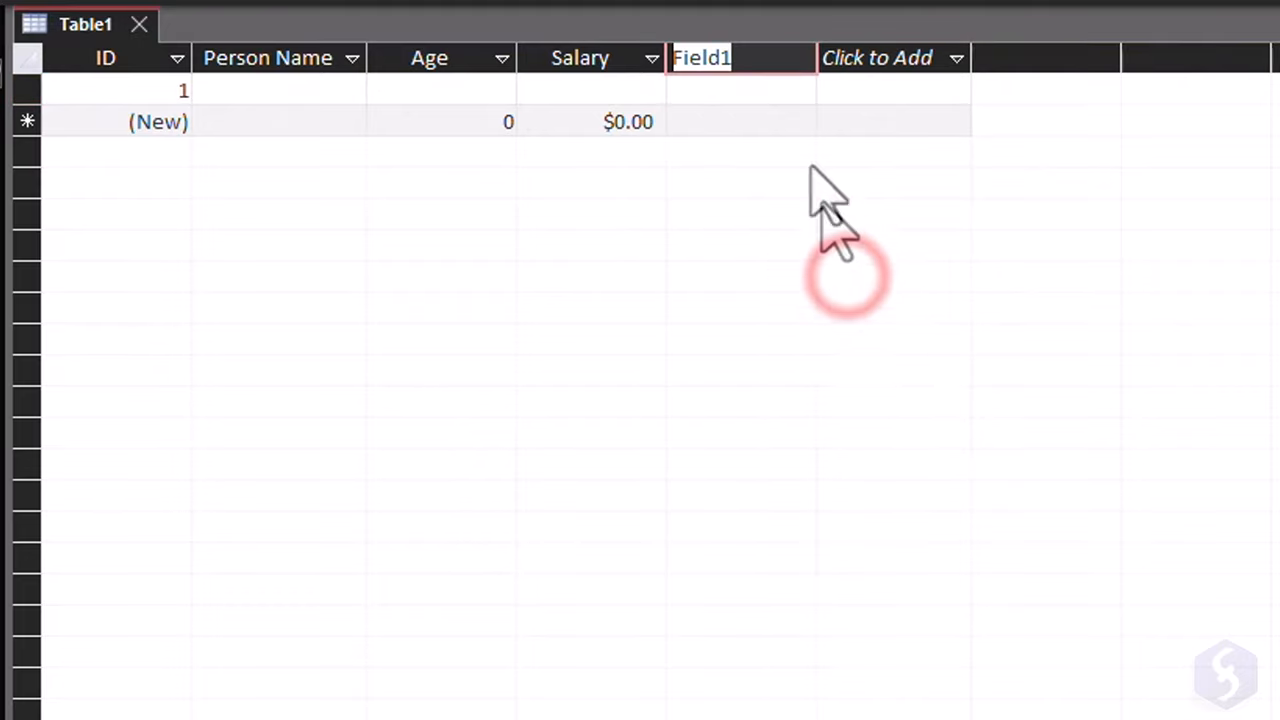
left_click(832, 90)
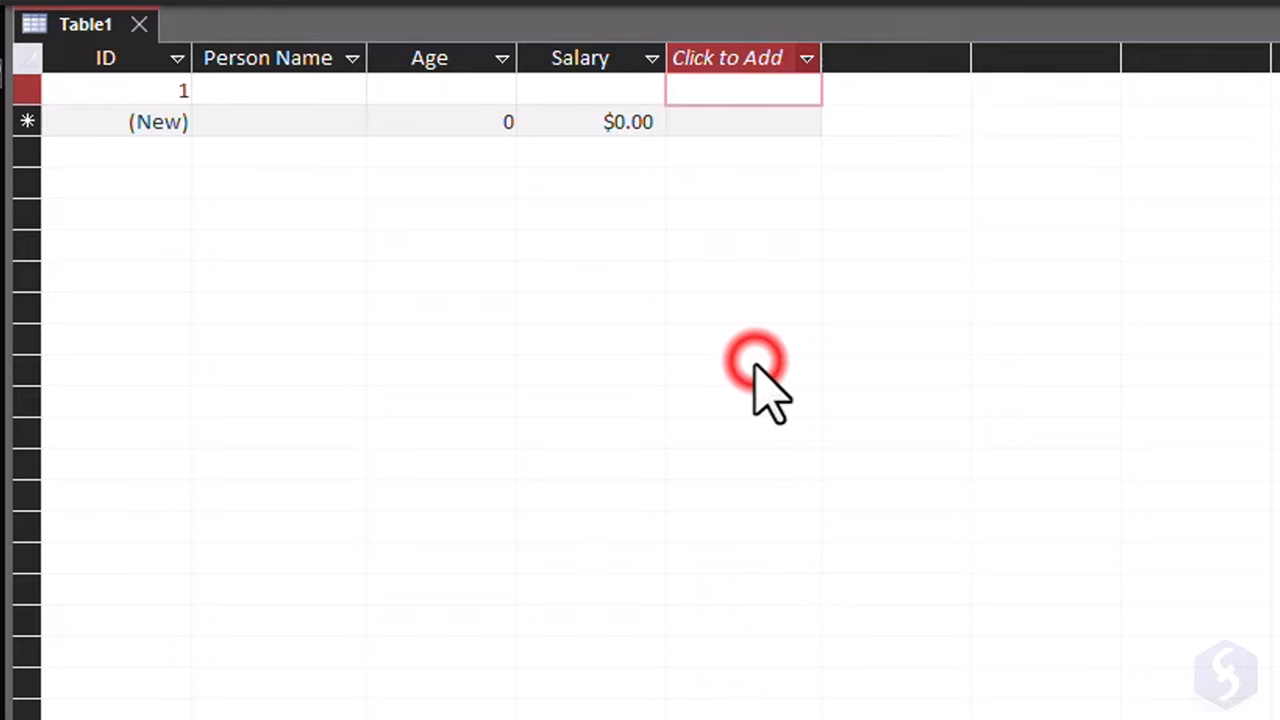
Try adding Attachment and Hyperlink fields to Table1, then delete them
left_click(727, 57)
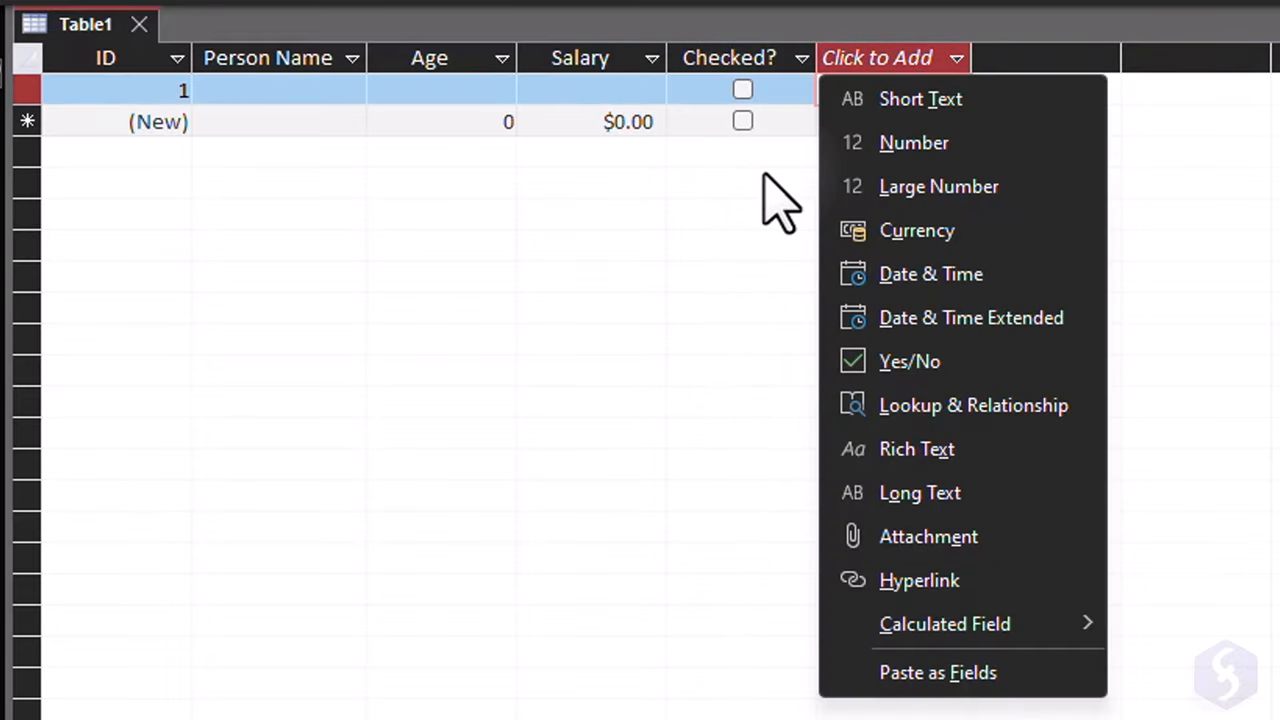
left_click(928, 536)
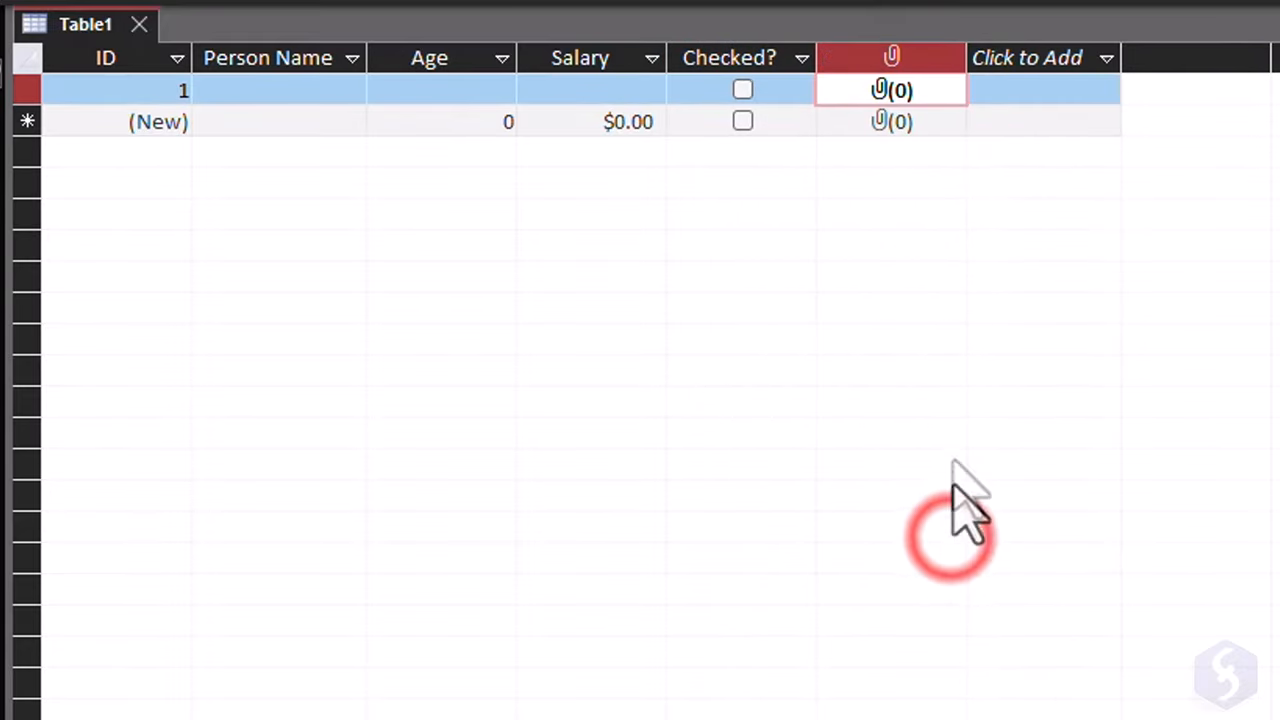
double_click(891, 90)
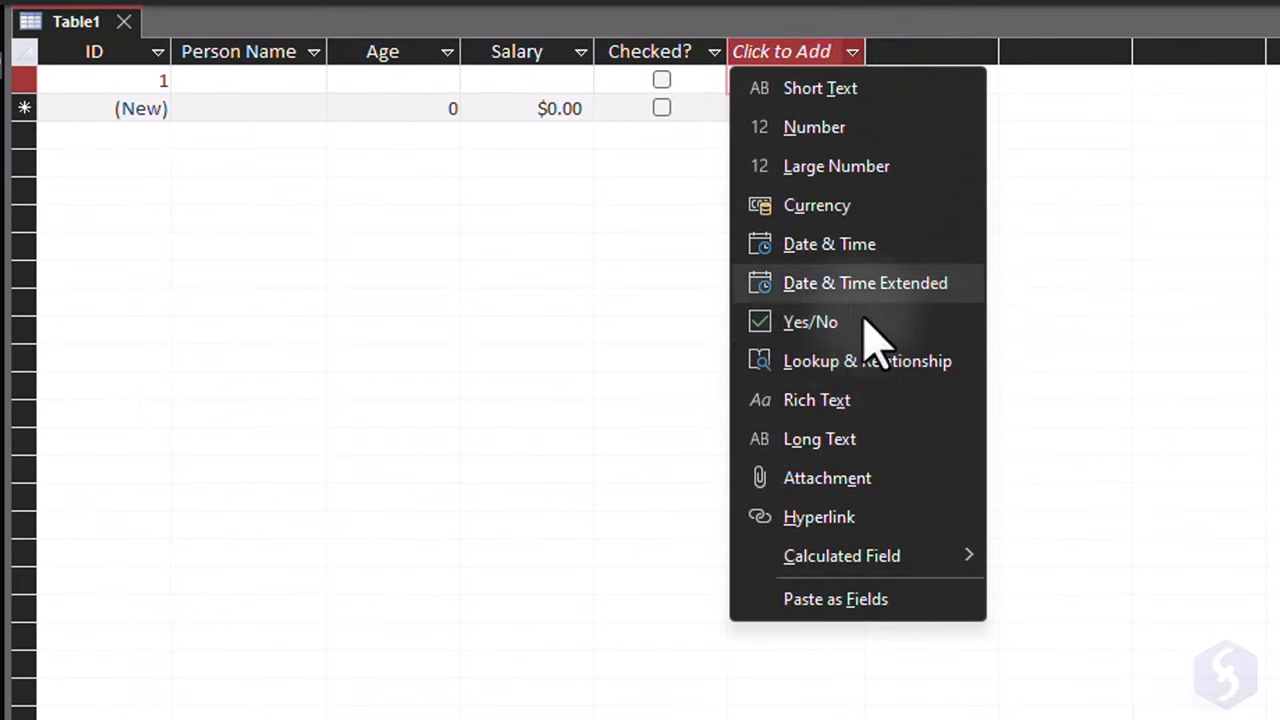
left_click(819, 517)
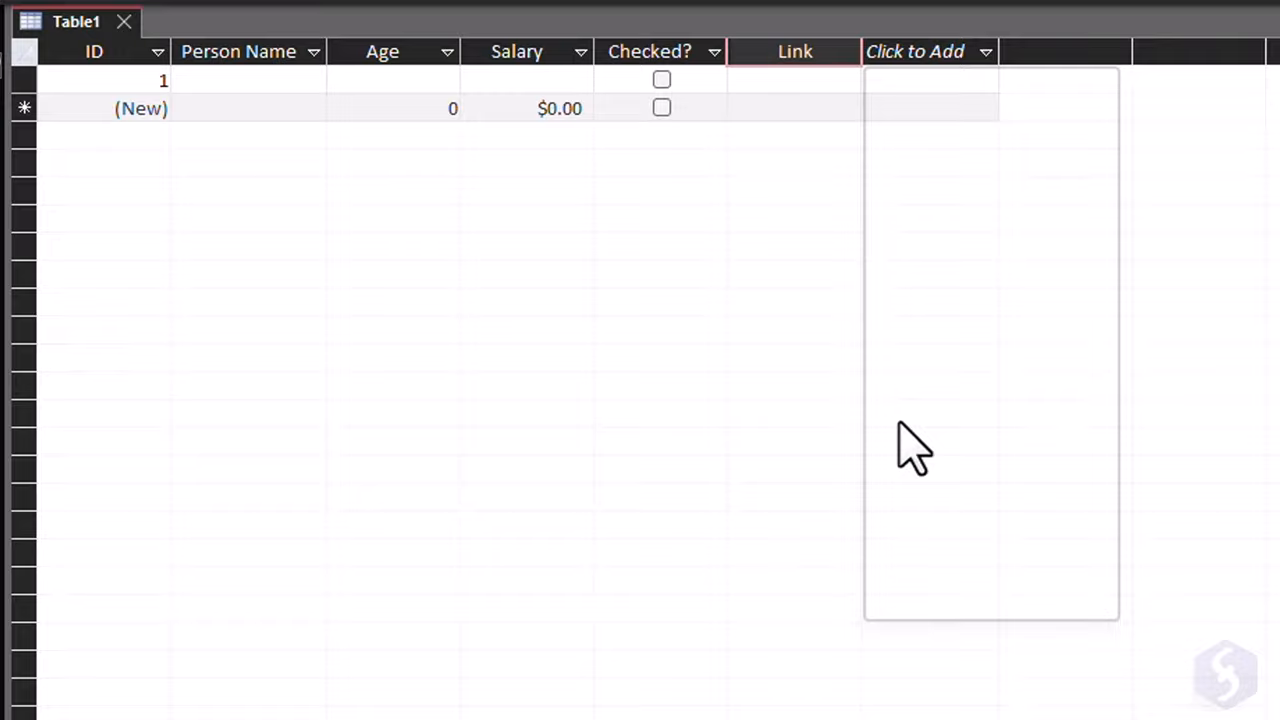
right_click(785, 80)
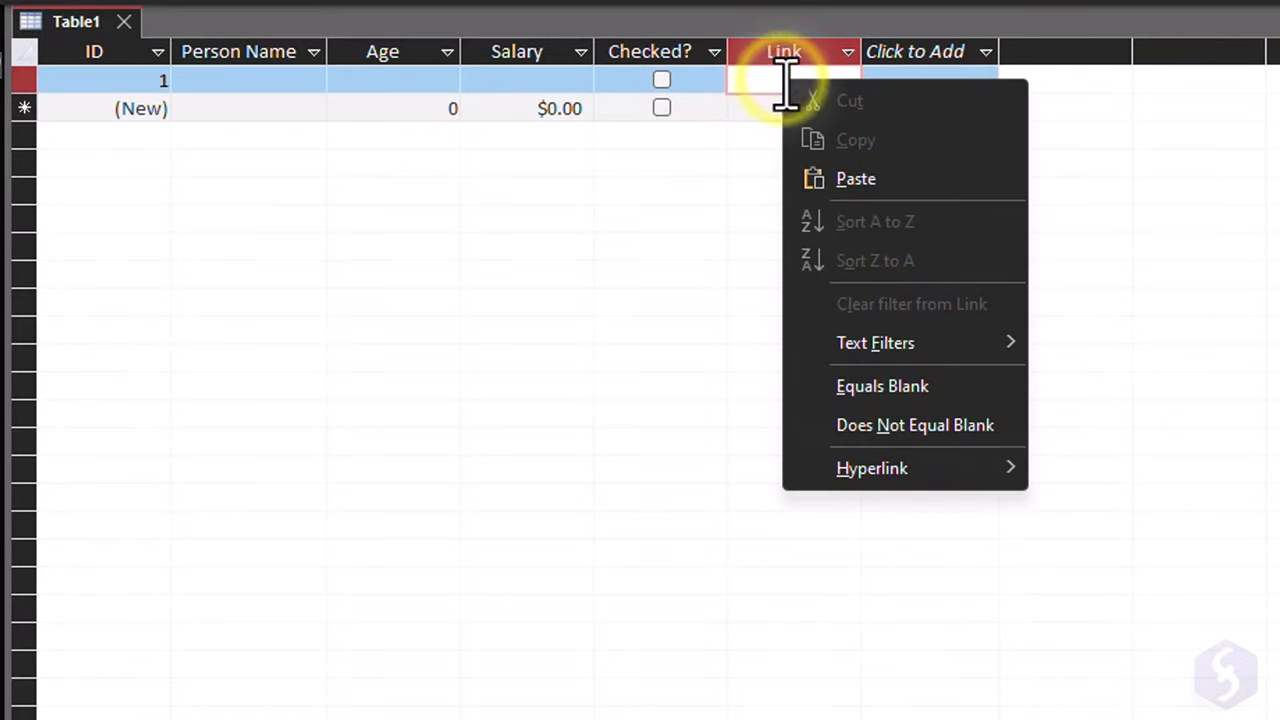
left_click(1155, 490)
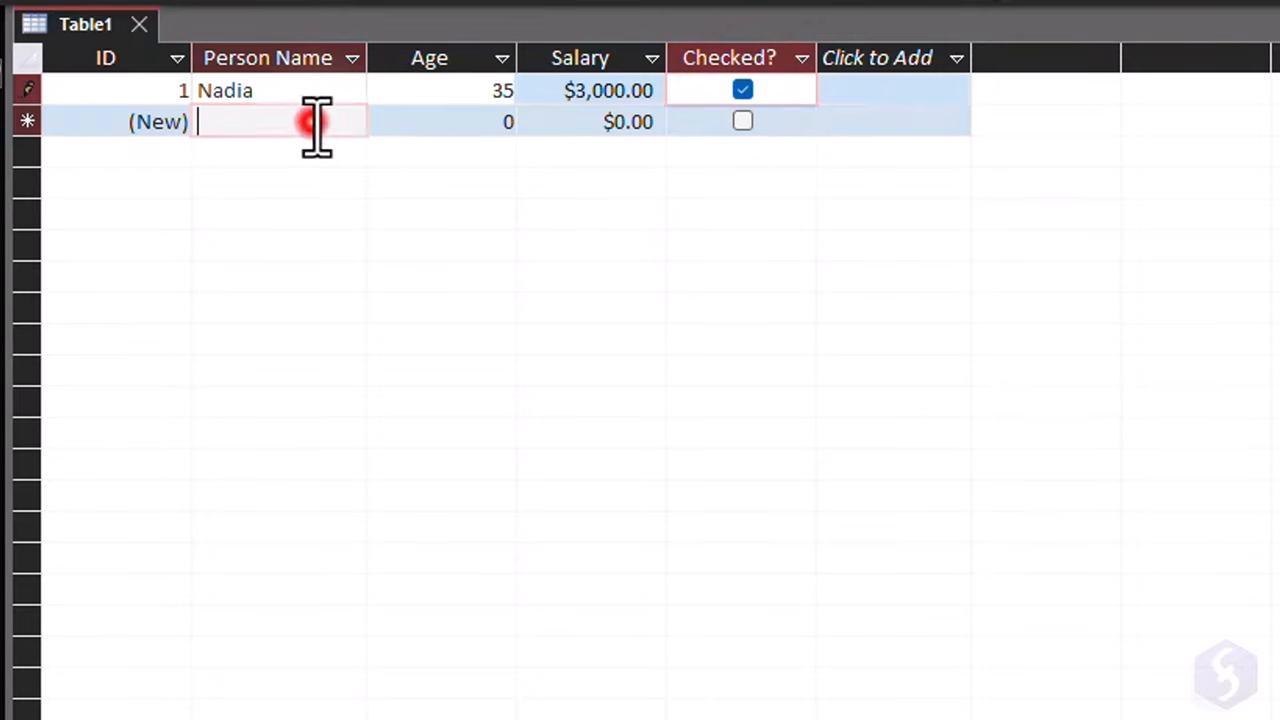
Enter records for Nadia, Jack, Paul and Peter with their ages, salaries and checked status
type("Jack")
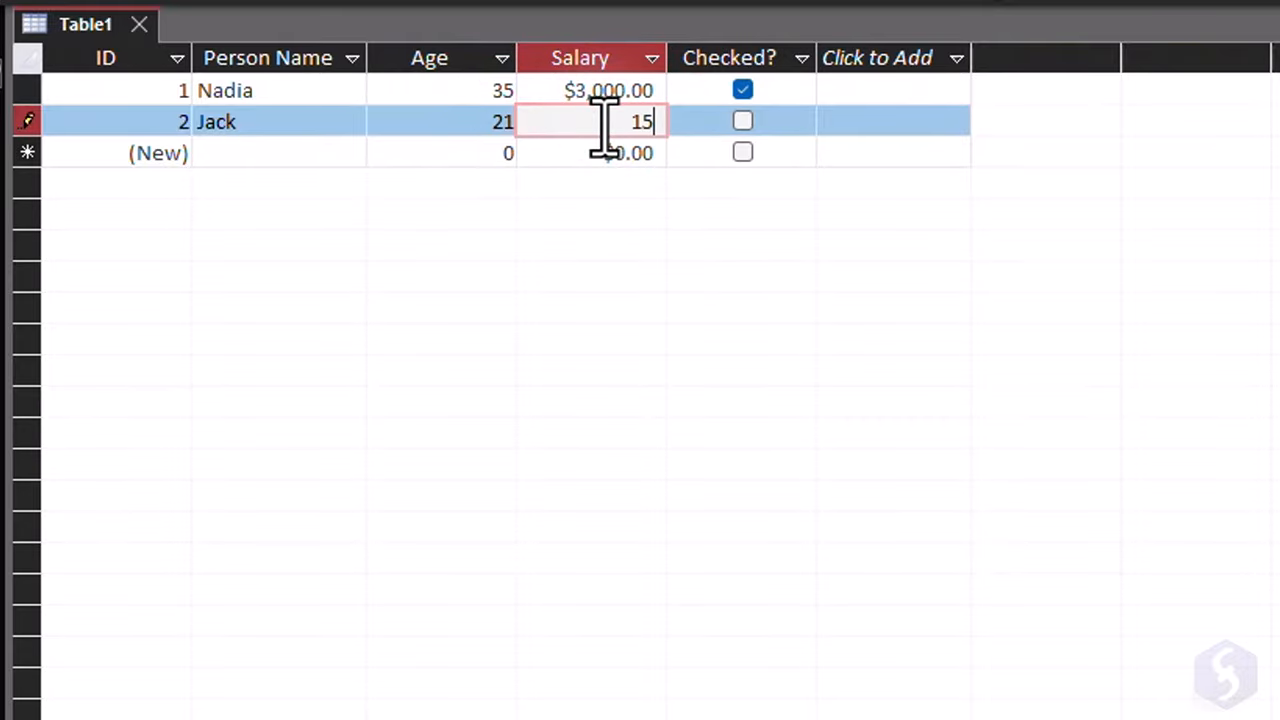
type("Paul")
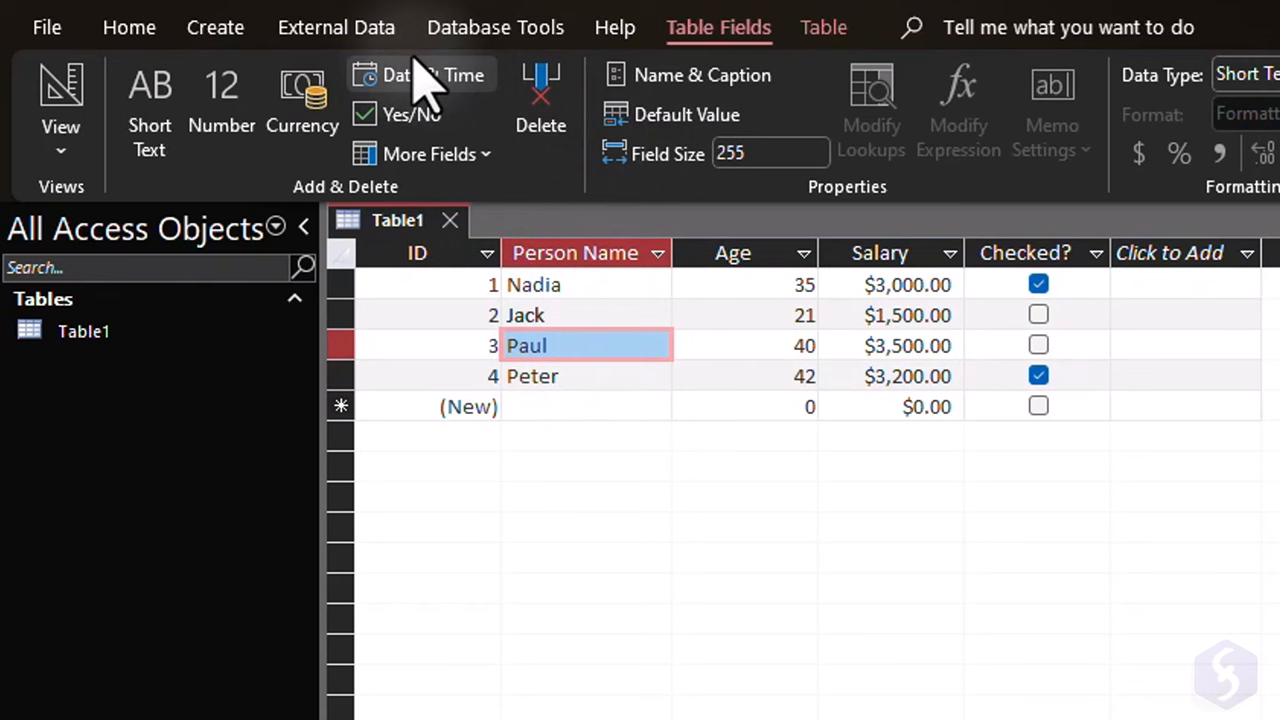
Review the From File import sources on External Data, including HTML Document
left_click(336, 27)
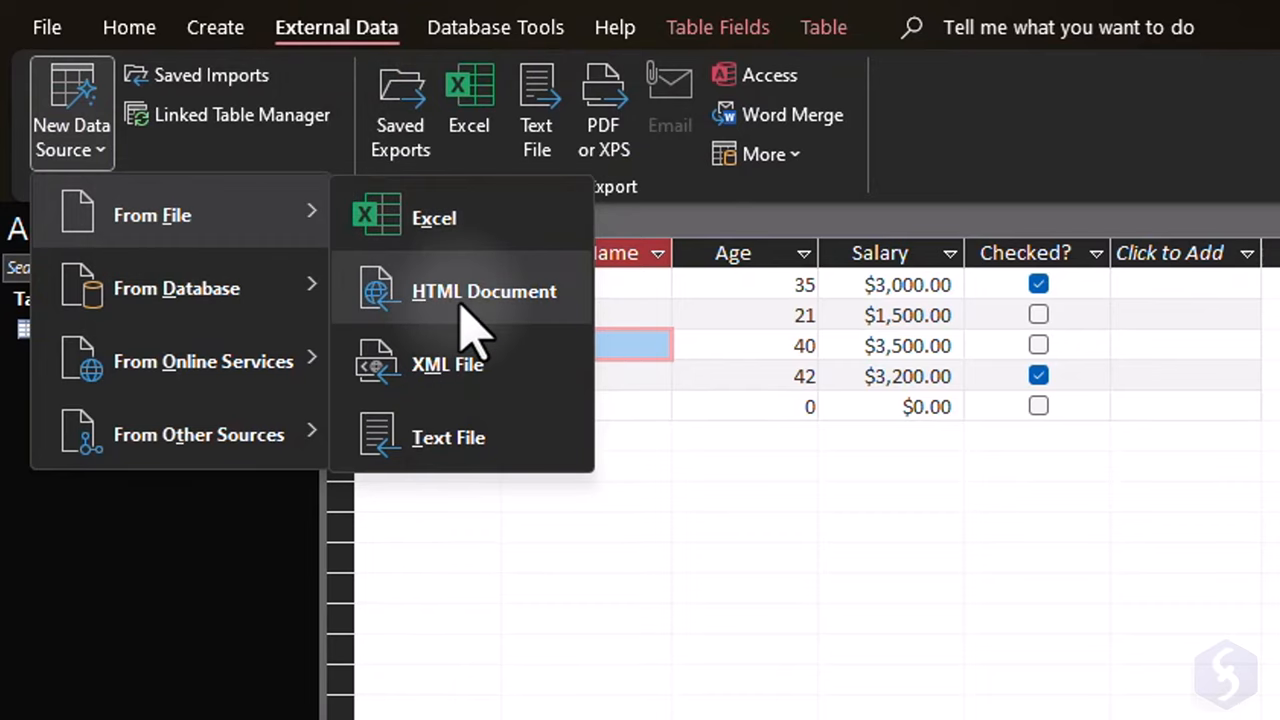
left_click(434, 217)
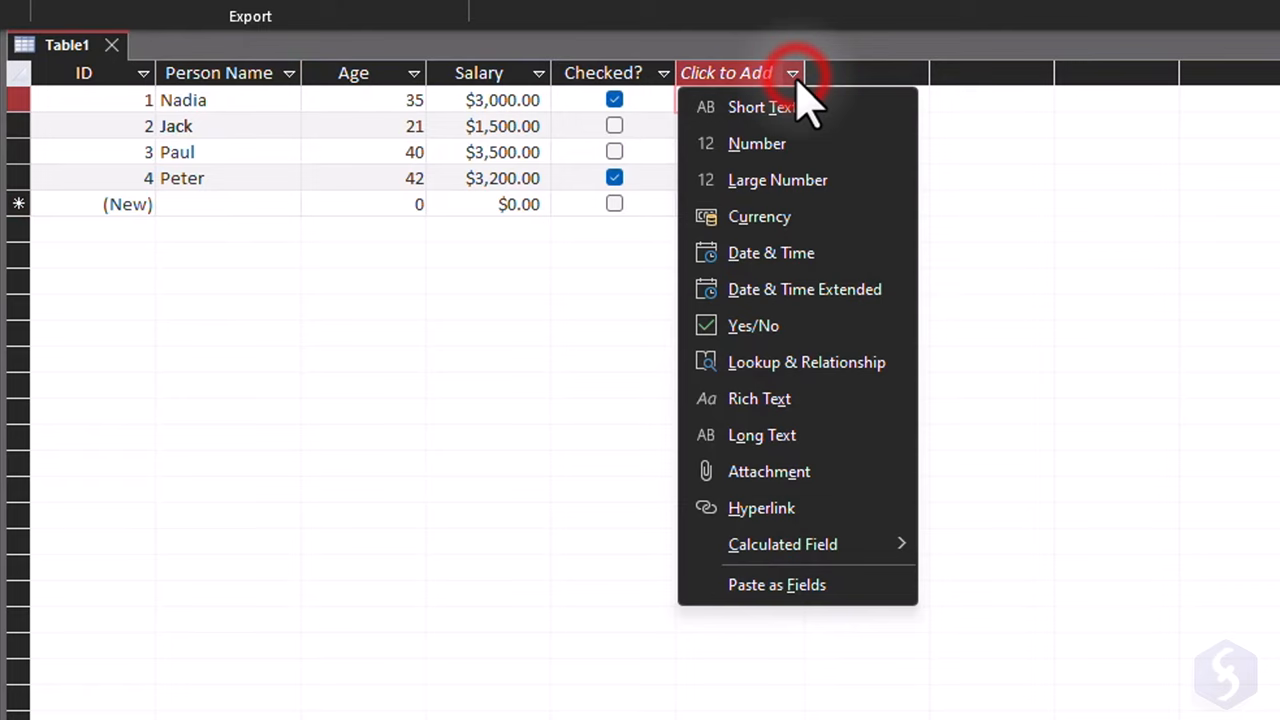
mouse_move(783, 544)
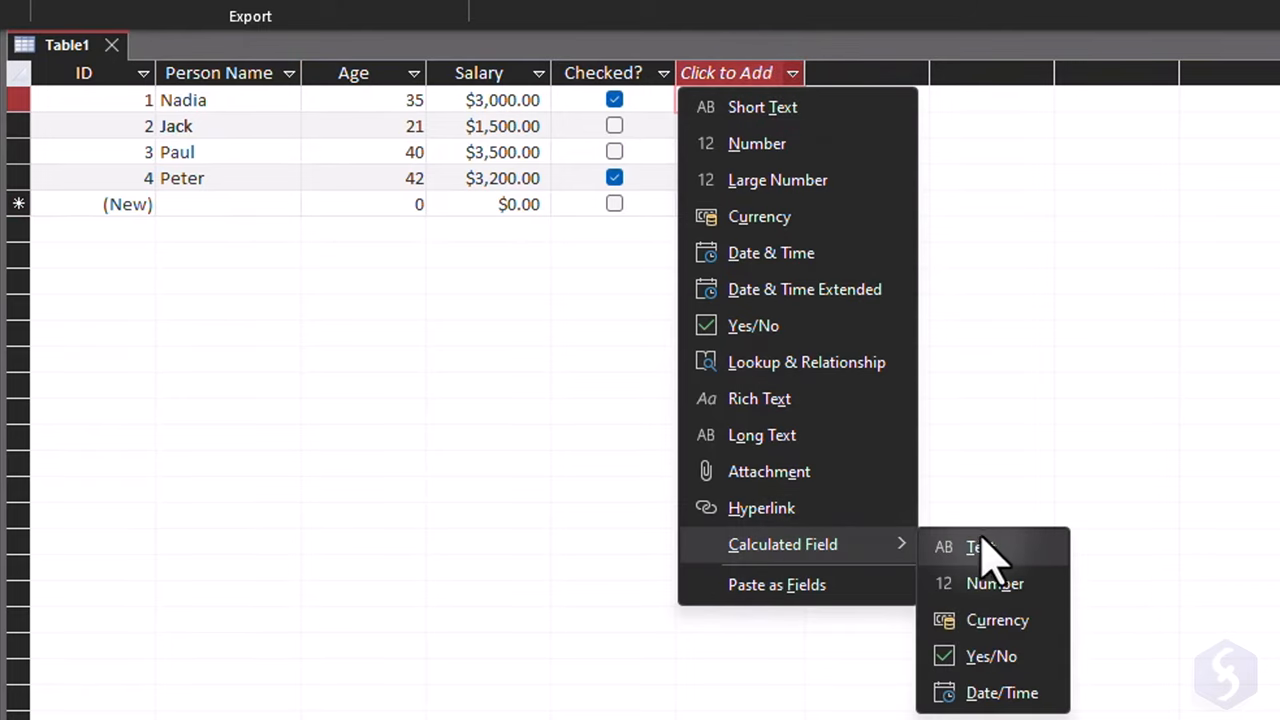
mouse_move(1020, 600)
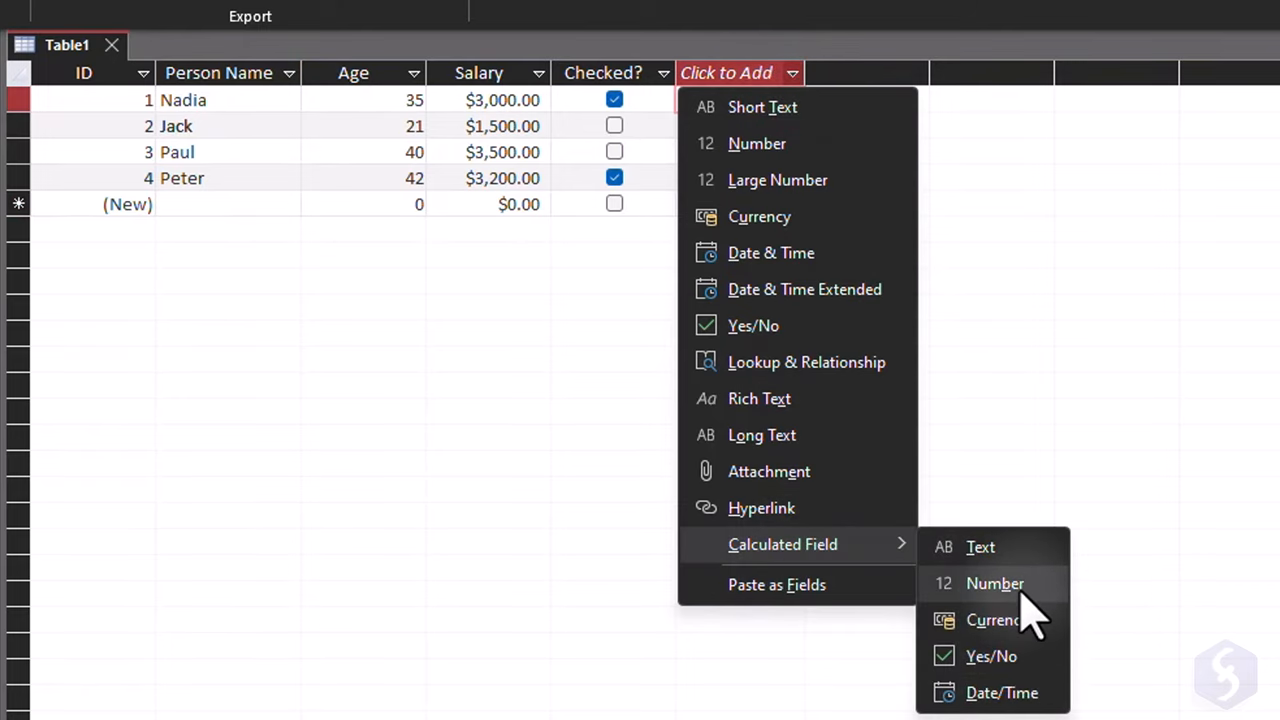
Start a calculated Number field and insert [Salary] from Table1's fields into the expression
left_click(994, 583)
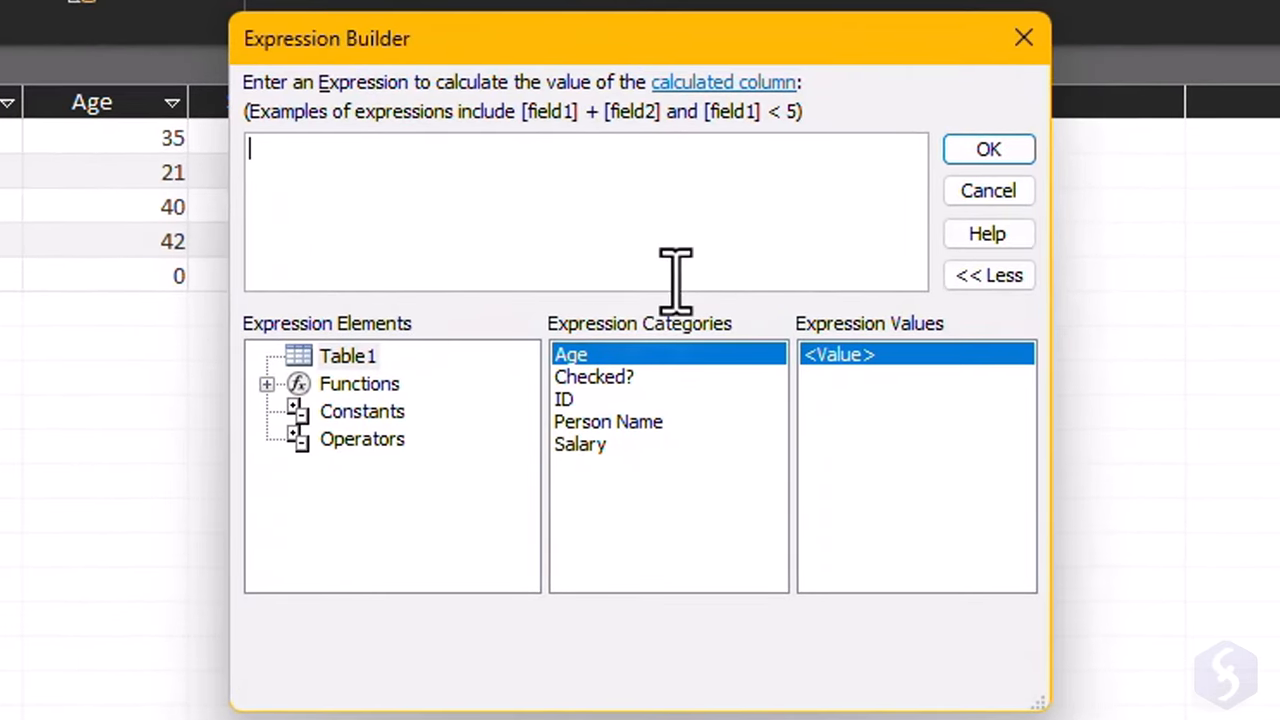
type("2*")
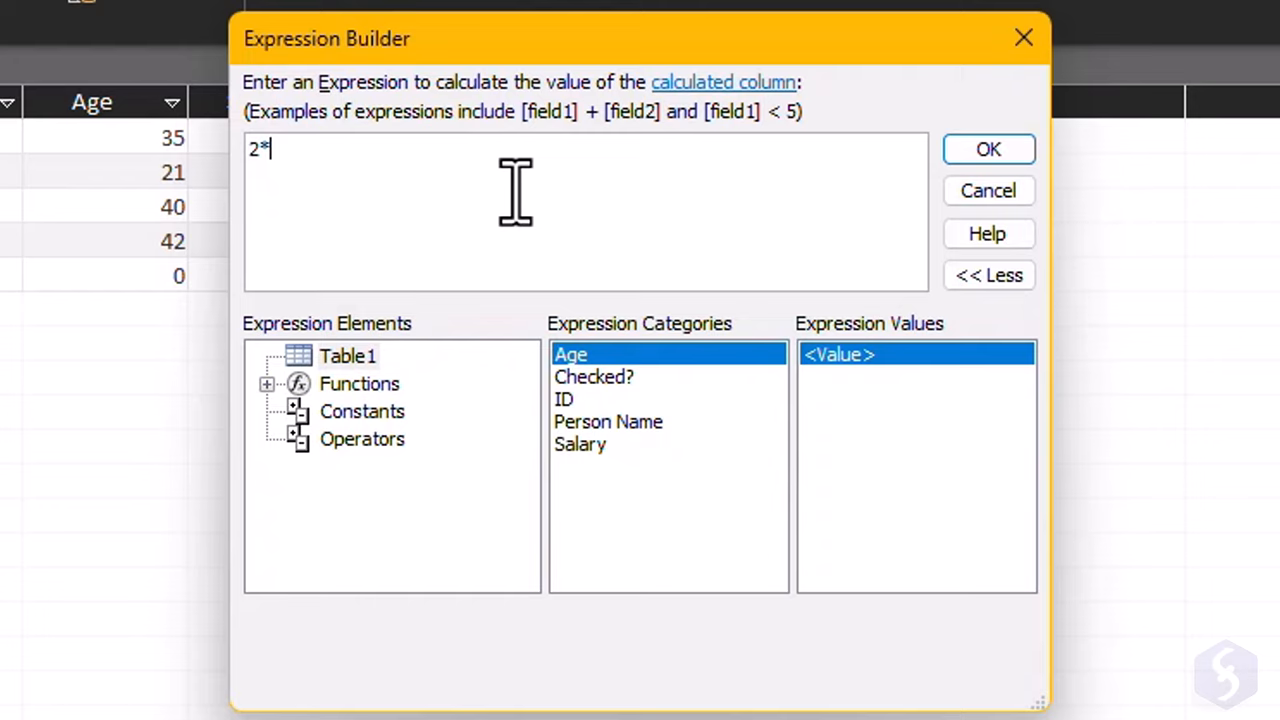
left_click(347, 355)
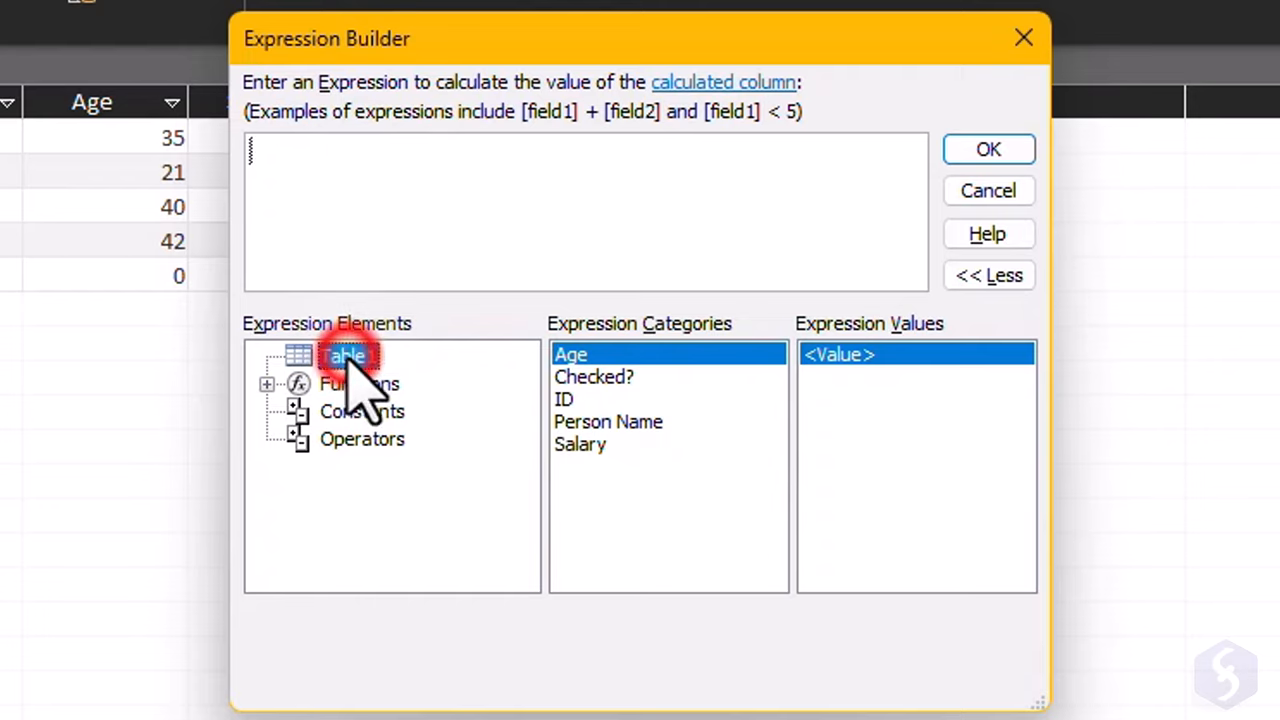
left_click(345, 356)
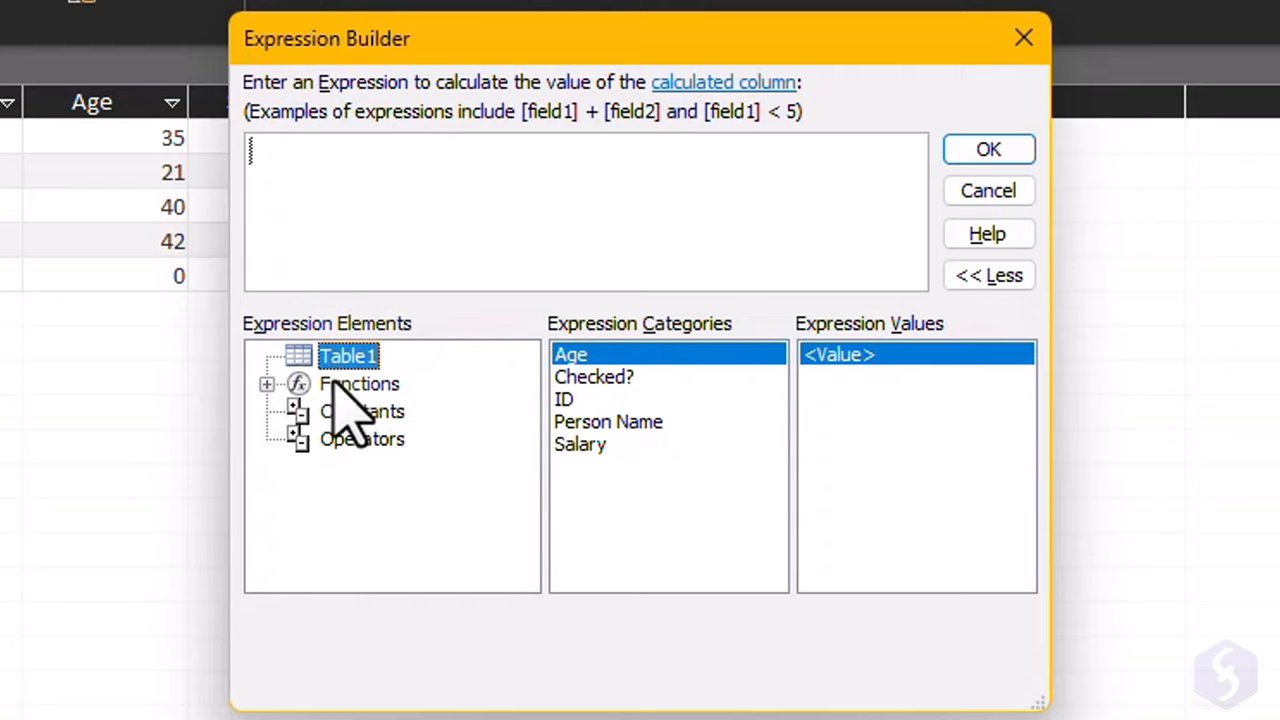
left_click(347, 355)
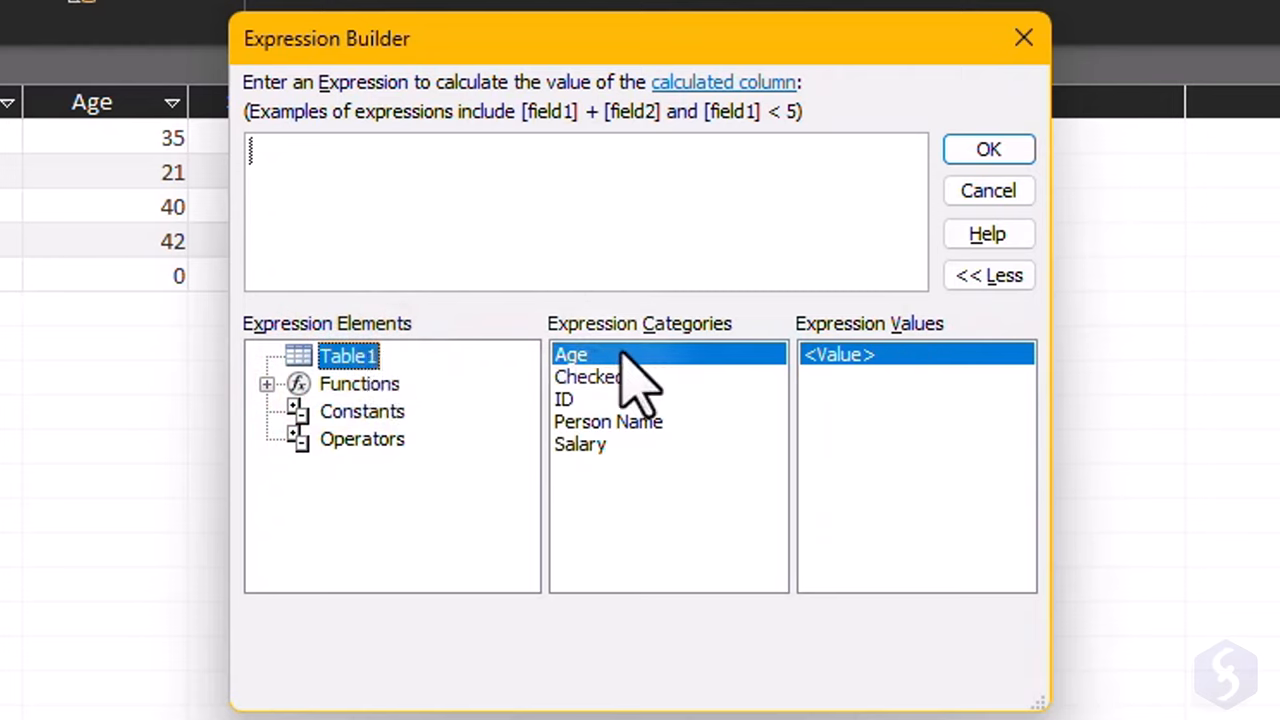
mouse_move(600, 450)
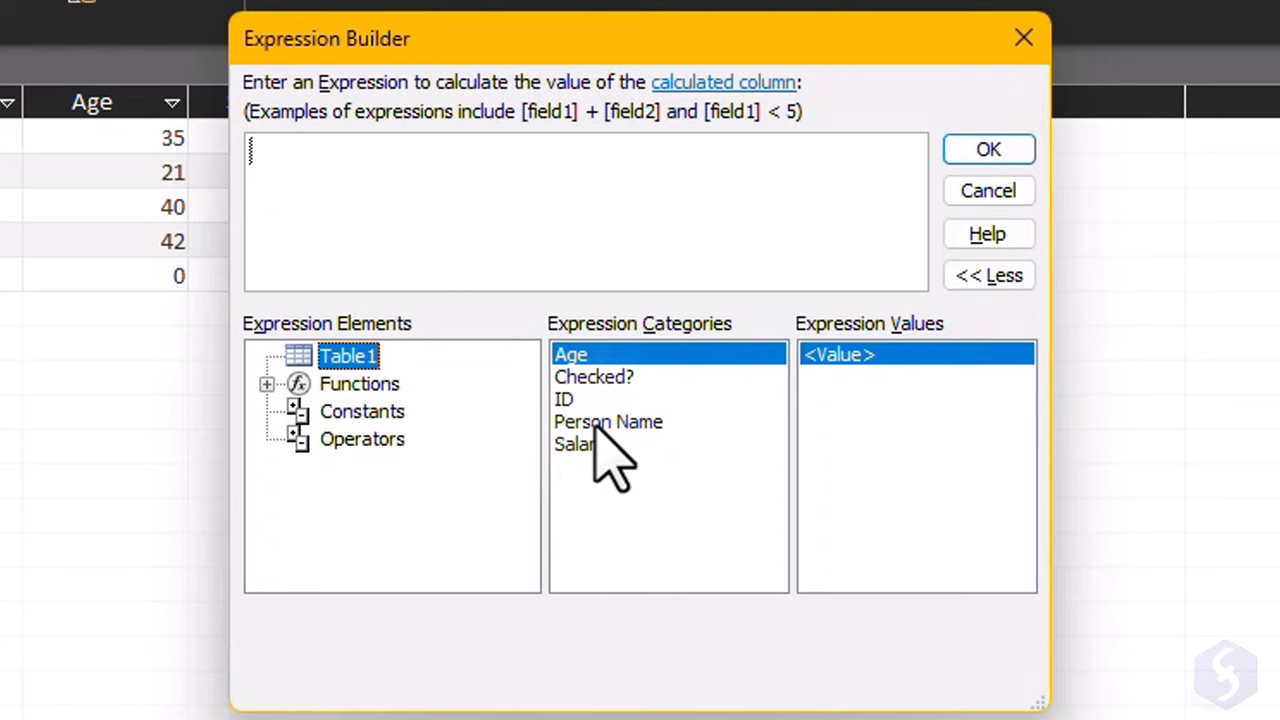
left_click(580, 443)
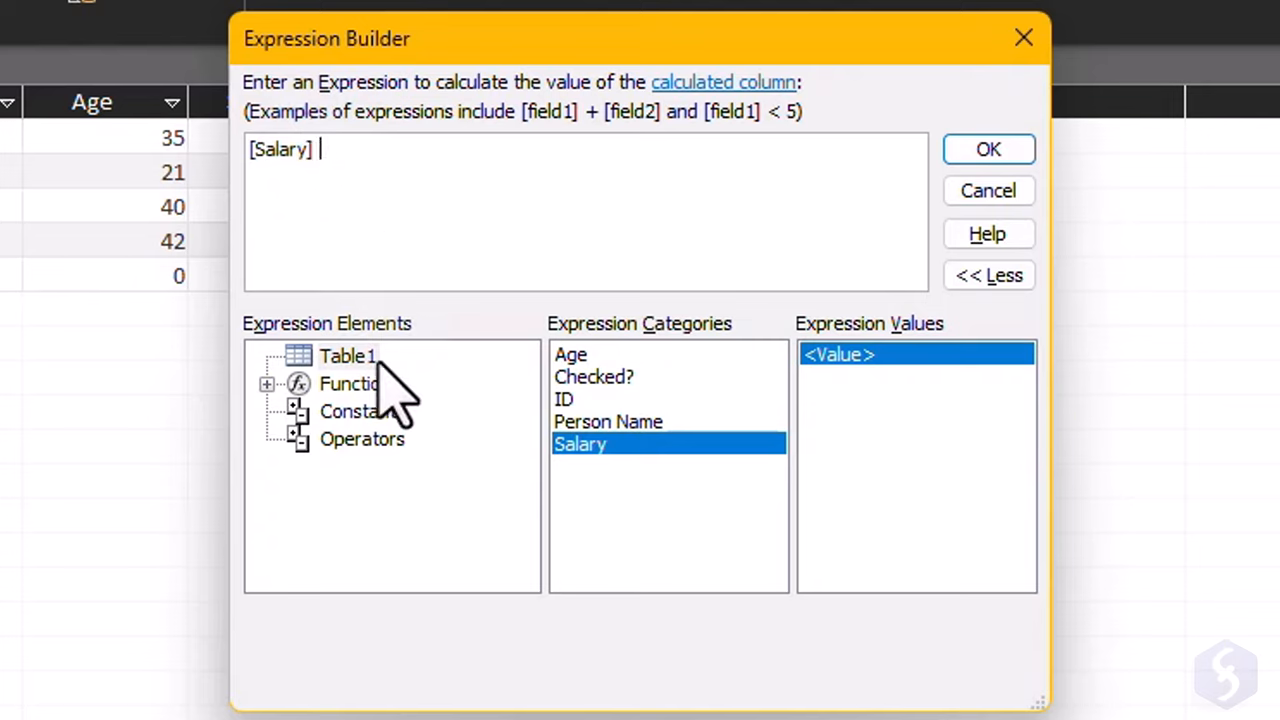
Complete the expression as [Salary] / [Age] and browse built-in functions and Choose's help
left_click(362, 439)
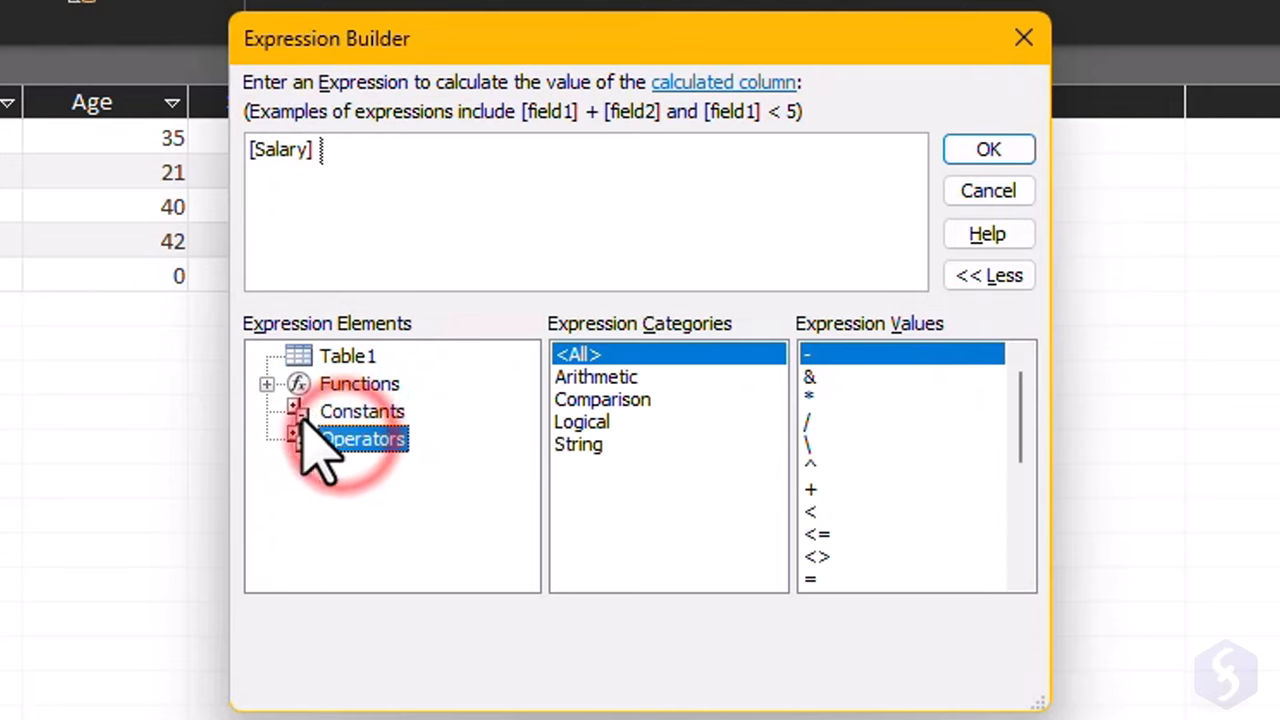
left_click(362, 439)
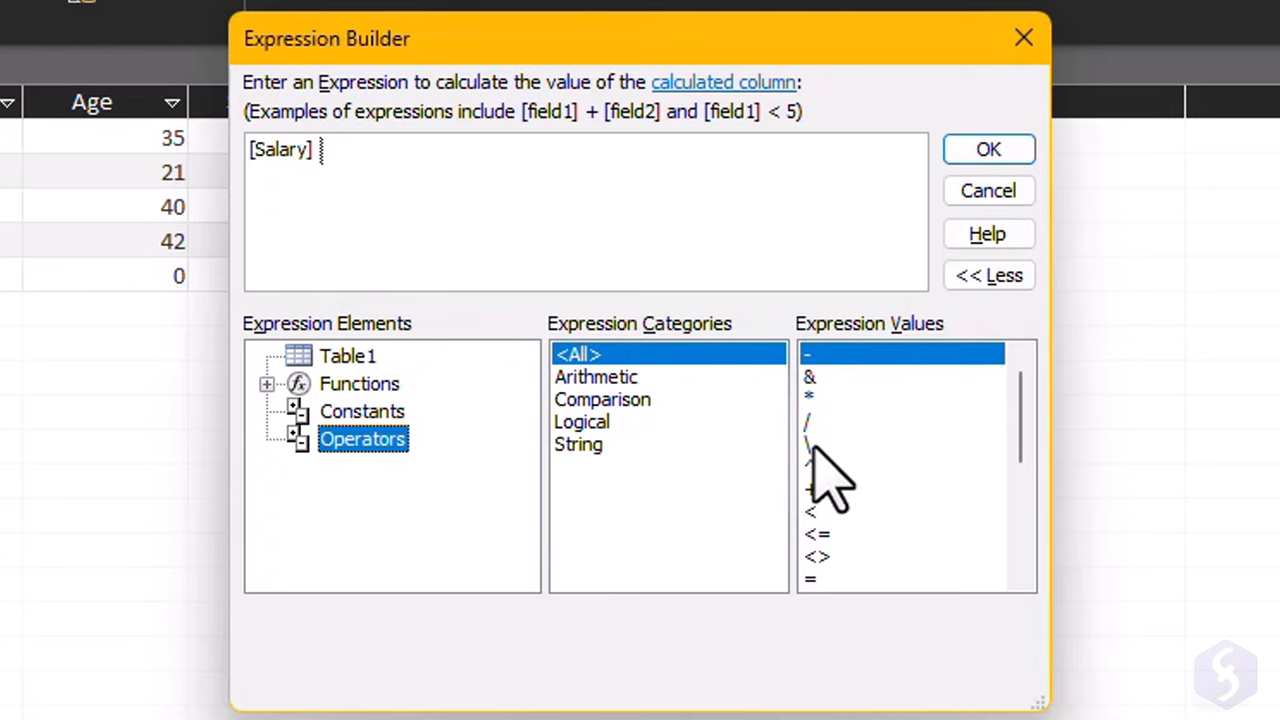
left_click(805, 420)
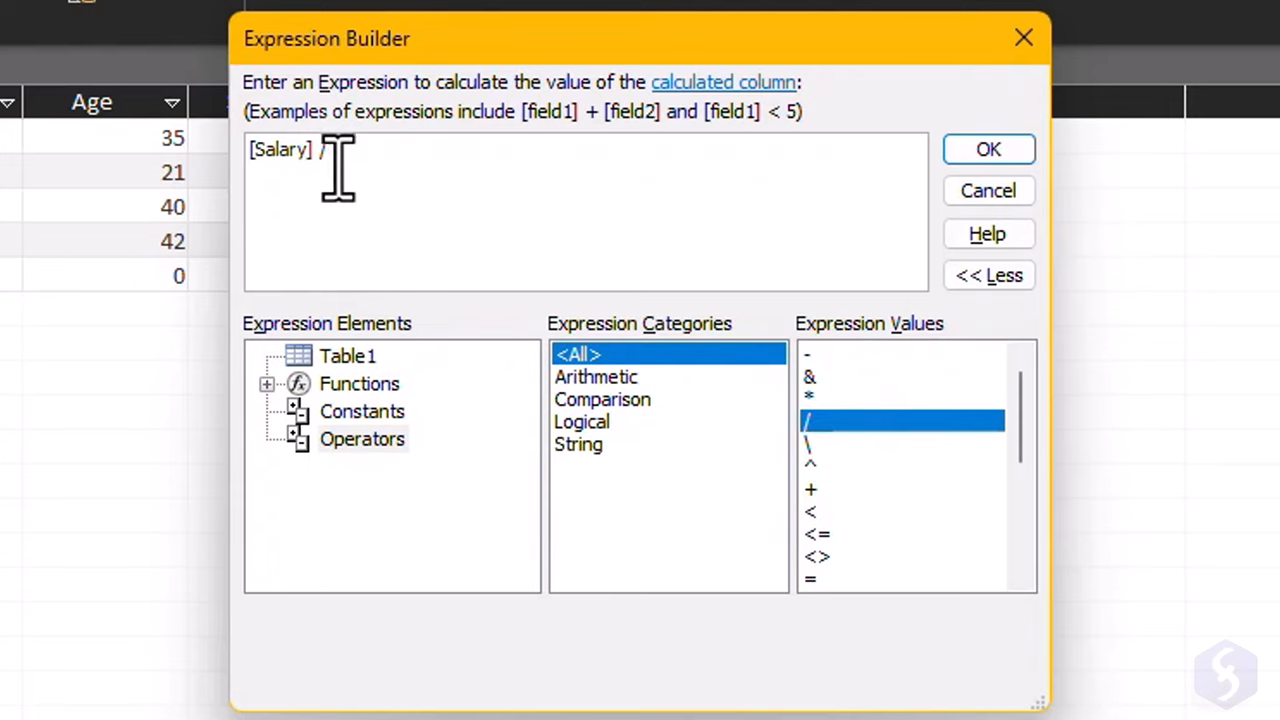
left_click(423, 411)
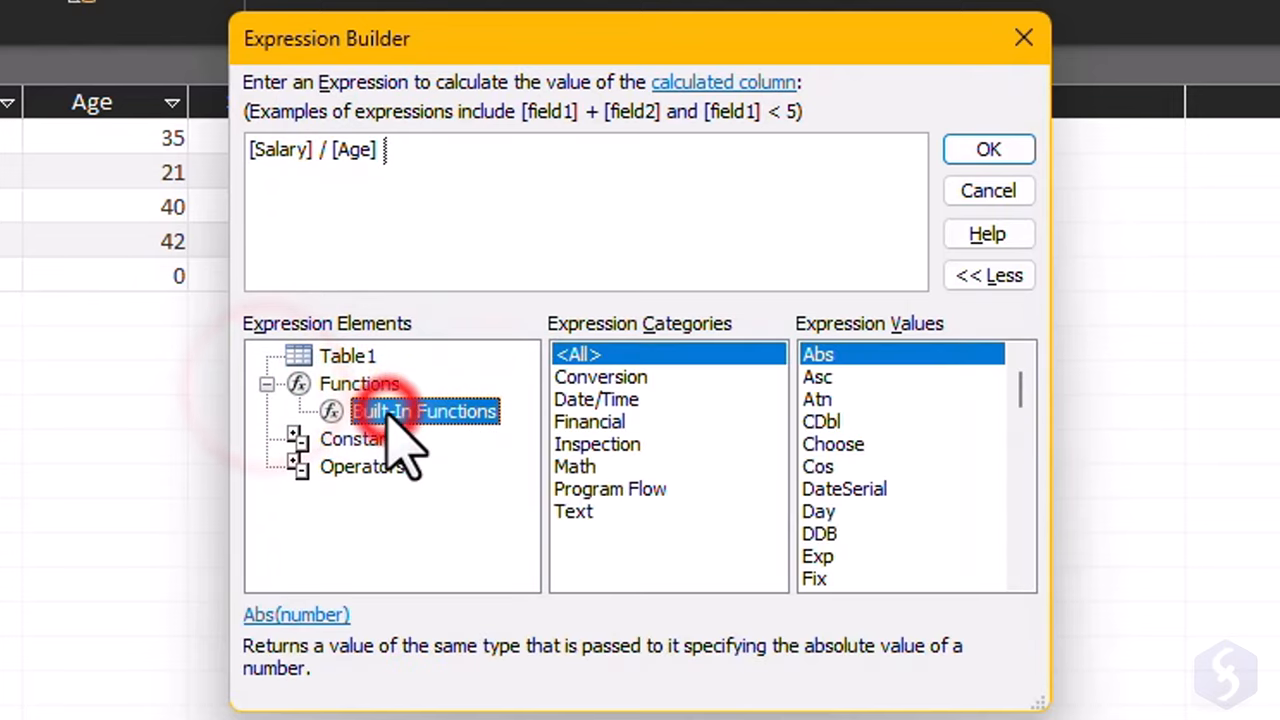
left_click(575, 466)
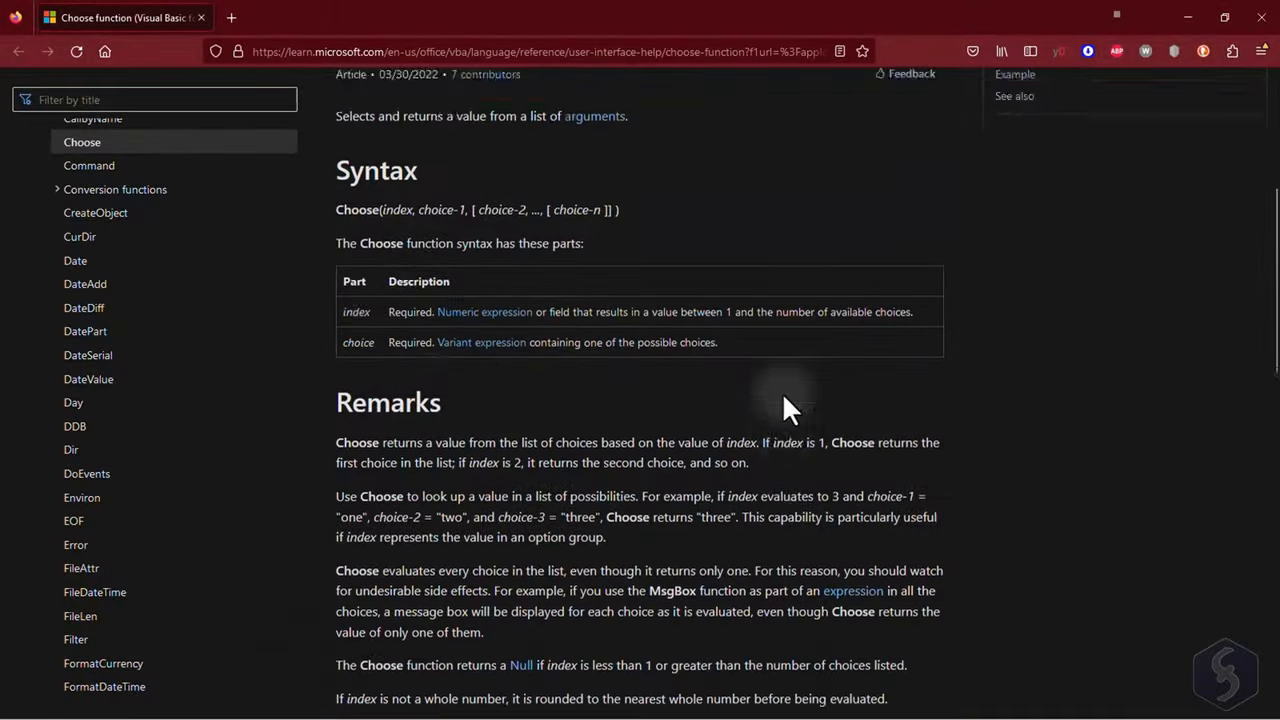
scroll("down", 3)
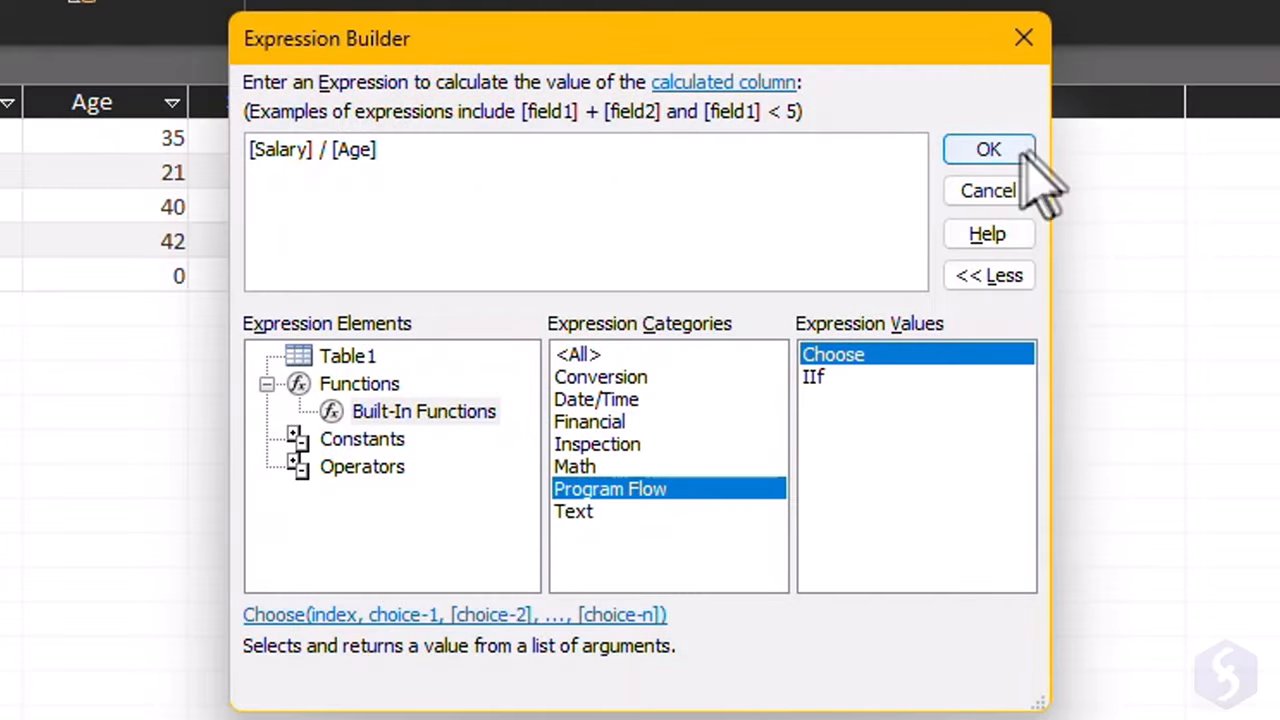
Name the calculated column Ratio, autofit its width, and change Nadia's age to 32
left_click(987, 149)
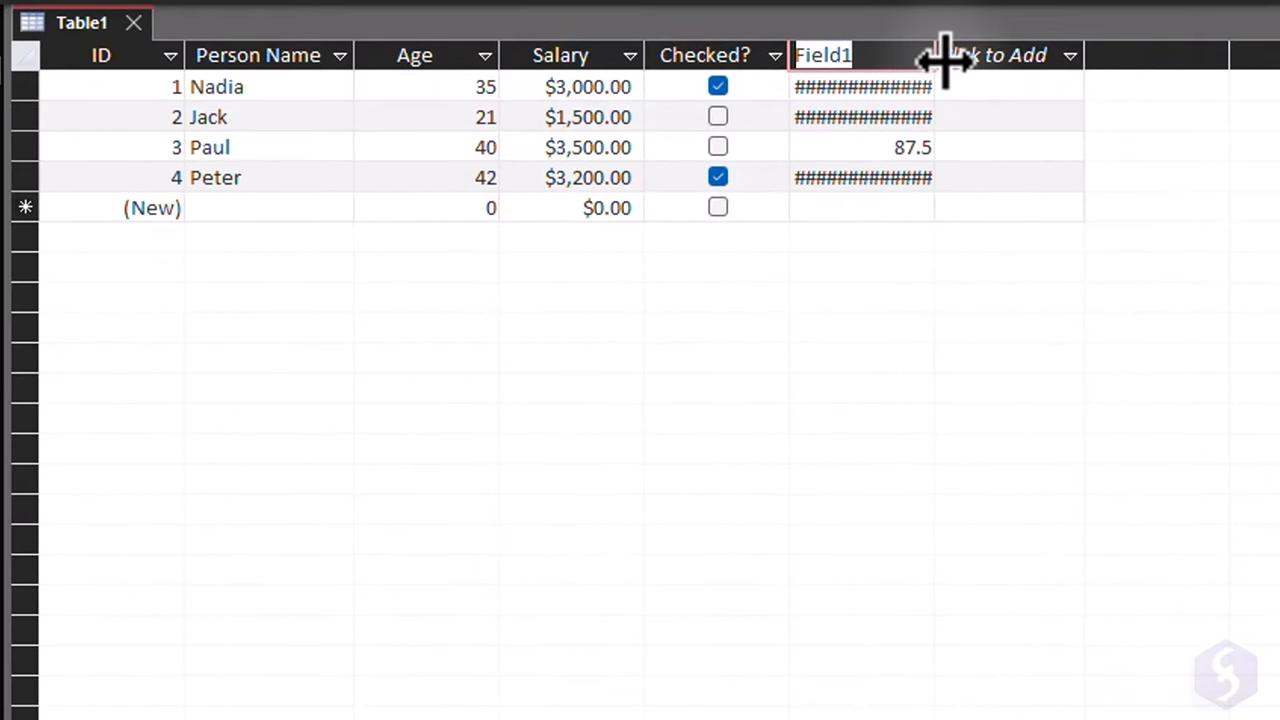
left_click(1068, 55)
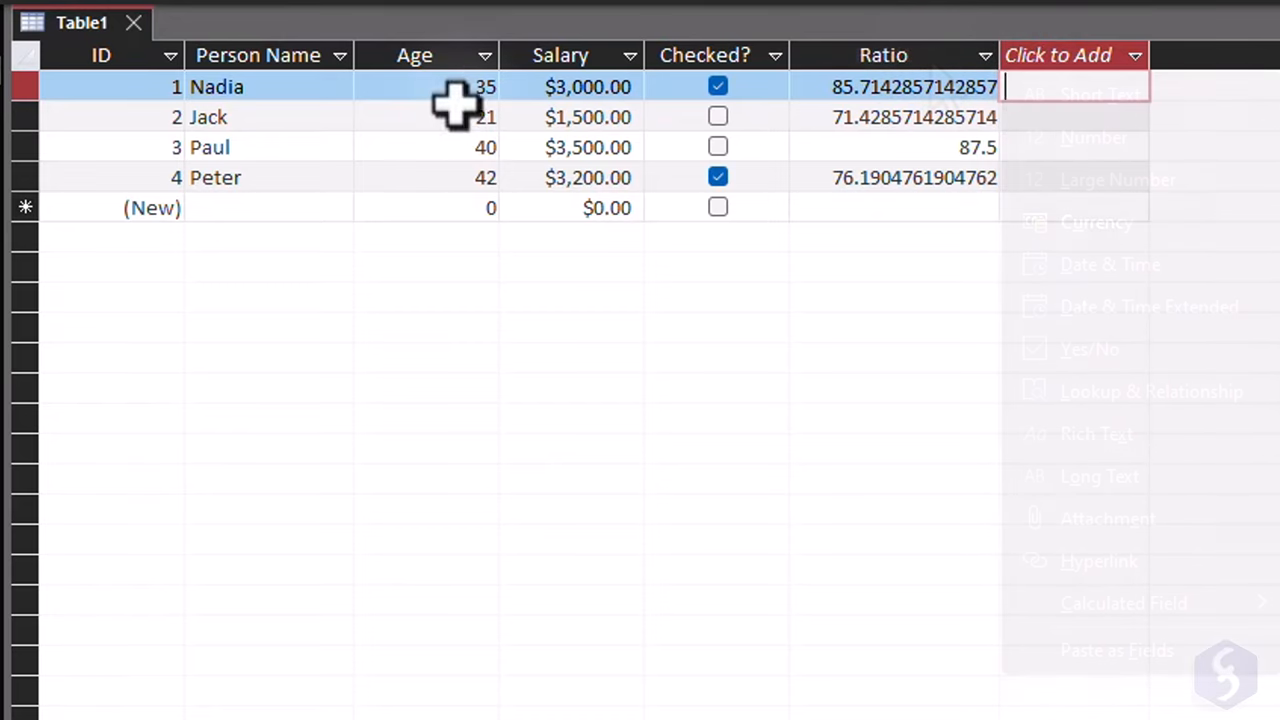
left_click(587, 86)
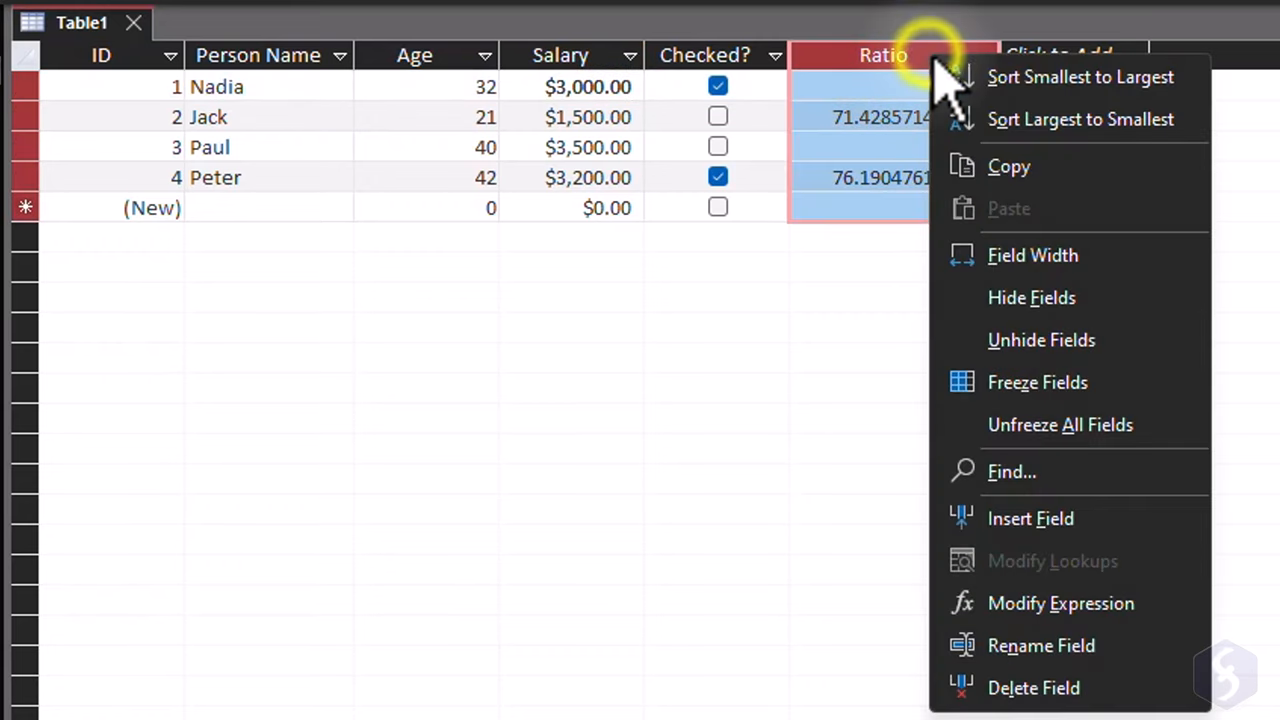
mouse_move(1080, 603)
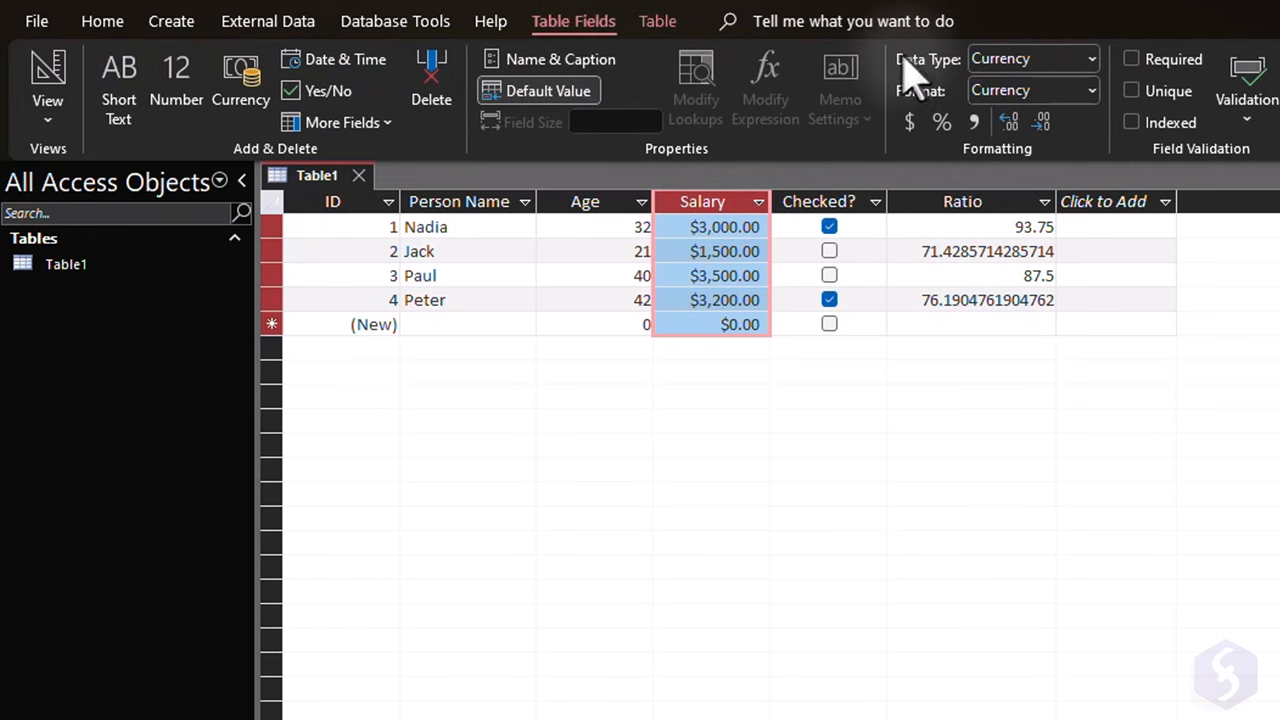
mouse_move(930, 60)
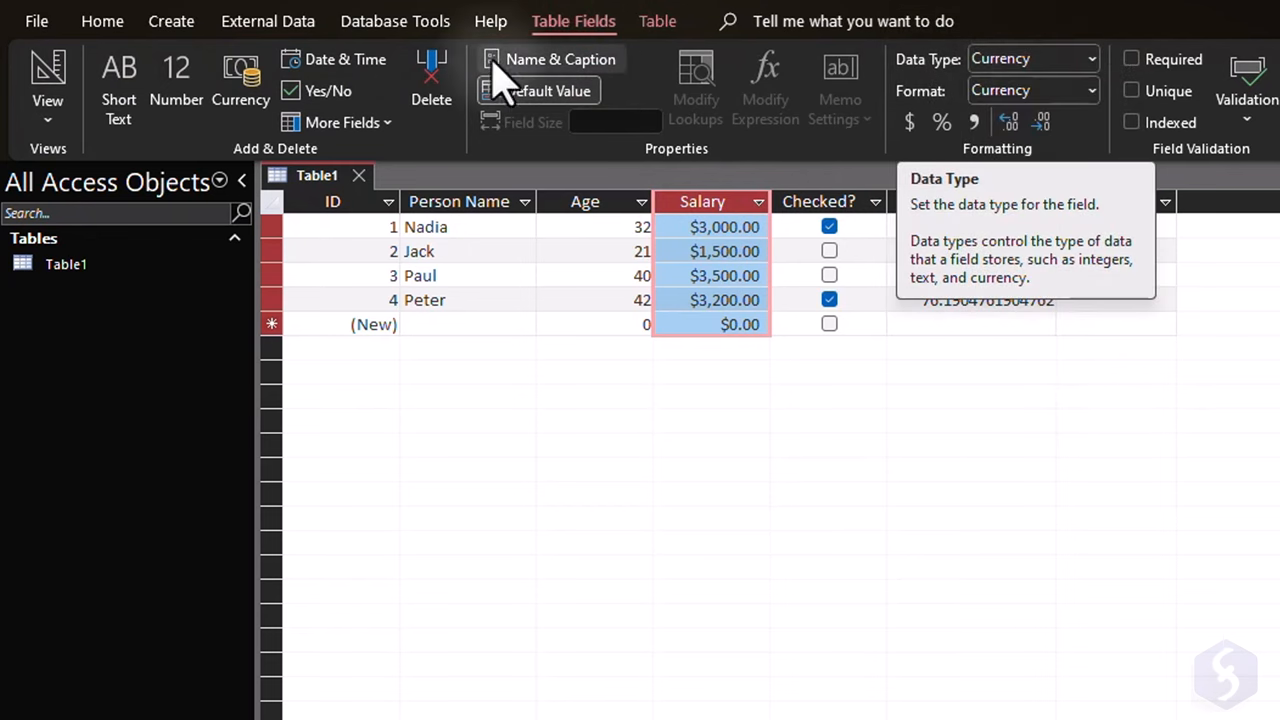
Delete Peter's old record, leaving rows for Peter (28, $2,500), Jasmine and Matthew
left_click(548, 91)
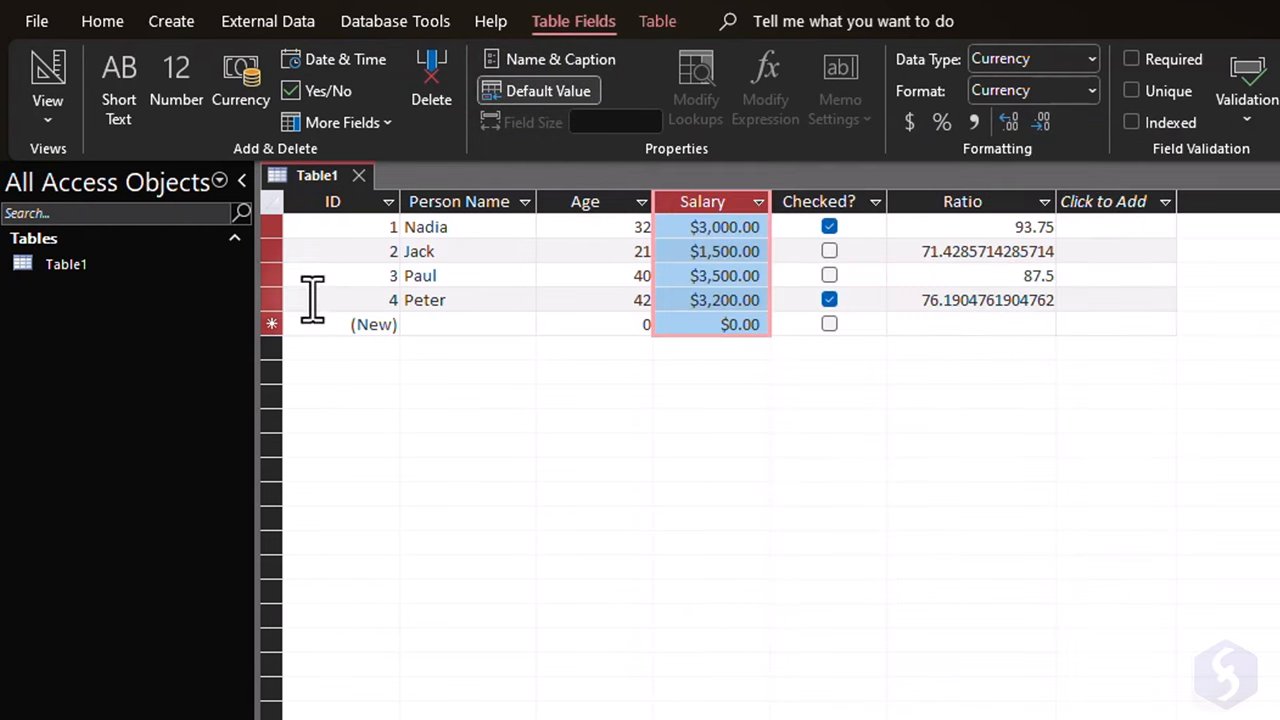
right_click(271, 299)
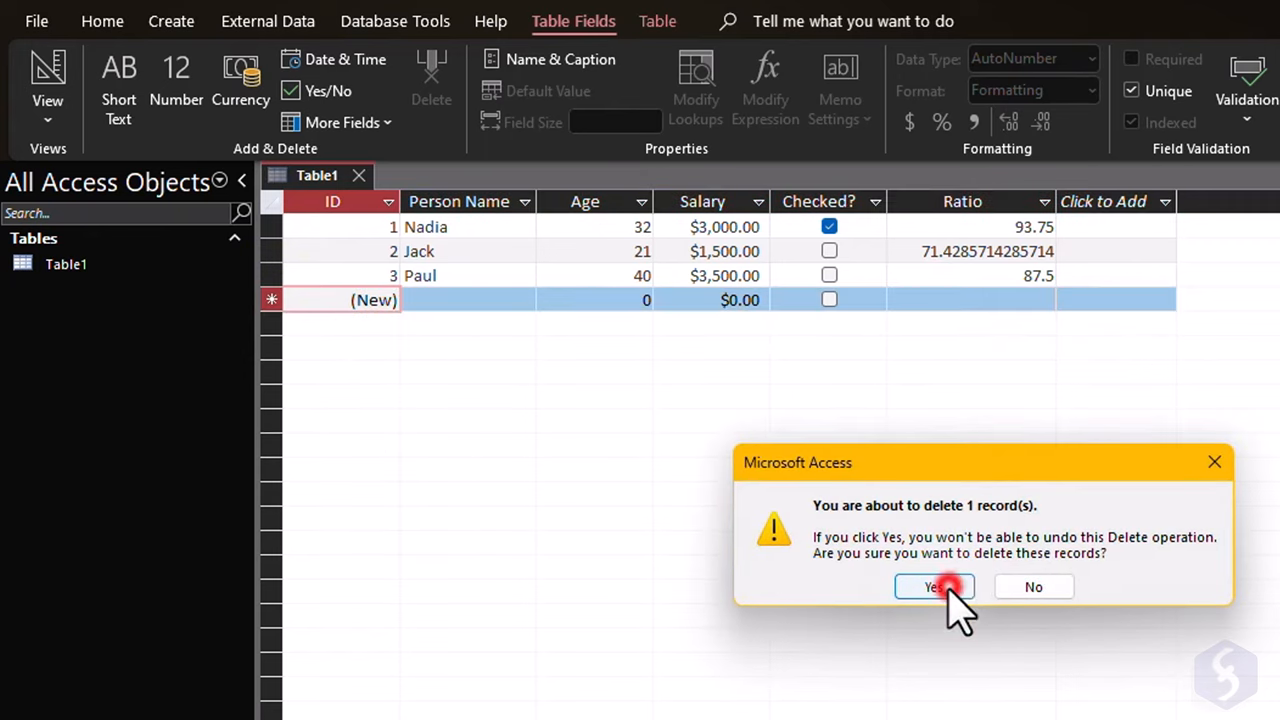
left_click(934, 587)
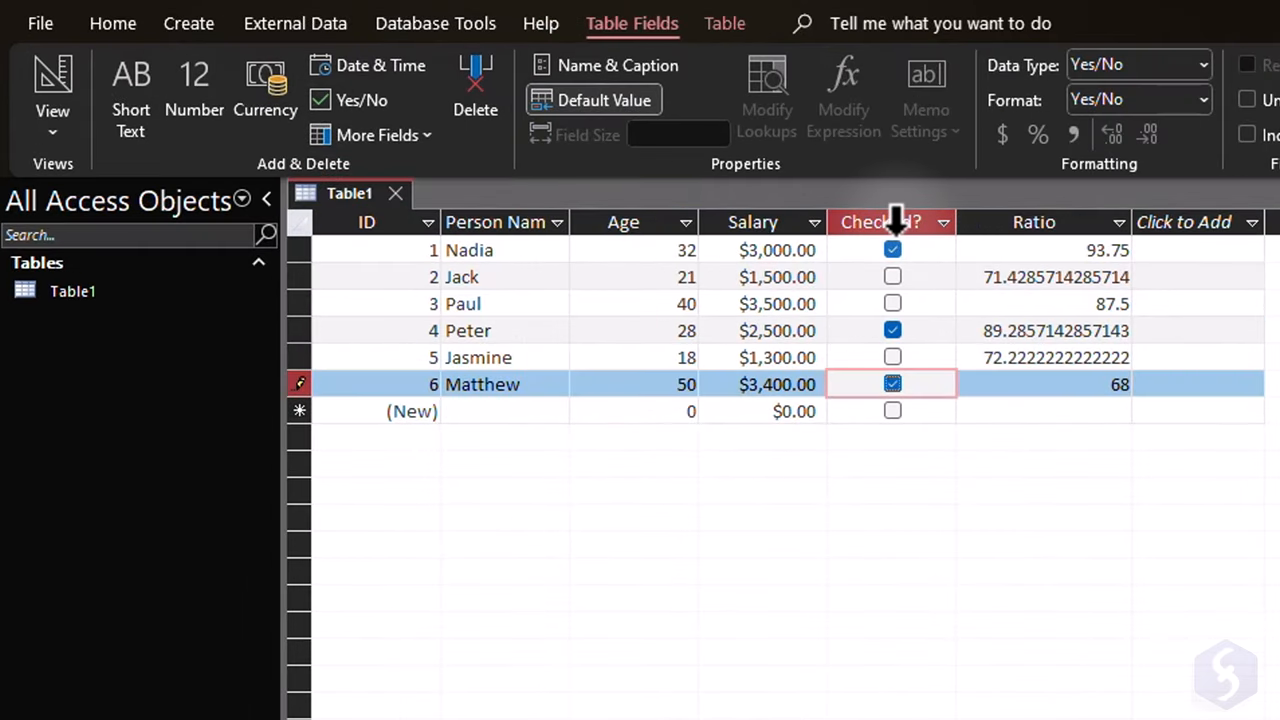
Select the Checked? column, try Home text formatting options, then switch Table1 to design view
left_click(880, 222)
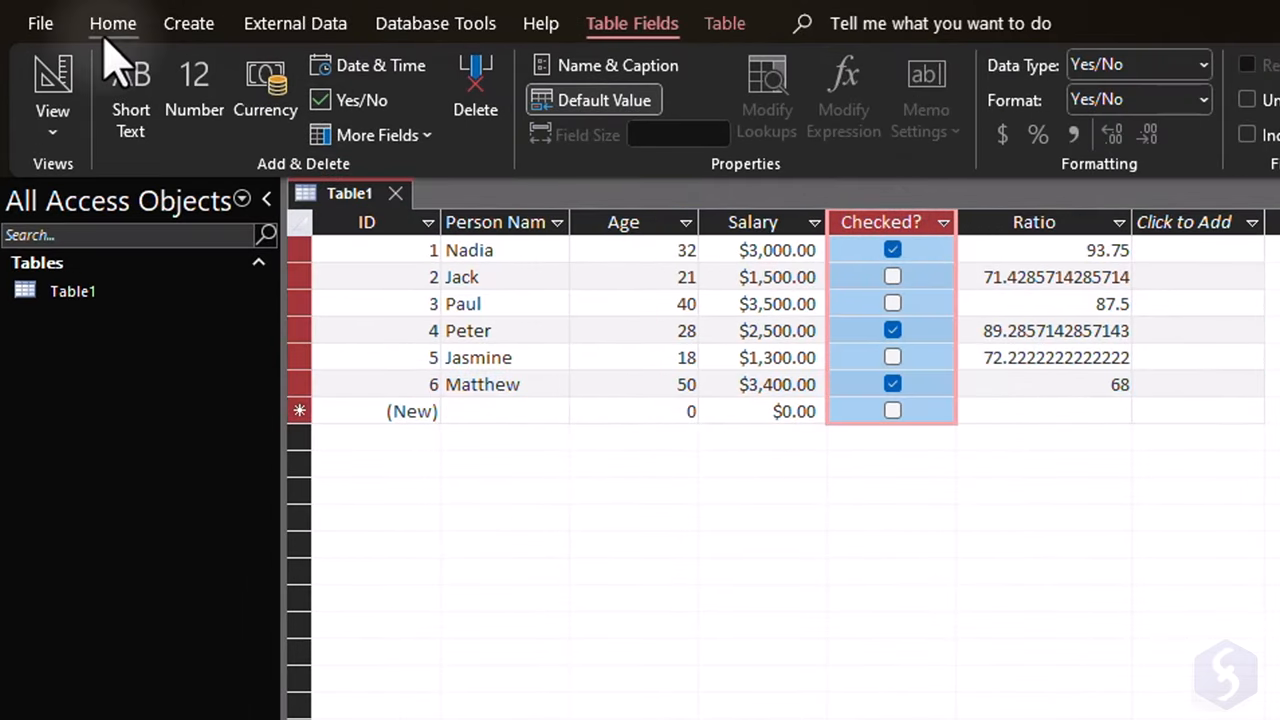
left_click(112, 23)
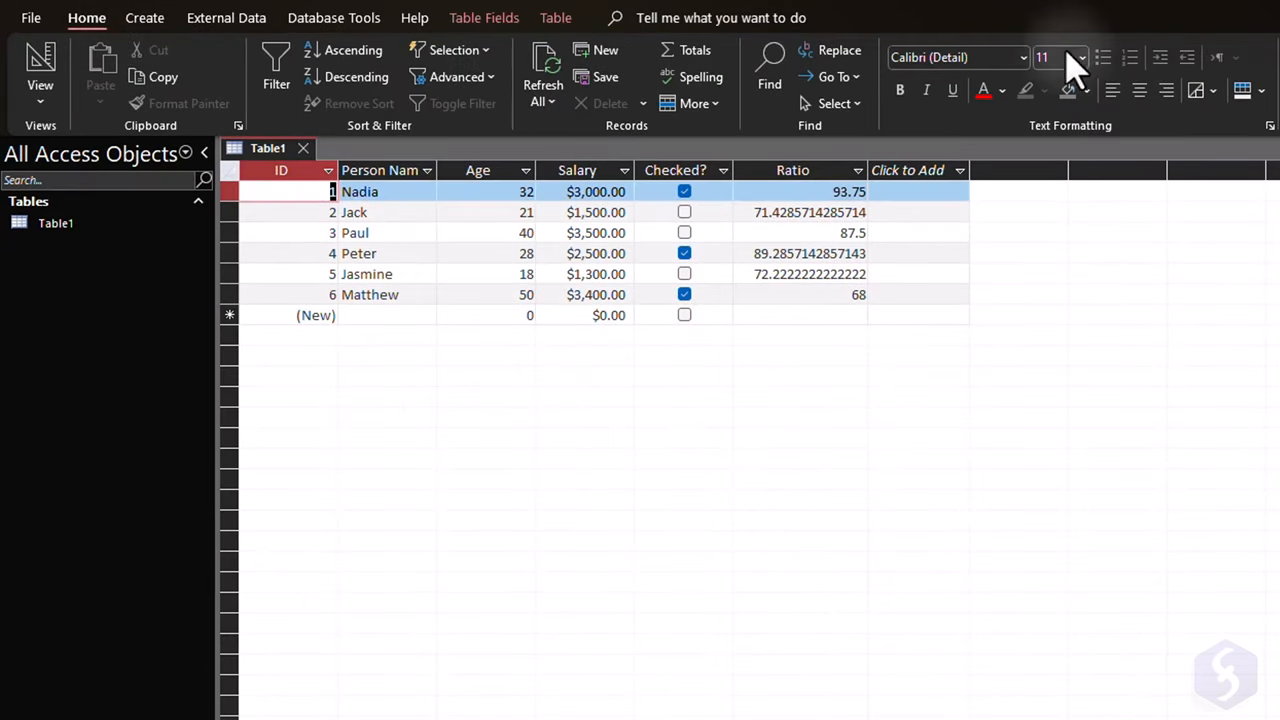
left_click(925, 90)
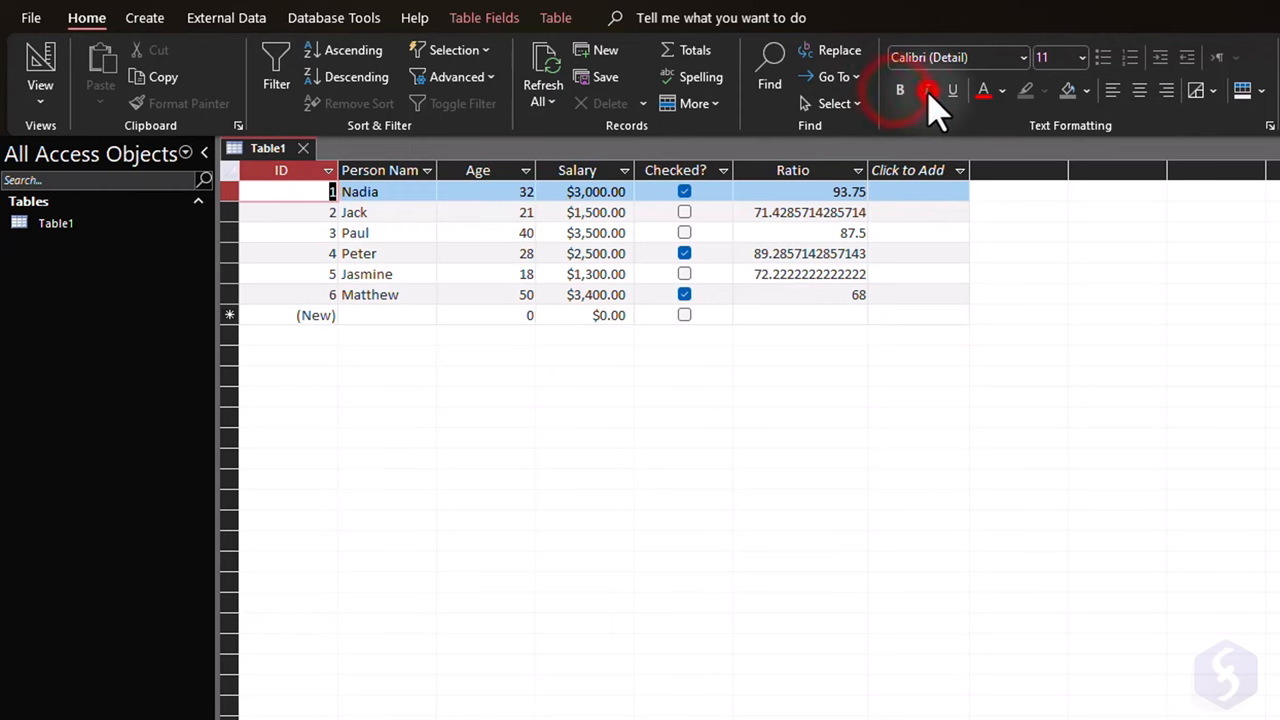
left_click(1002, 90)
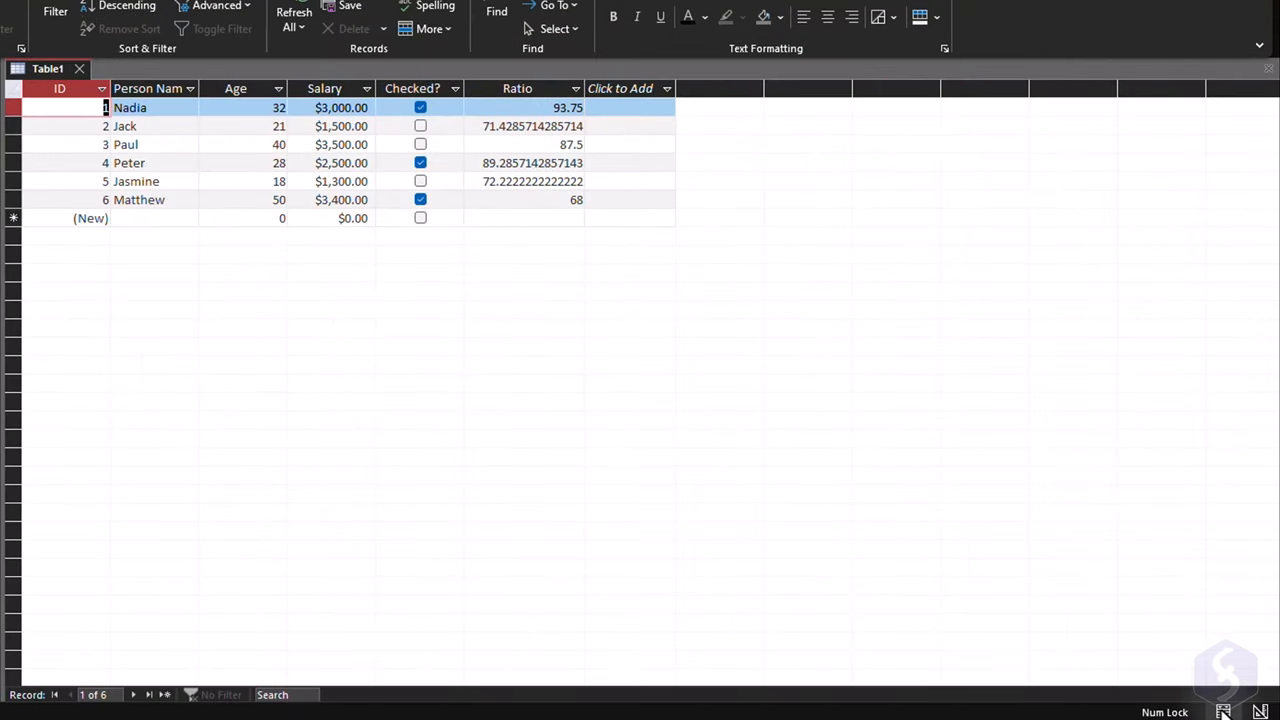
mouse_move(1225, 710)
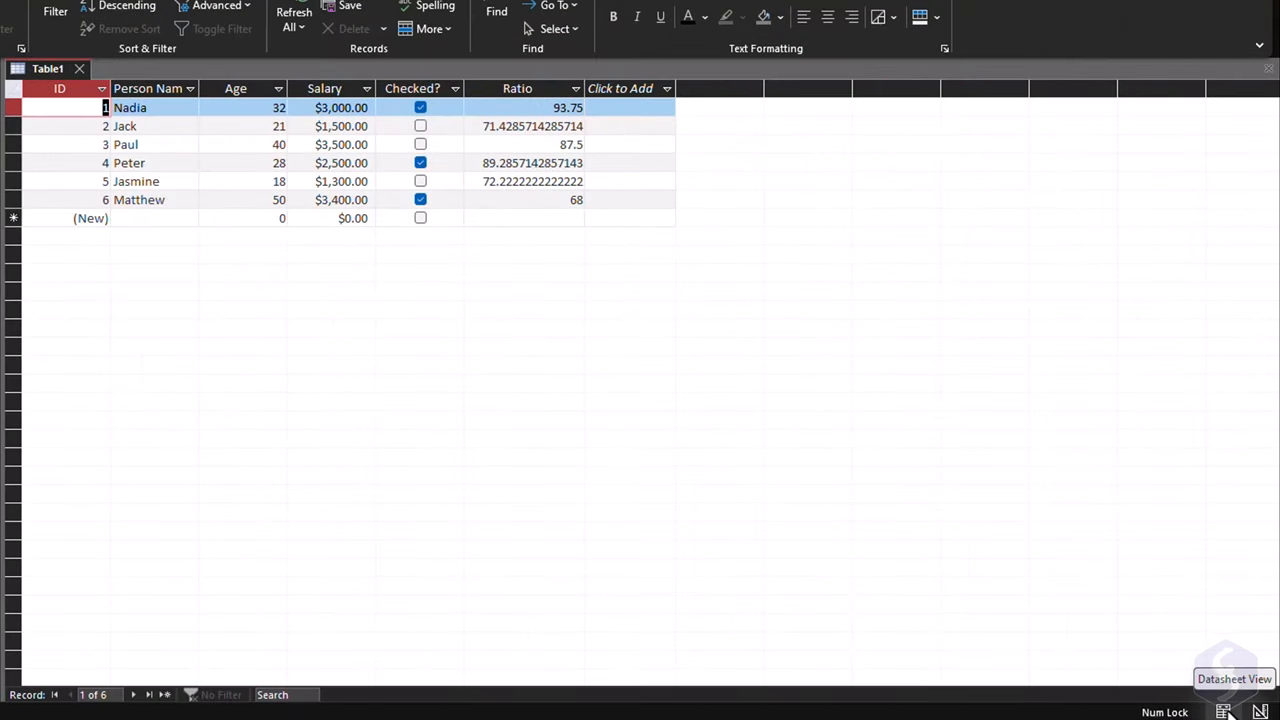
mouse_move(438, 188)
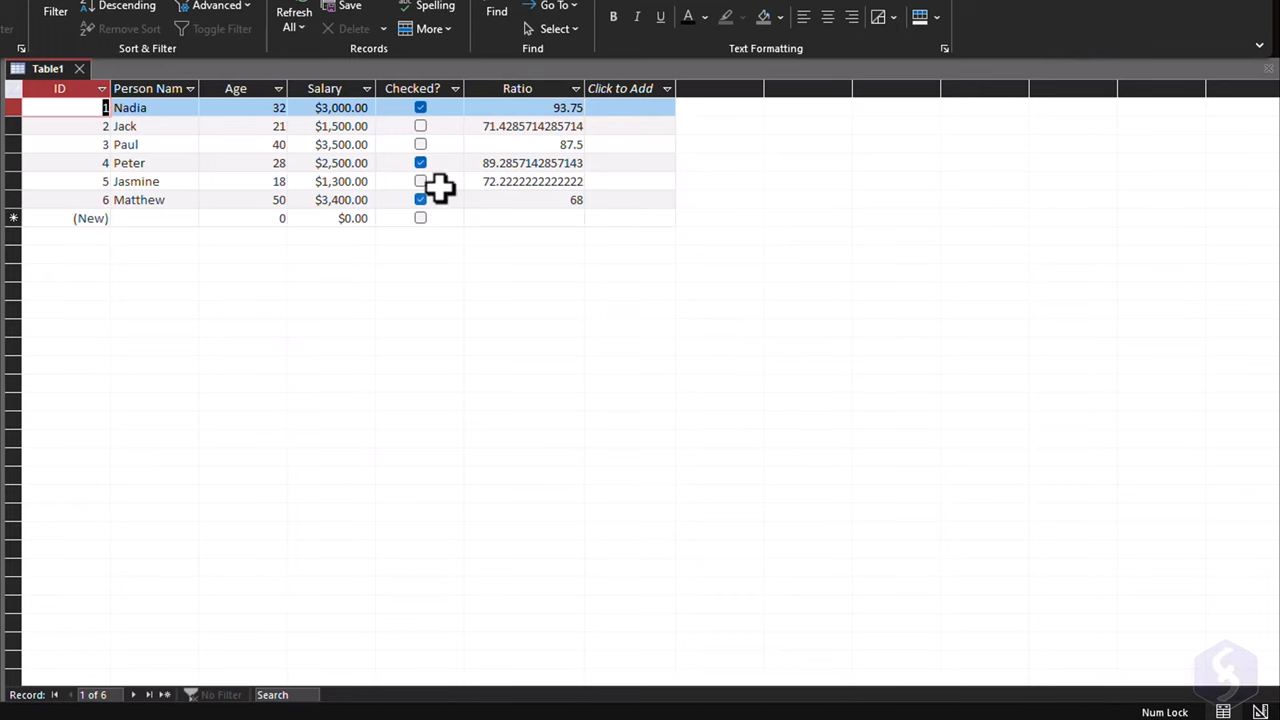
left_click(420, 181)
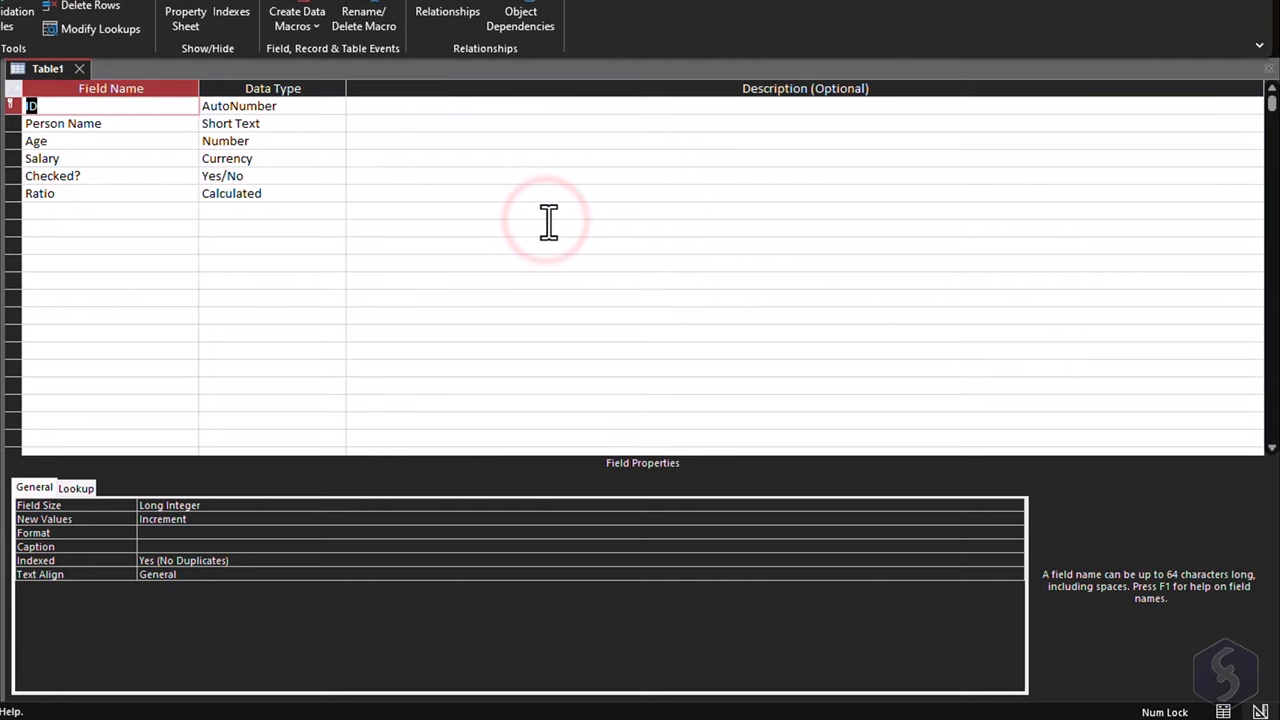
Inspect the ID field and its AutoNumber data type in Table1's design
left_click(270, 106)
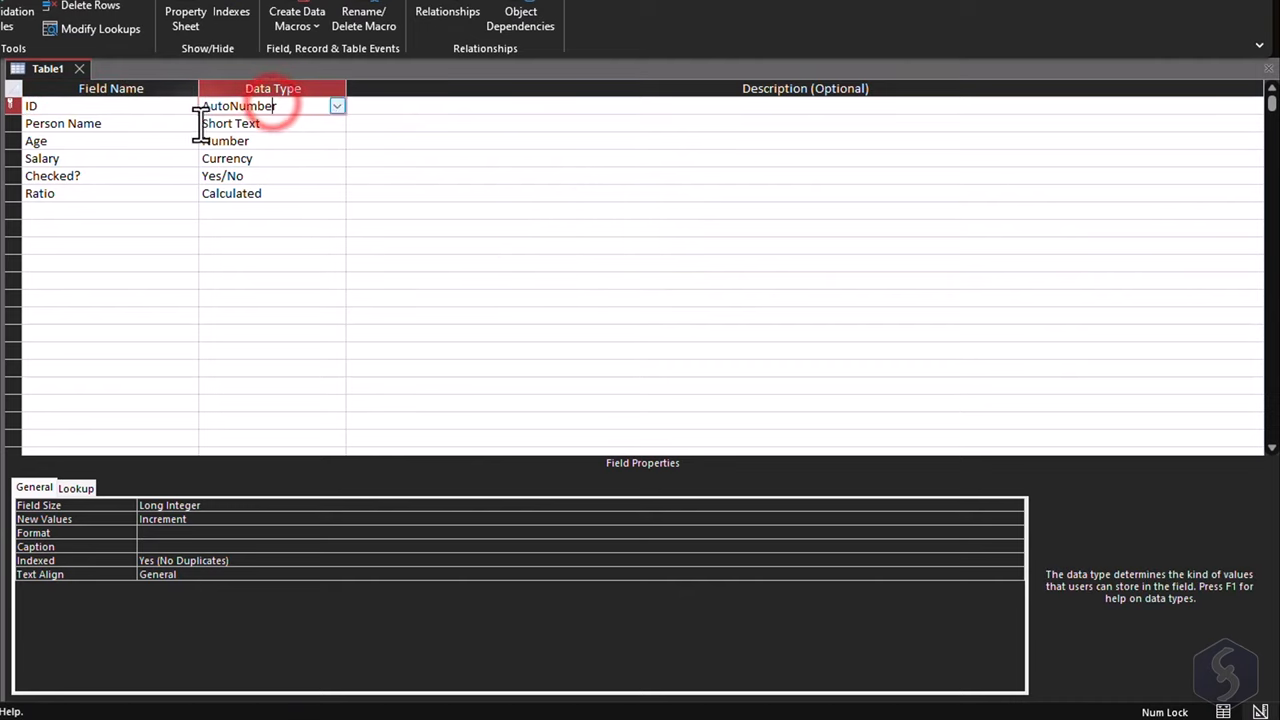
left_click(270, 158)
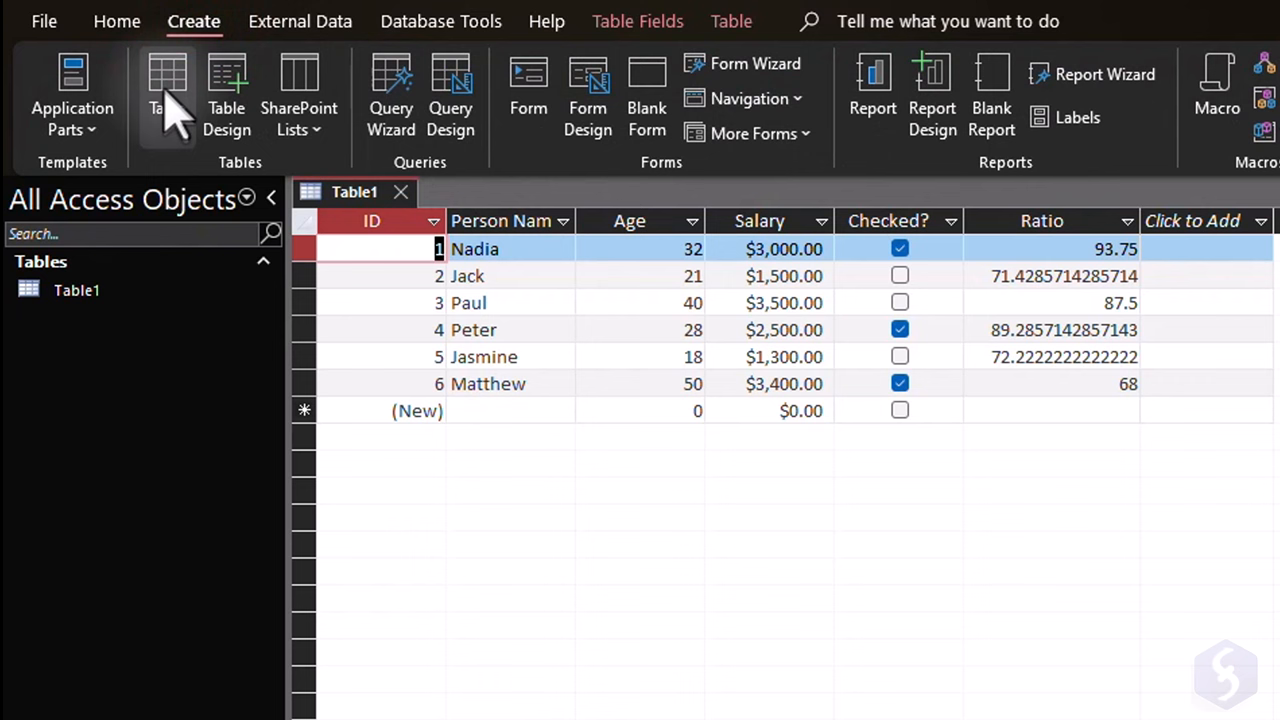
Create Table2 with four projects' names, budgets and team numbers, save it and reopen it
left_click(167, 90)
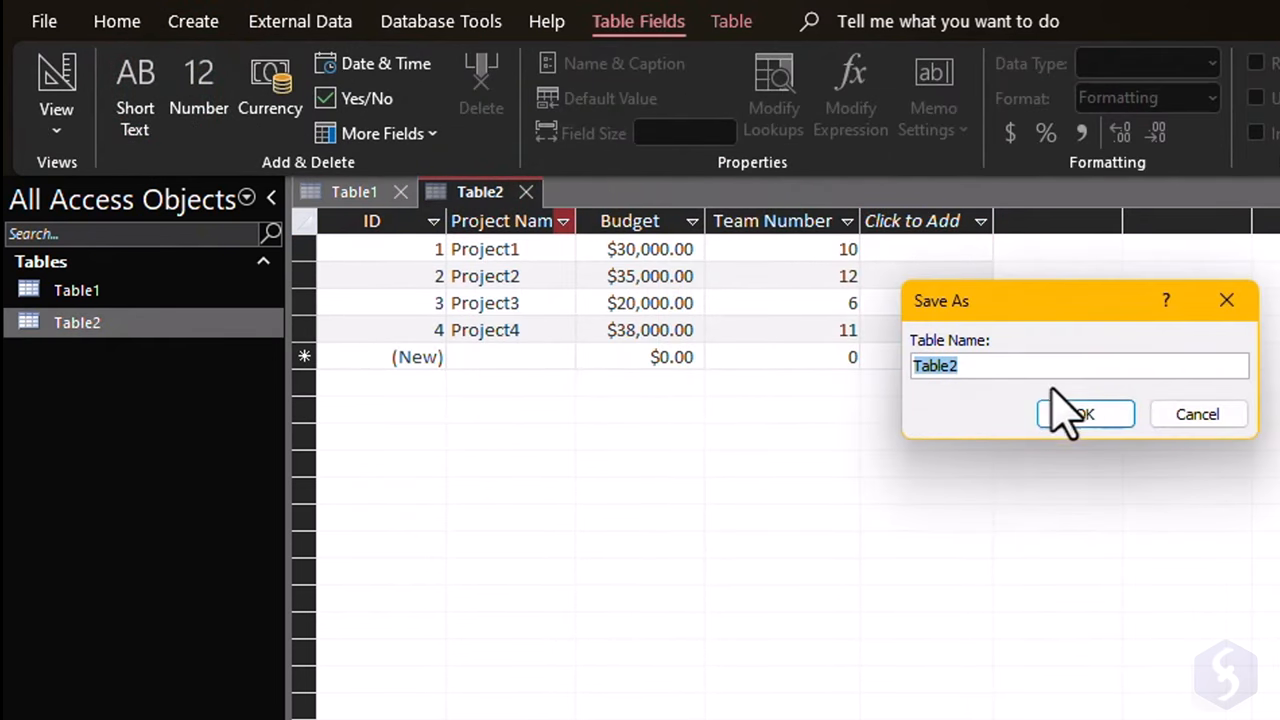
left_click(1084, 414)
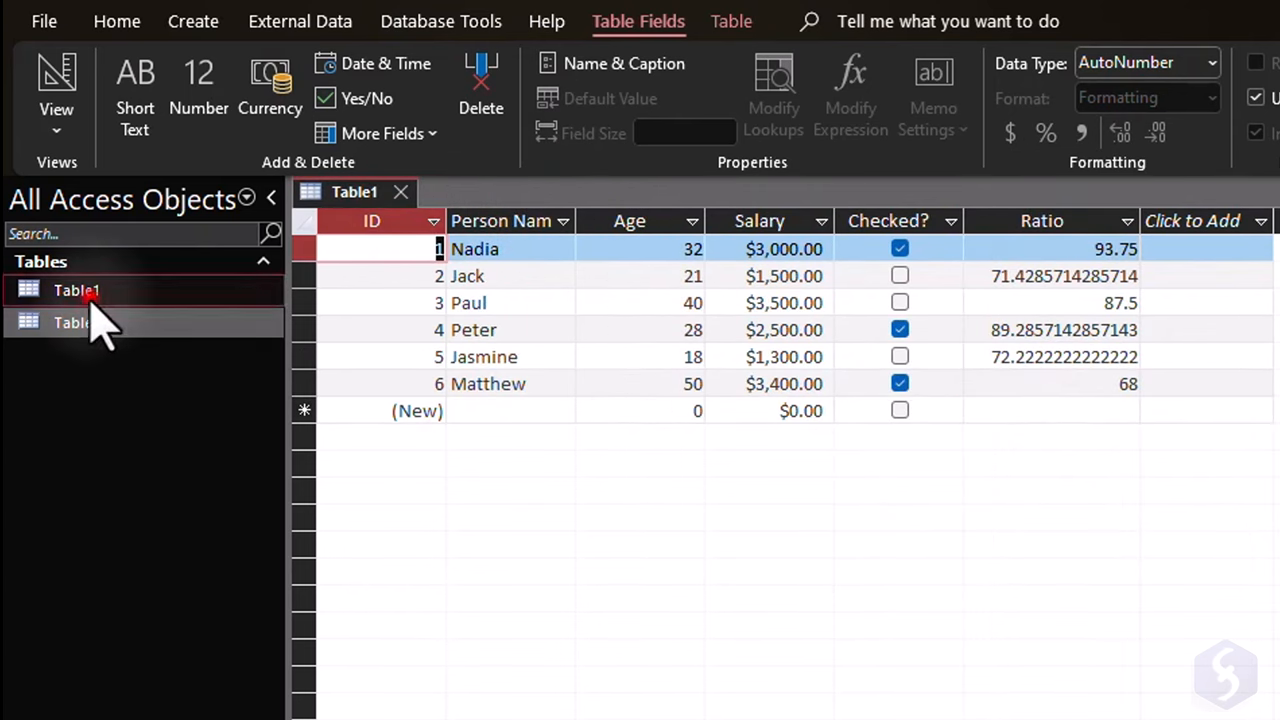
left_click(75, 322)
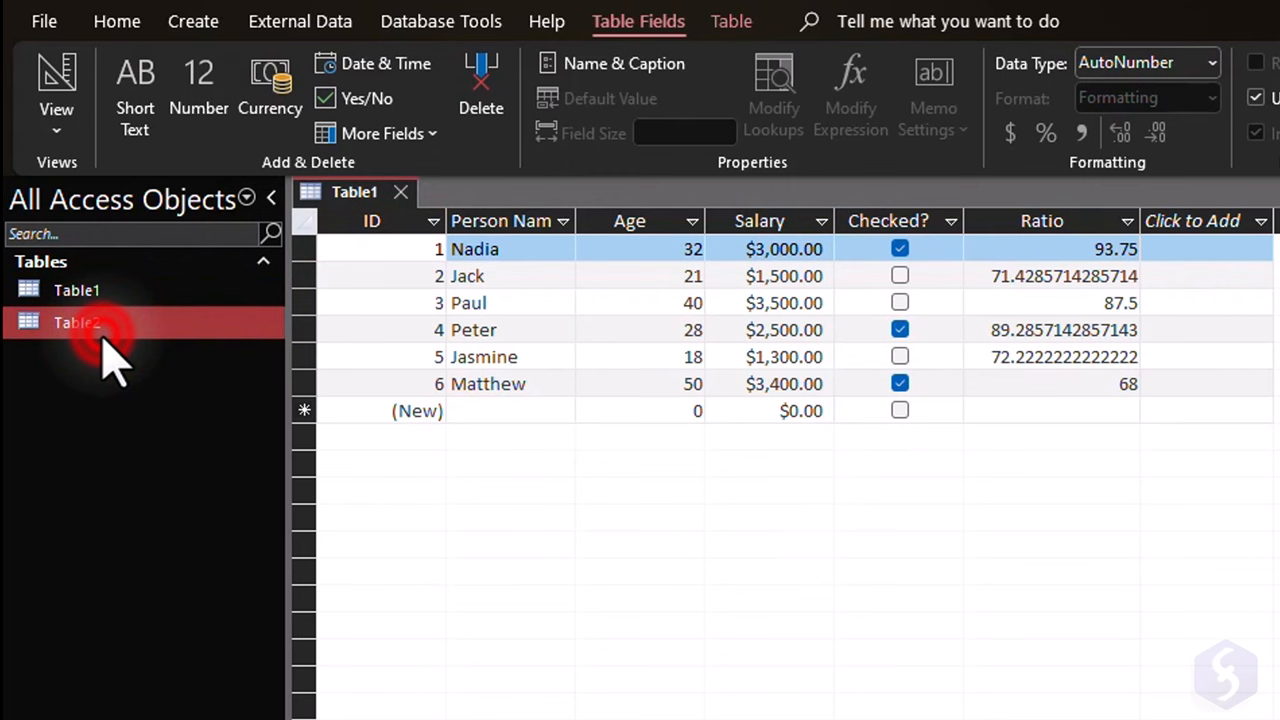
double_click(77, 322)
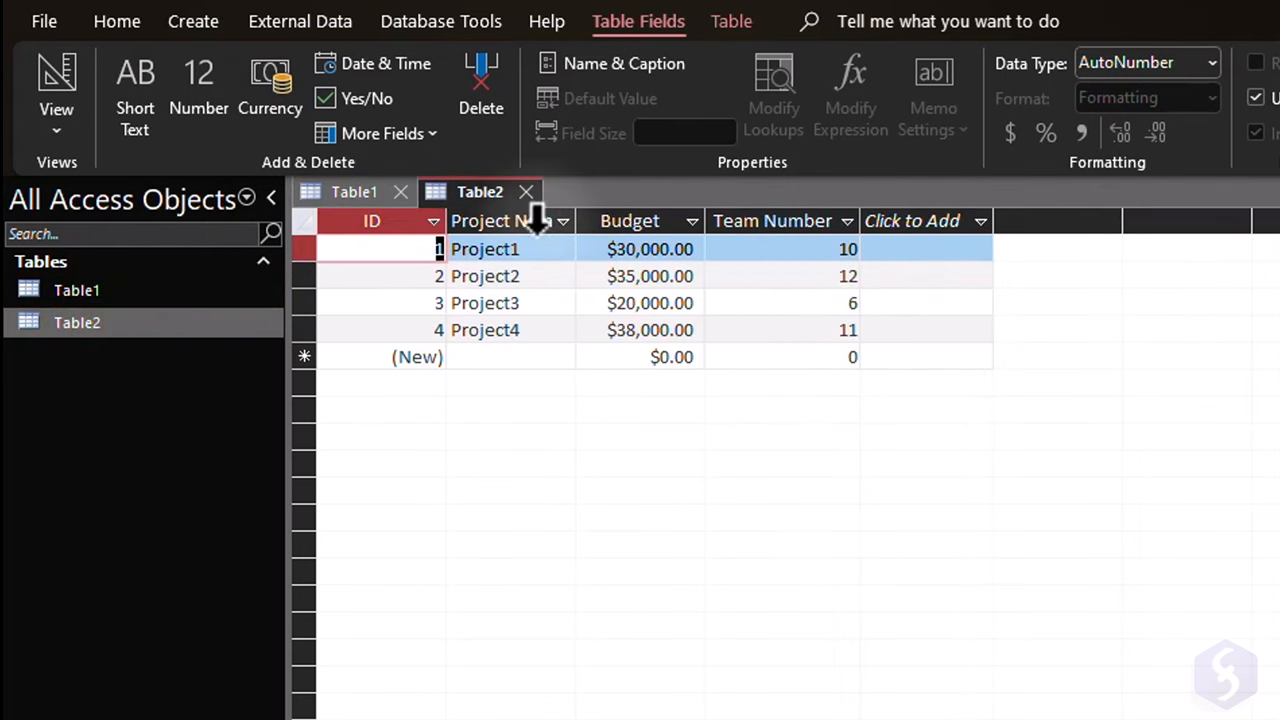
right_click(77, 322)
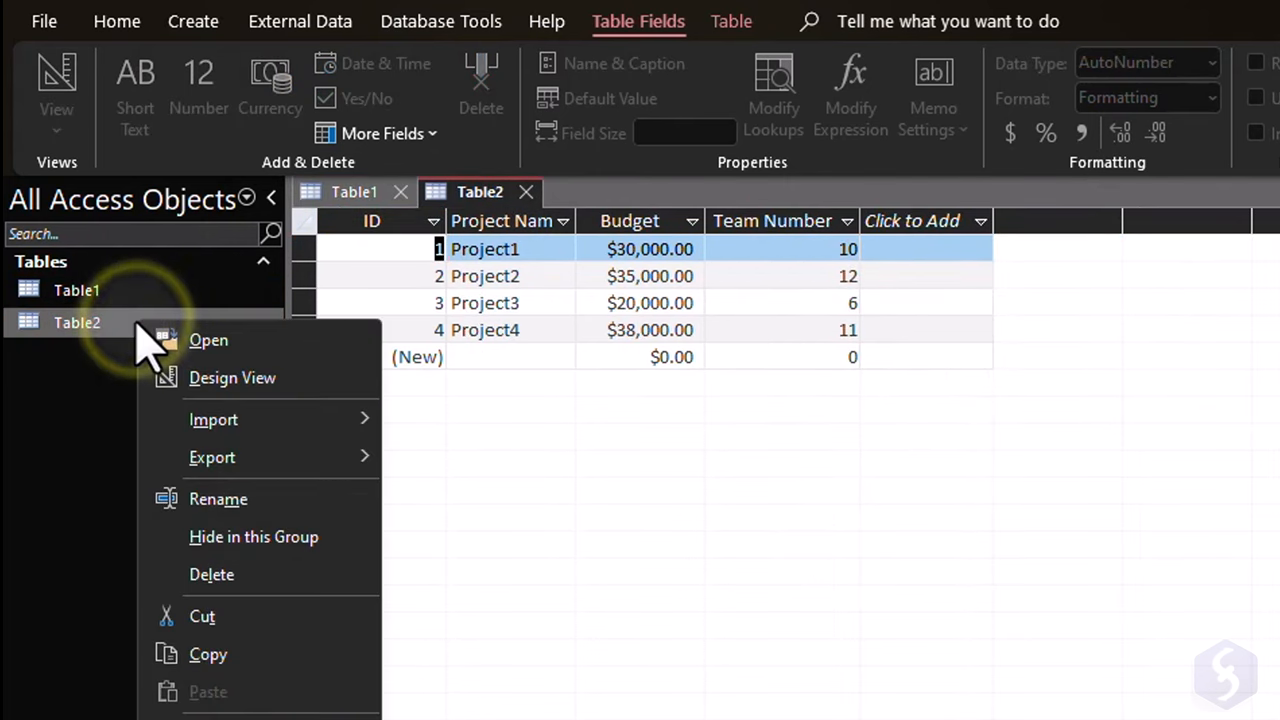
mouse_move(250, 574)
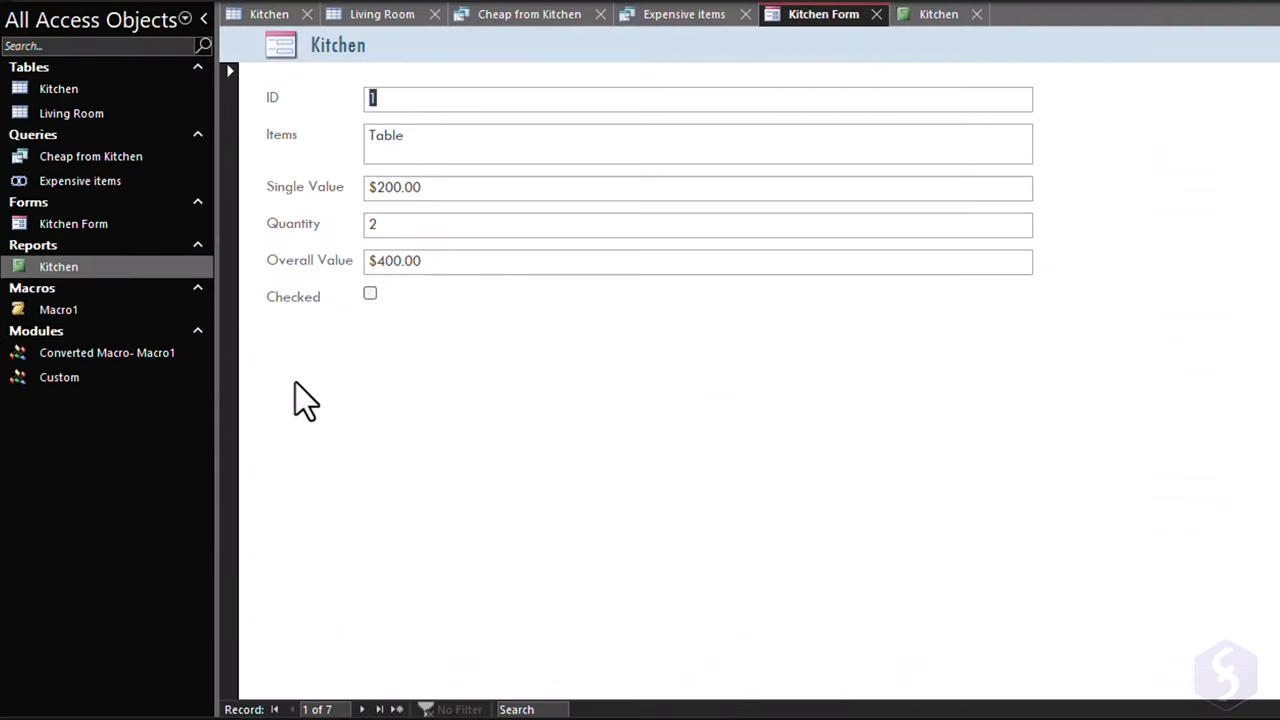
Page forward through the Kitchen Form records from Table to Lamp
left_click(364, 709)
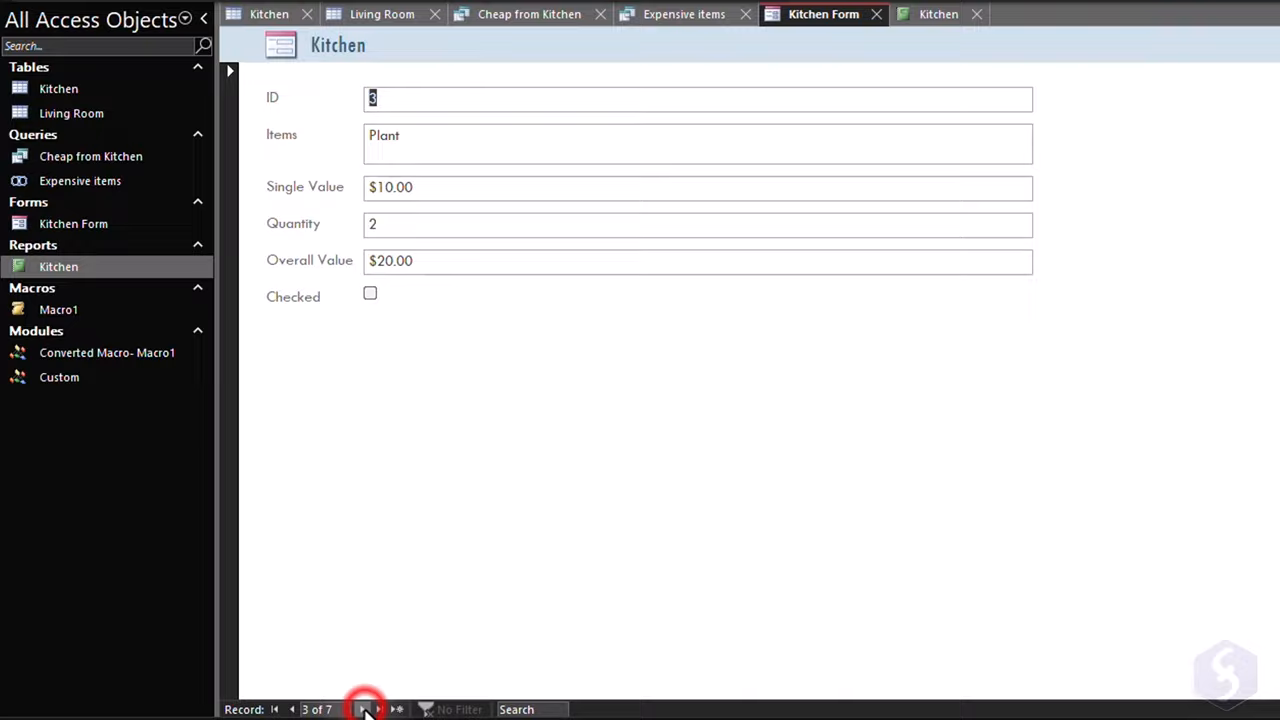
left_click(380, 709)
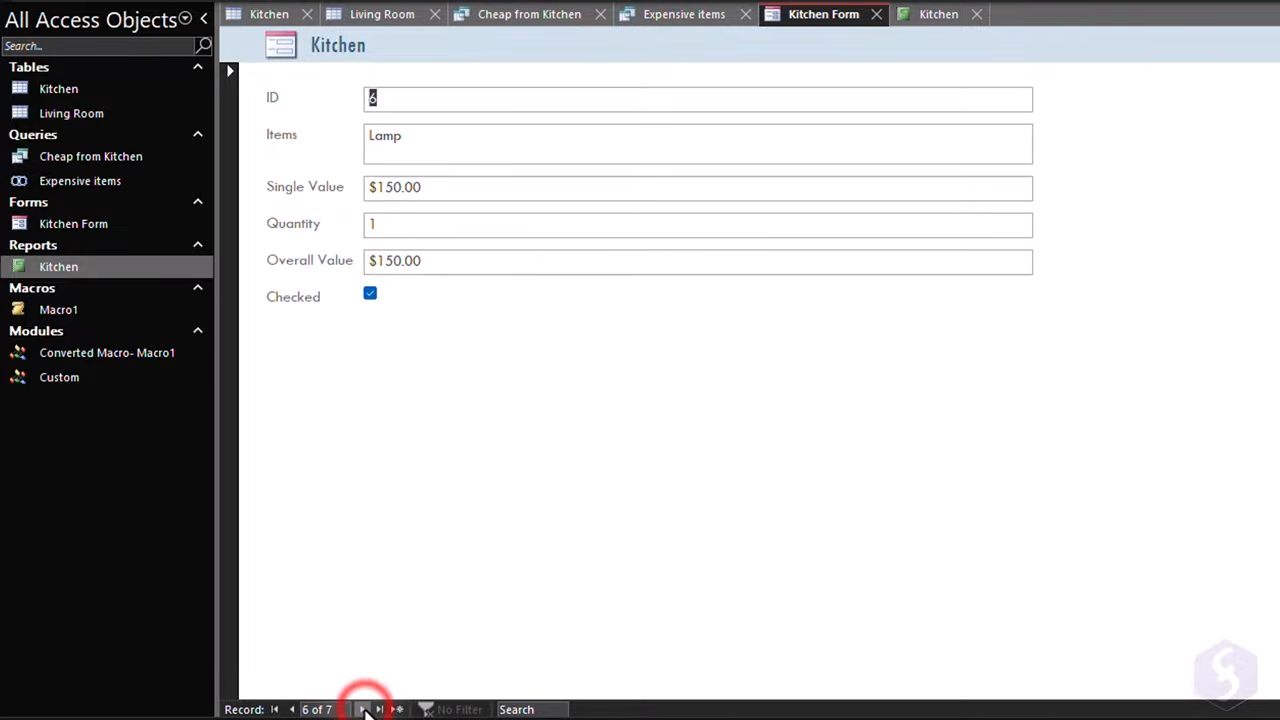
left_click(397, 709)
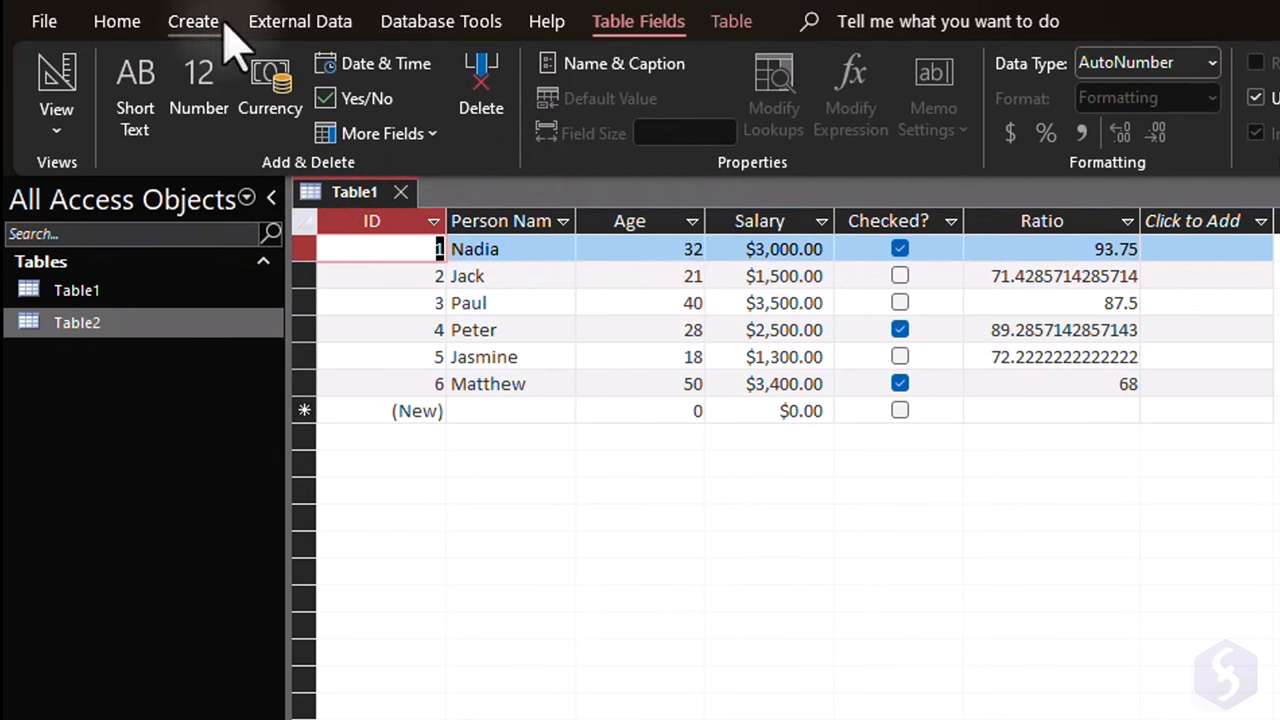
Create a form from Table1 and browse forward through its existing records
left_click(193, 21)
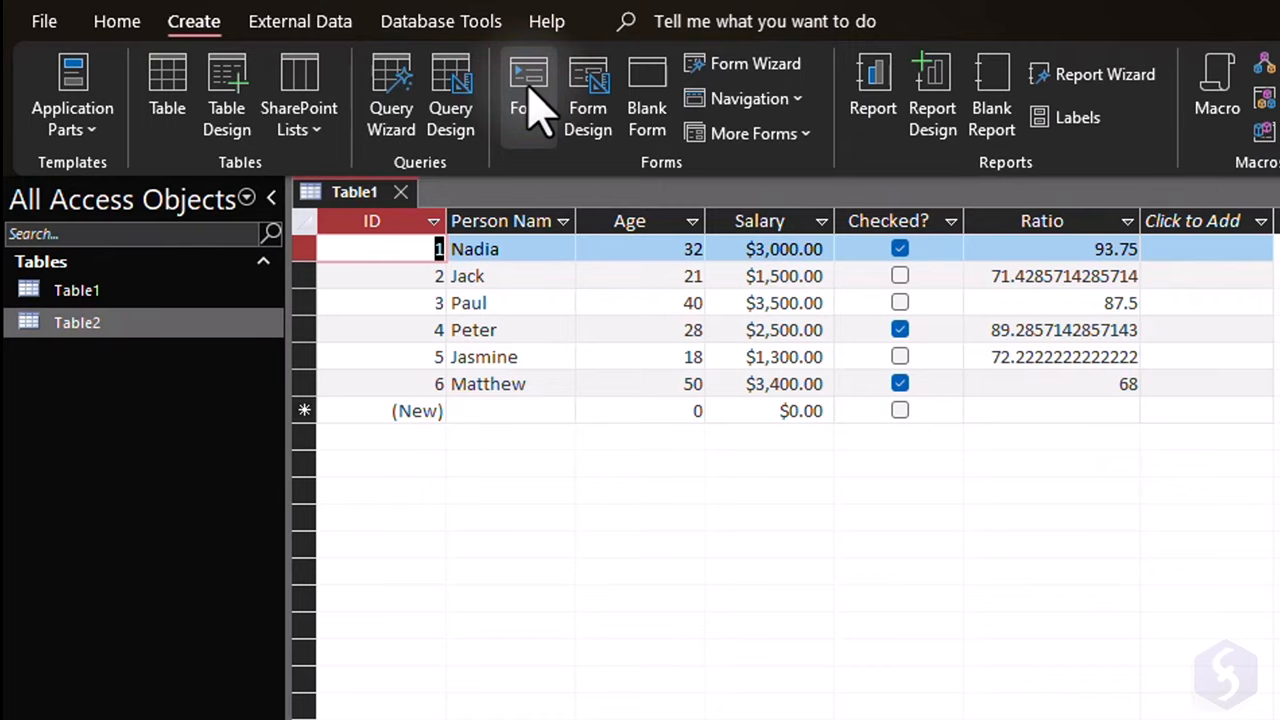
left_click(528, 90)
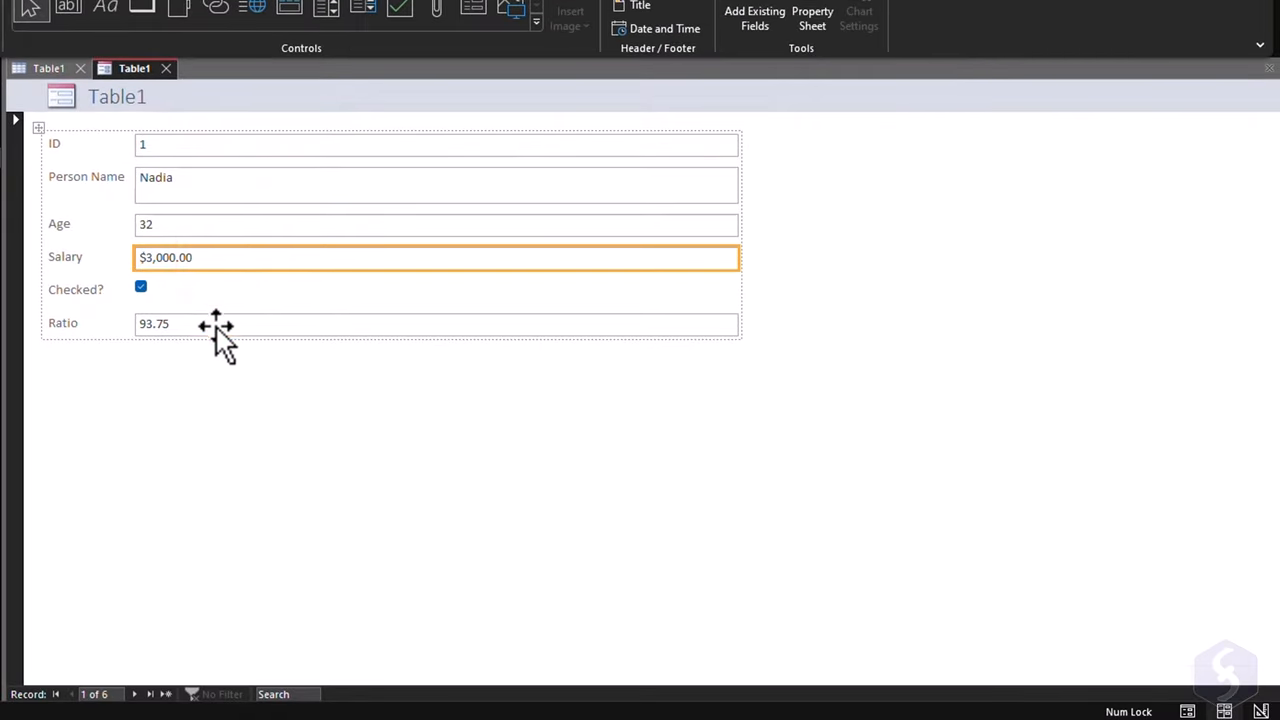
left_click(133, 694)
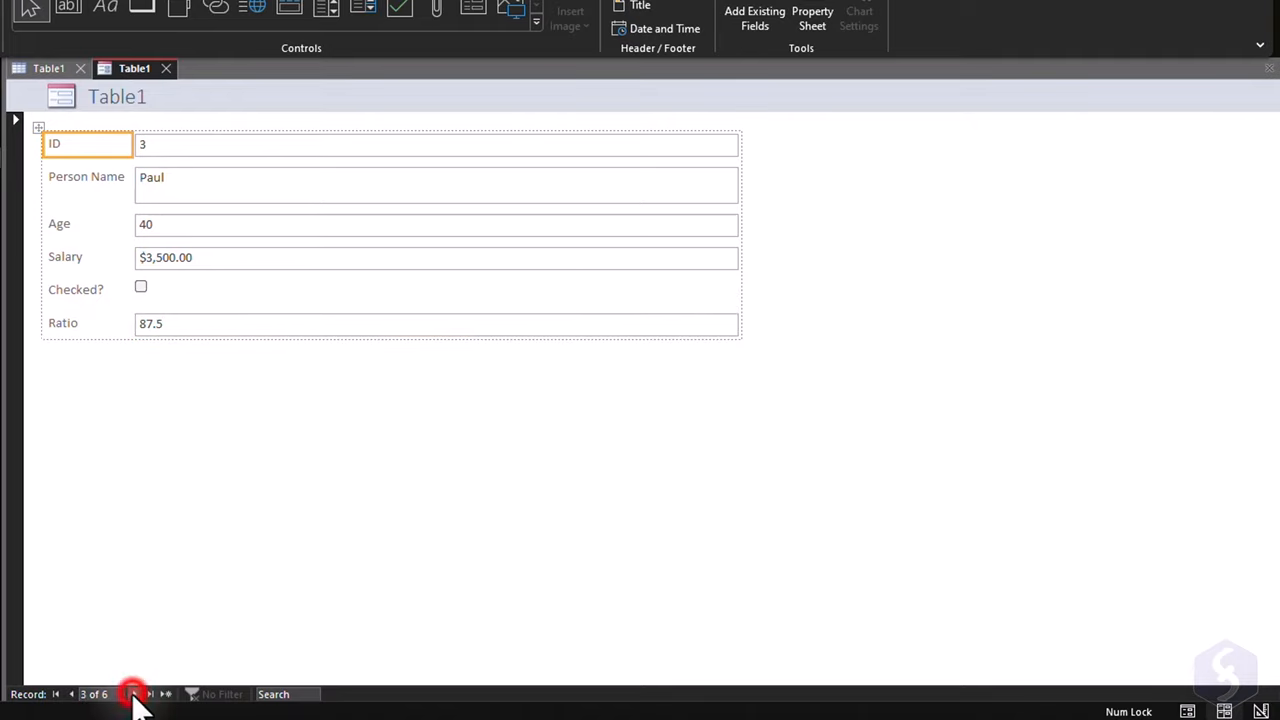
left_click(149, 694)
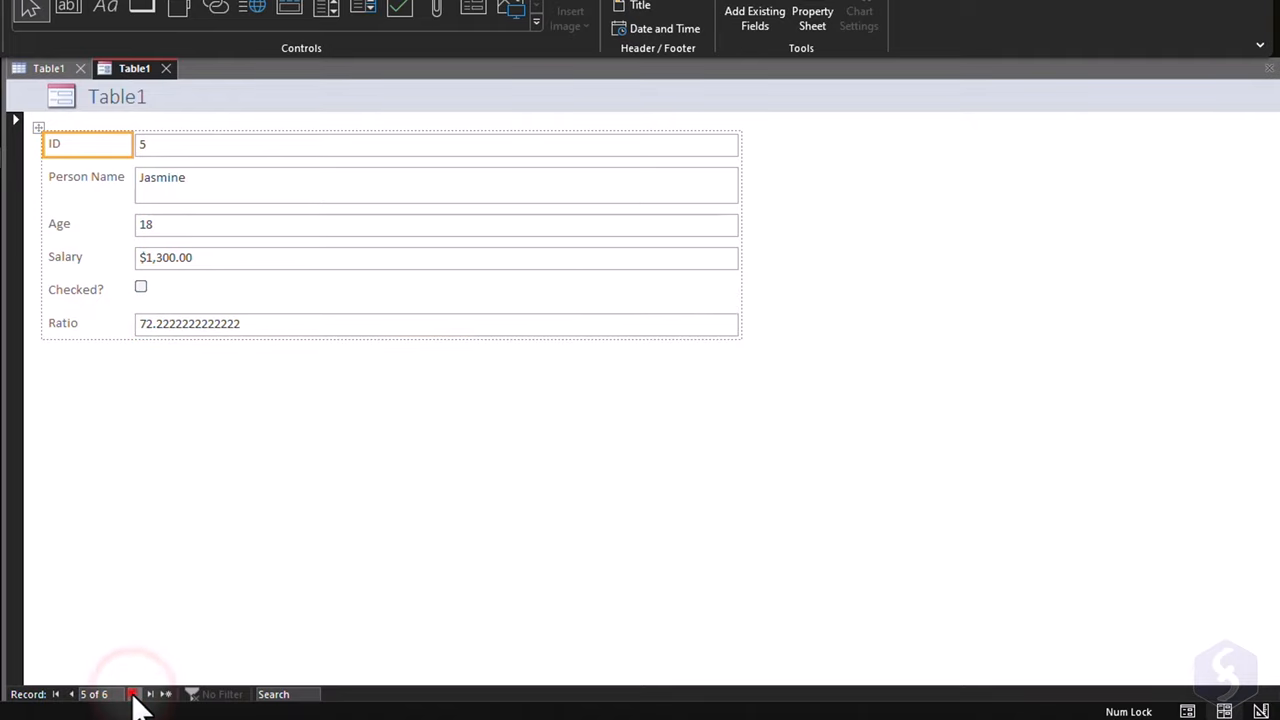
left_click(135, 694)
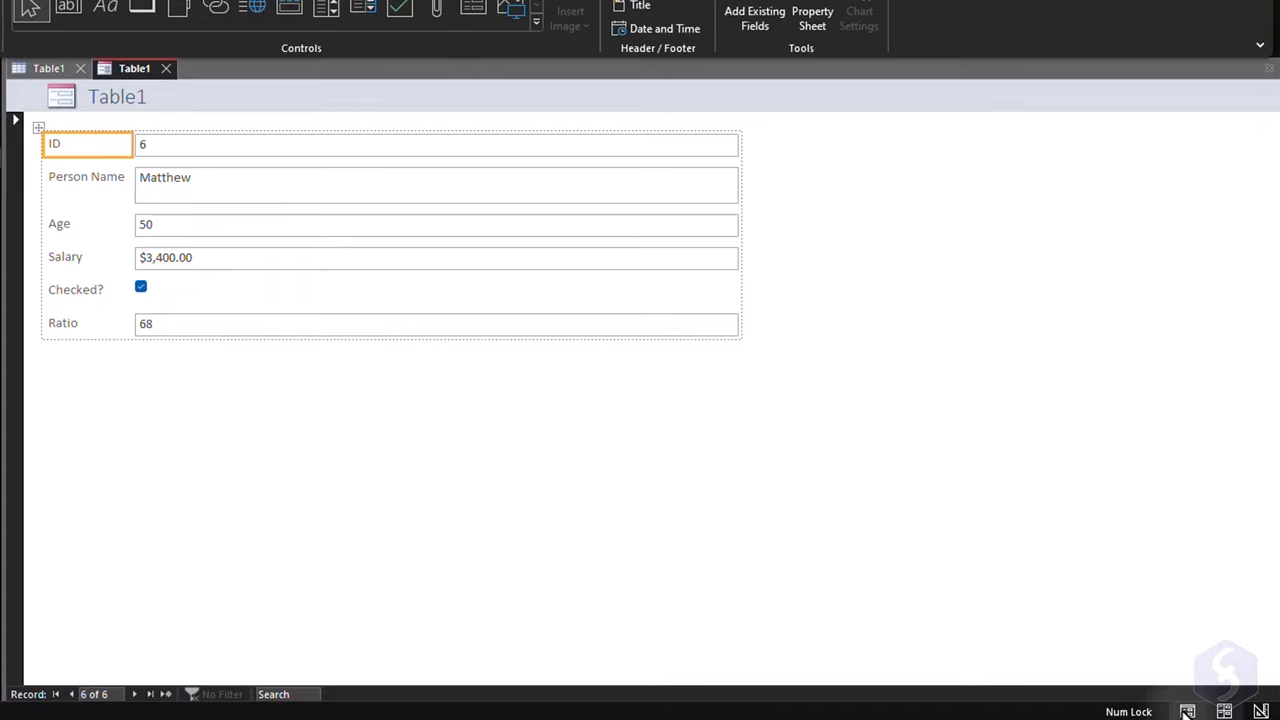
left_click(73, 12)
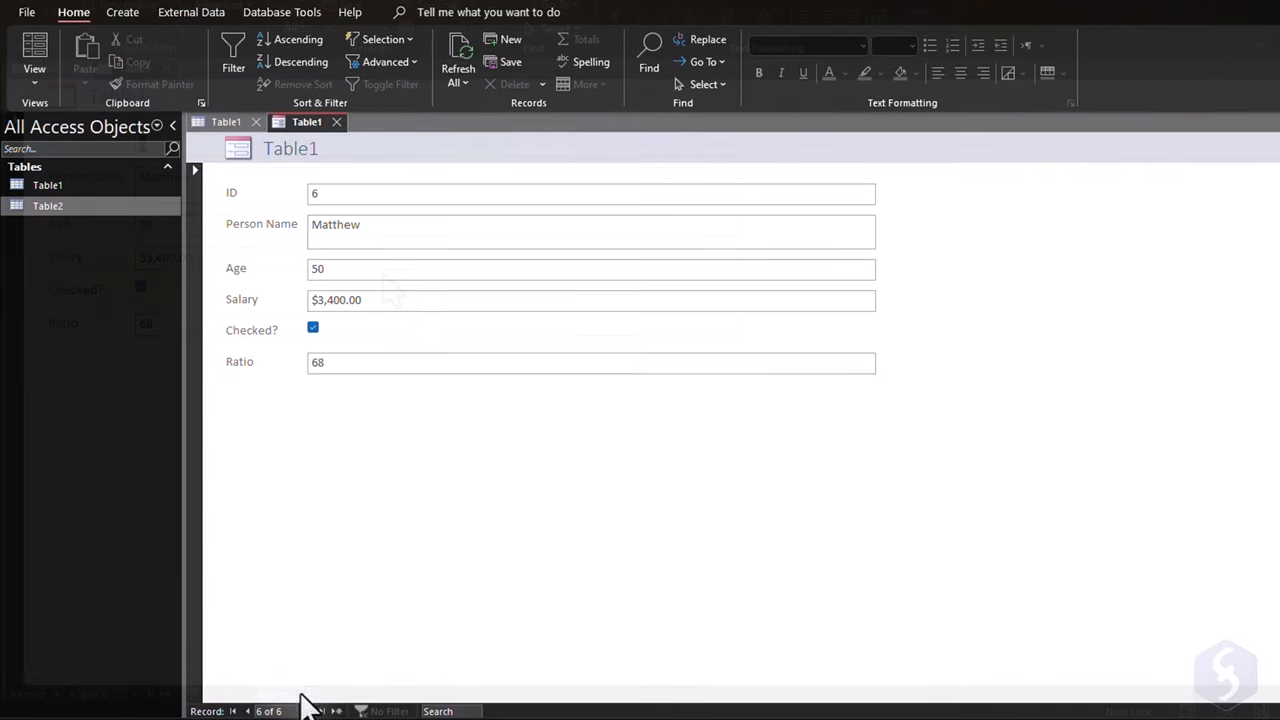
Add a new record for Felix, aged 32, salary $2,800, ratio 87.5, and save the form as Form1
left_click(322, 711)
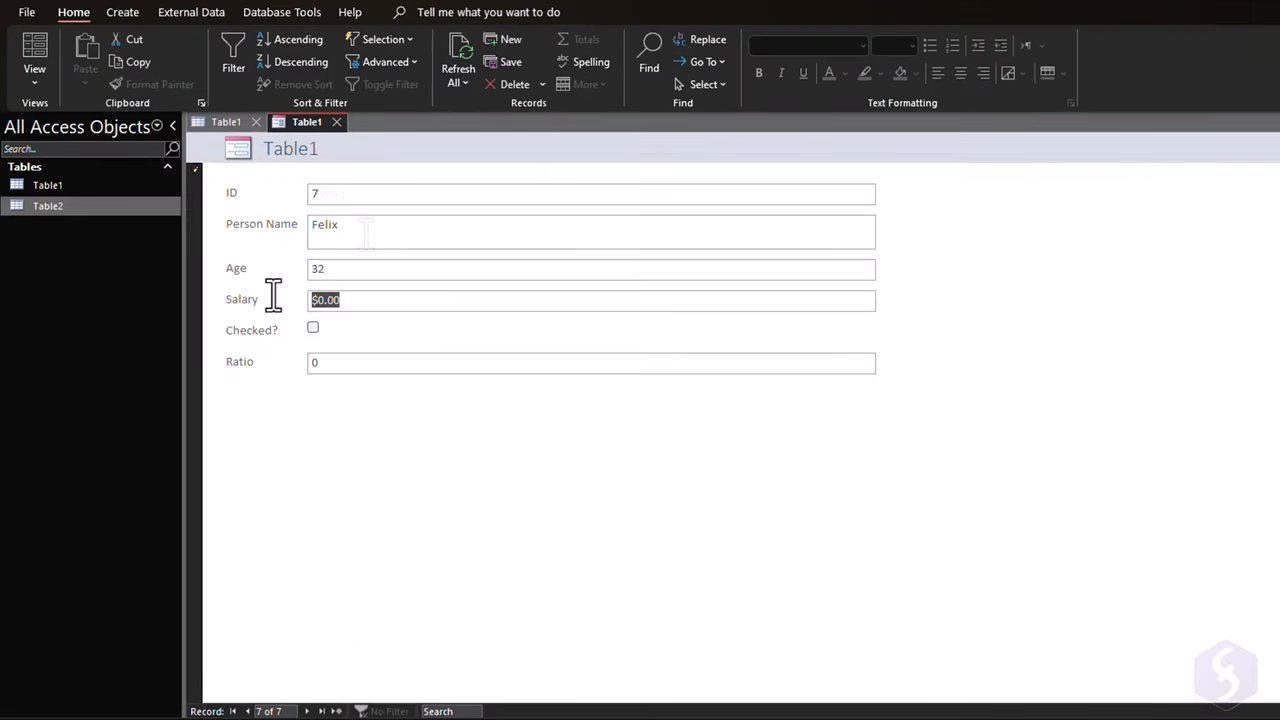
left_click(377, 362)
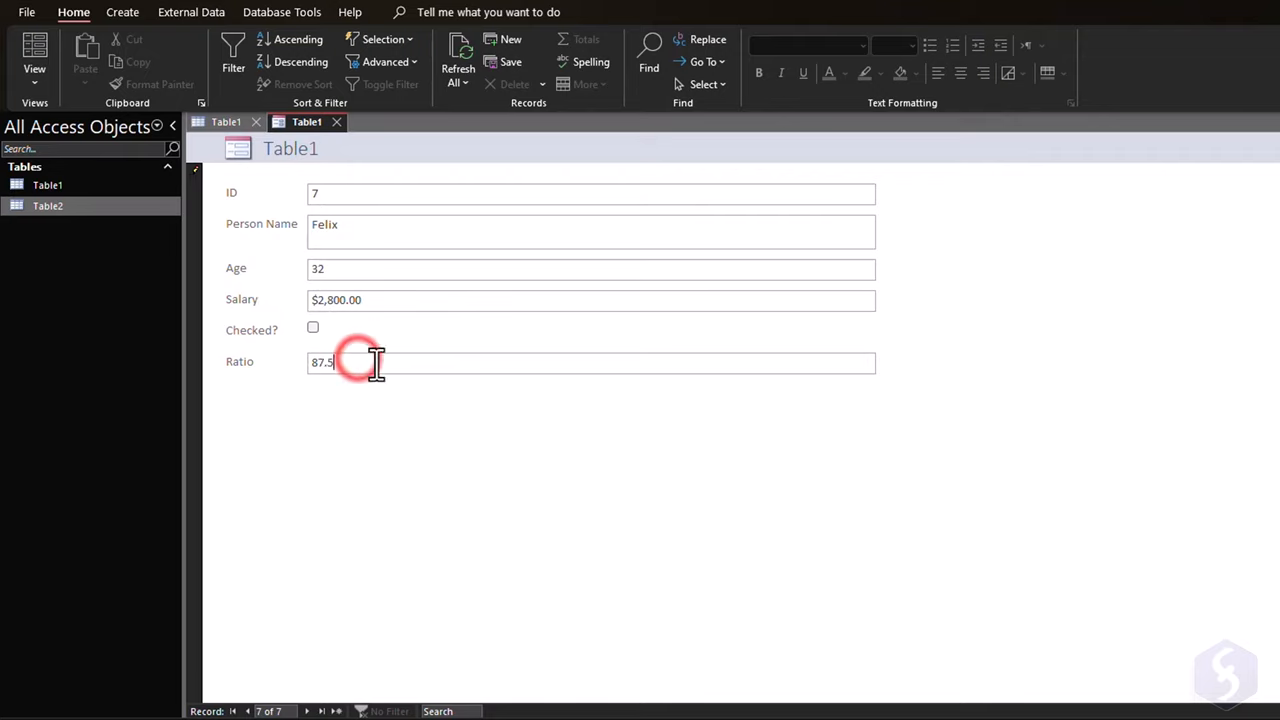
right_click(307, 121)
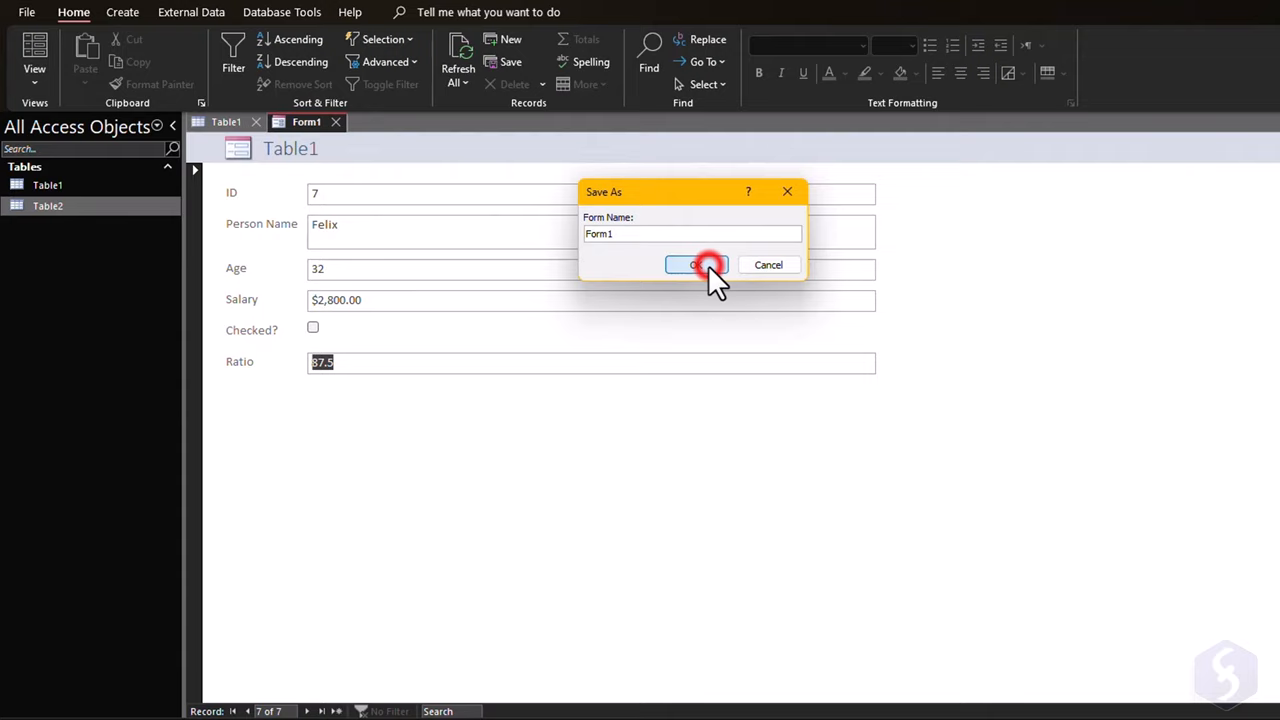
left_click(697, 264)
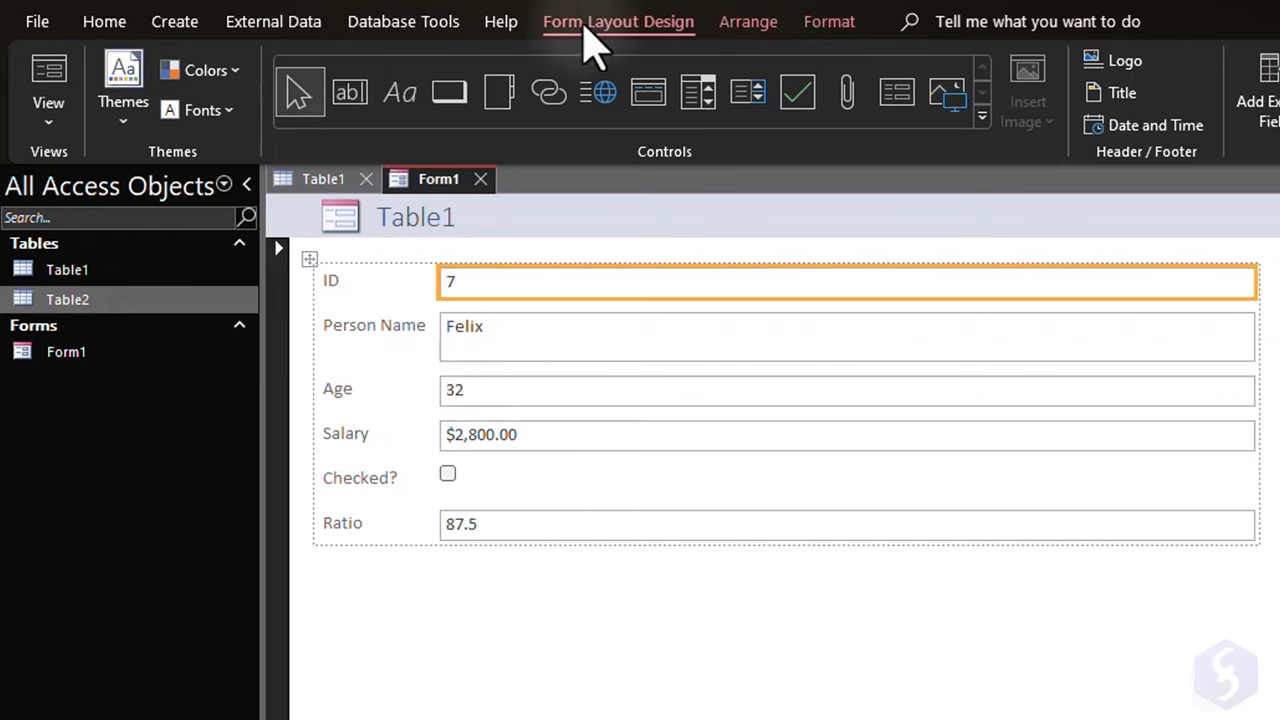
mouse_move(300, 92)
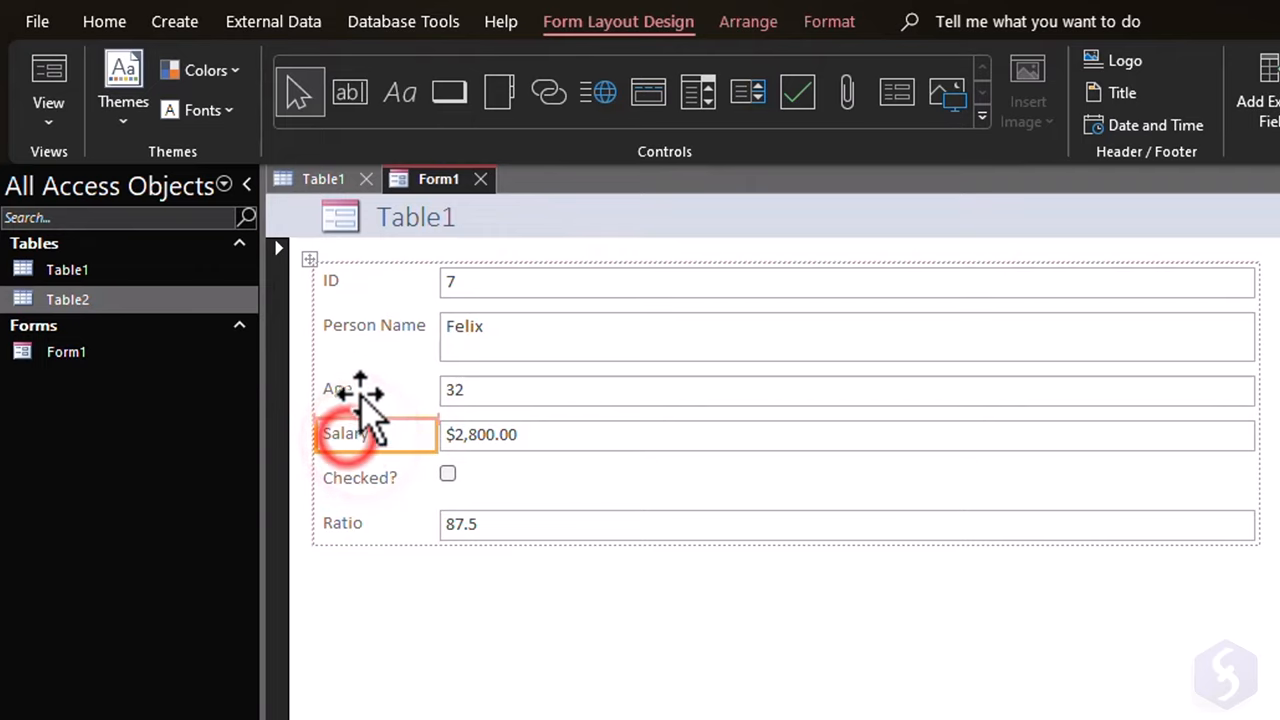
Move Salary down to leave a blank row under Age and show the Age box's property sheet
left_click_drag(375, 434, 375, 389)
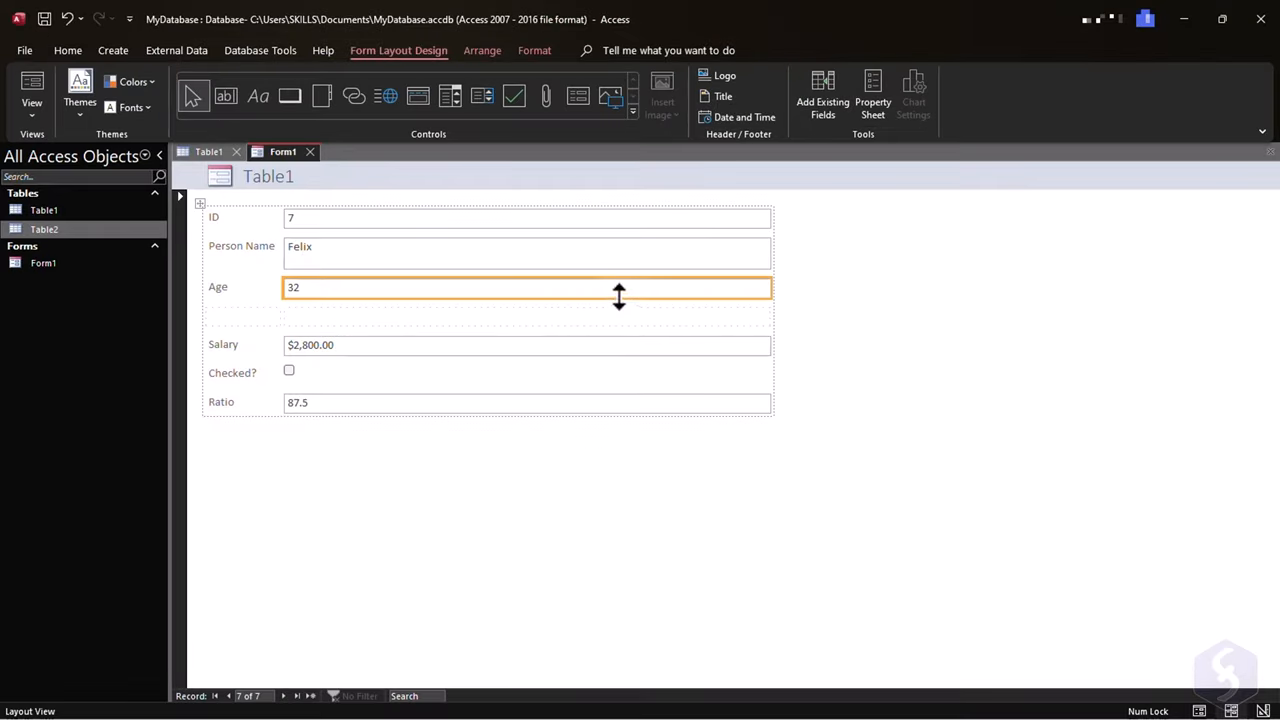
right_click(450, 287)
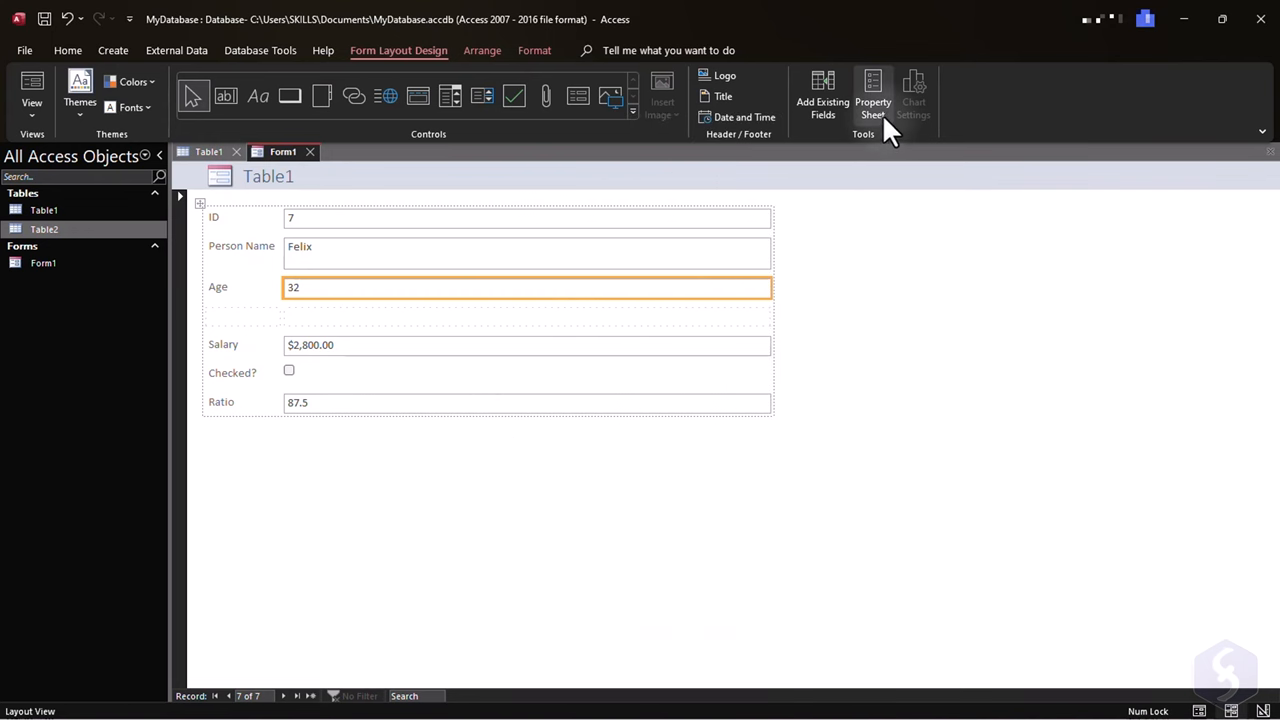
left_click(872, 95)
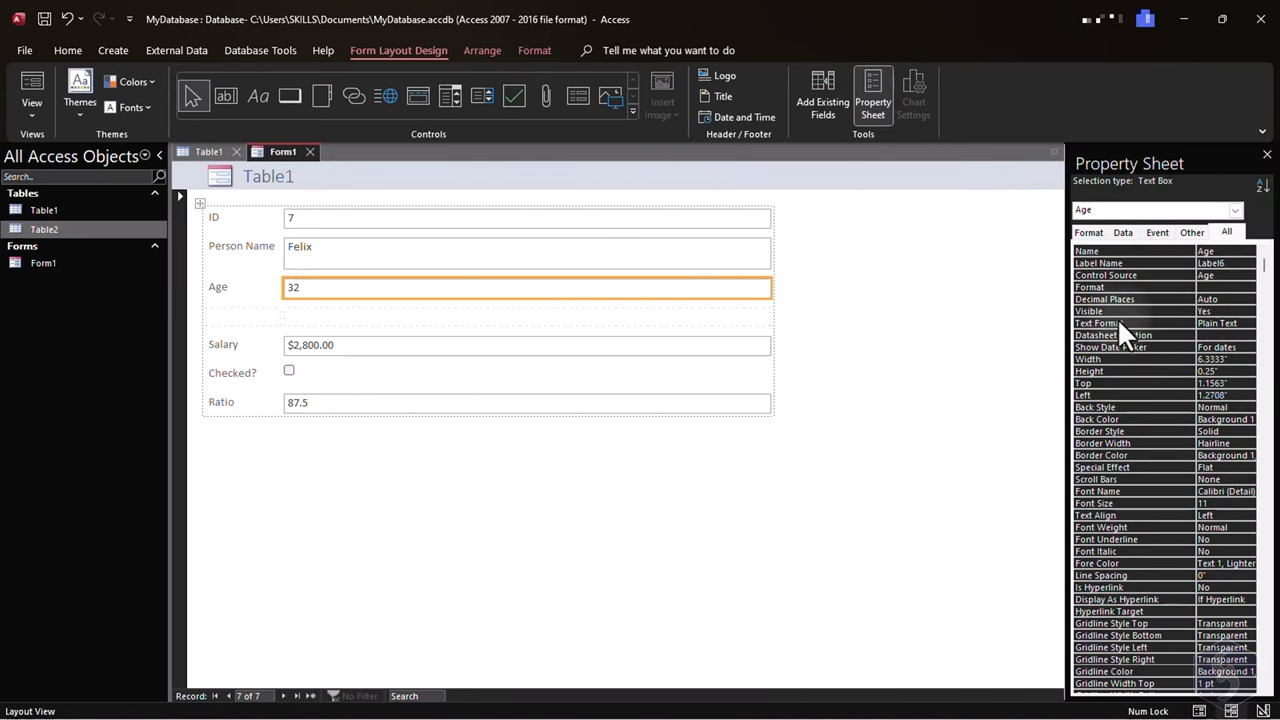
scroll("down", 3)
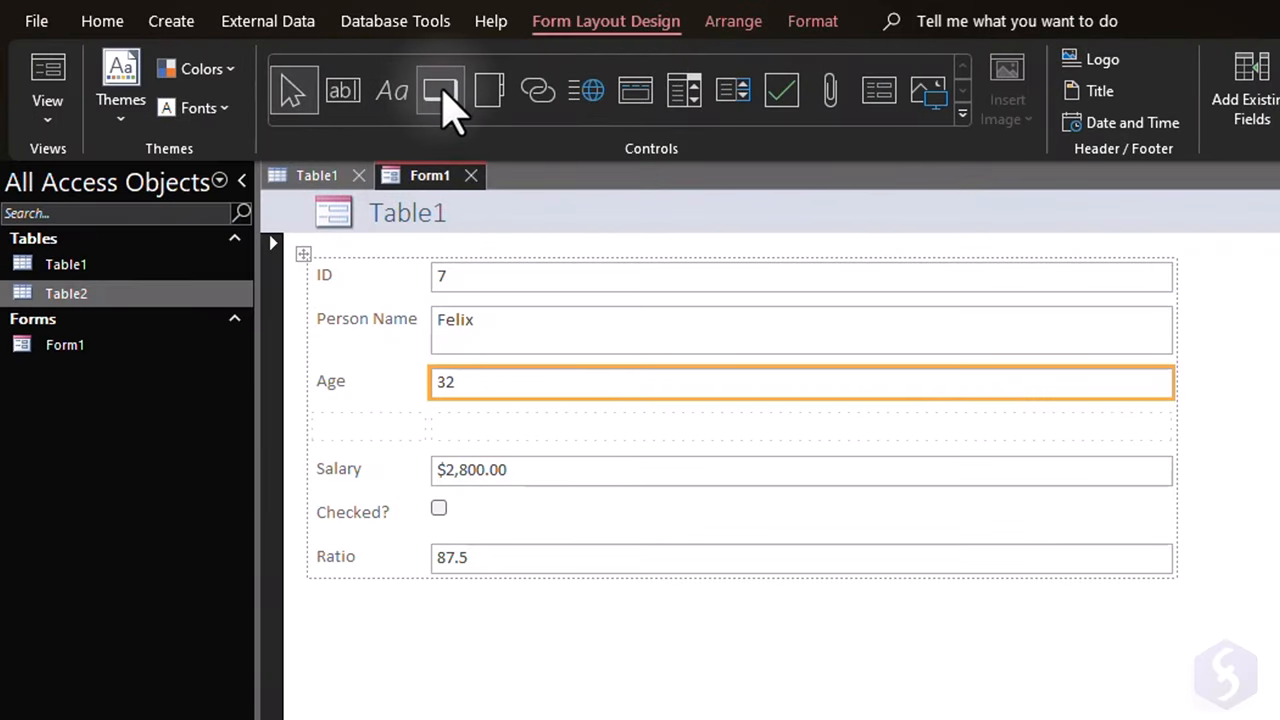
Place a Go To First Record button below Ratio and test it in form view
left_click(440, 90)
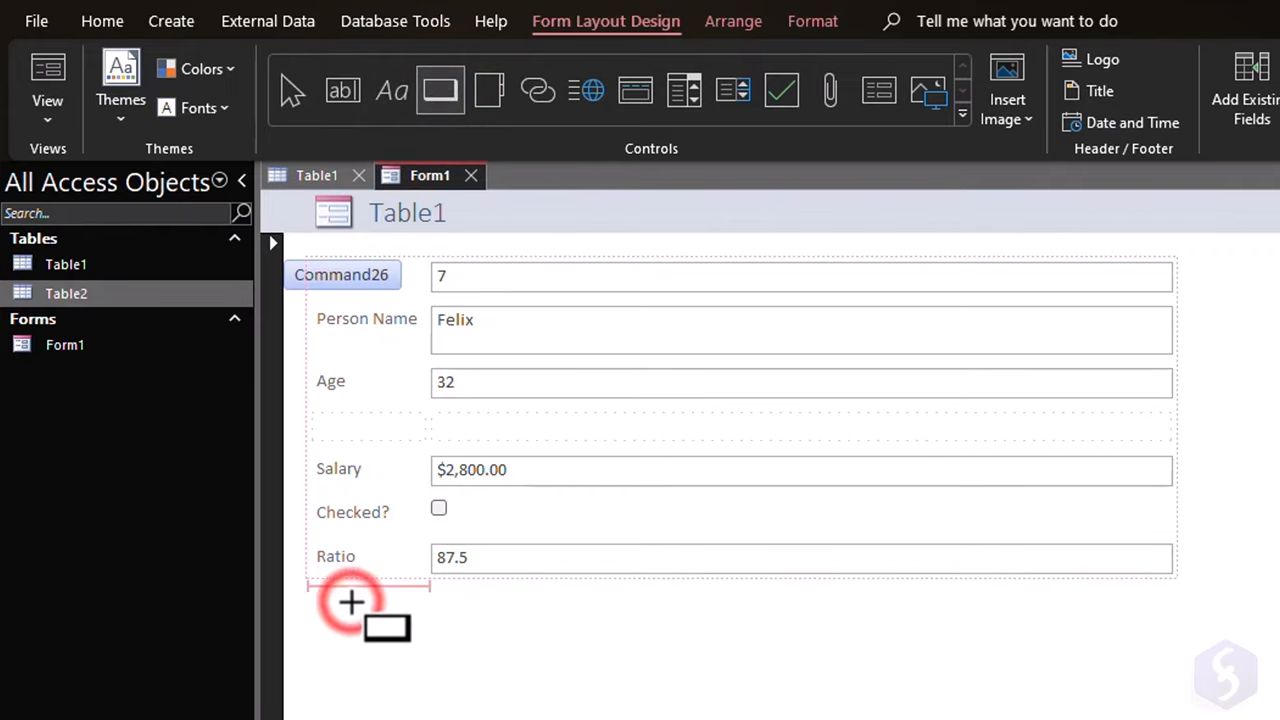
left_click(350, 600)
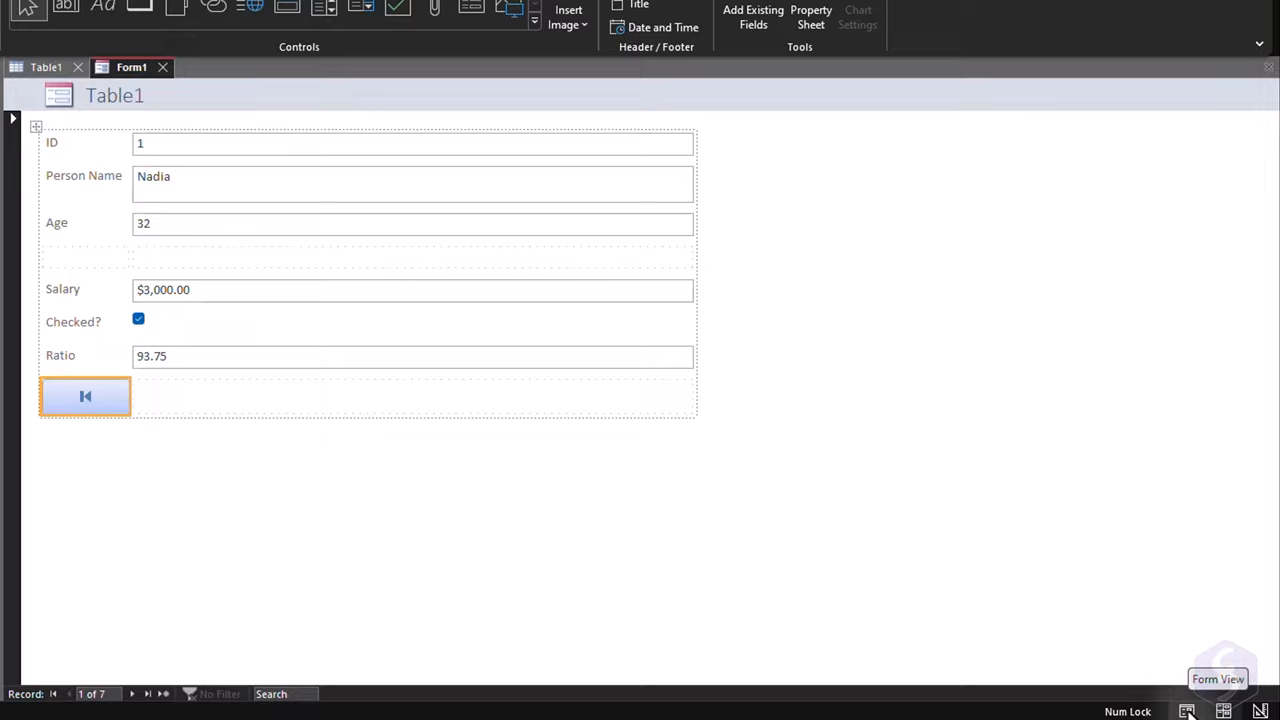
left_click(85, 396)
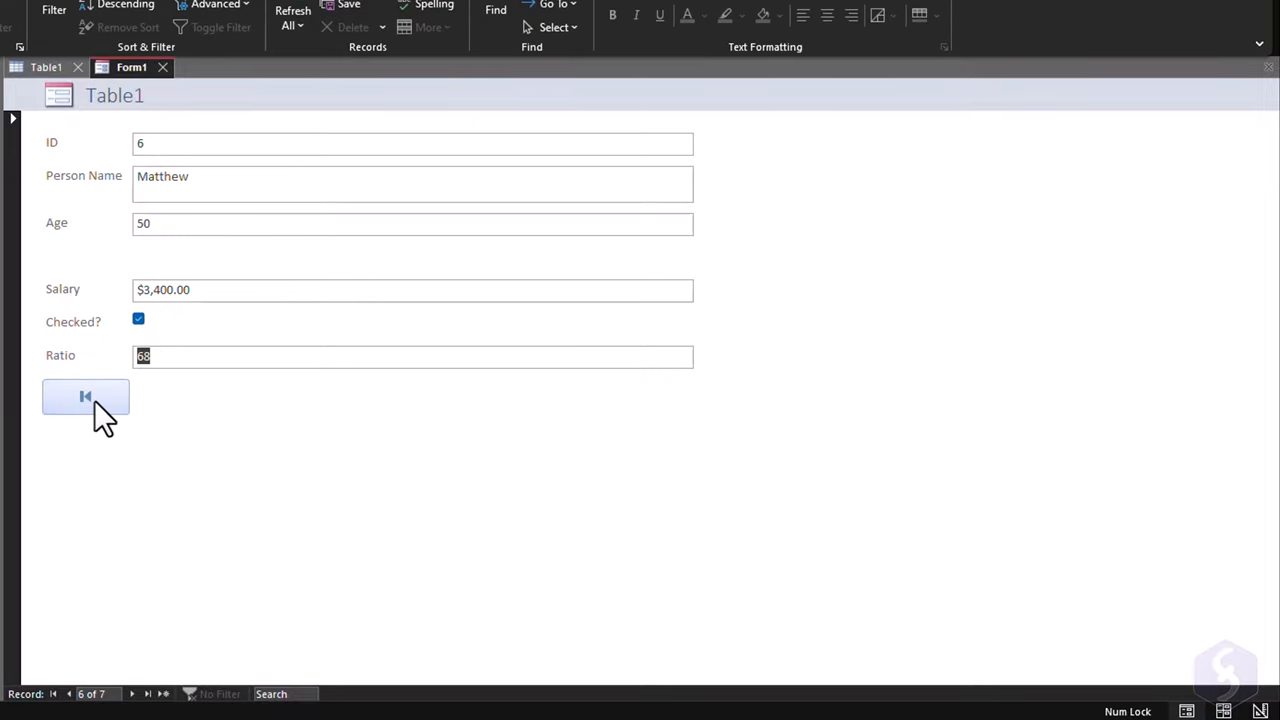
left_click(85, 396)
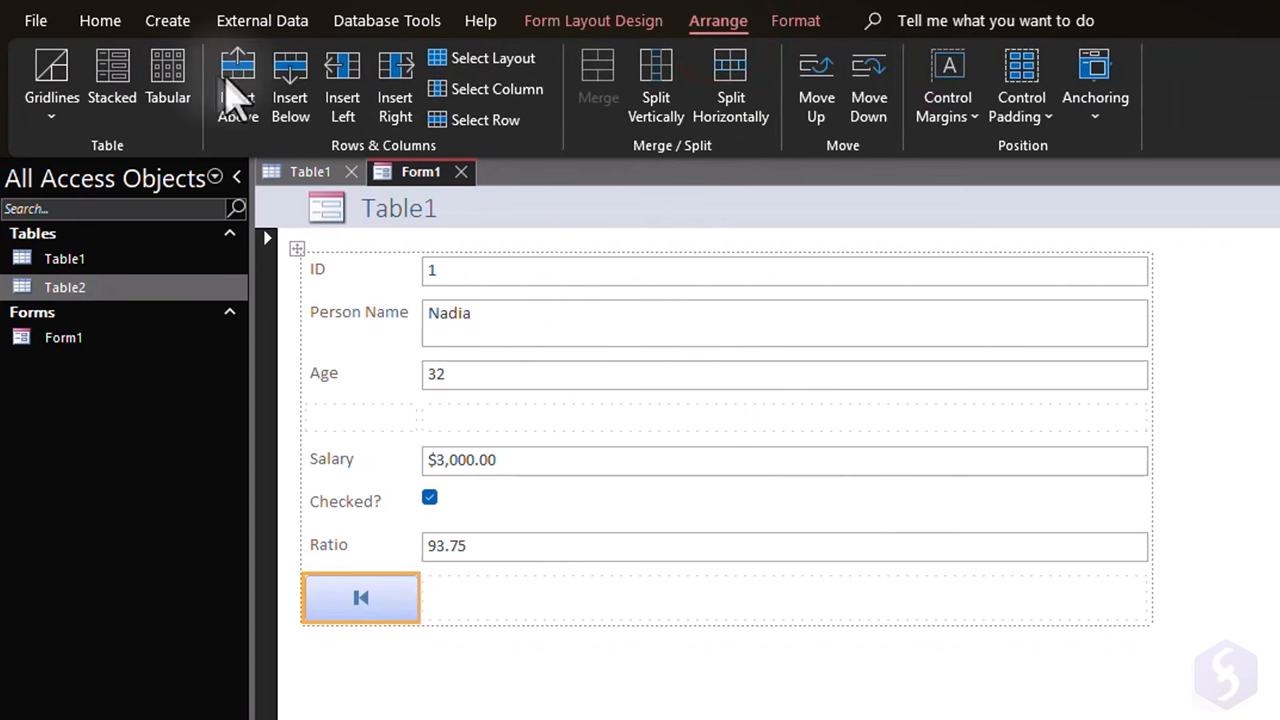
Apply a new theme to Form1 and switch it to design view
left_click(785, 270)
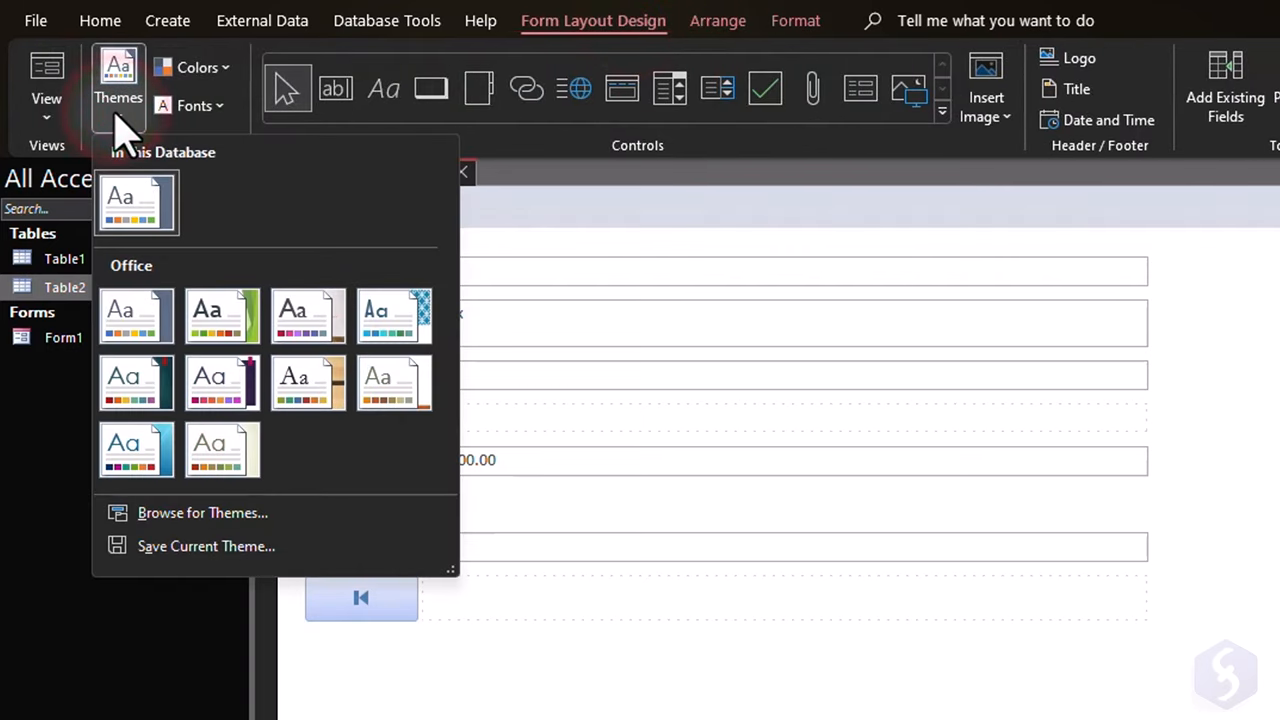
mouse_move(308, 315)
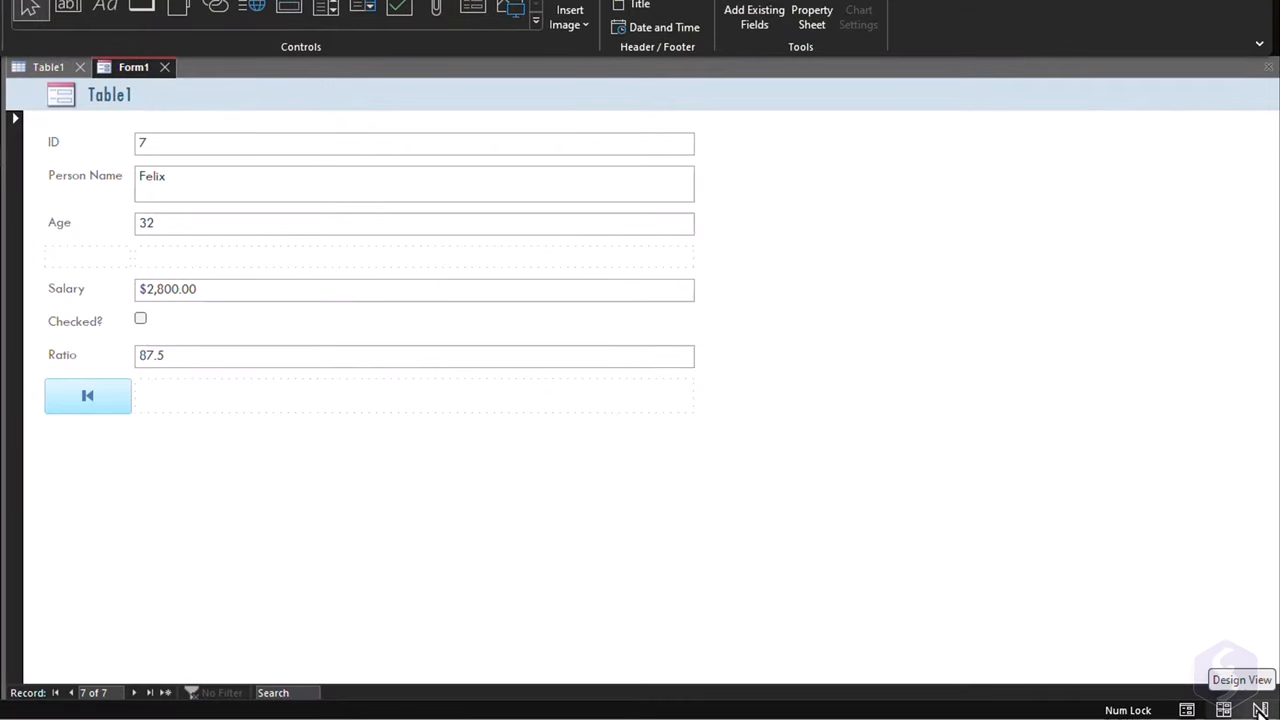
left_click(1240, 680)
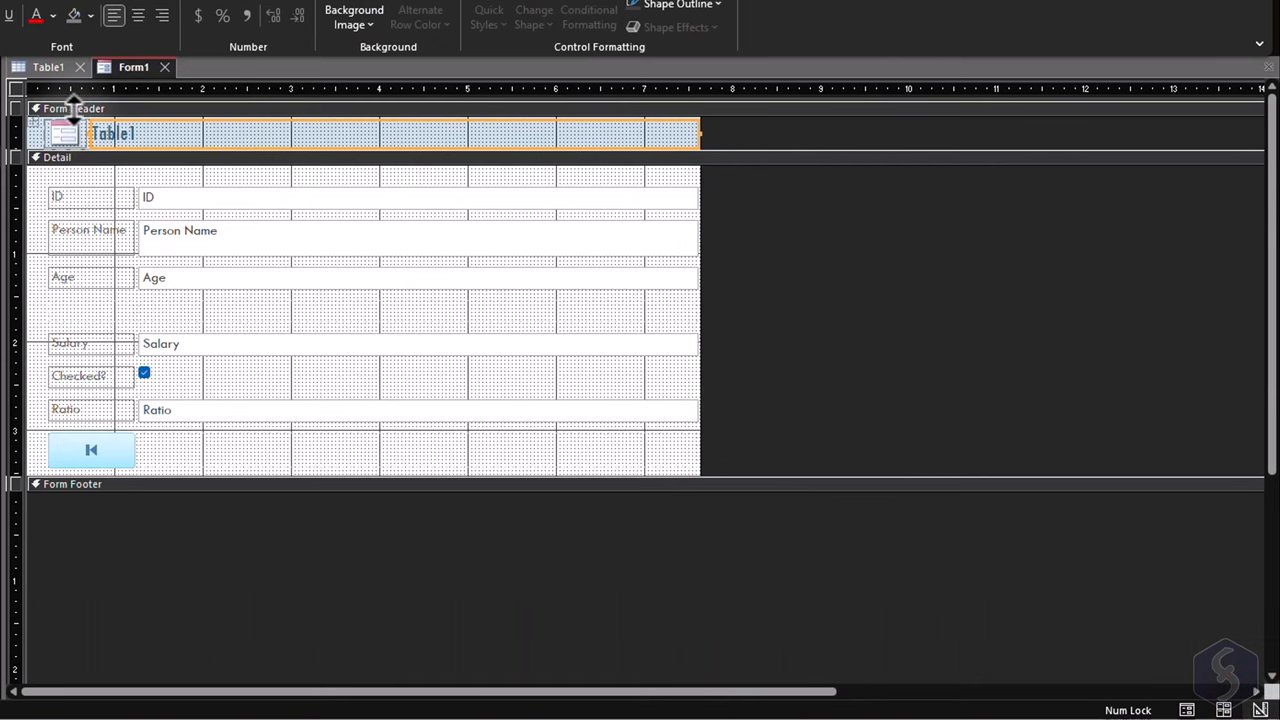
Close Form1 and start a new query design with Table1 and Table2 offered as sources
left_click(823, 14)
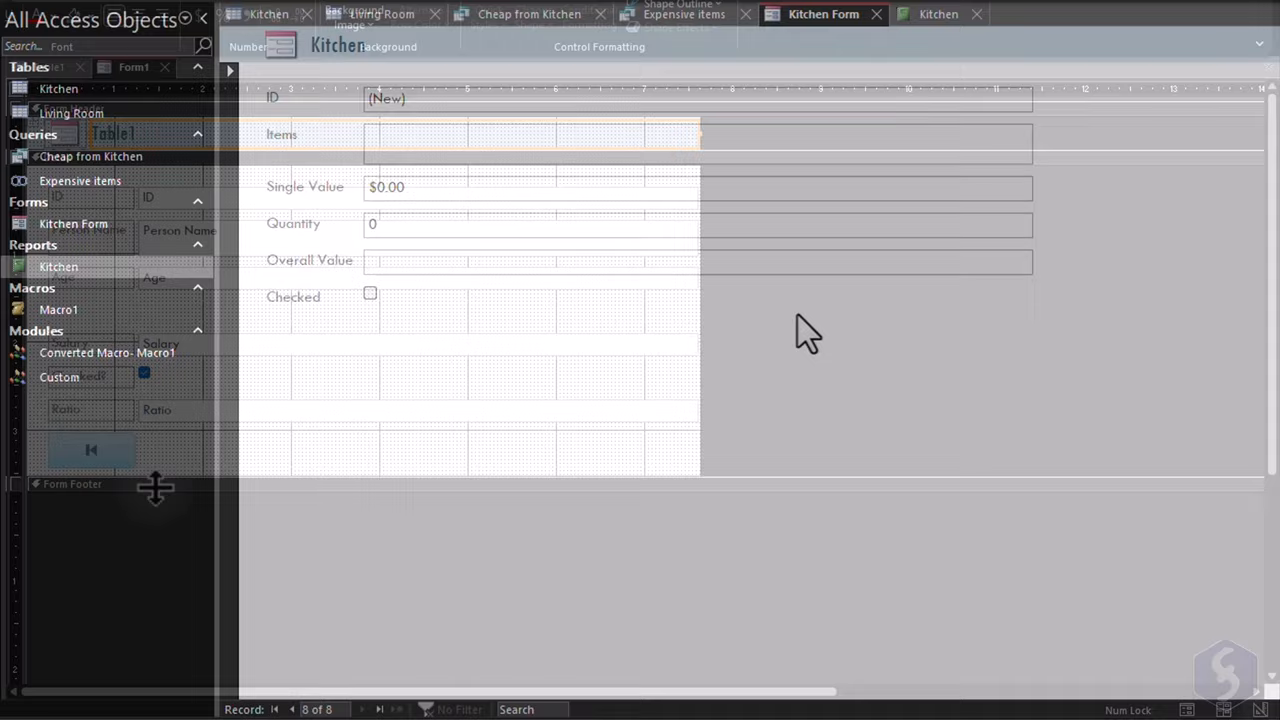
left_click(530, 14)
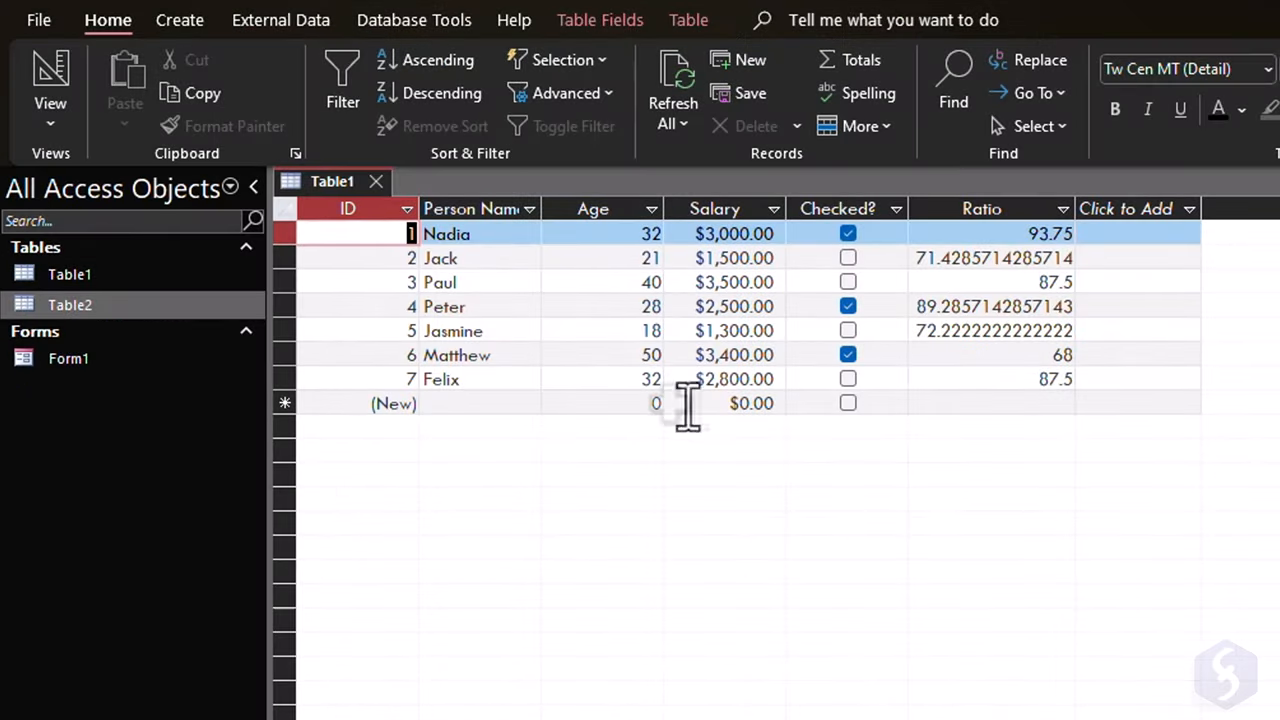
left_click(180, 19)
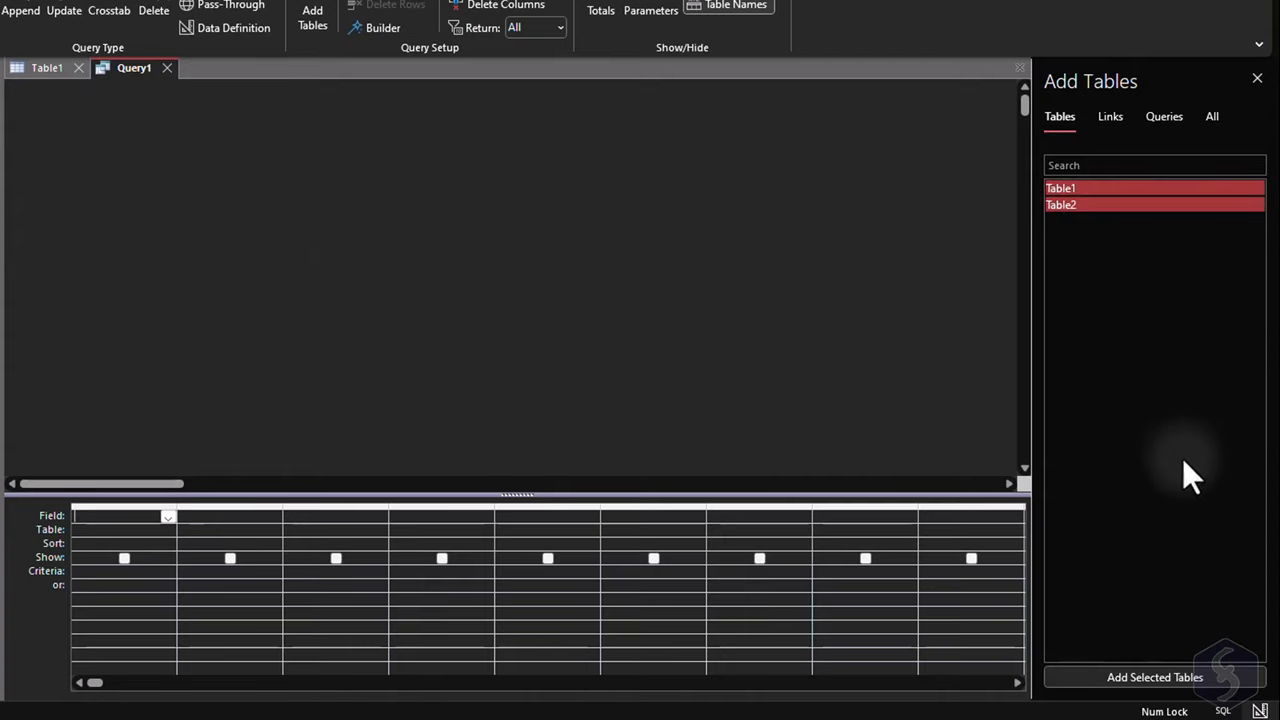
Add both Table1 and Table2 to Query1's design
left_click(1155, 677)
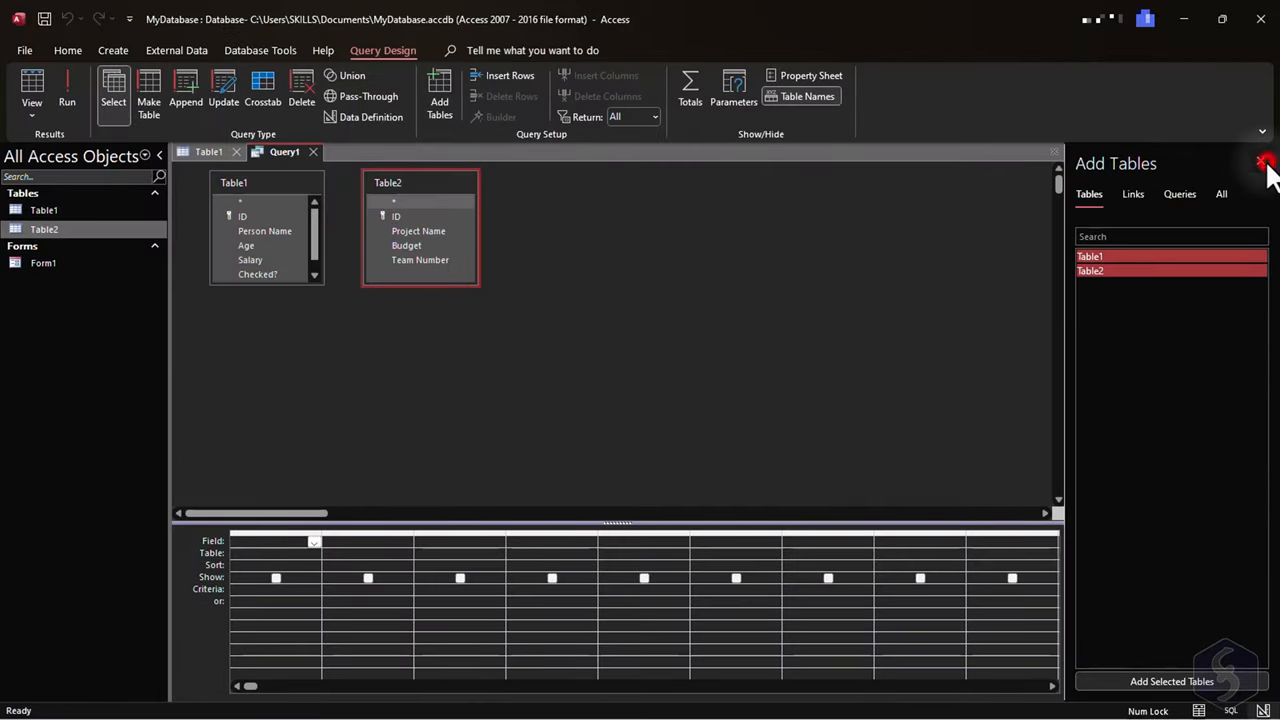
left_click(1267, 162)
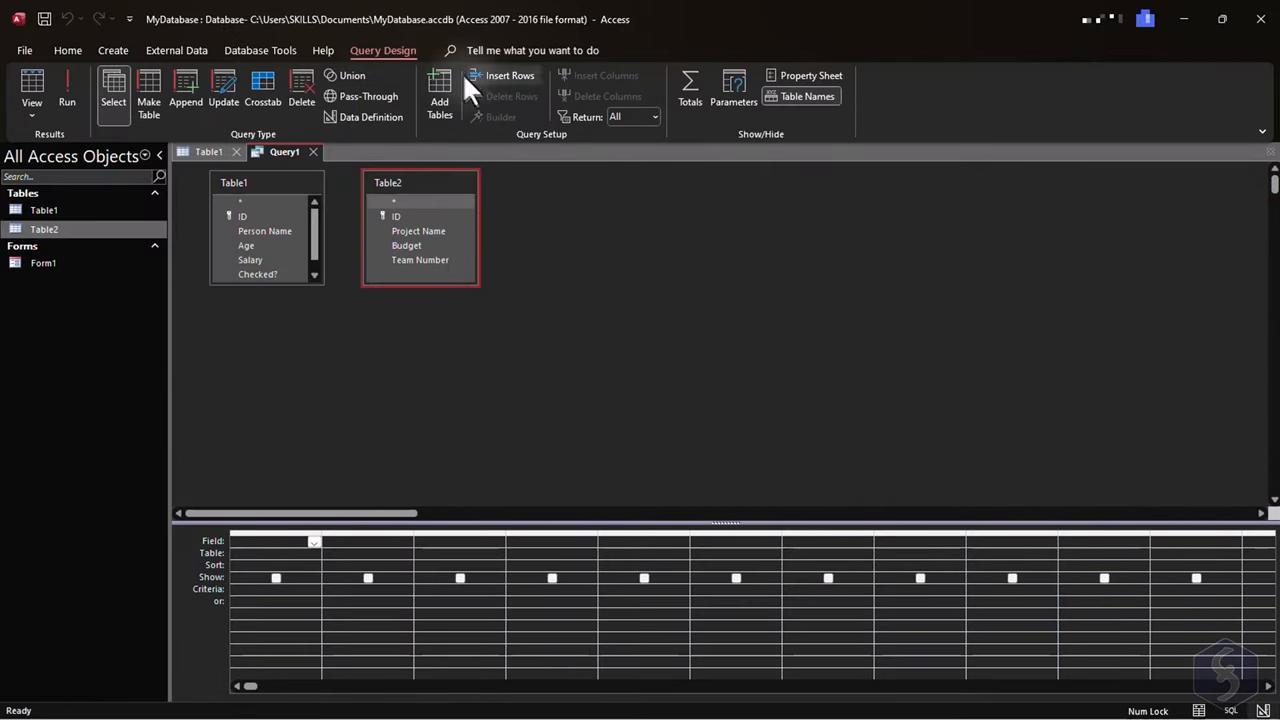
mouse_move(440, 95)
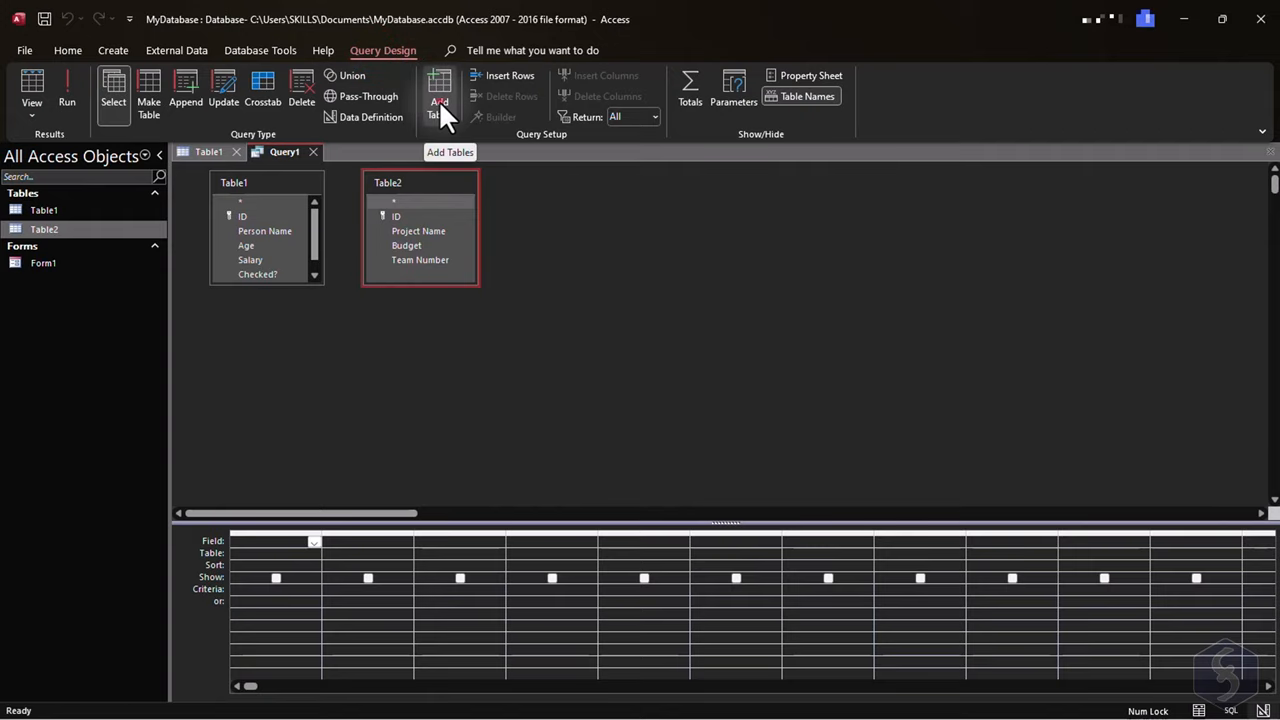
left_click(439, 95)
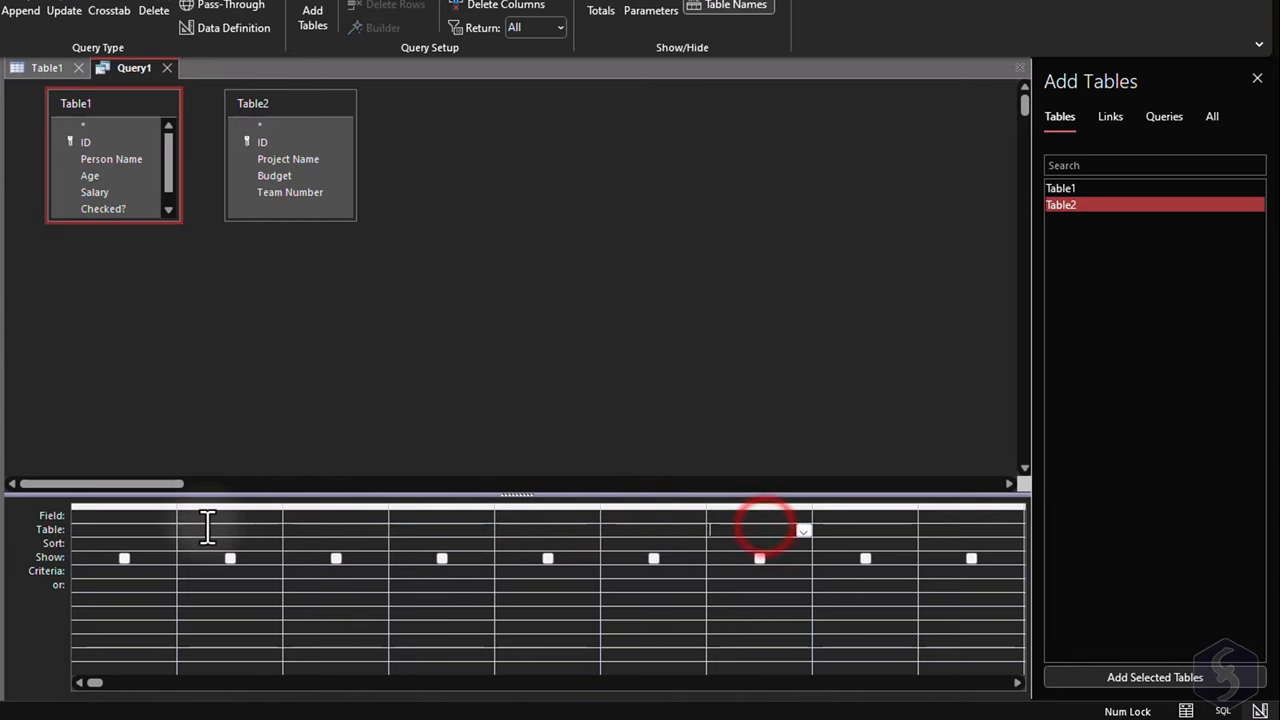
Set the query columns to Person Name and Age from Table1 and Budget from Table2
left_click(168, 516)
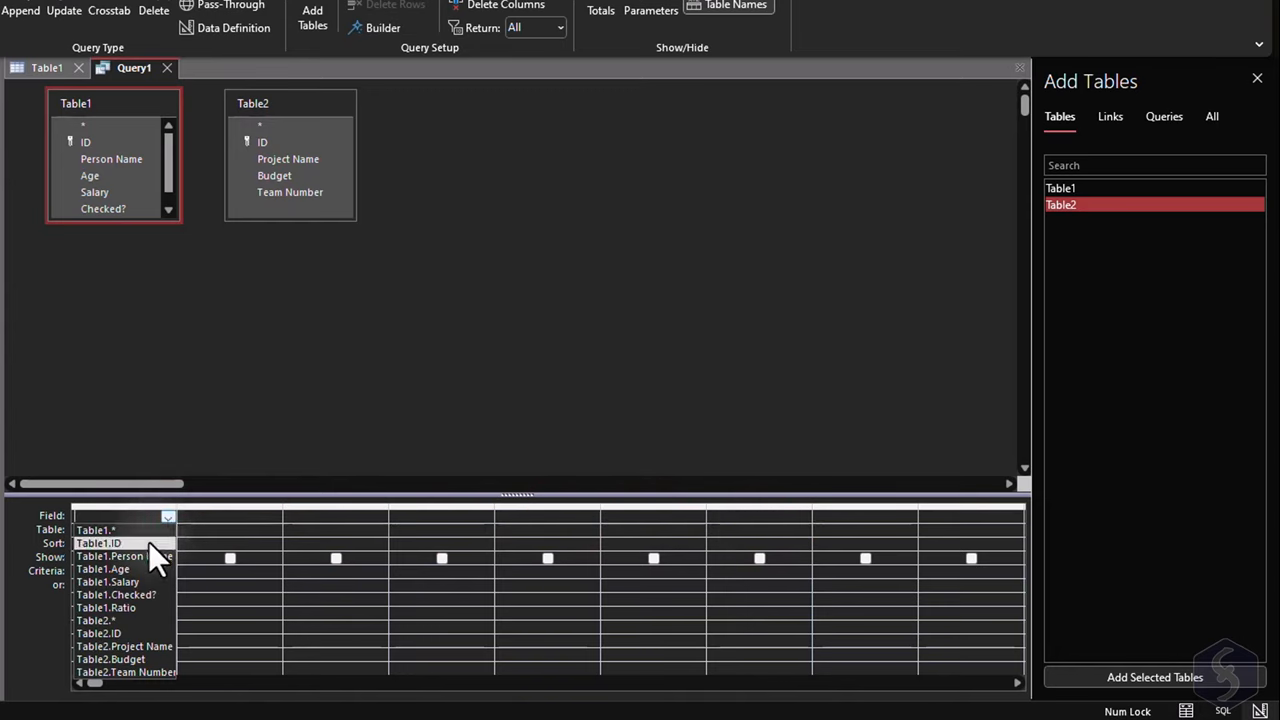
left_click(124, 556)
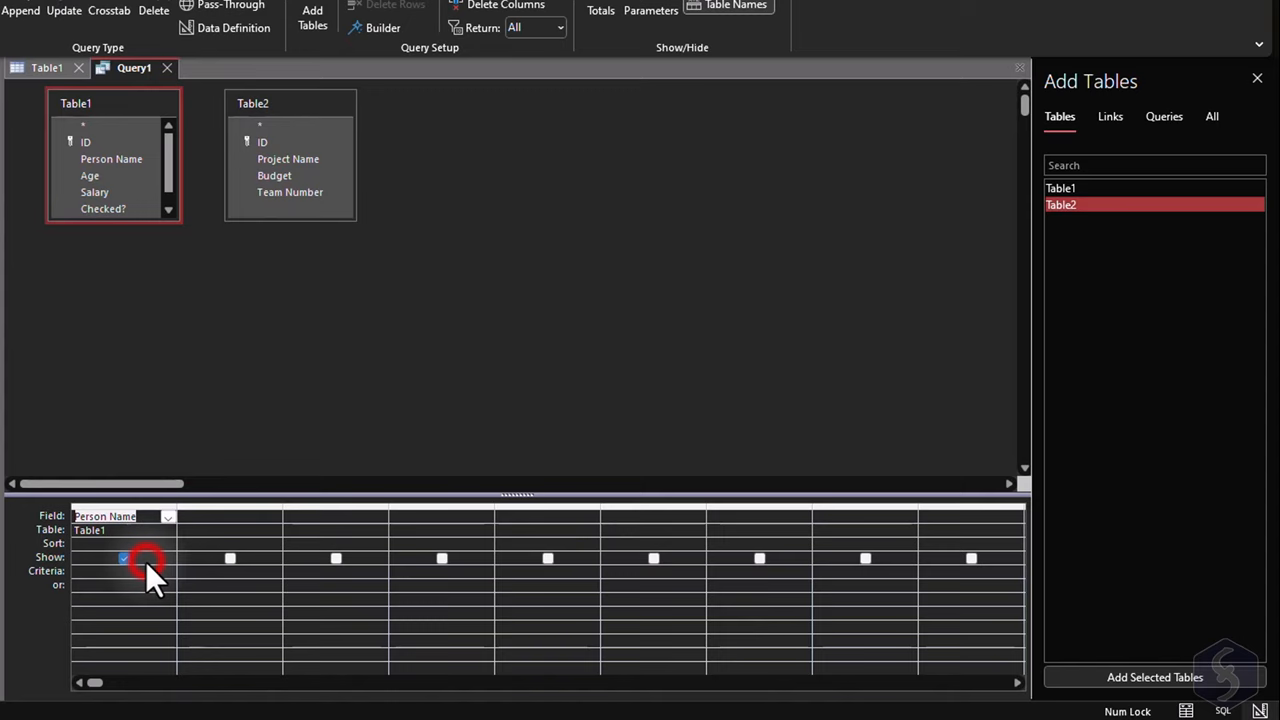
left_click(380, 517)
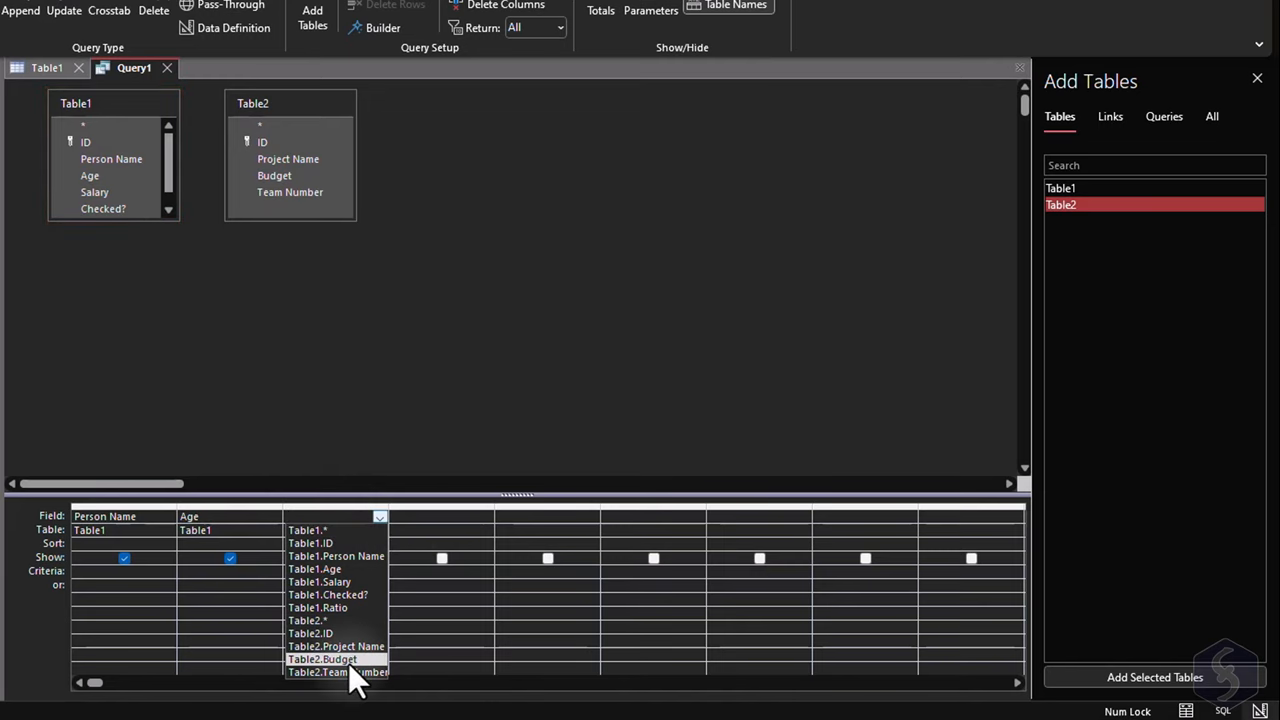
left_click(322, 659)
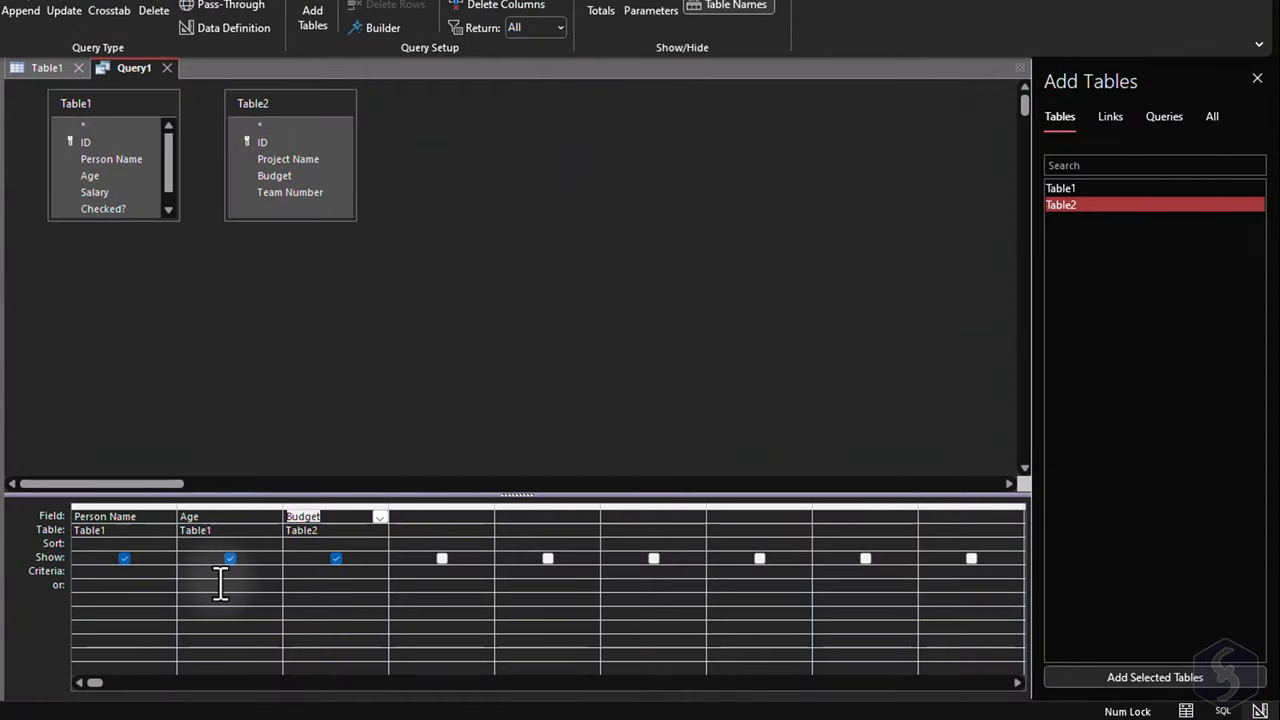
Build the Age criterion Table1.Age < 40 in Expression Builder and confirm it
right_click(218, 575)
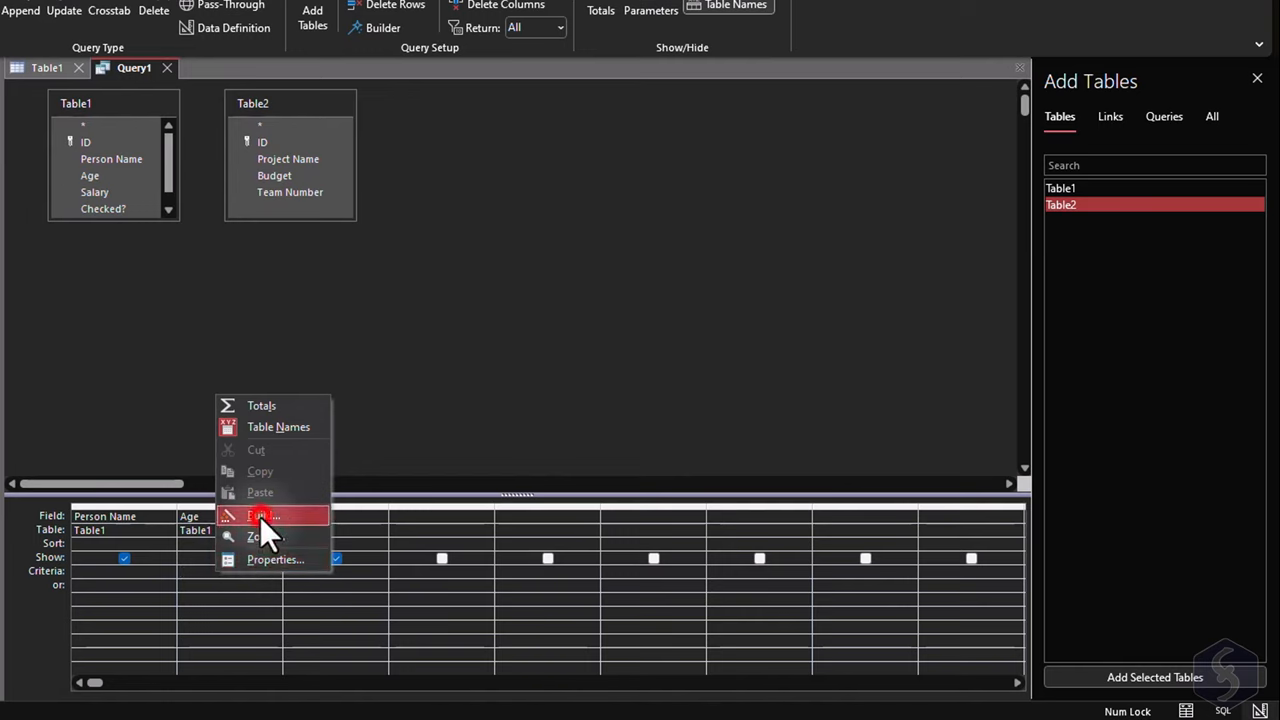
left_click(262, 515)
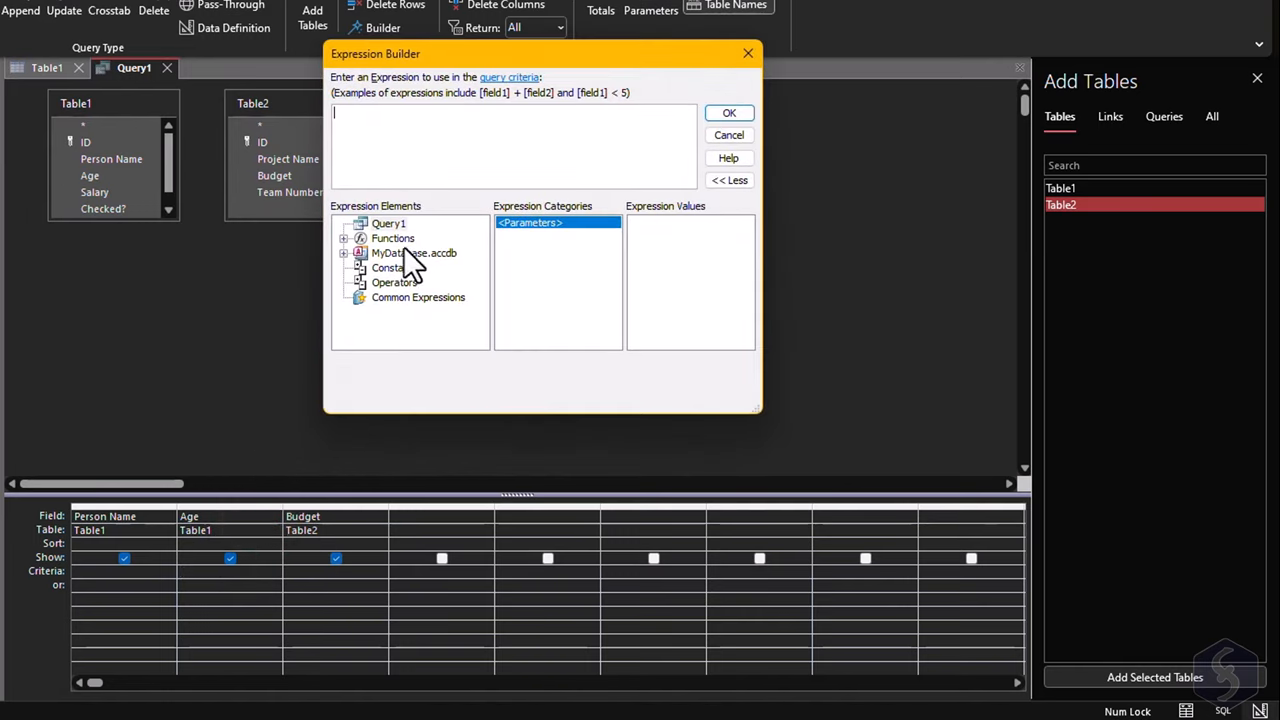
left_click(421, 282)
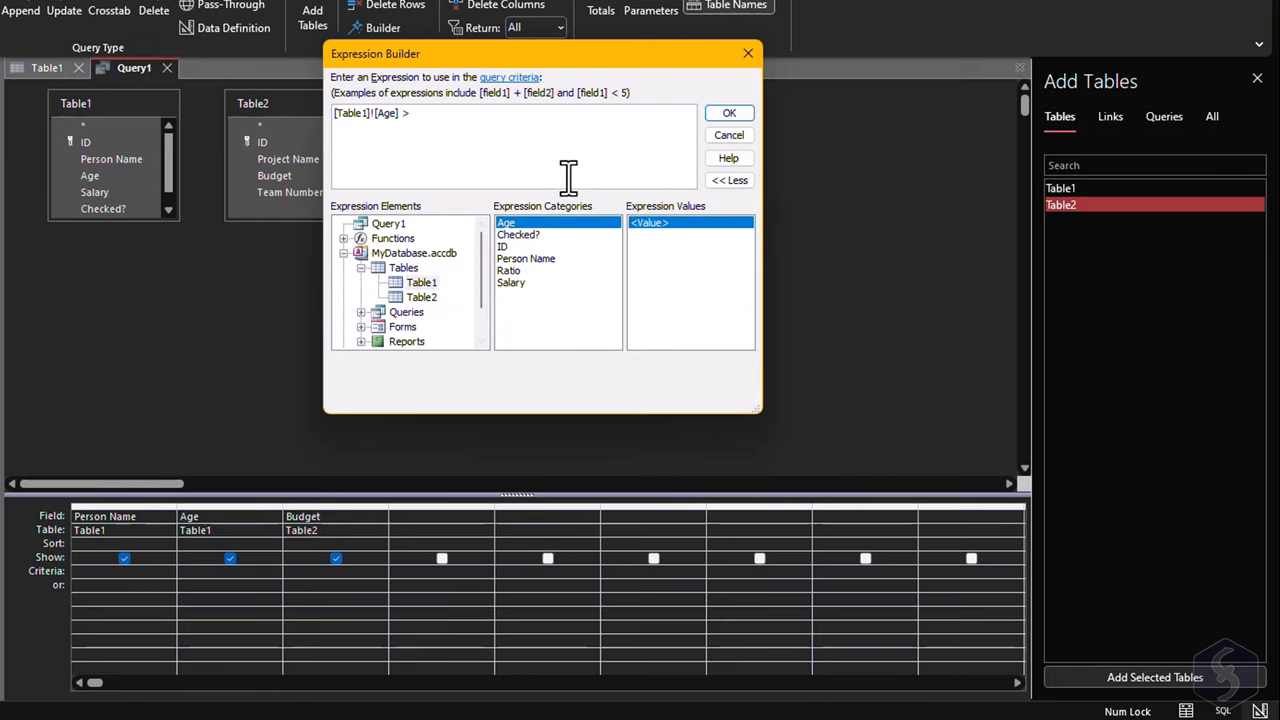
type("< 40")
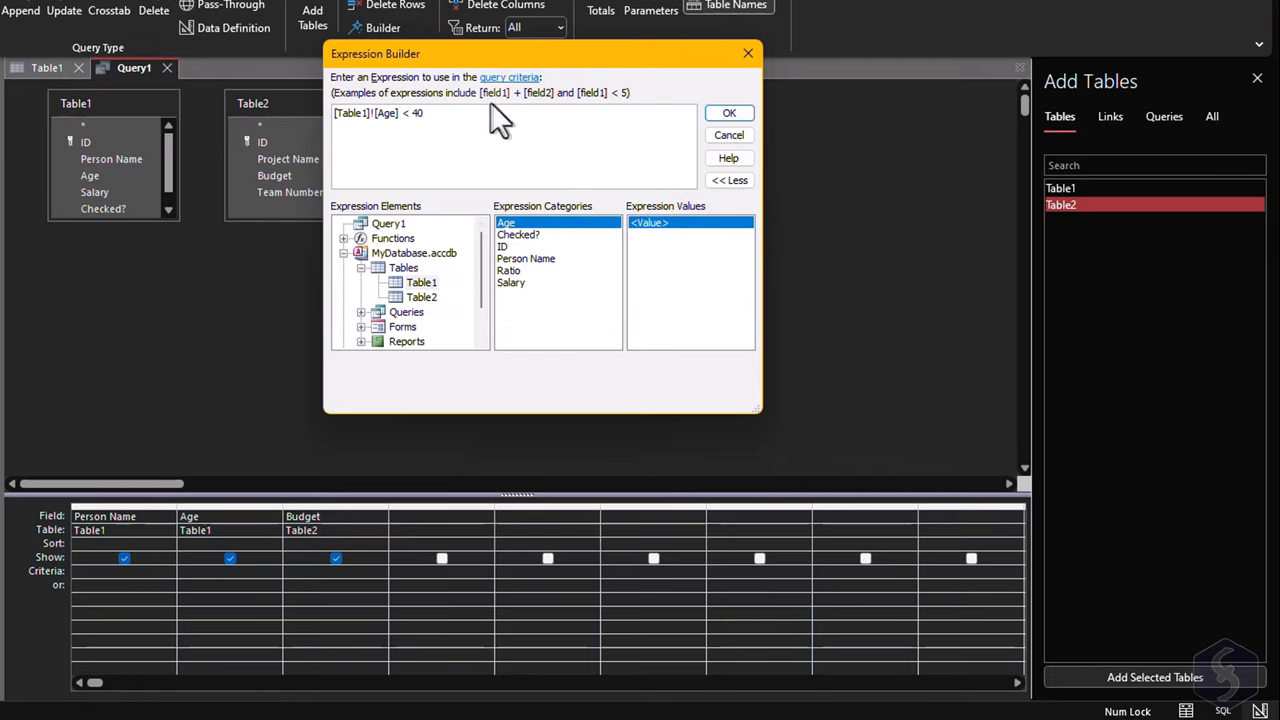
left_click(729, 112)
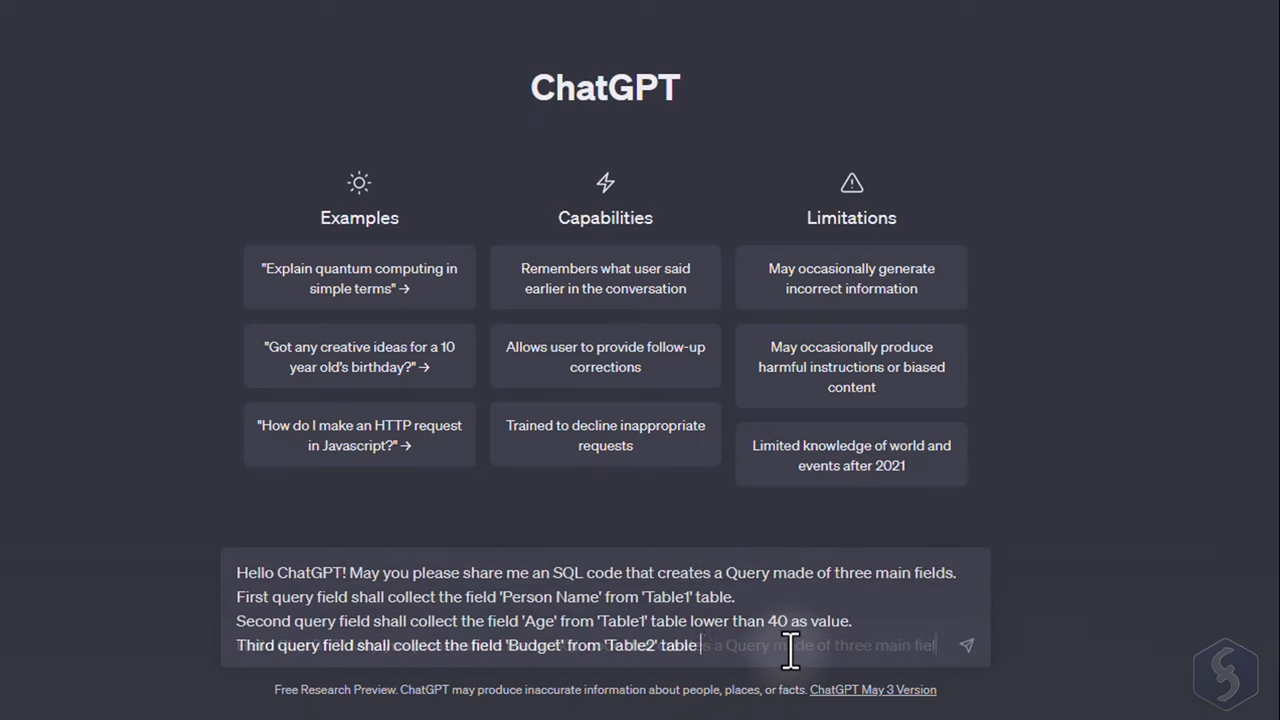
Send ChatGPT the request for SQL returning Person Name, Age under 40 and Budget under 30,000$
type("lower than 300")
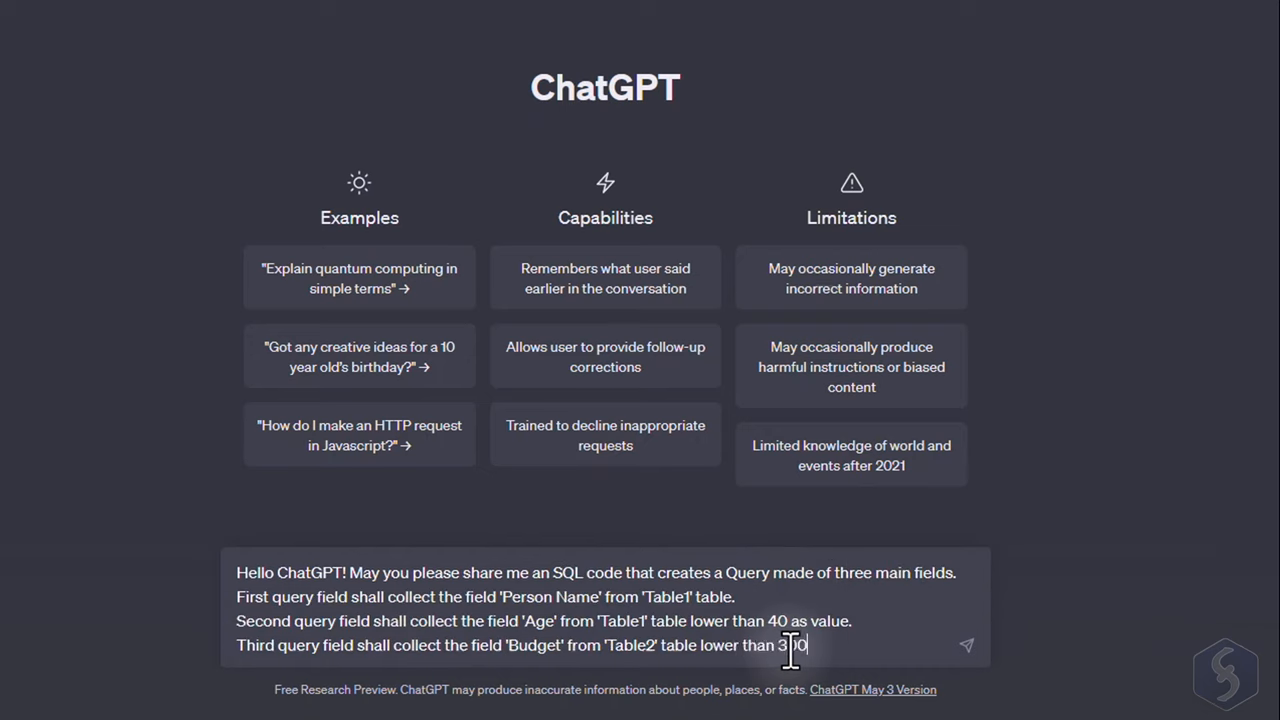
type(",000$ as value.")
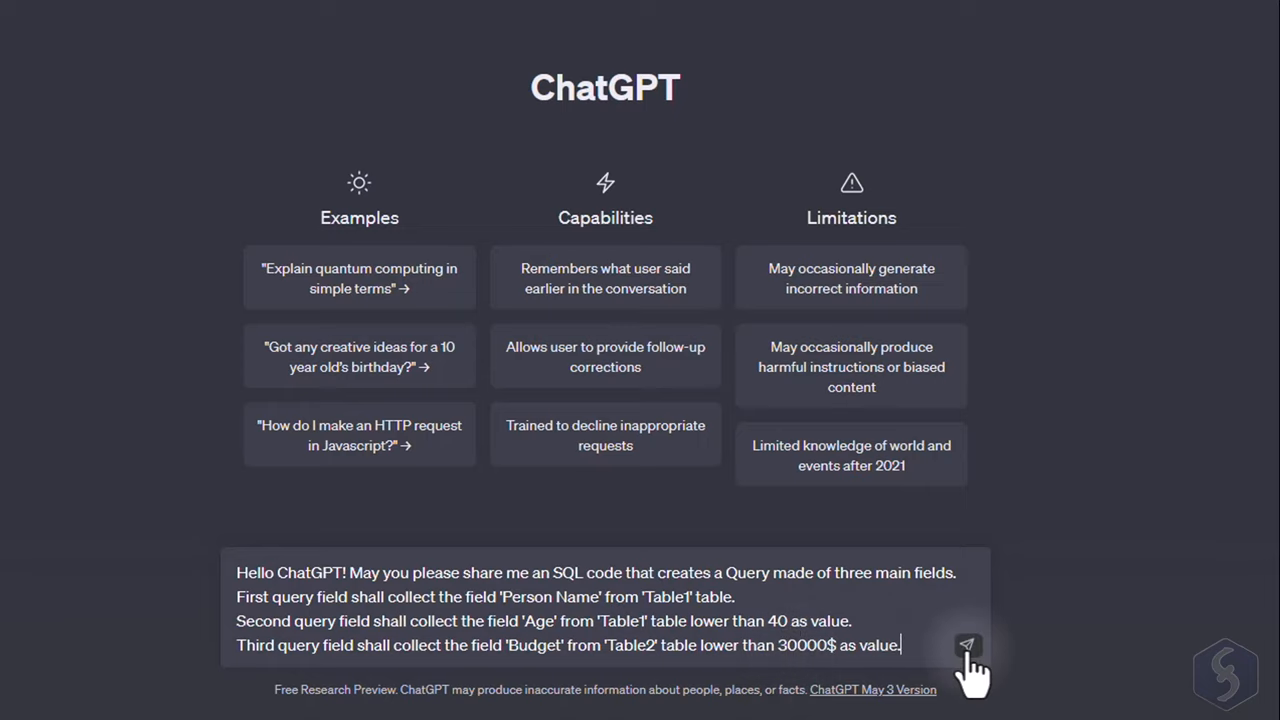
left_click(967, 645)
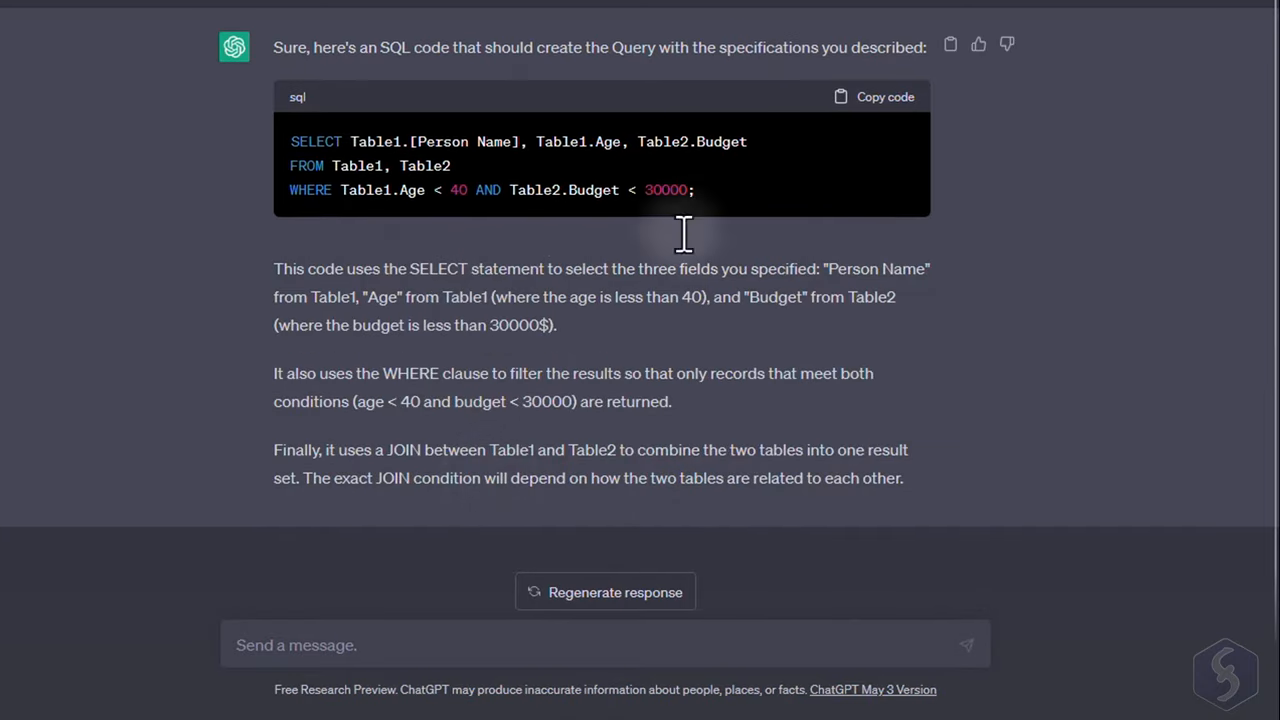
left_click(874, 96)
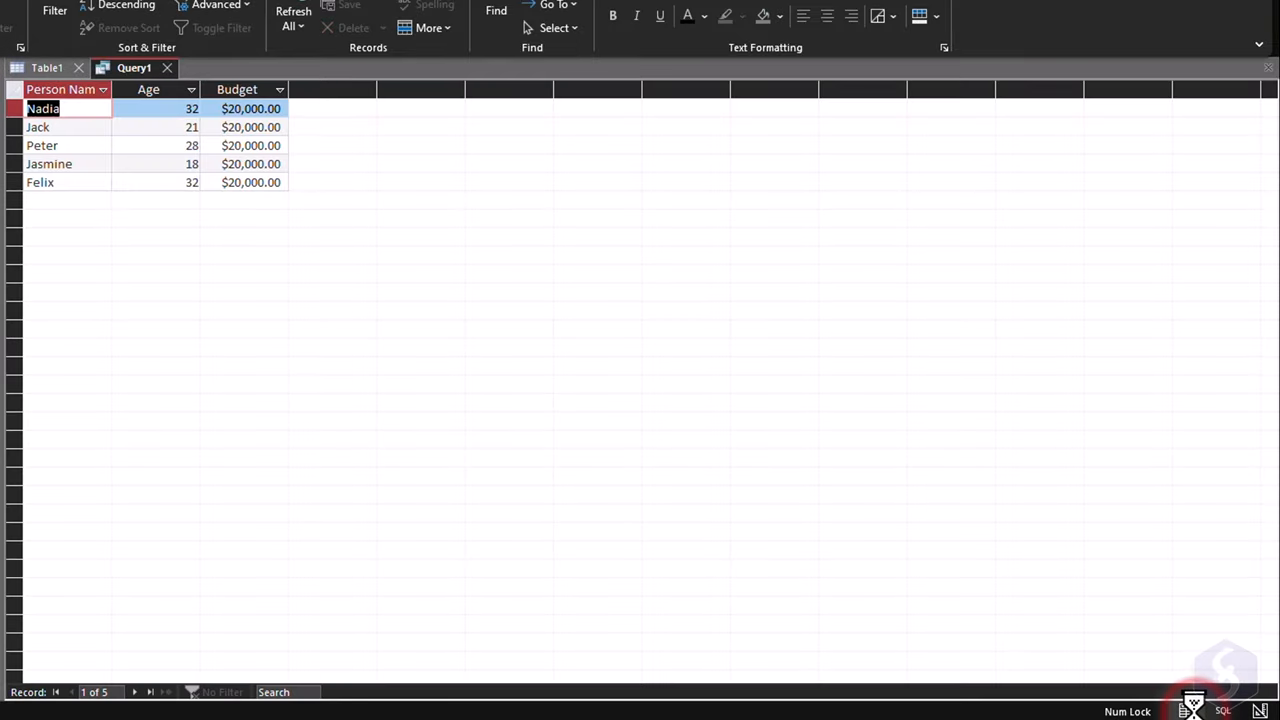
mouse_move(184, 192)
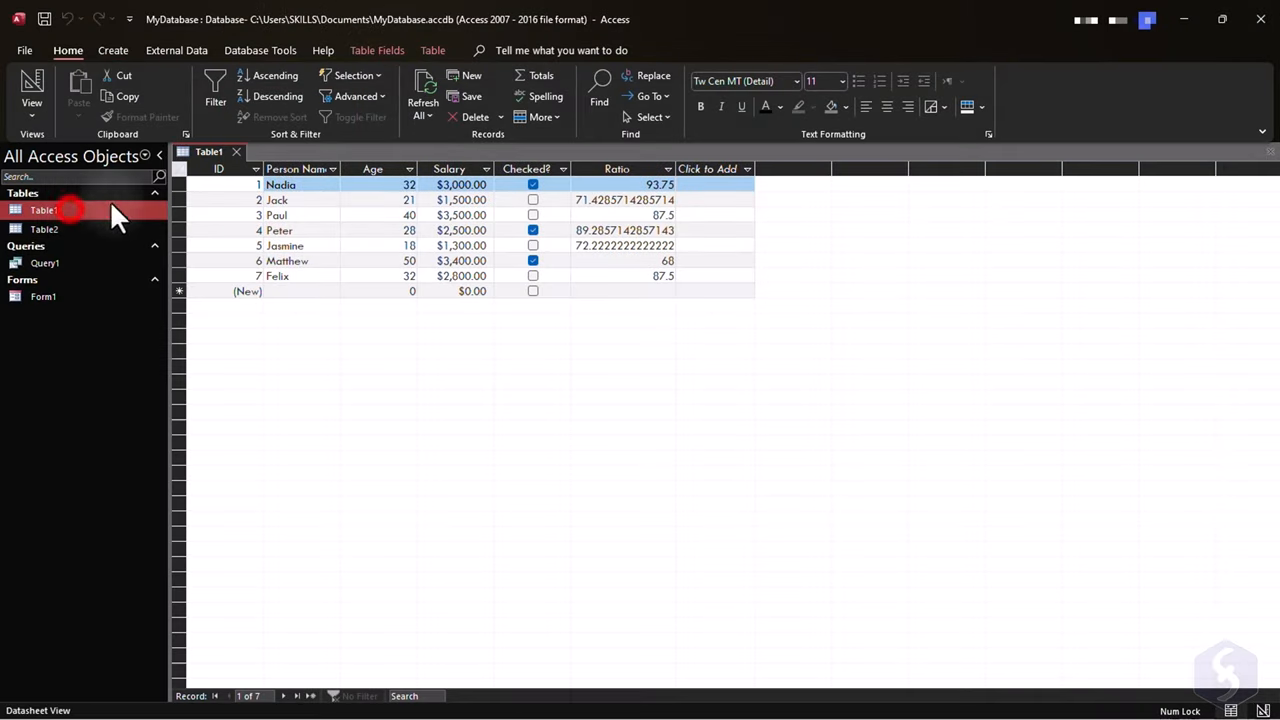
mouse_move(340, 245)
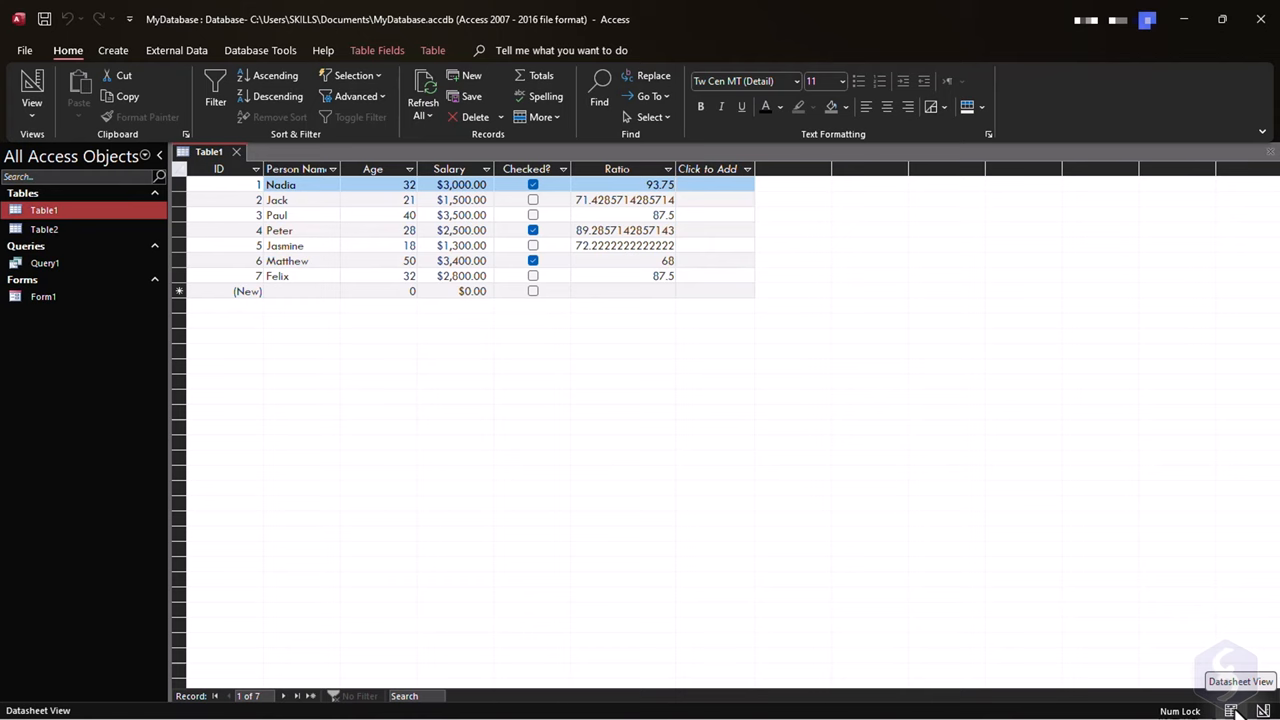
Generate a report from Table1 and set its page layout to landscape
left_click(113, 50)
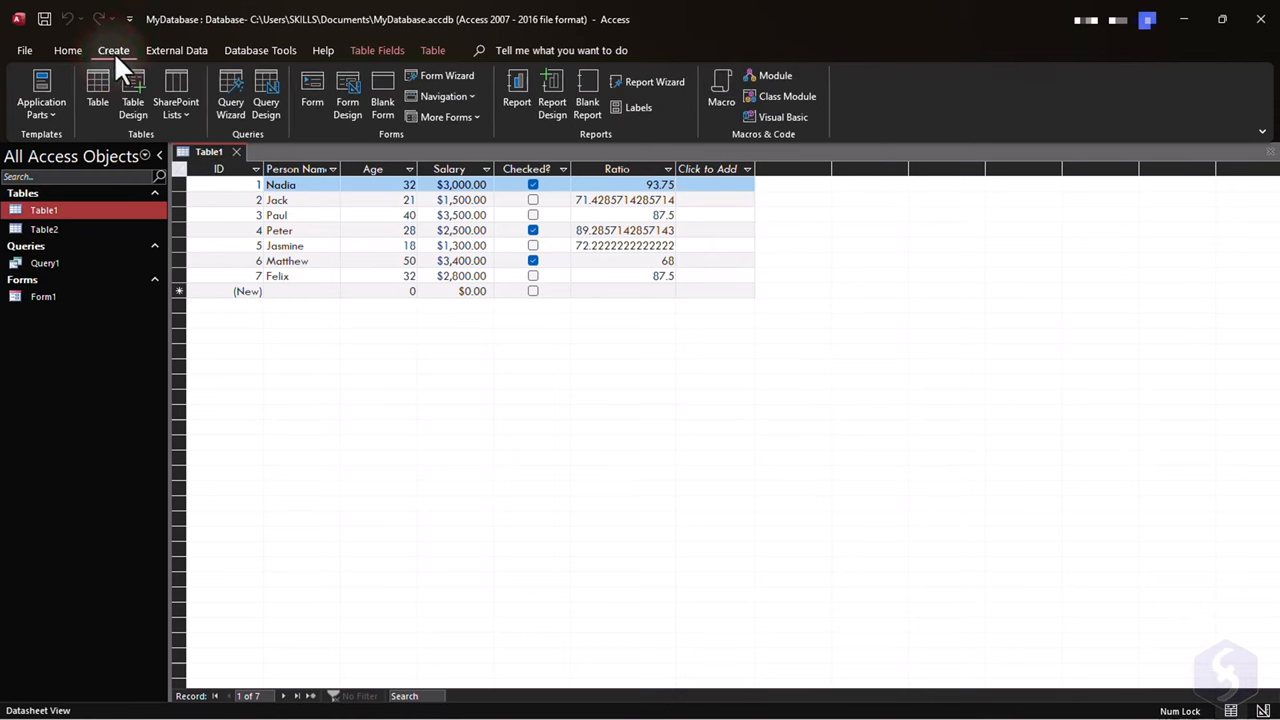
mouse_move(517, 95)
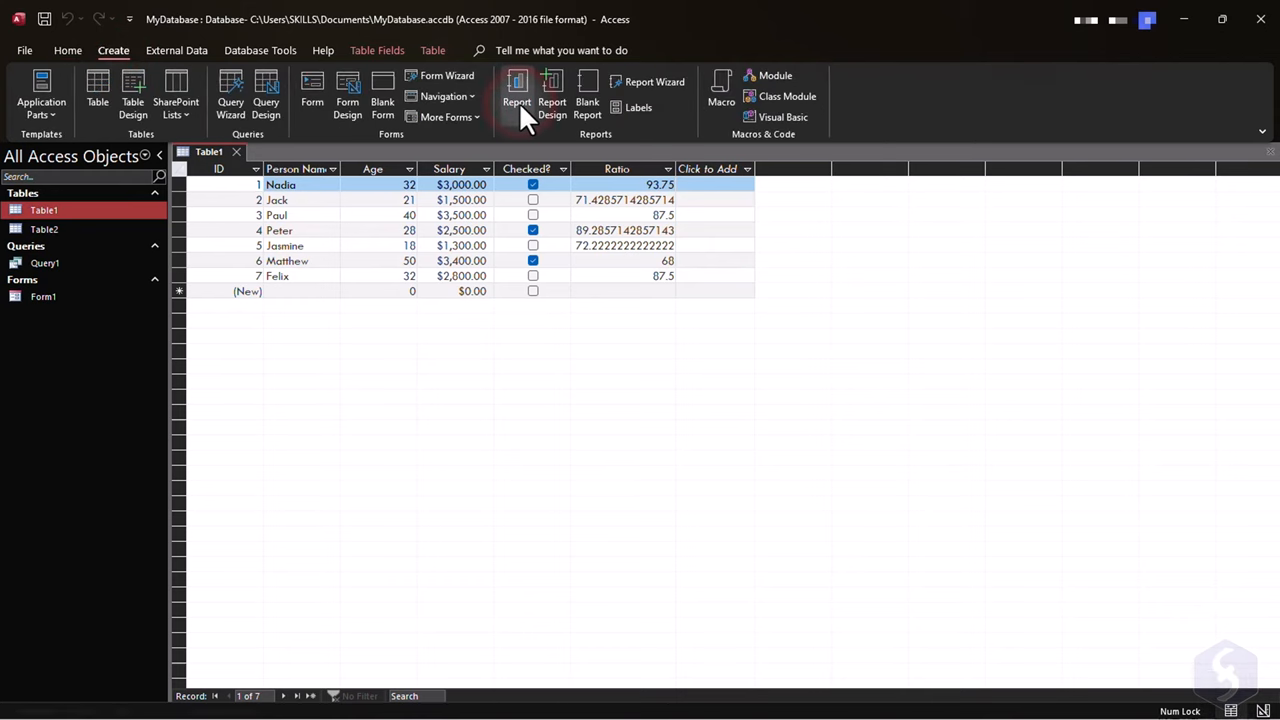
left_click(517, 95)
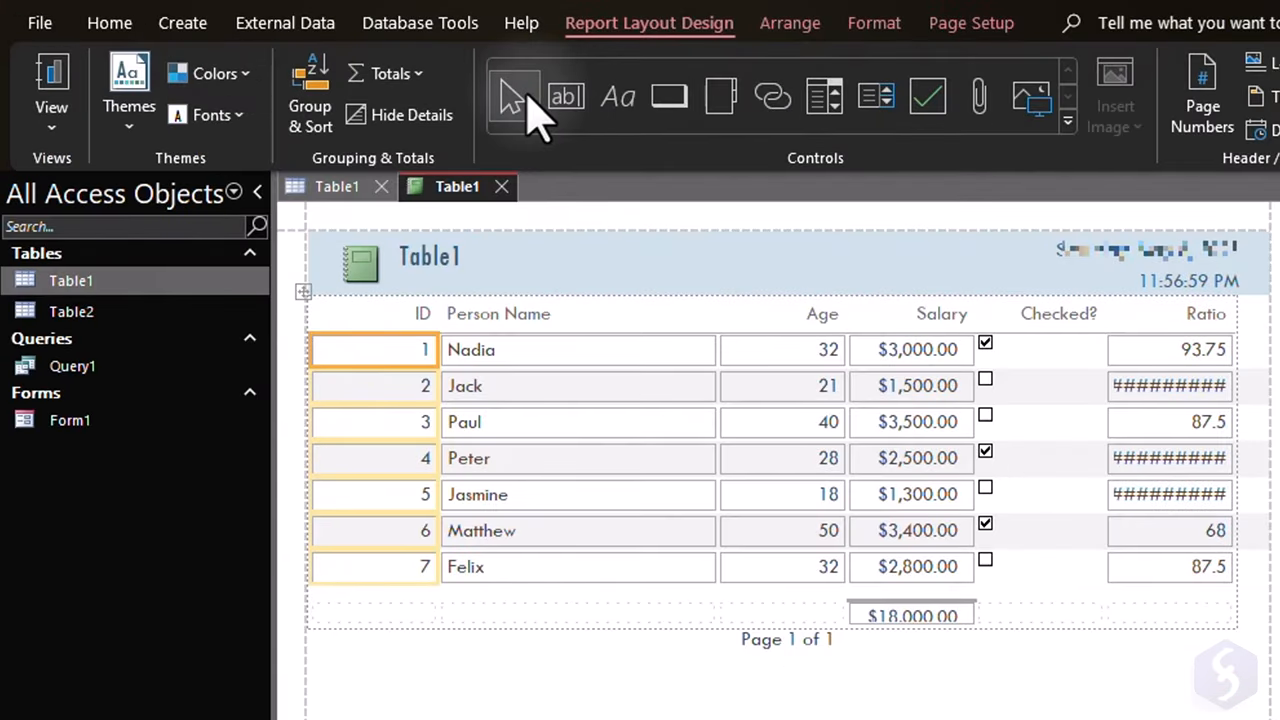
mouse_move(845, 65)
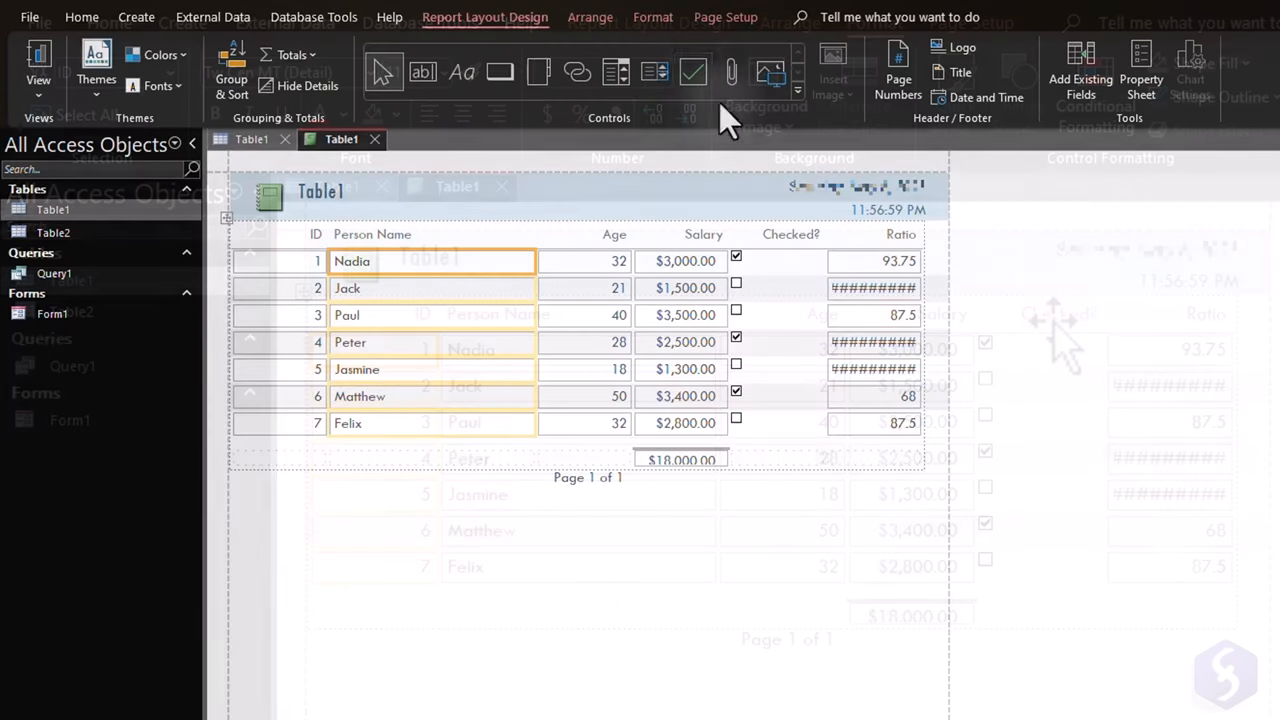
left_click(725, 17)
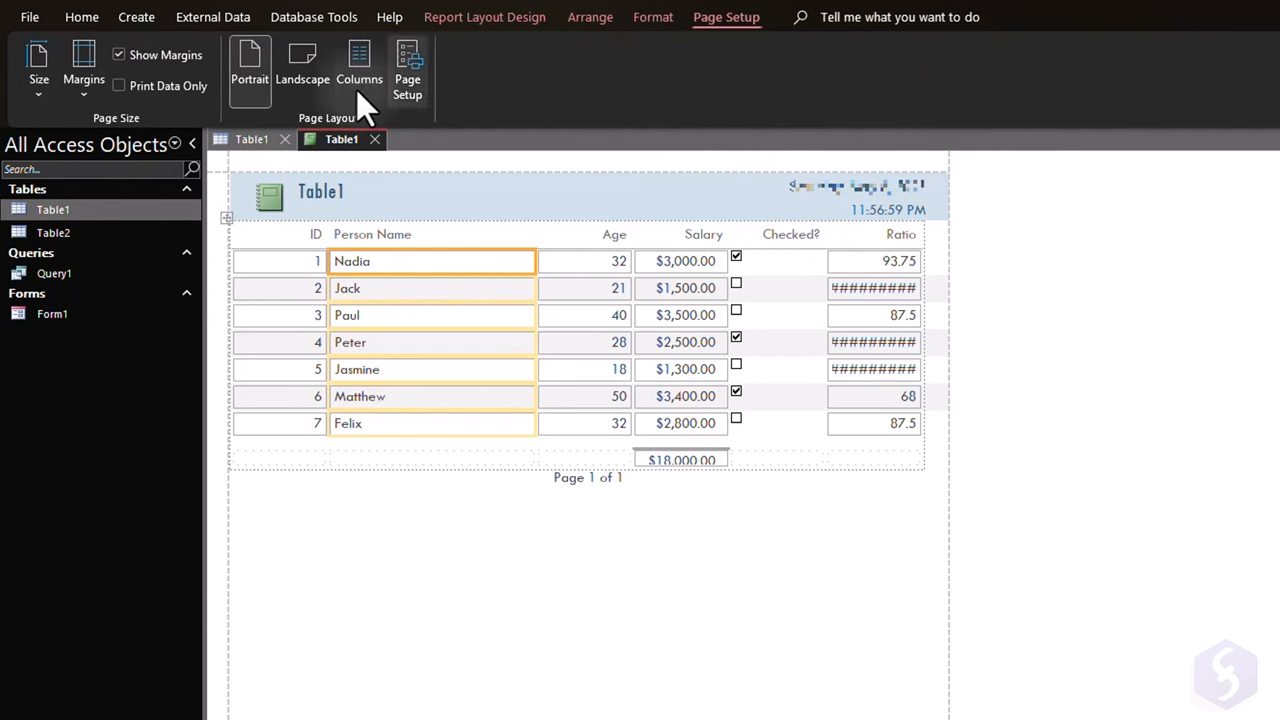
left_click(302, 65)
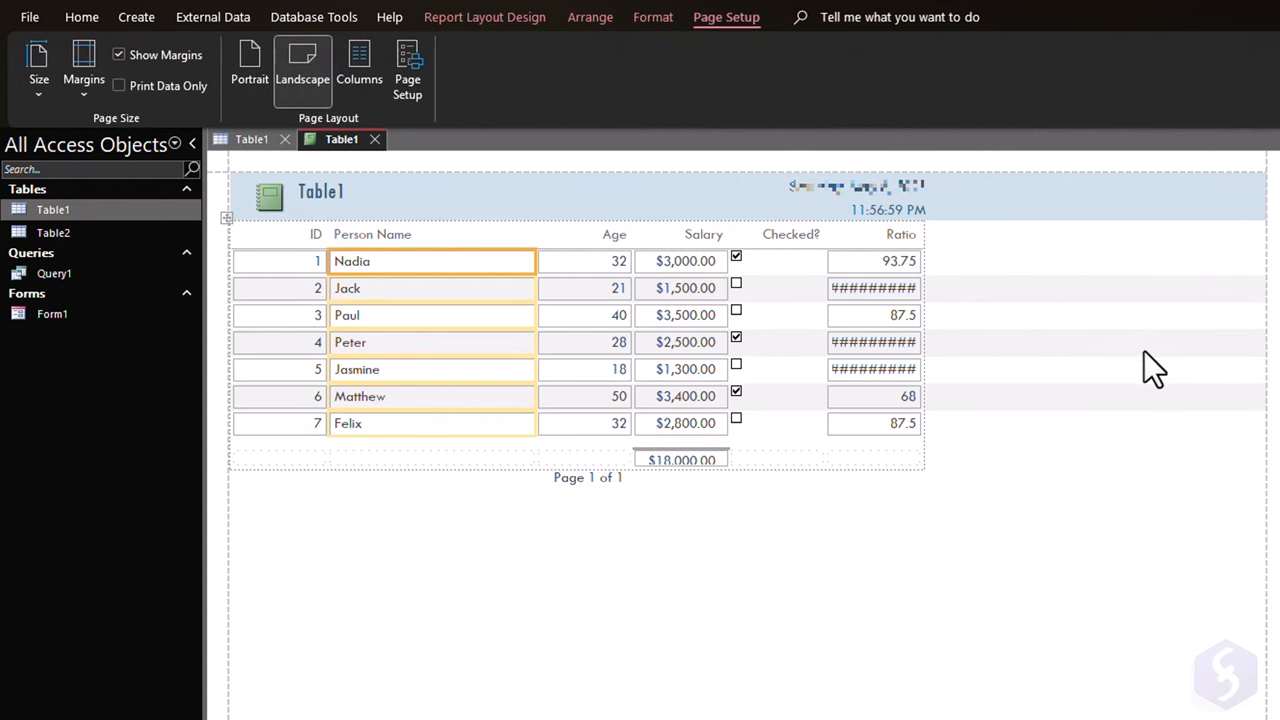
mouse_move(1270, 405)
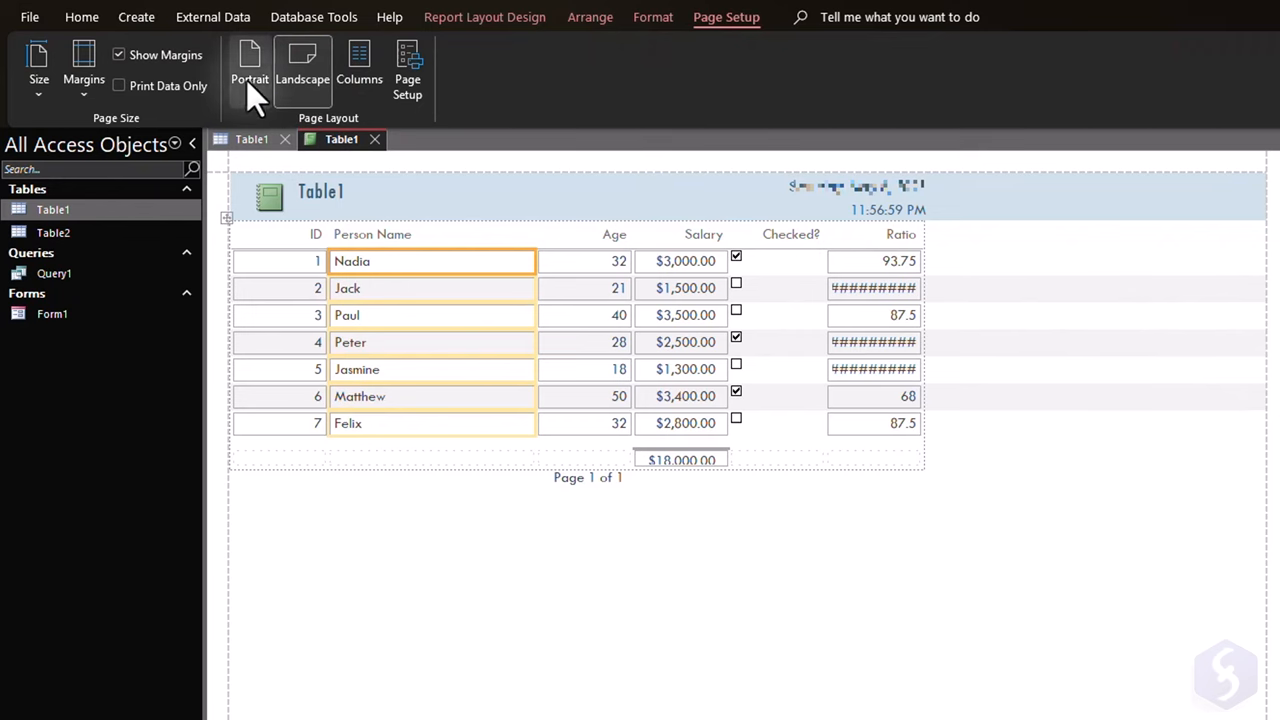
Return the report to portrait, view it in Print Preview and send it to print
left_click(250, 65)
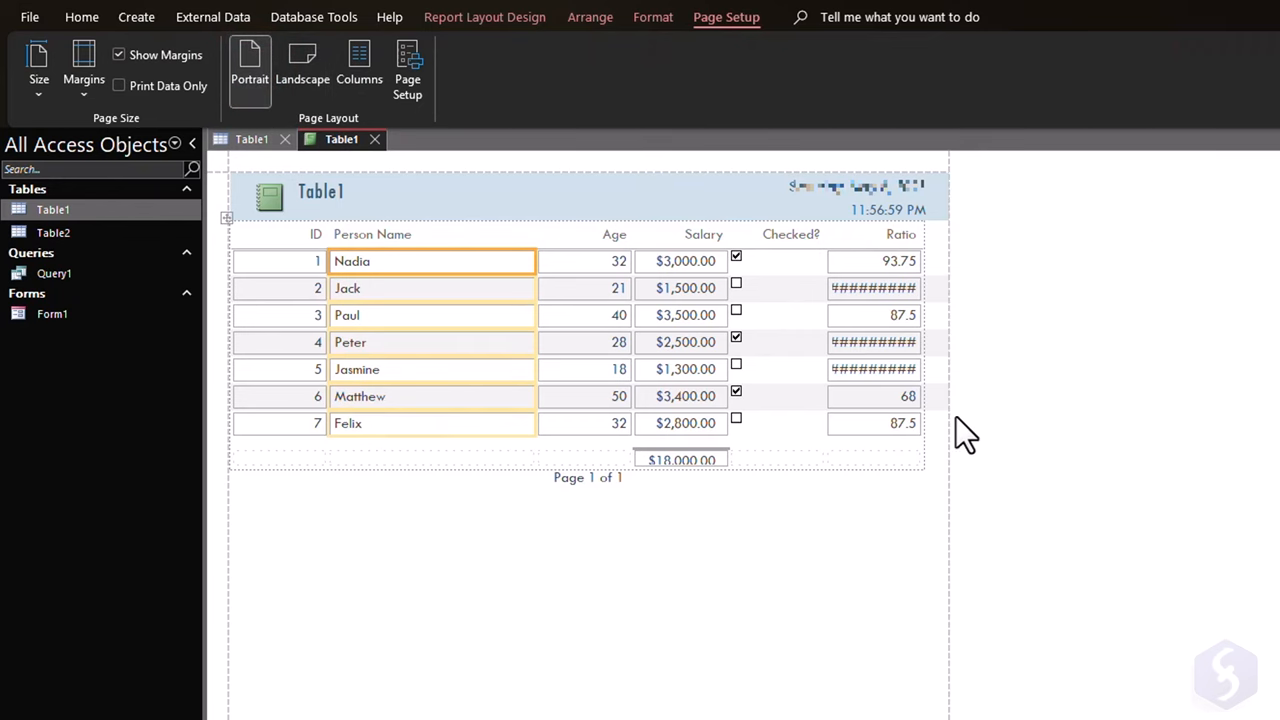
mouse_move(1000, 483)
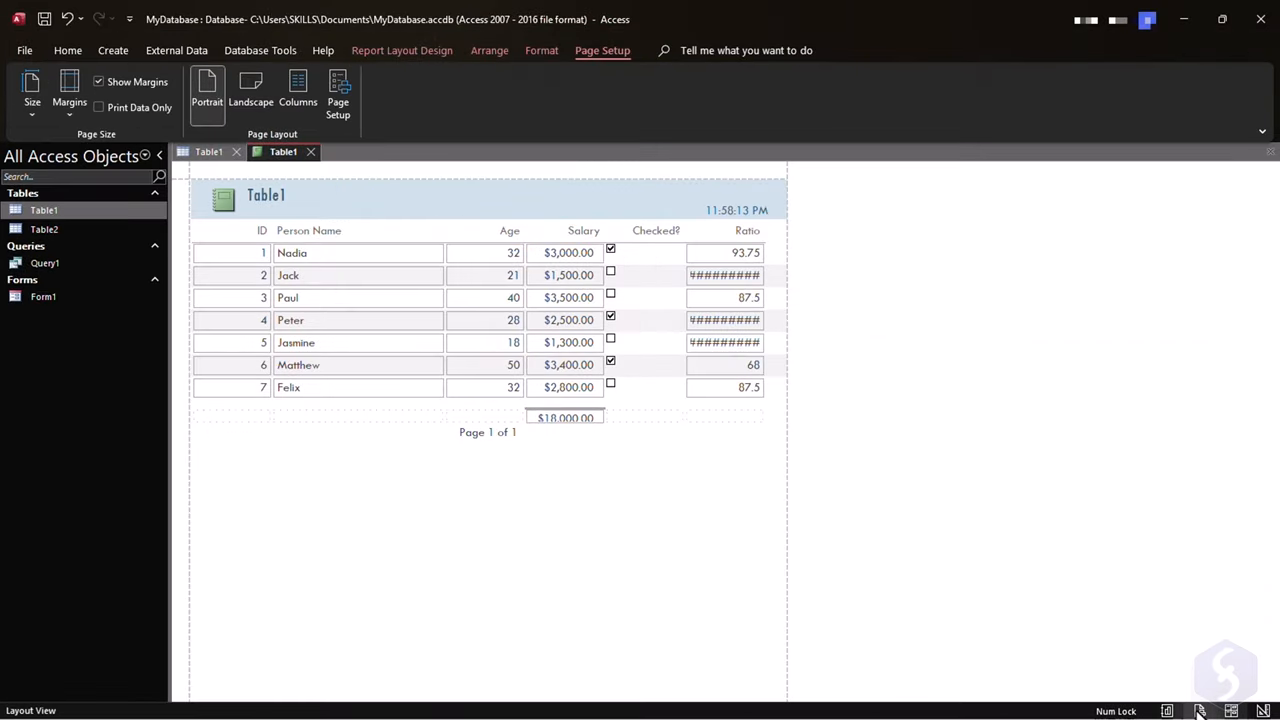
left_click(1199, 711)
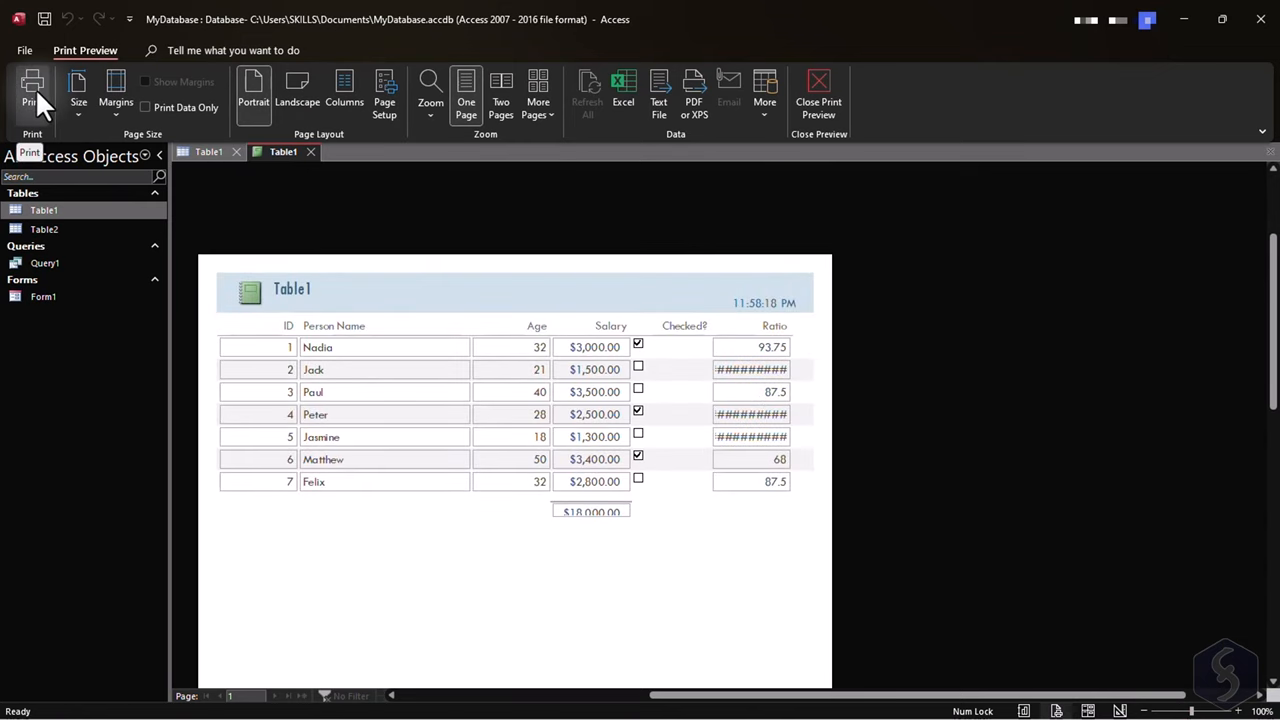
left_click(818, 95)
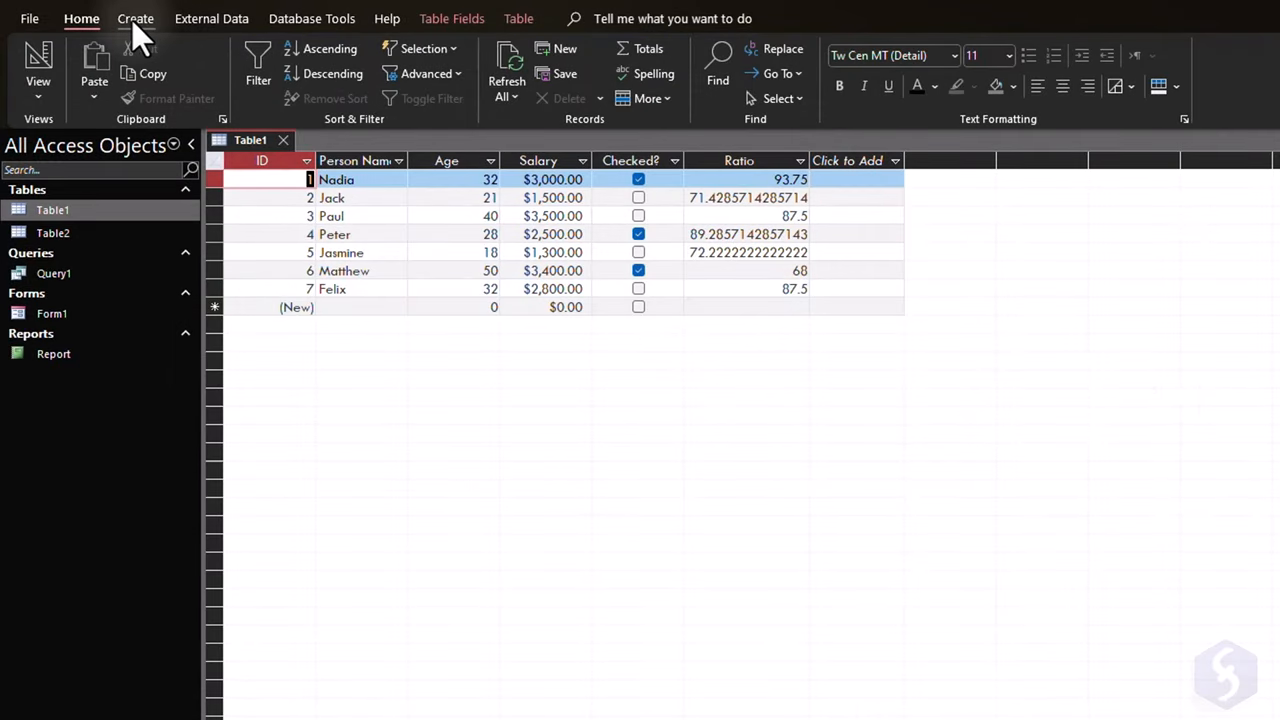
Start a new macro and add the OpenQuery action targeting Query1
left_click(135, 18)
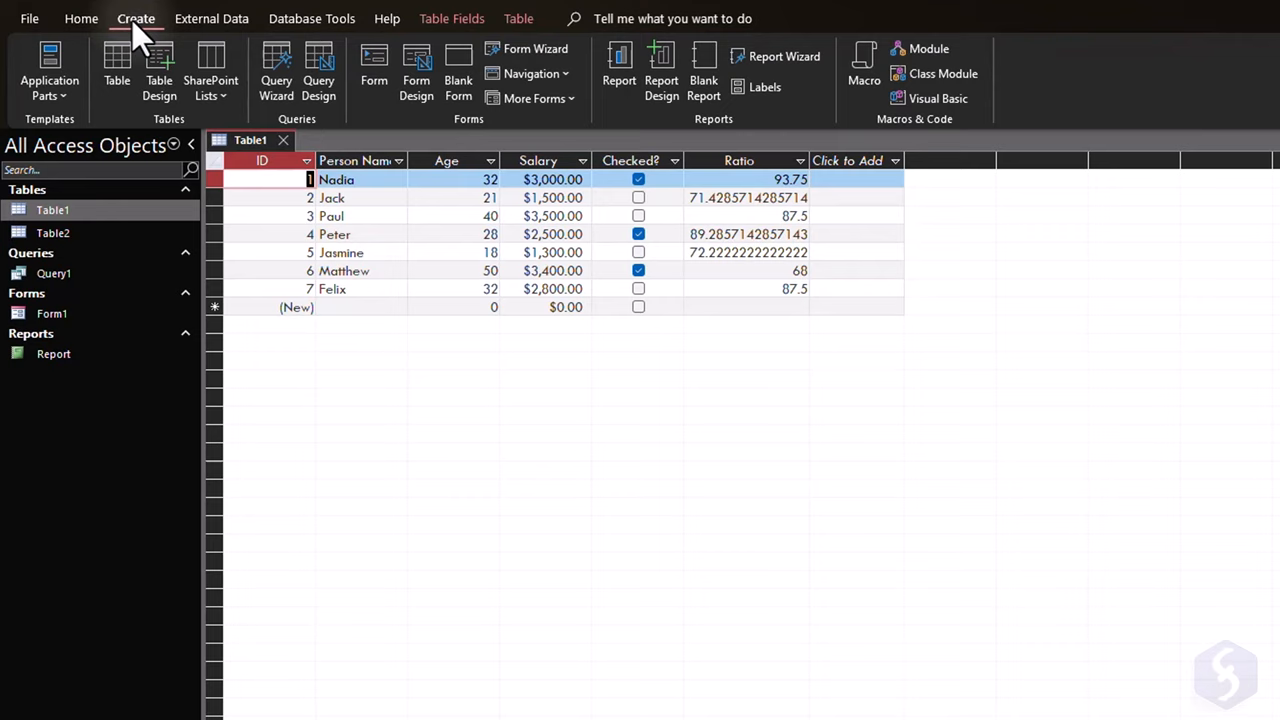
mouse_move(863, 65)
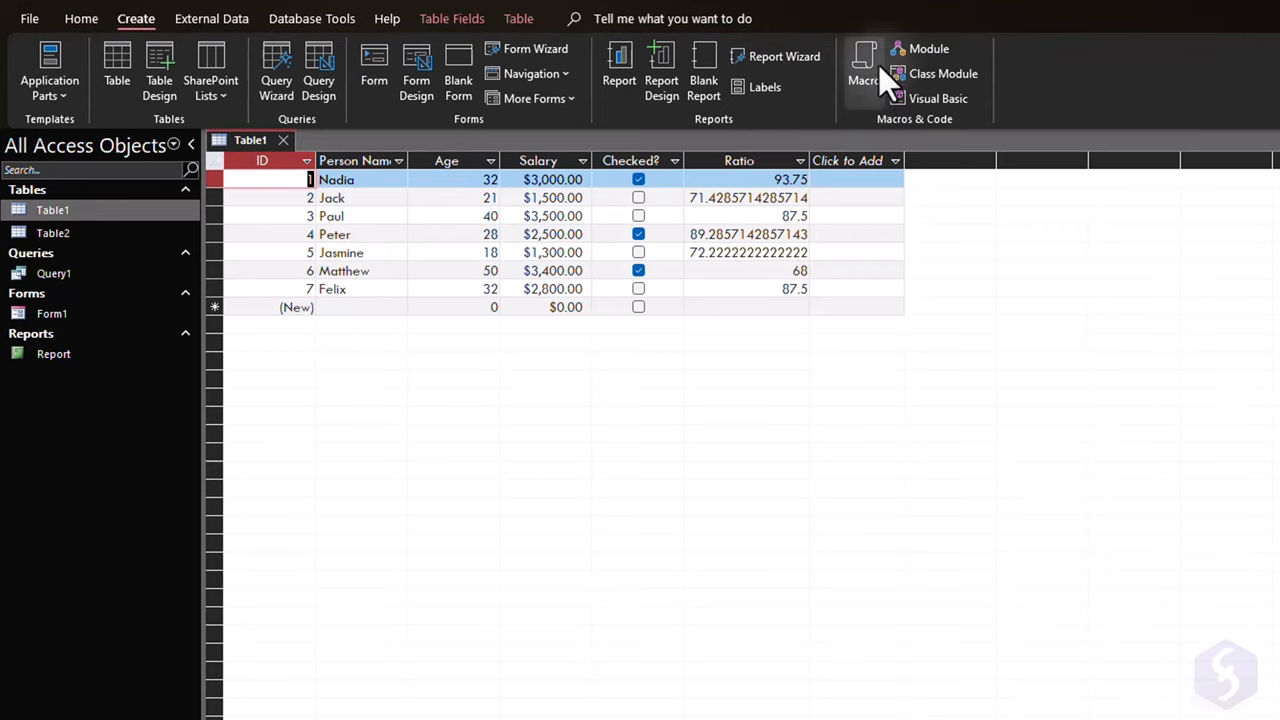
left_click(862, 65)
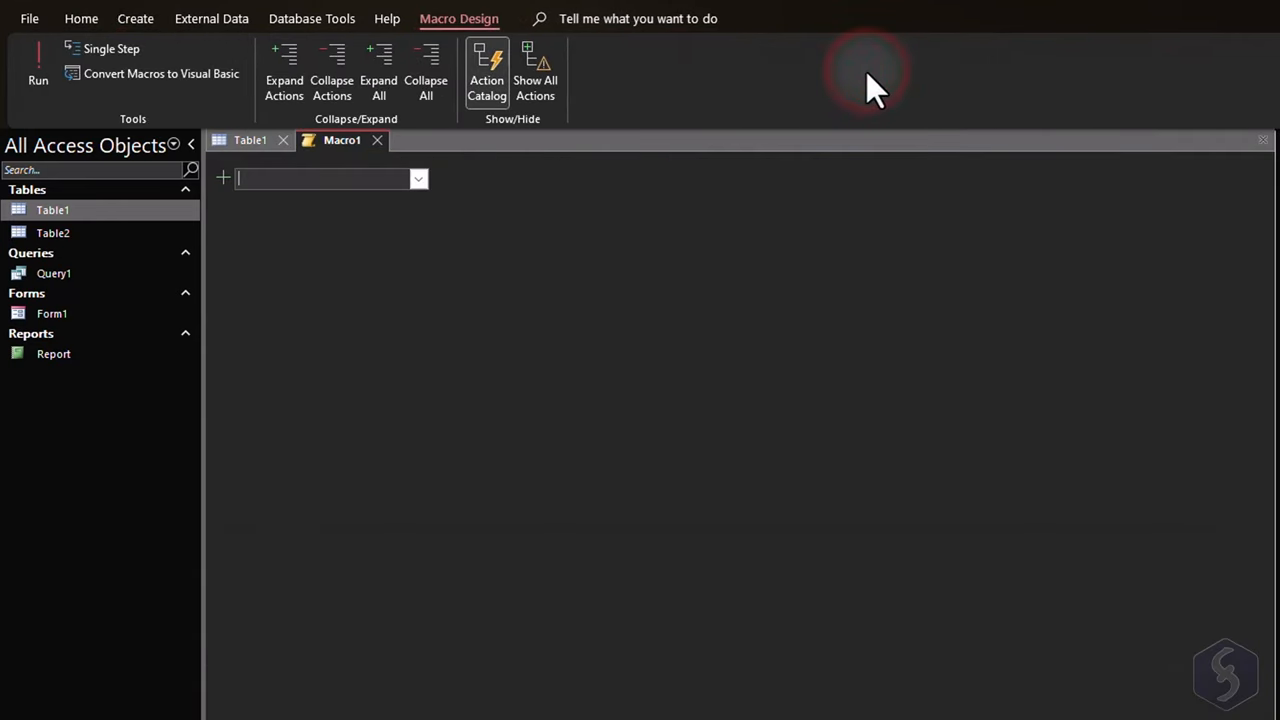
left_click(418, 178)
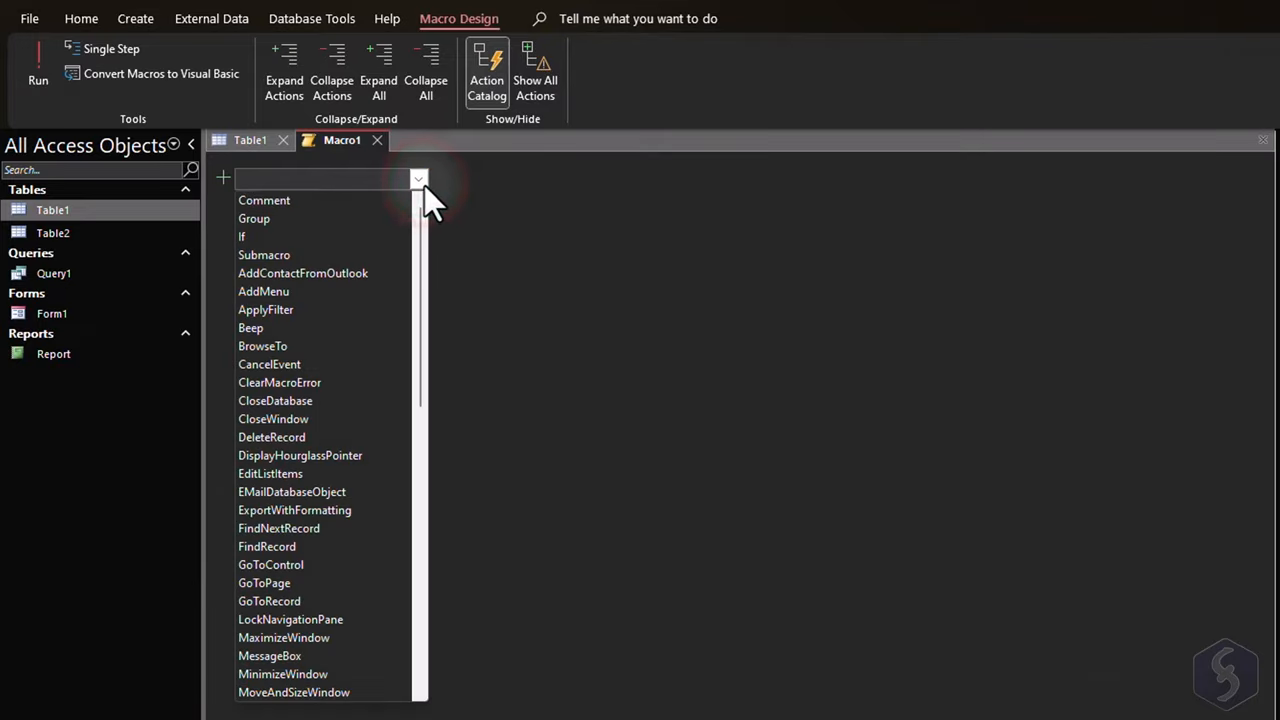
scroll("down", 3)
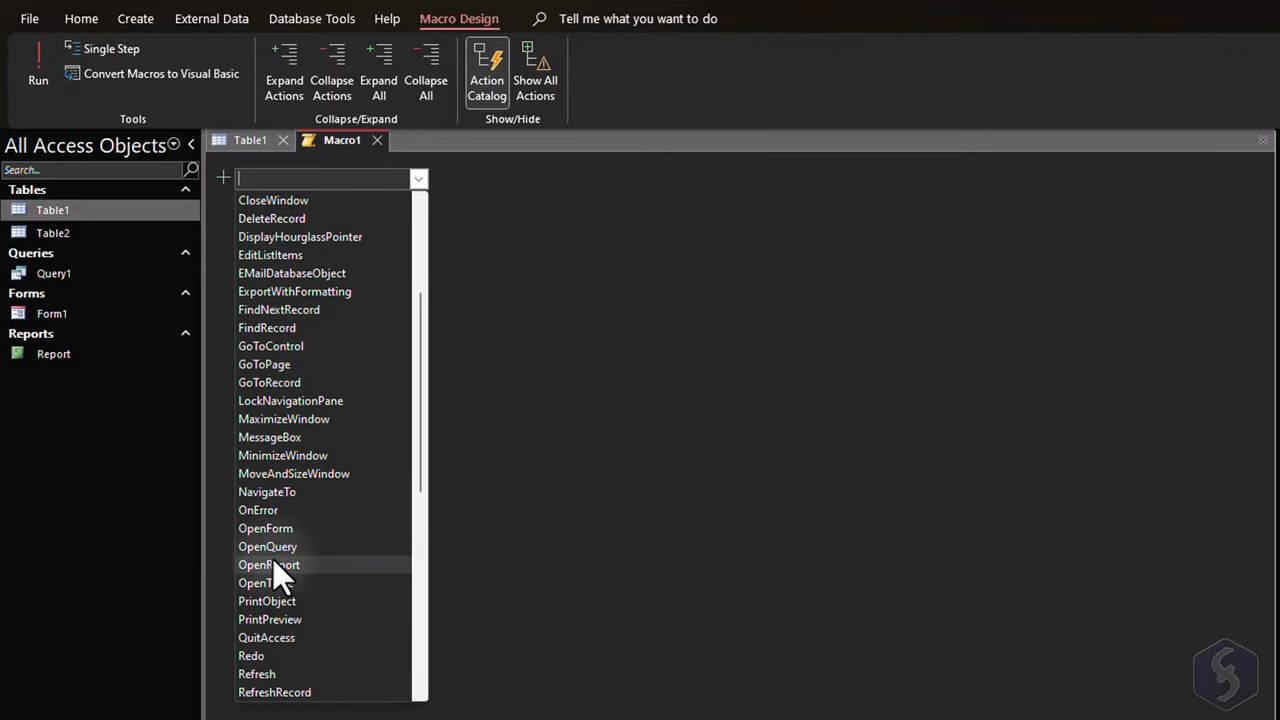
left_click(267, 546)
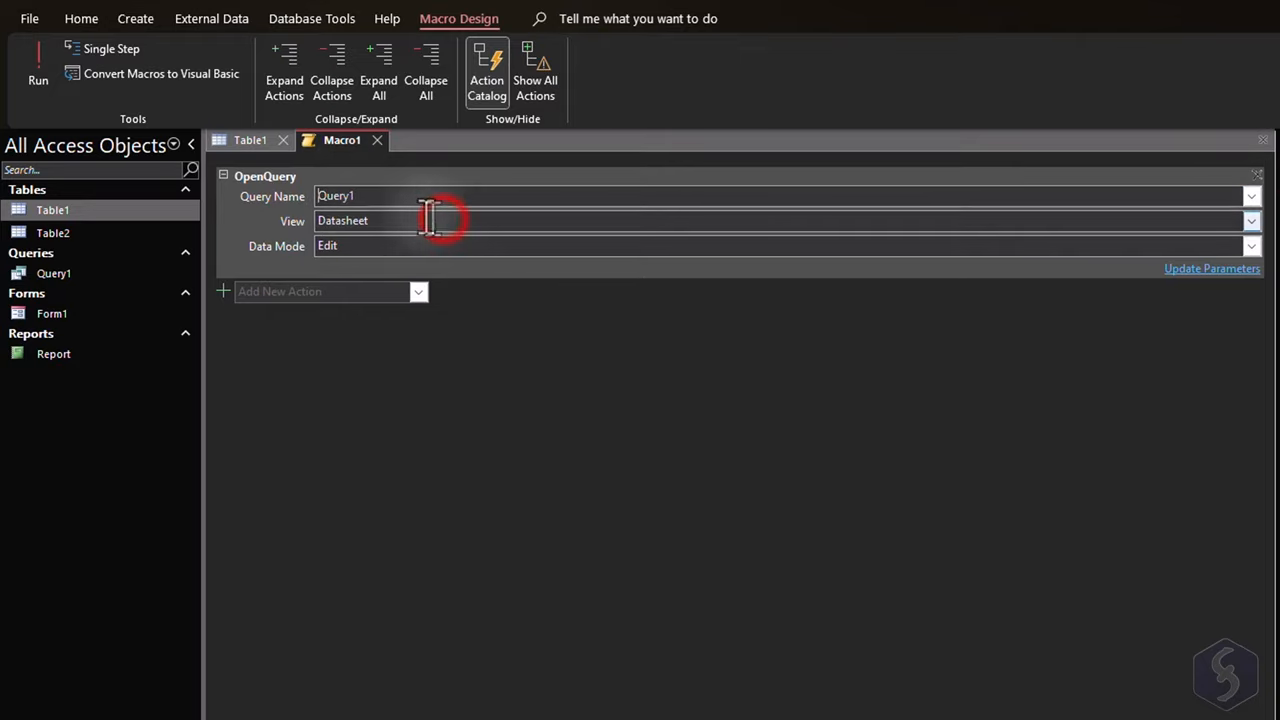
Save the macro as Macro1 and run it
right_click(341, 139)
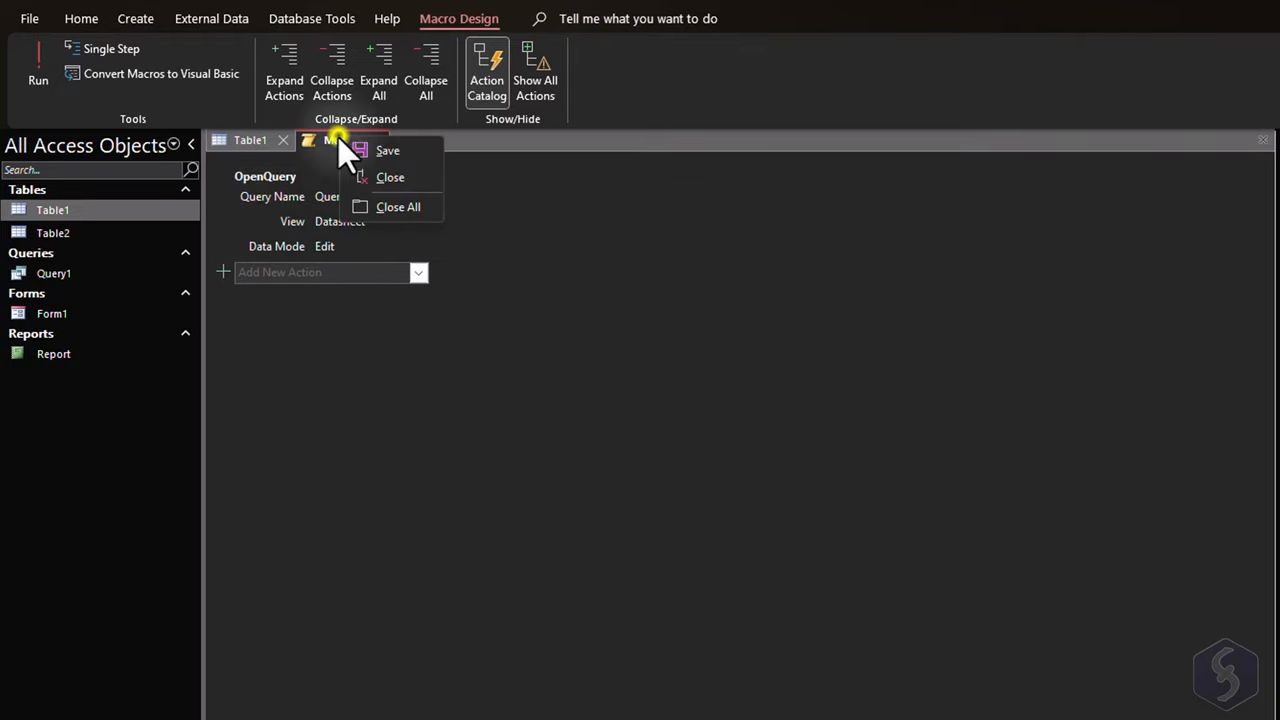
left_click(387, 150)
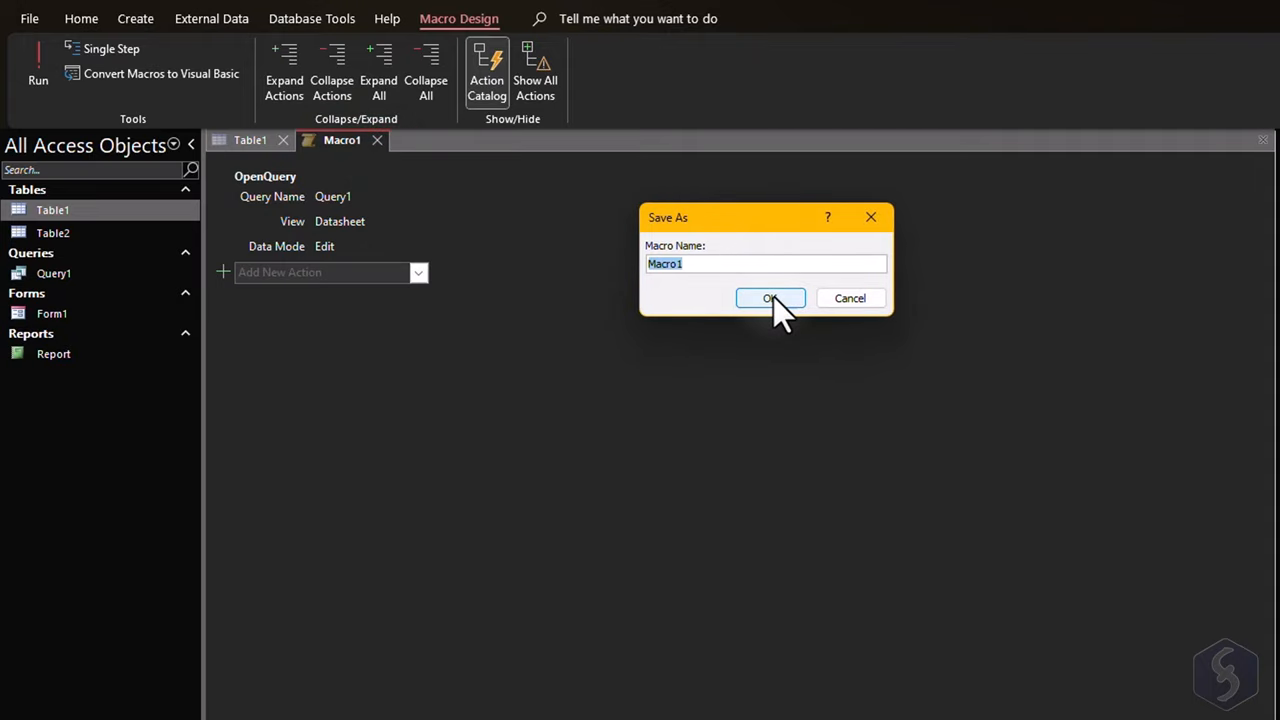
left_click(770, 298)
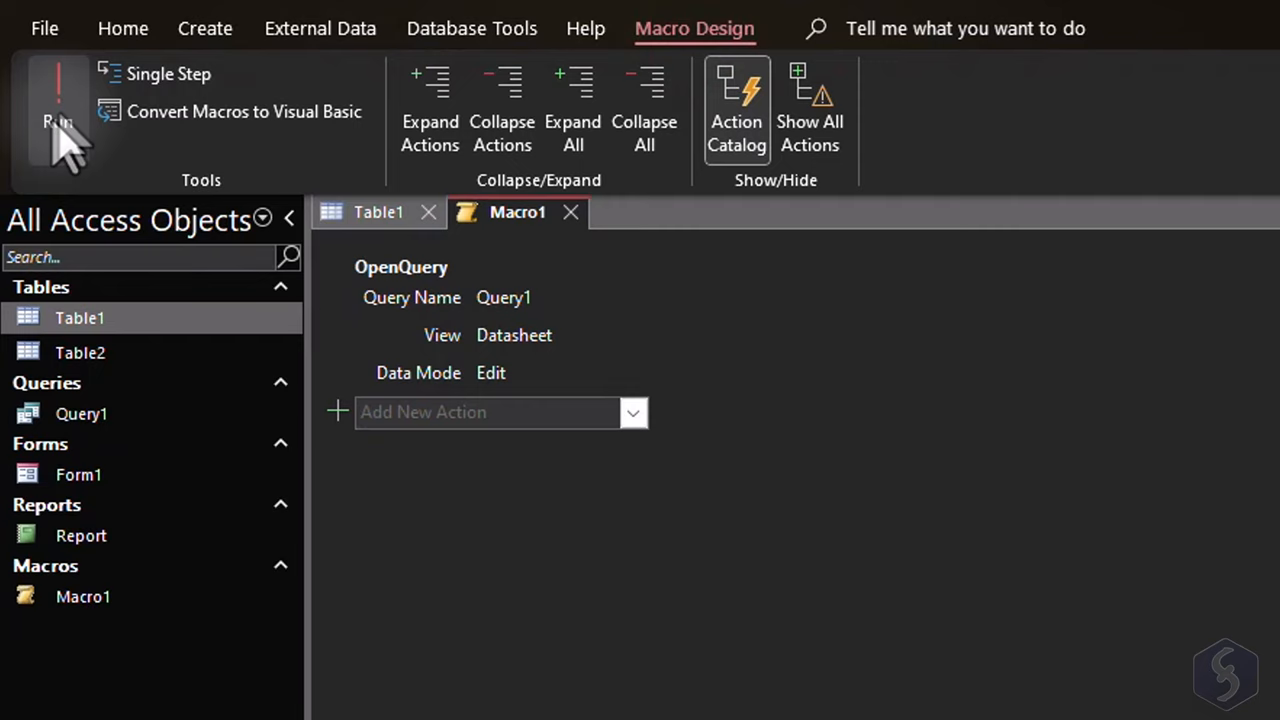
left_click(57, 110)
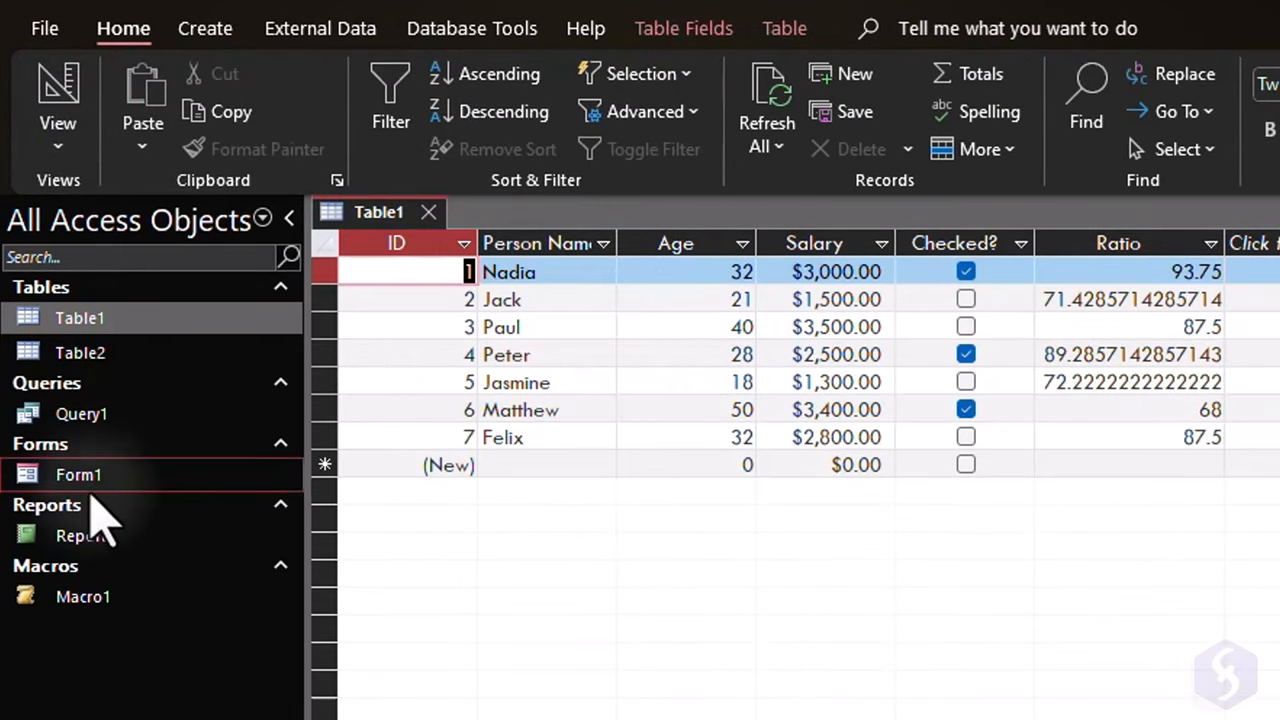
Run Macro1, then bring it up in Design View with the macro design tools
double_click(81, 413)
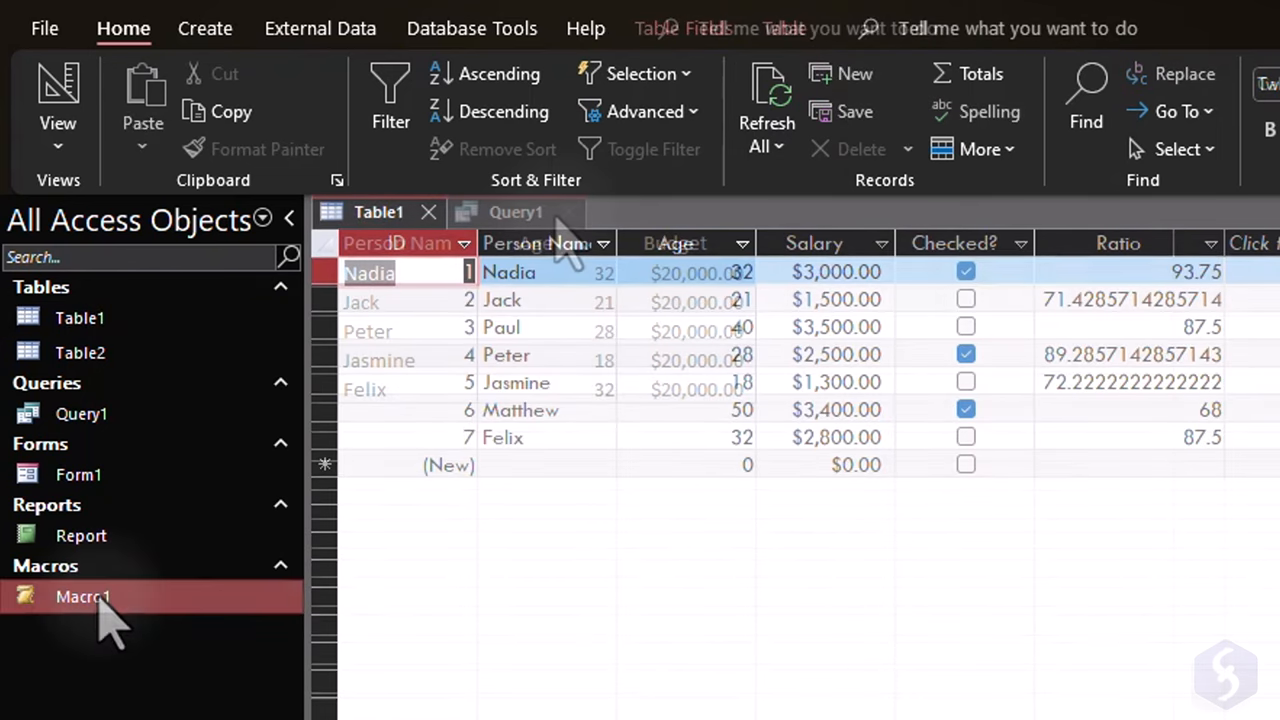
right_click(83, 596)
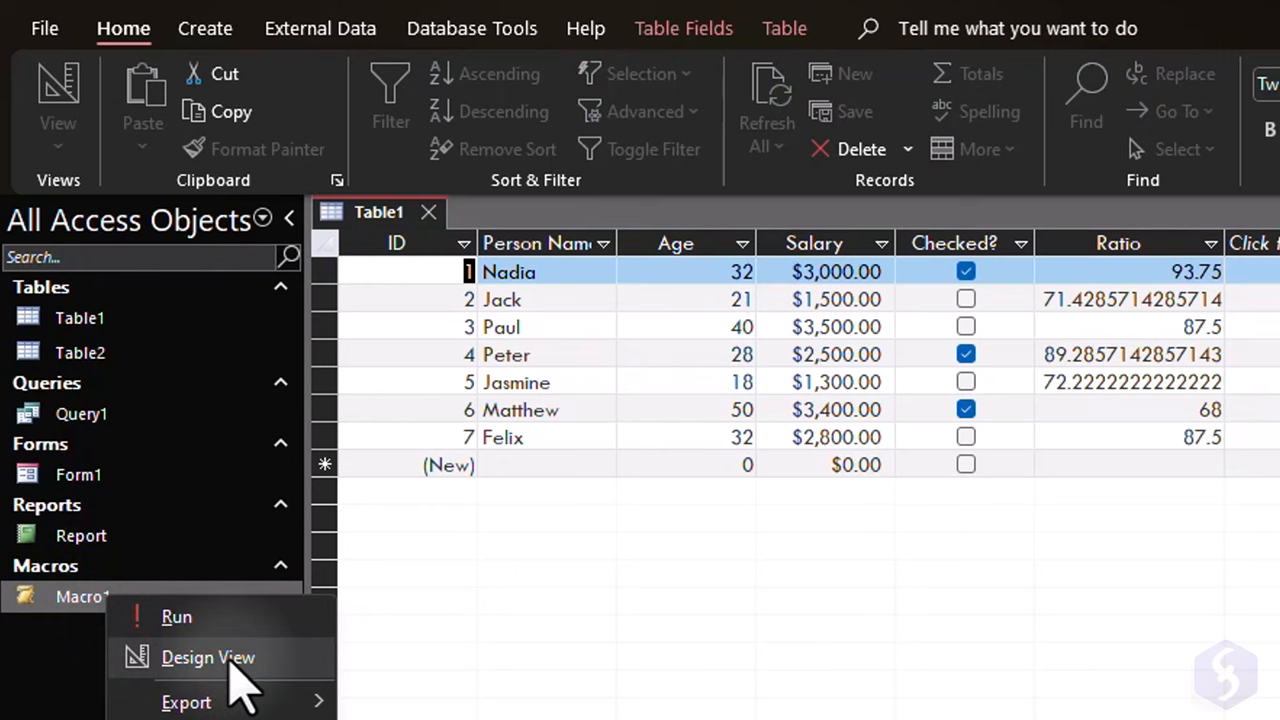
left_click(208, 657)
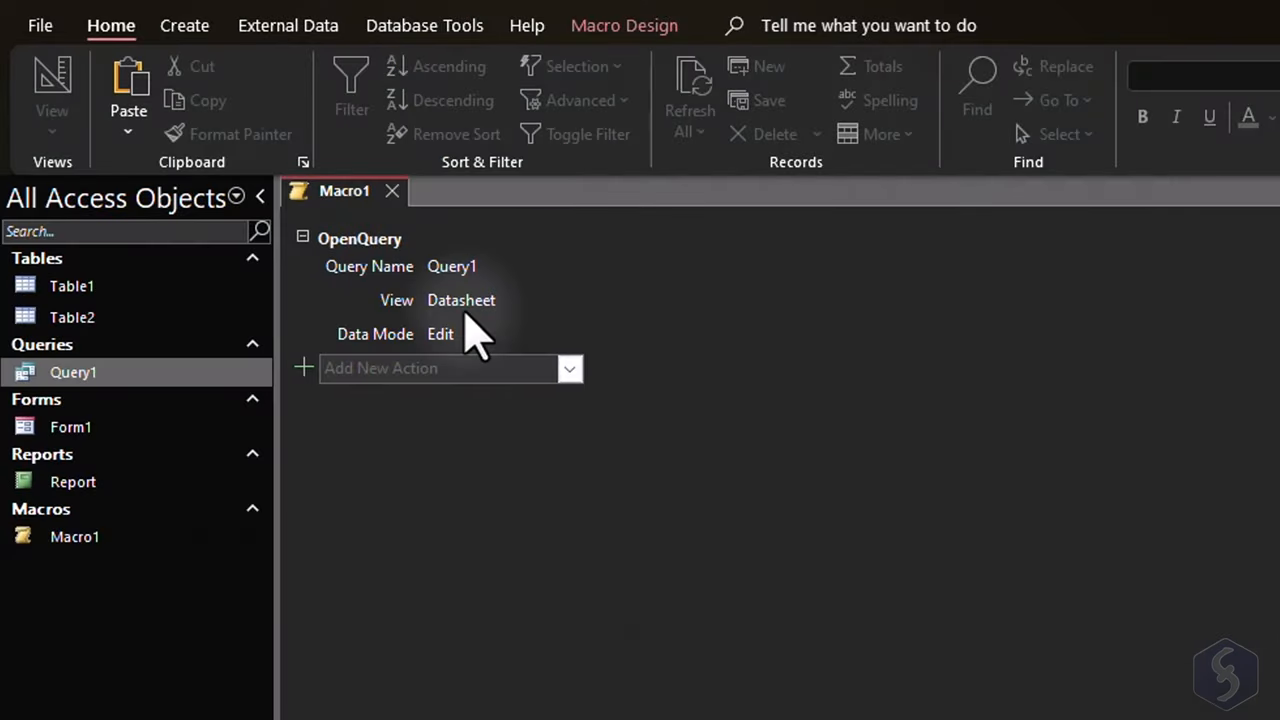
left_click(624, 25)
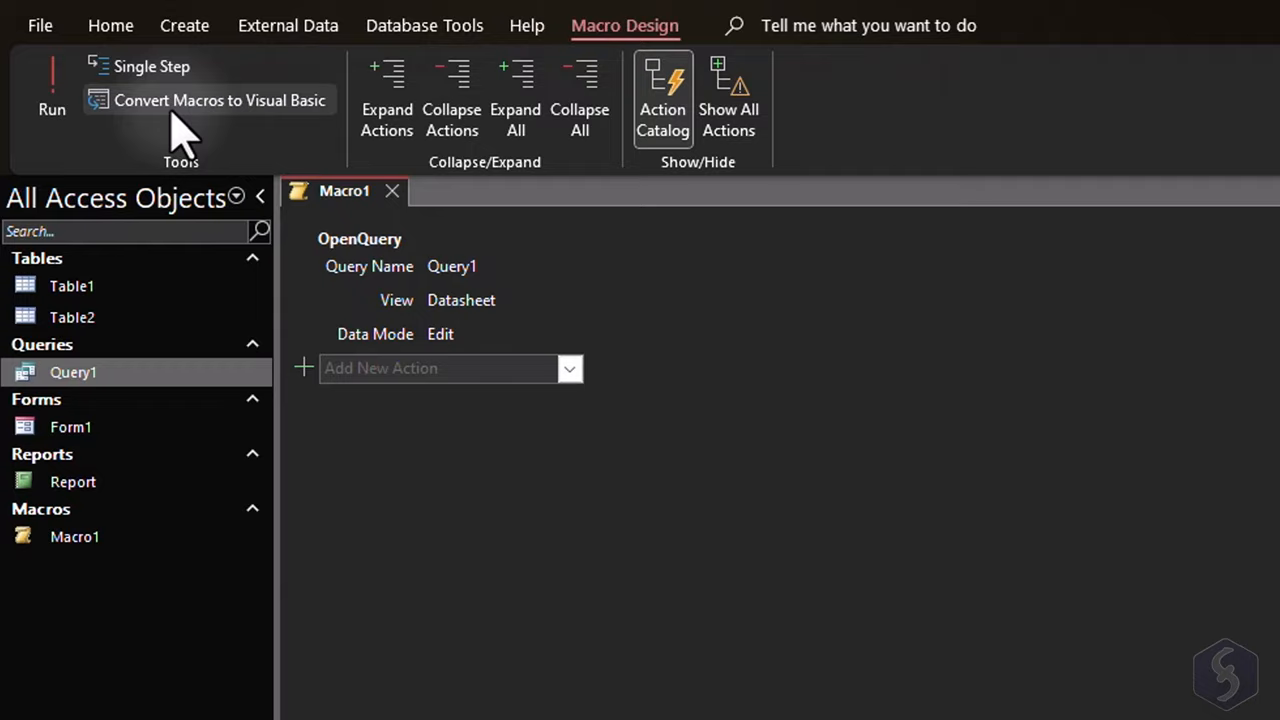
Convert Macro1 to Visual Basic with error handling and comments, and view the Converted Macro- Macro1 code
left_click(219, 100)
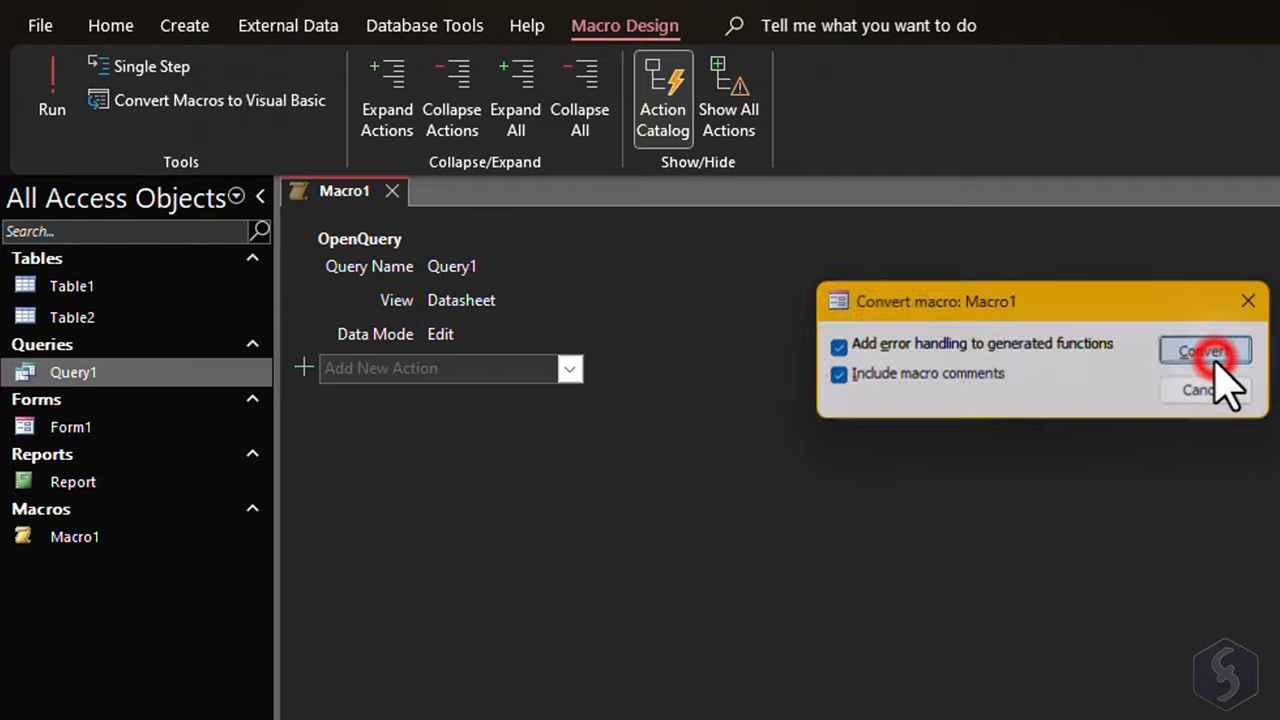
left_click(1204, 351)
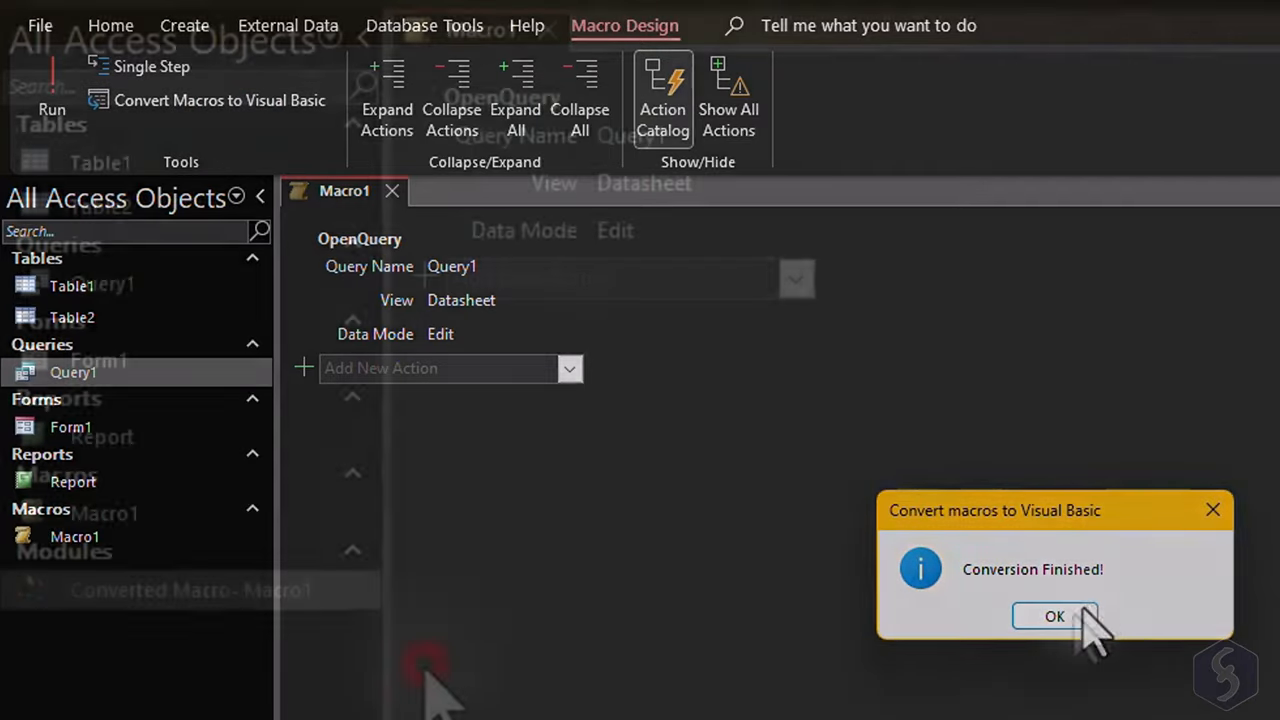
left_click(1054, 616)
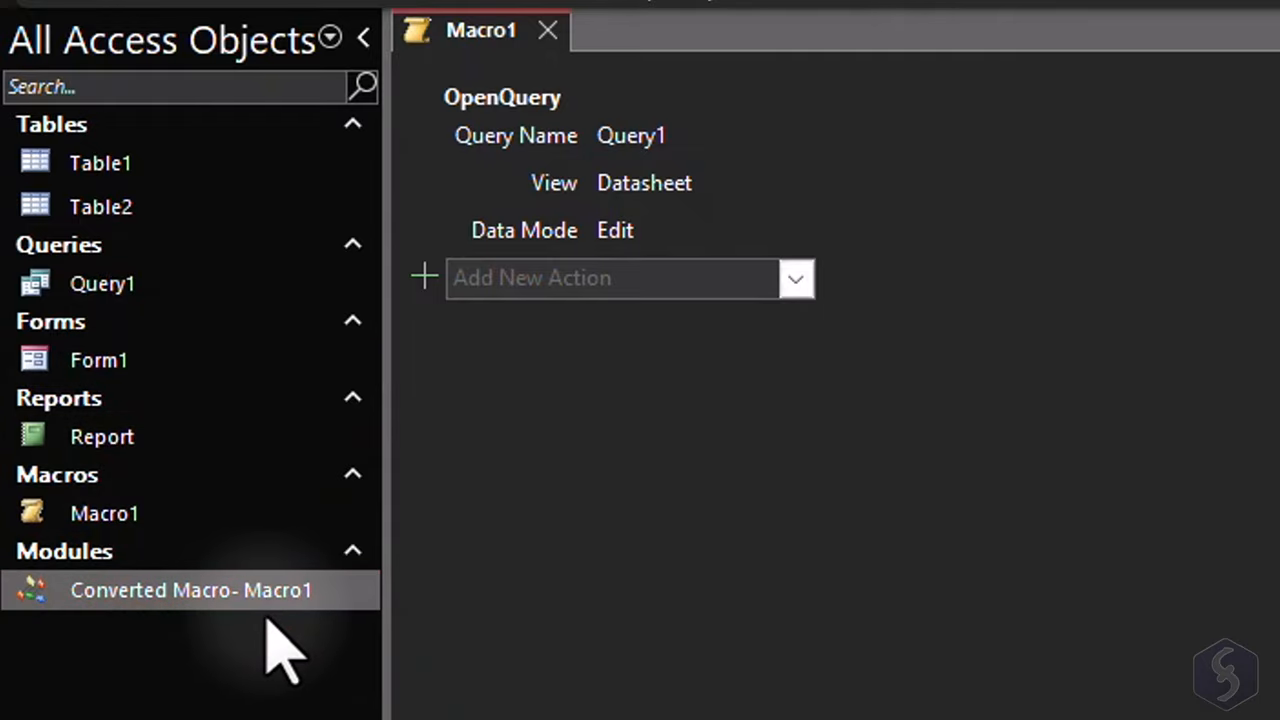
double_click(190, 590)
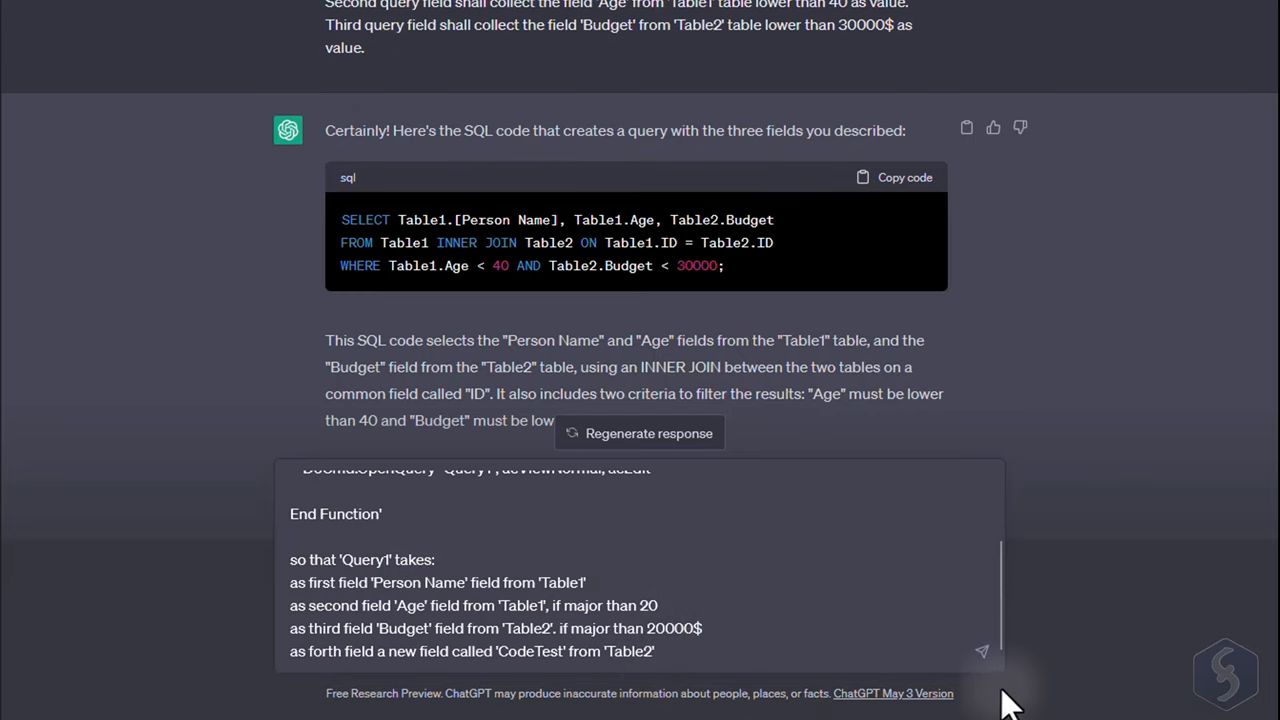
Scroll through ChatGPT's revised Macro1 function that rebuilds Query1 with a CodeTest field
scroll("down", 3)
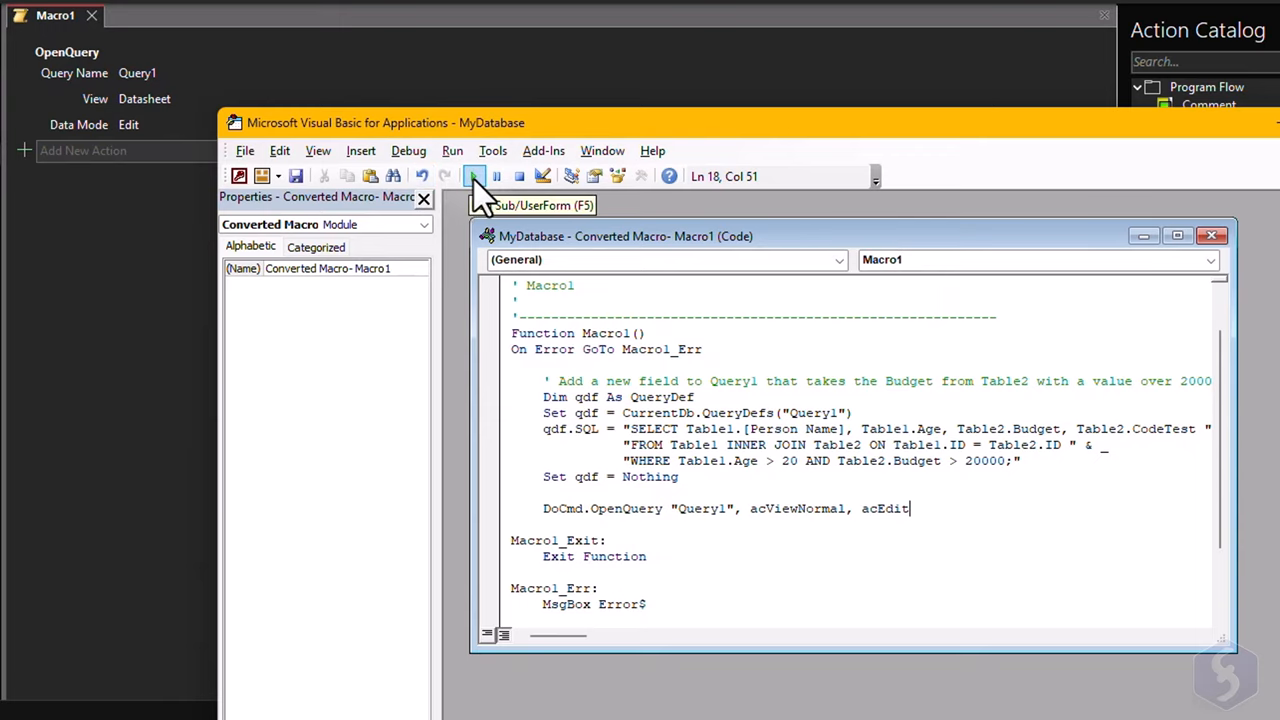
Run the revised Macro1 function and supply 'Made by Code' as the CodeTest parameter value
left_click(475, 176)
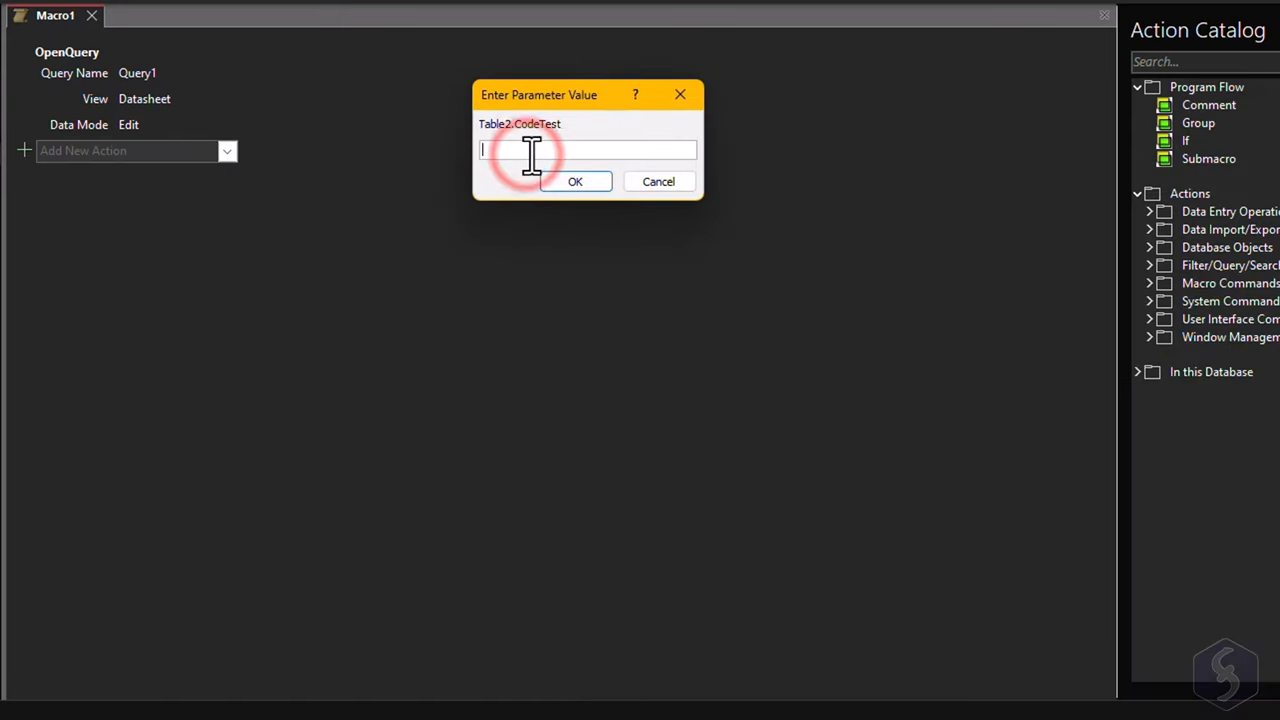
type("Made by Code")
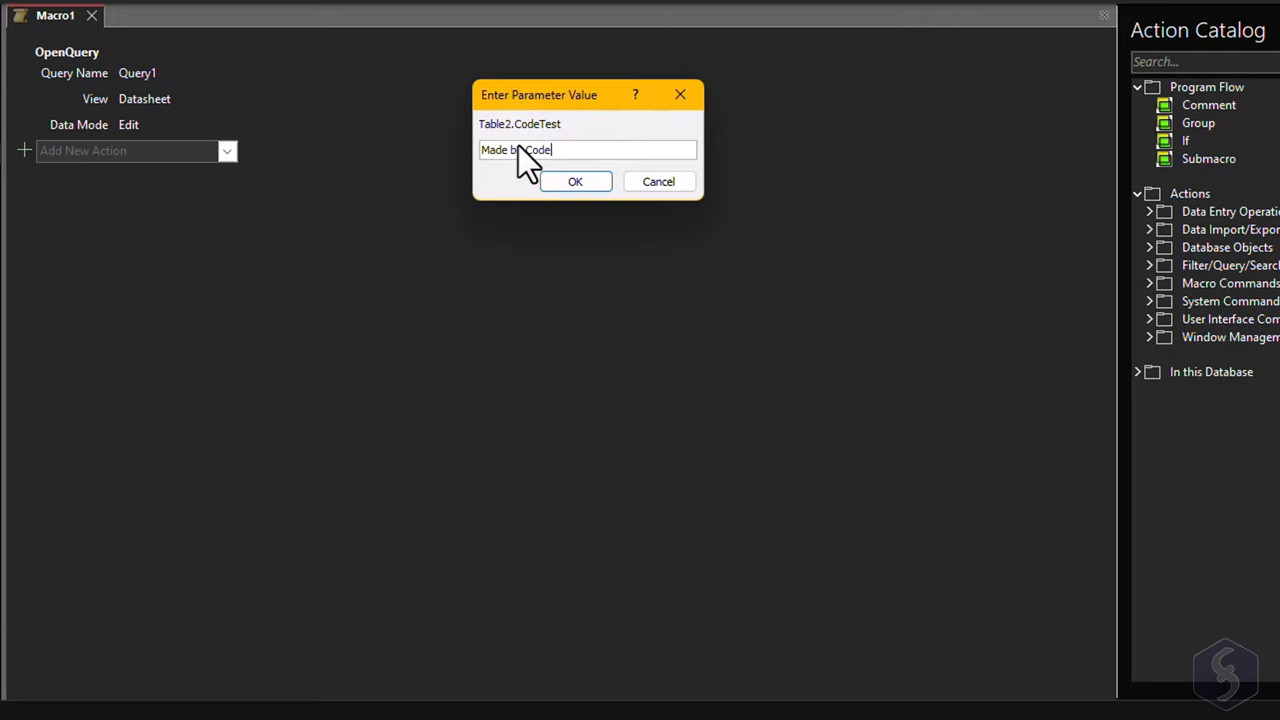
left_click(575, 181)
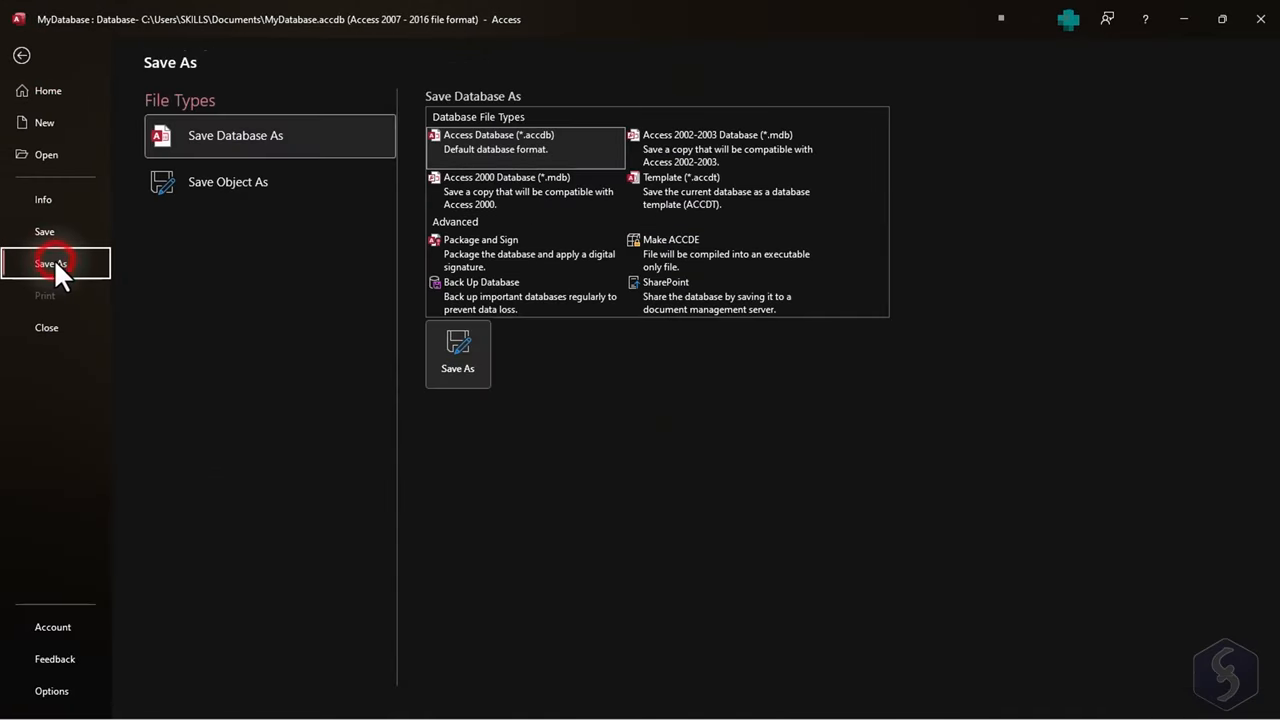
mouse_move(720, 295)
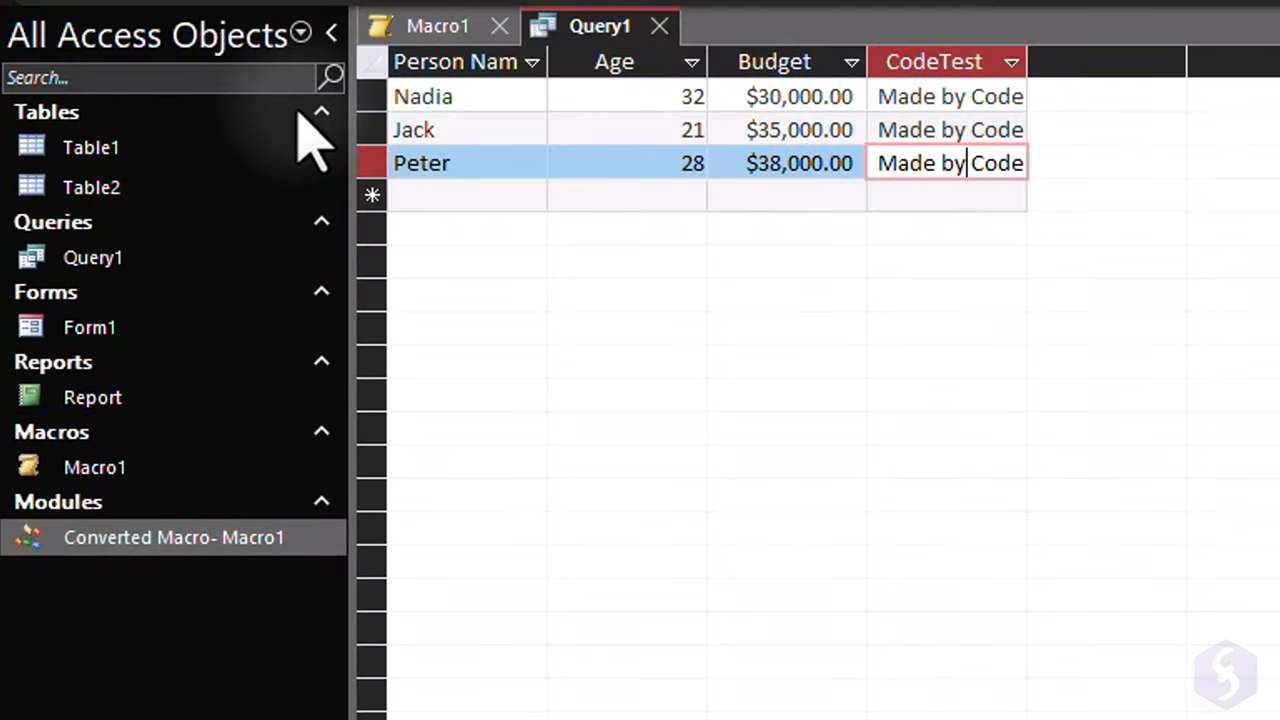
Bring up the Save Database As options for the database
left_click(321, 111)
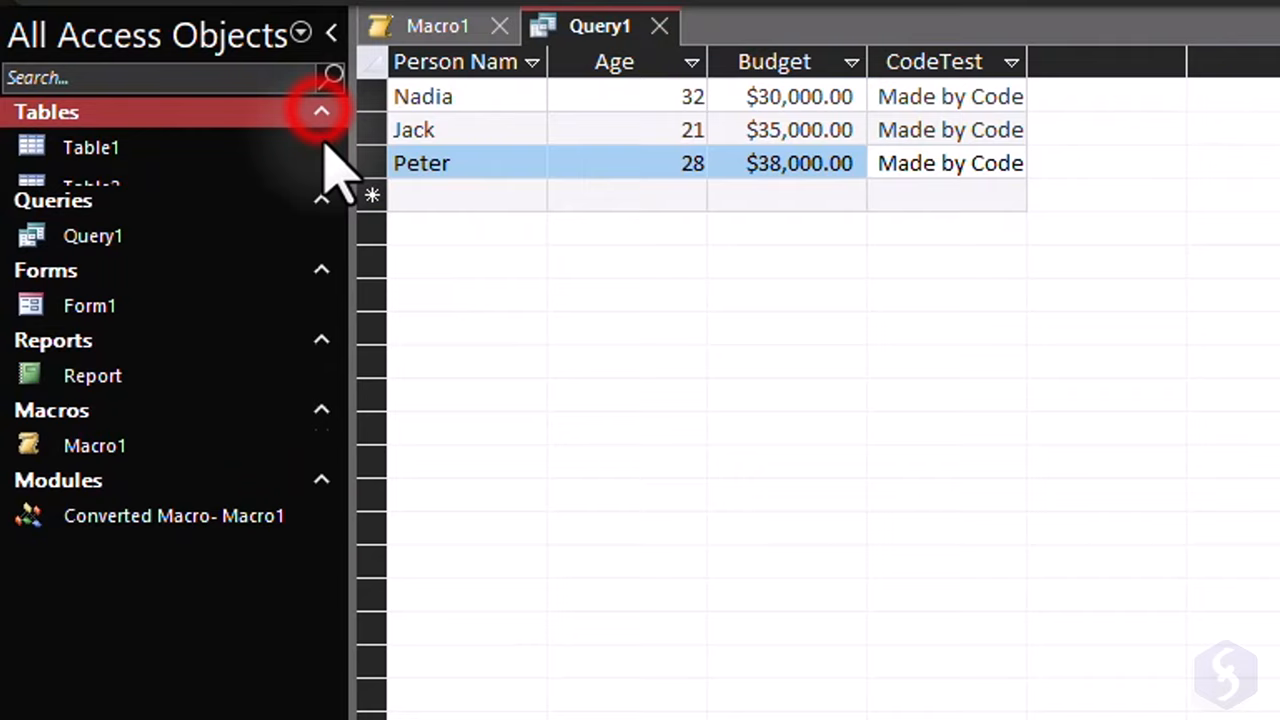
left_click(321, 111)
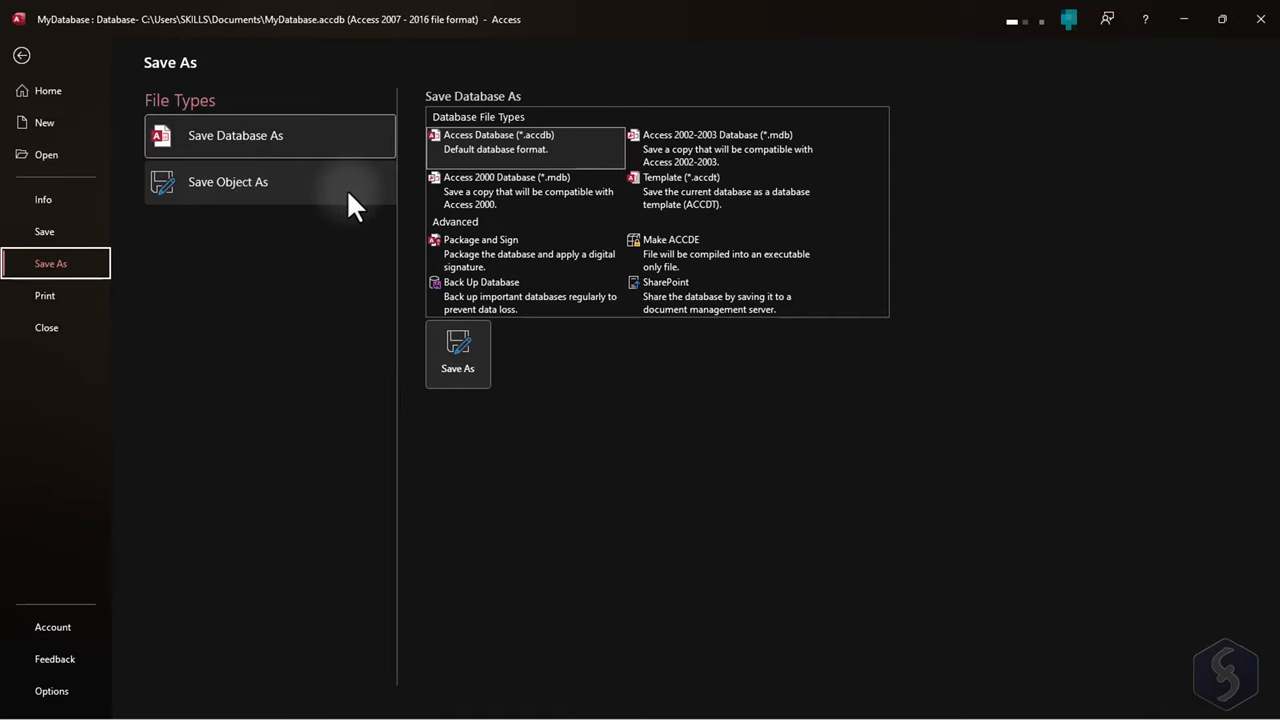
mouse_move(335, 200)
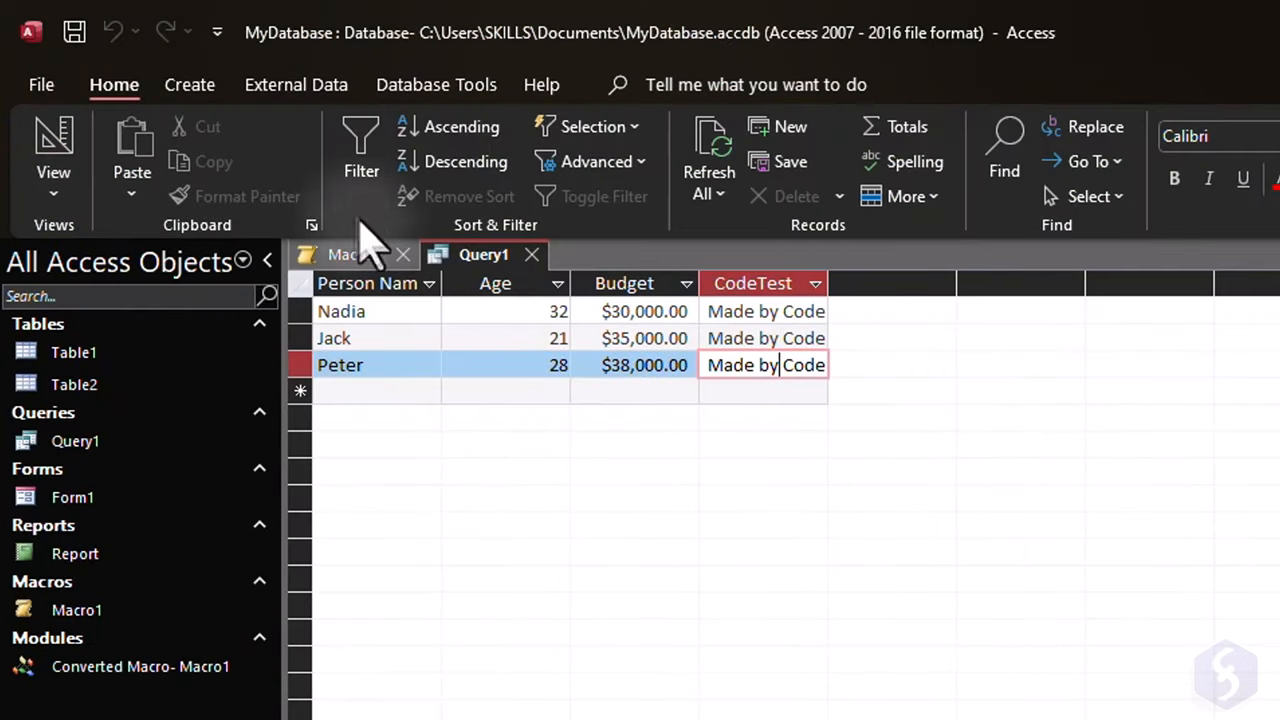
List the full set of External Data export formats available for Query1
left_click(296, 84)
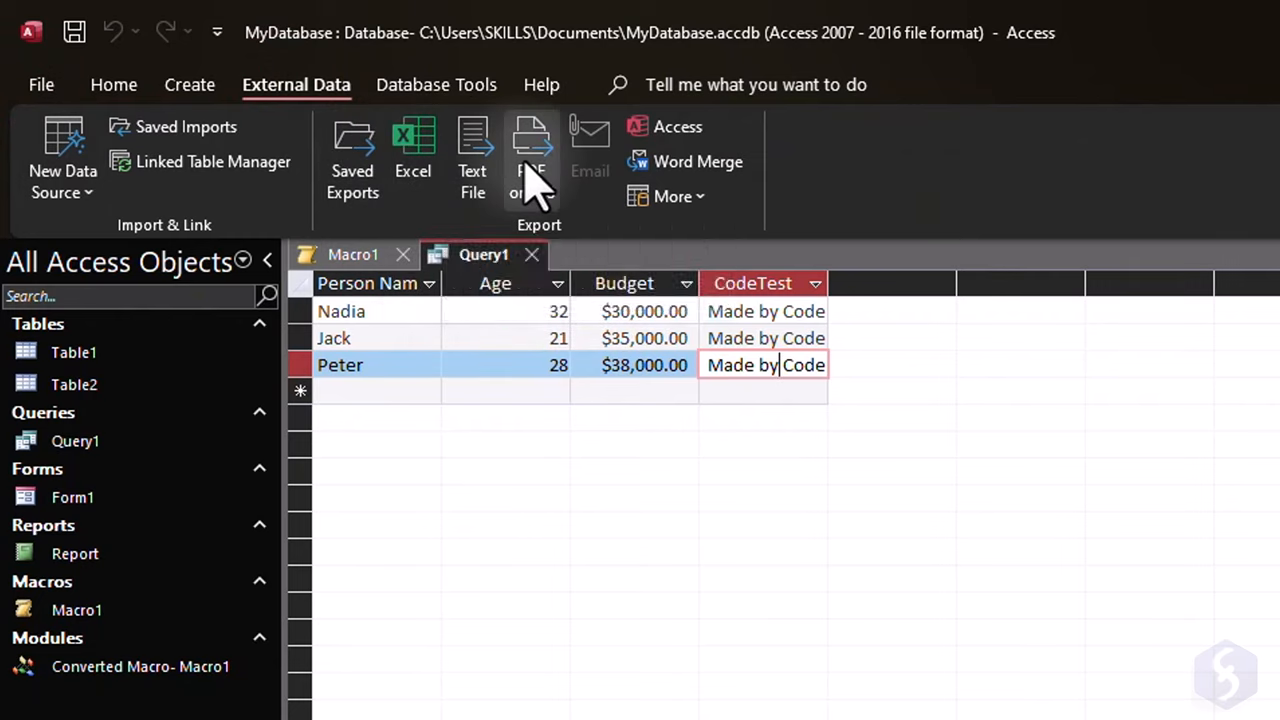
left_click(672, 196)
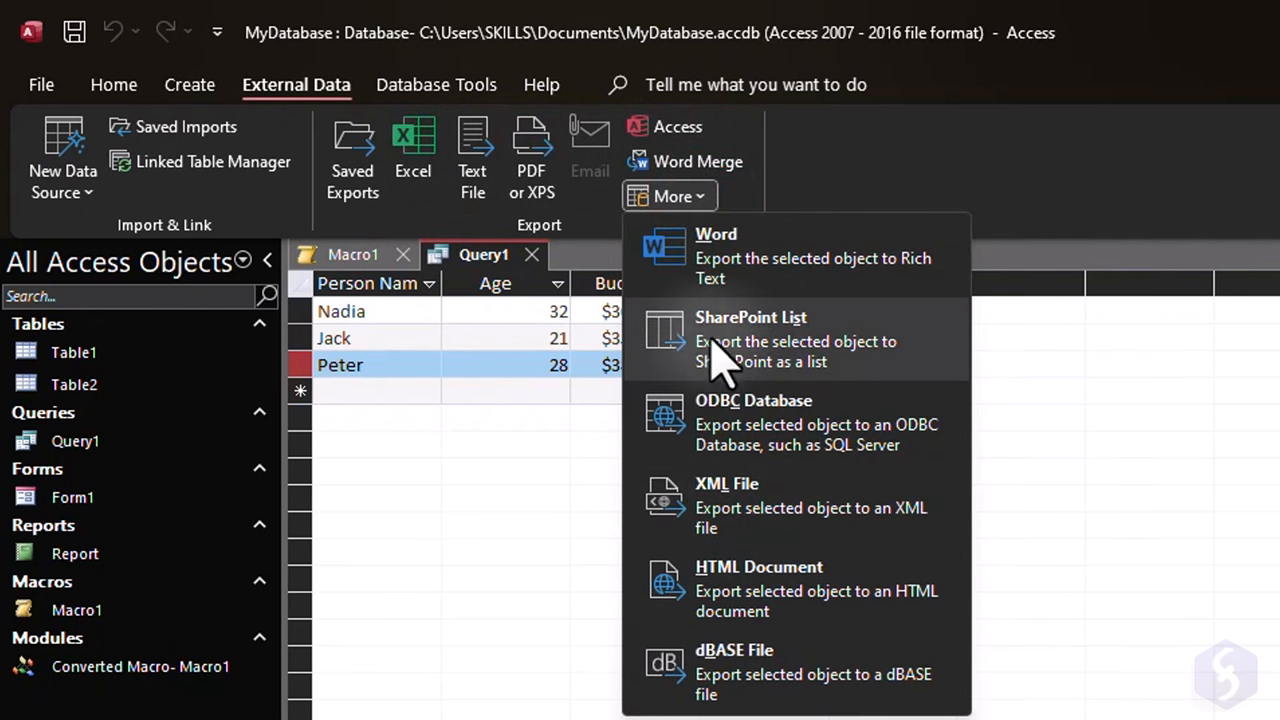
mouse_move(860, 355)
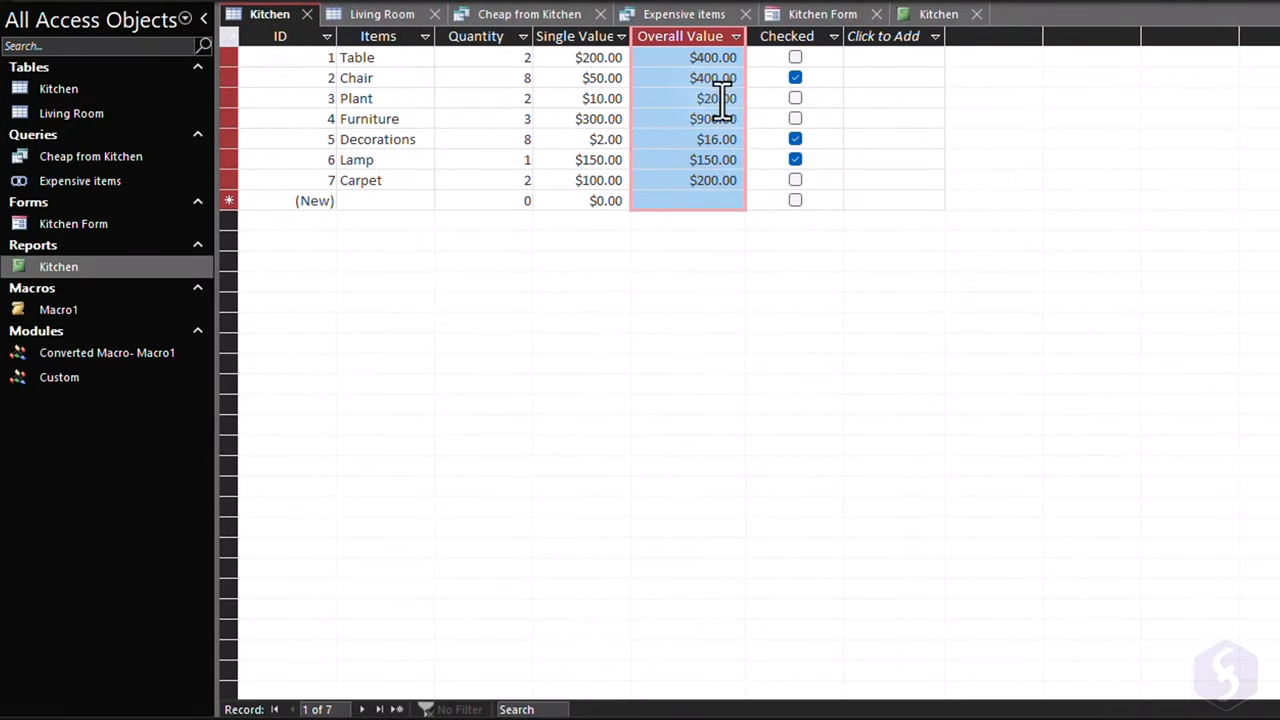
View the Cheap from Kitchen results, then the Expensive items query results
left_click(512, 14)
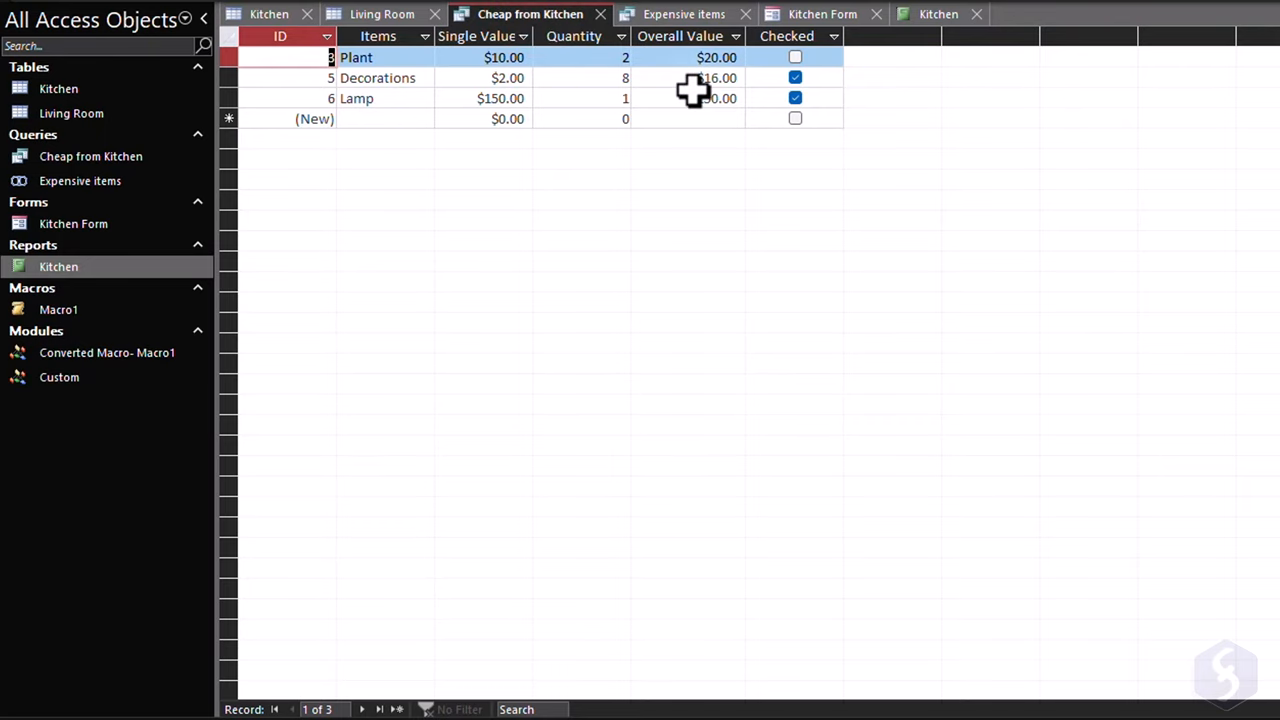
left_click(684, 14)
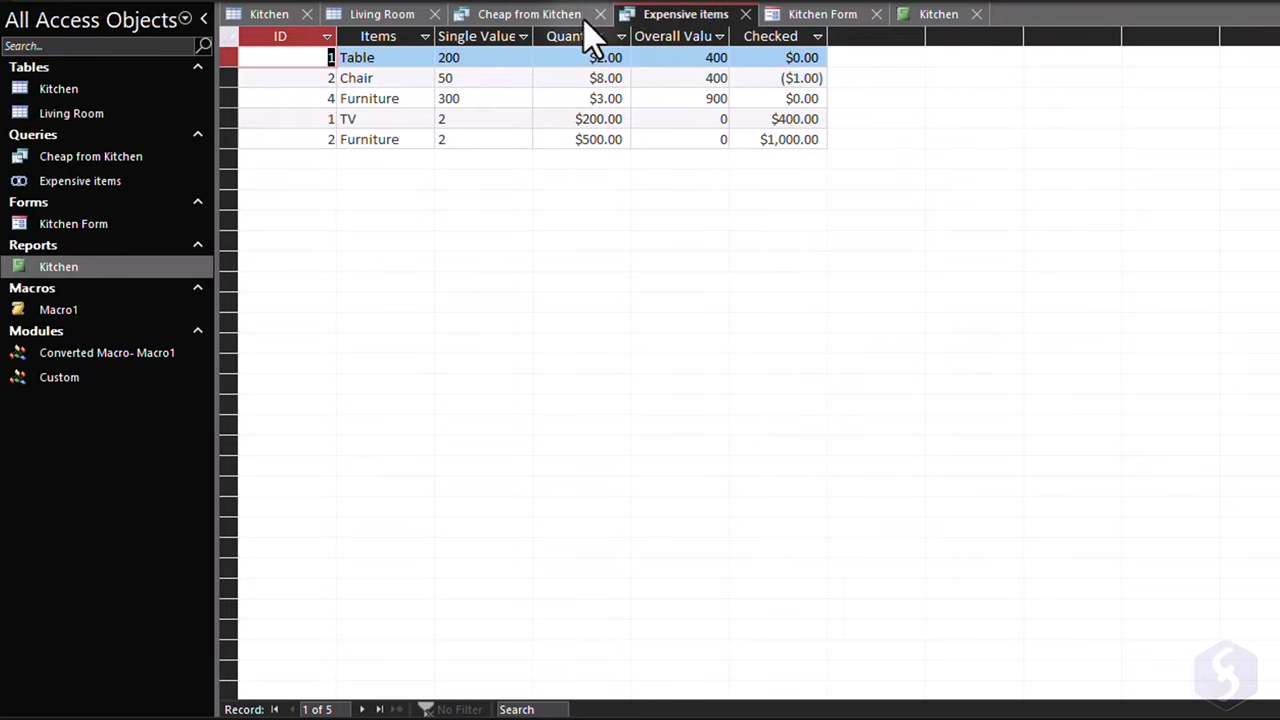